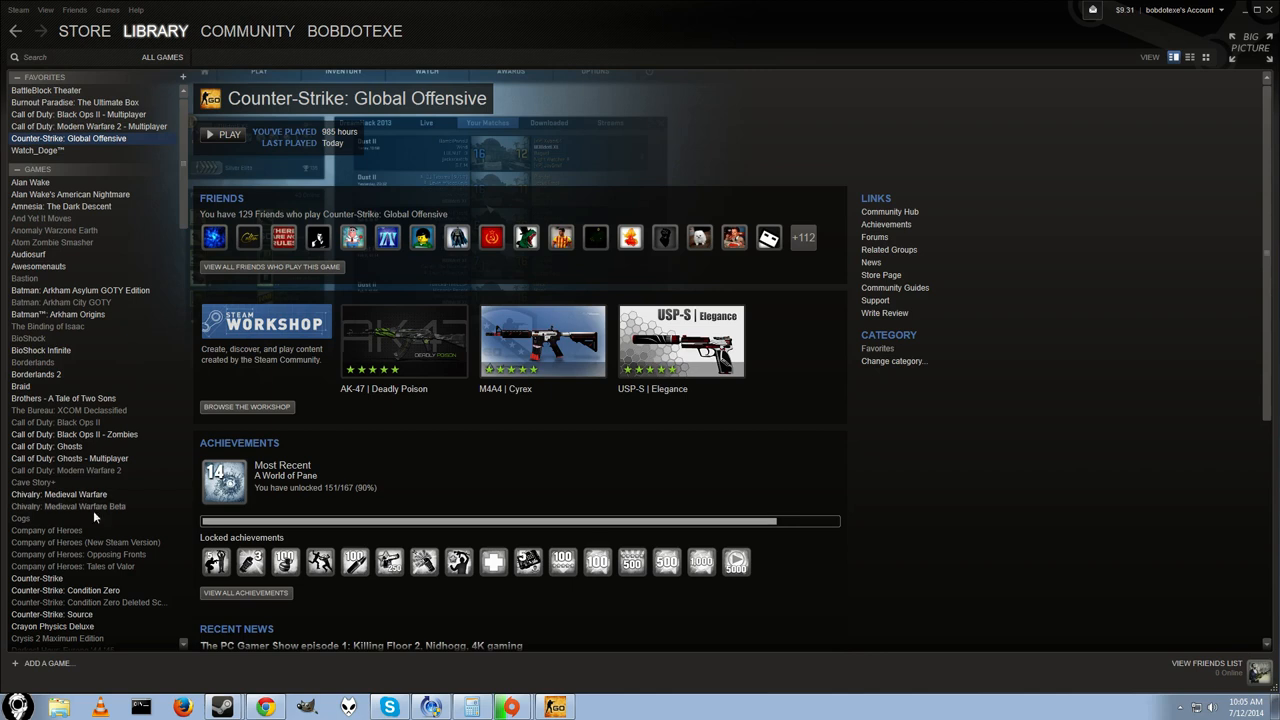
mouse_move(338, 460)
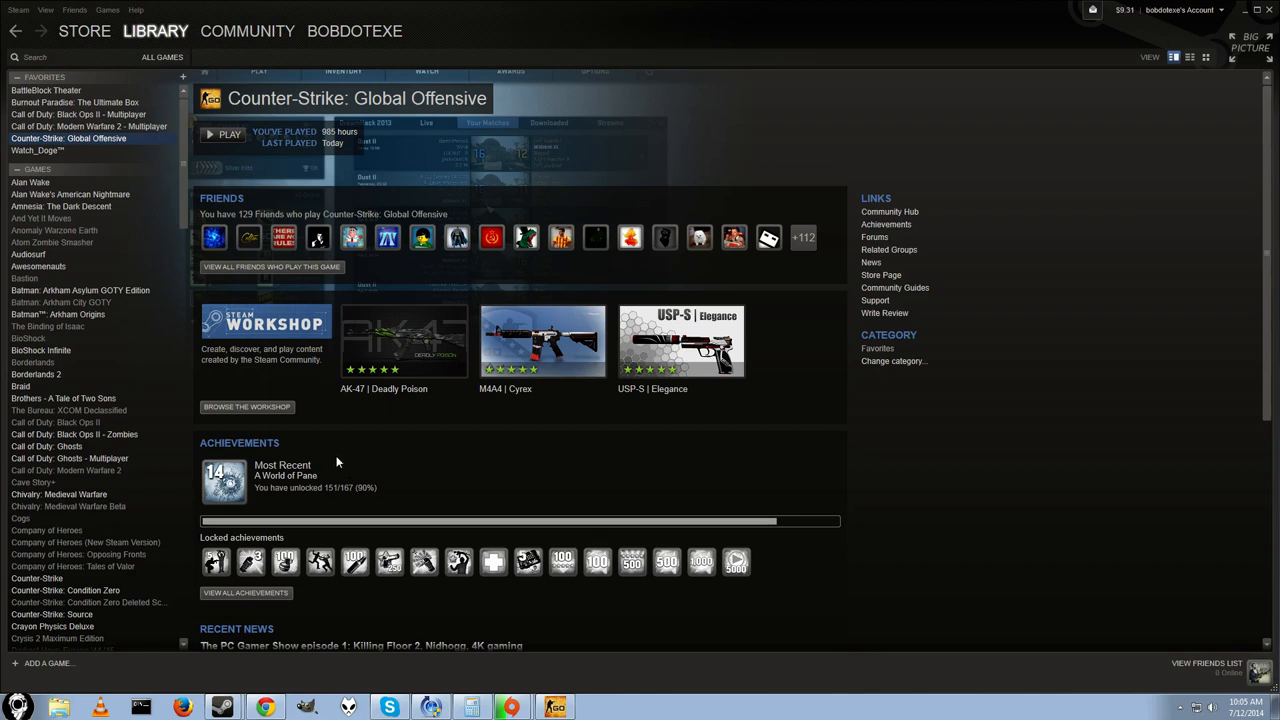
mouse_move(592, 694)
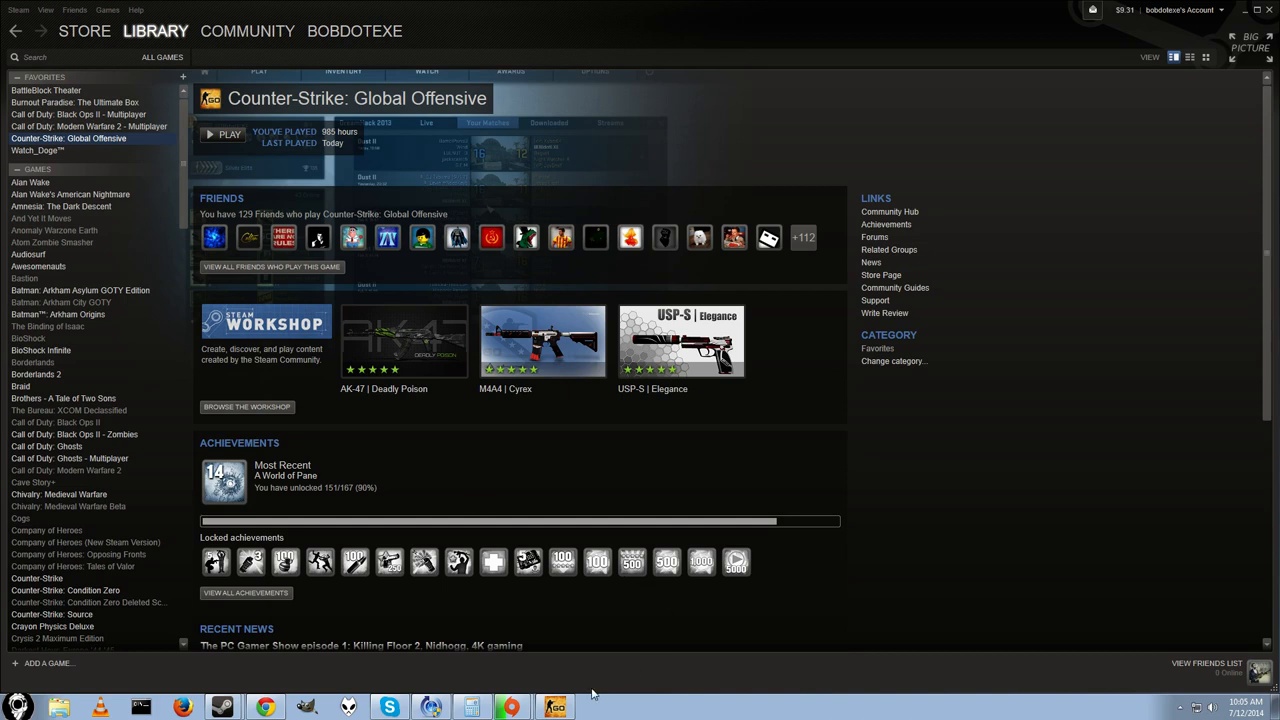
mouse_move(376, 496)
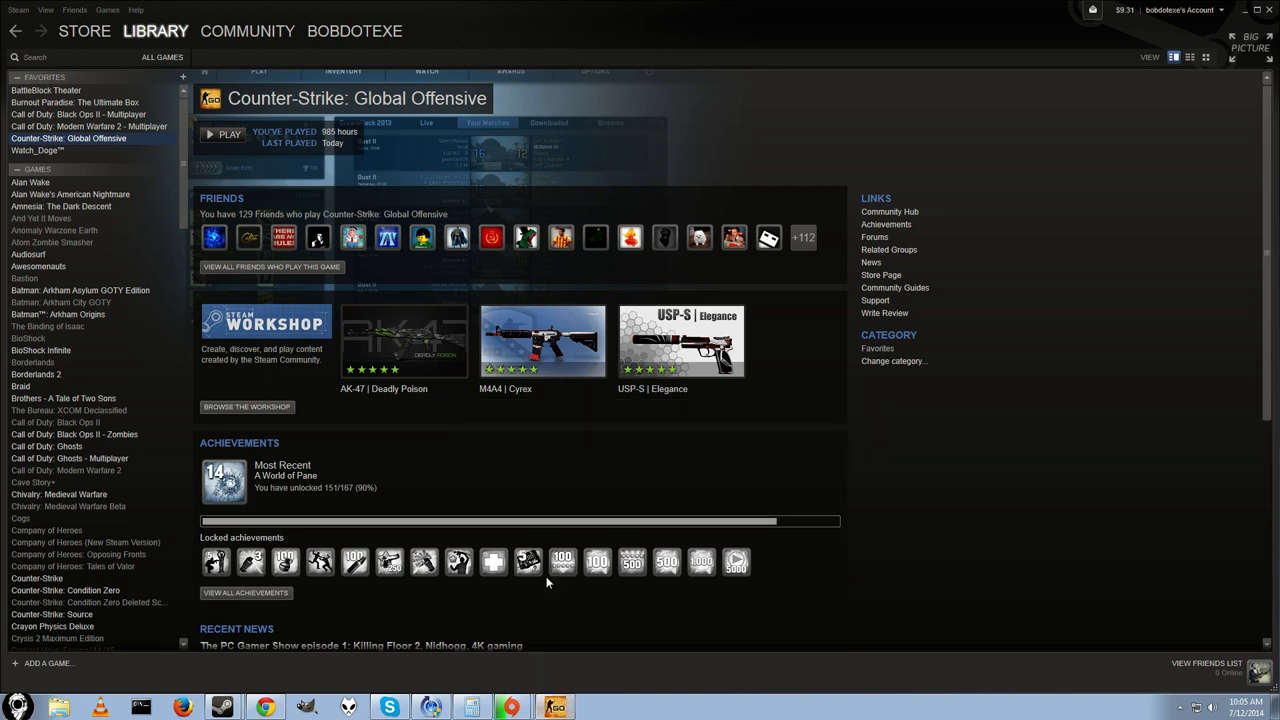
mouse_move(484, 500)
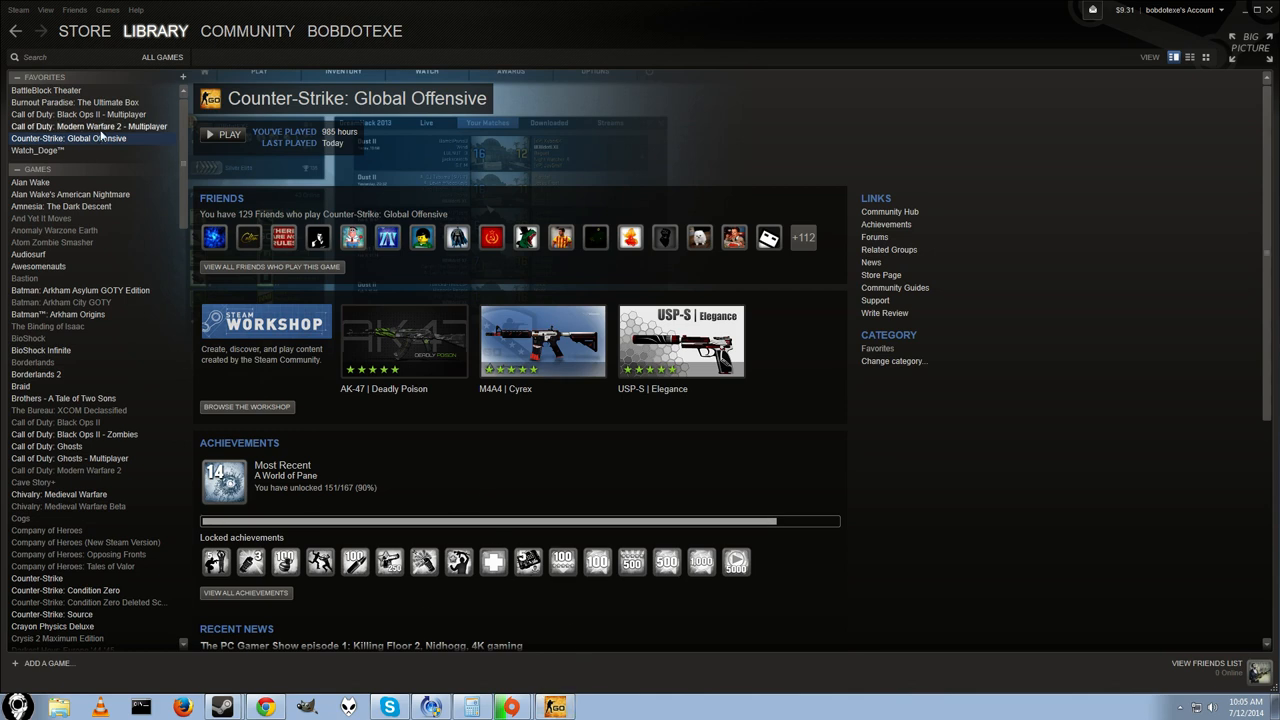
Add the -console flag to the game's launch options in its Steam properties
right_click(68, 138)
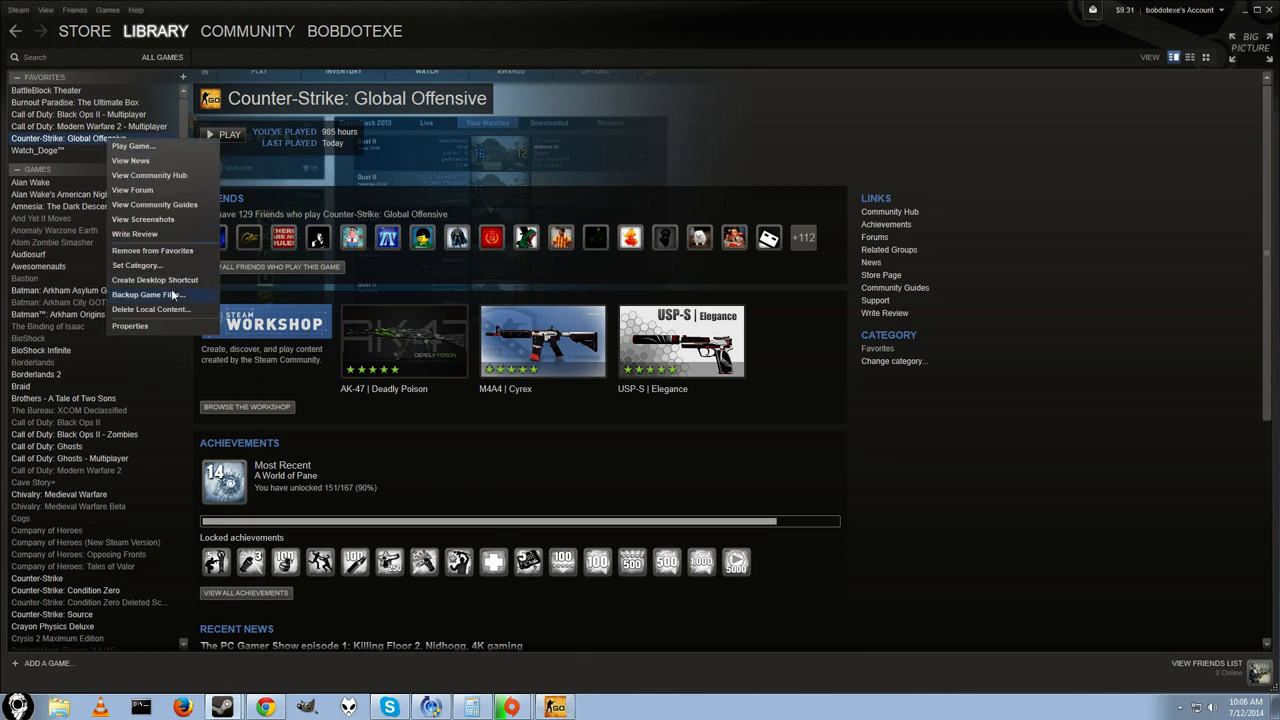
left_click(128, 326)
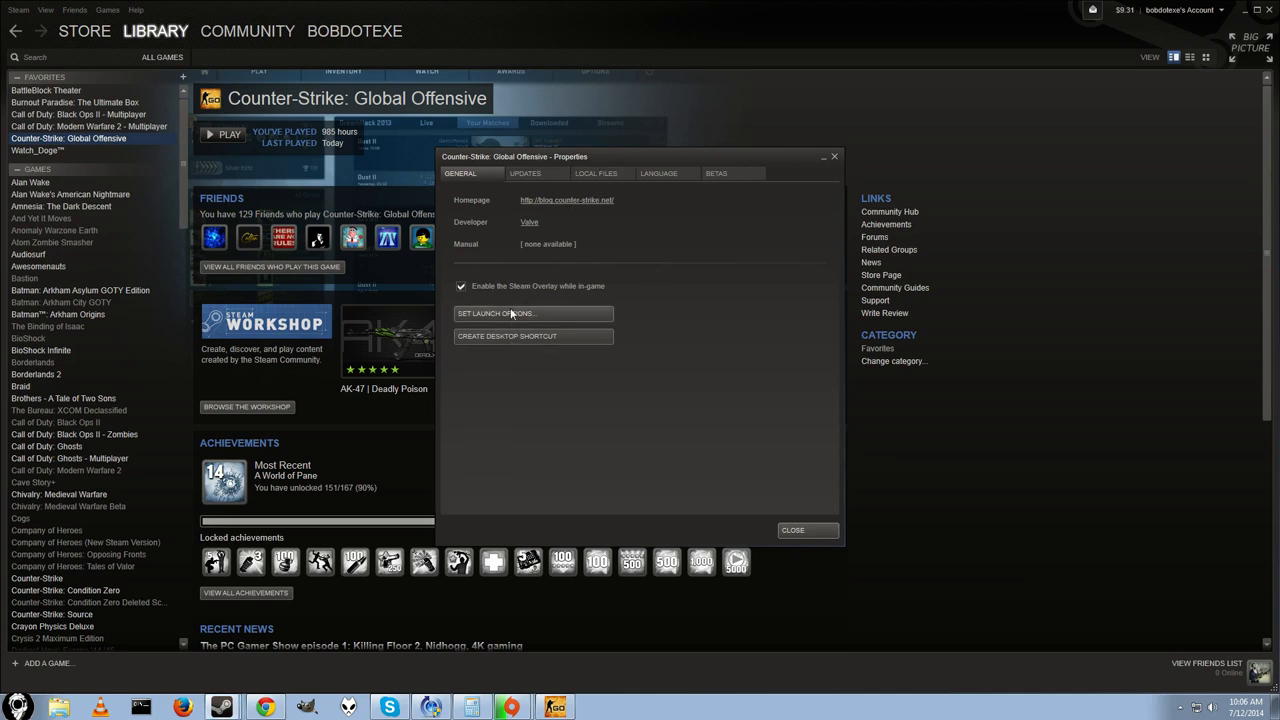
left_click(496, 312)
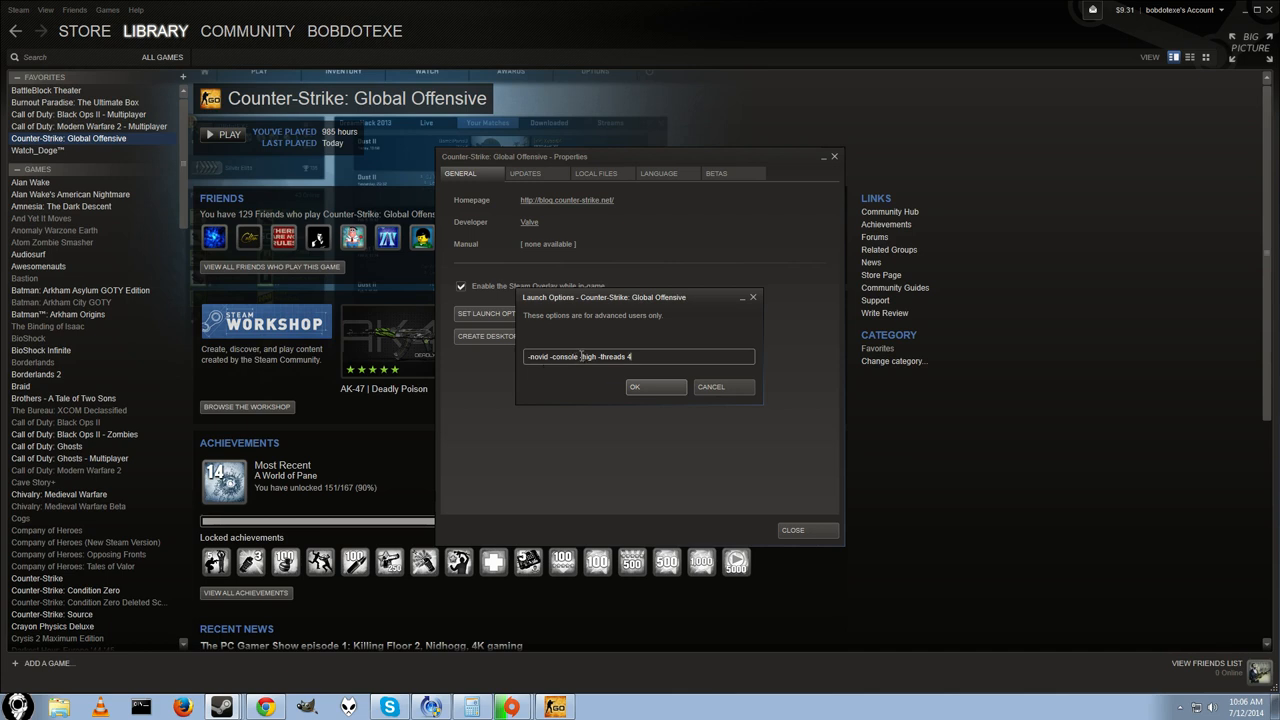
double_click(564, 356)
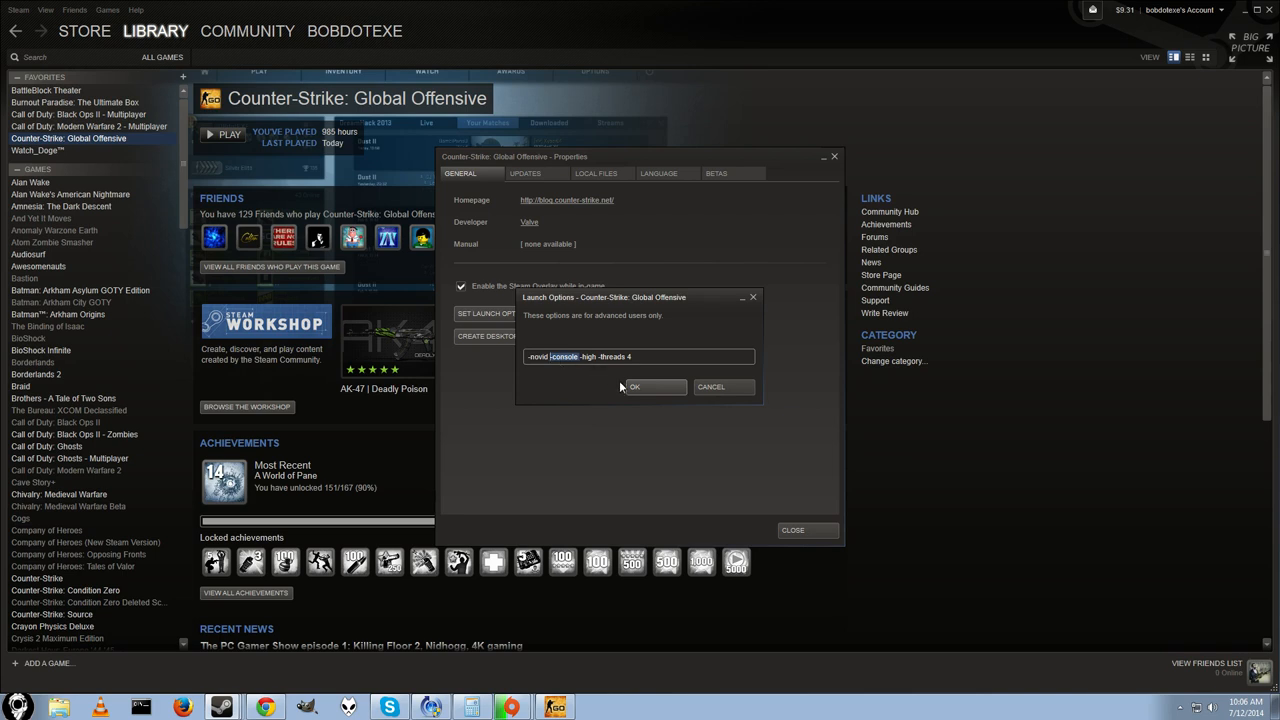
left_click(634, 388)
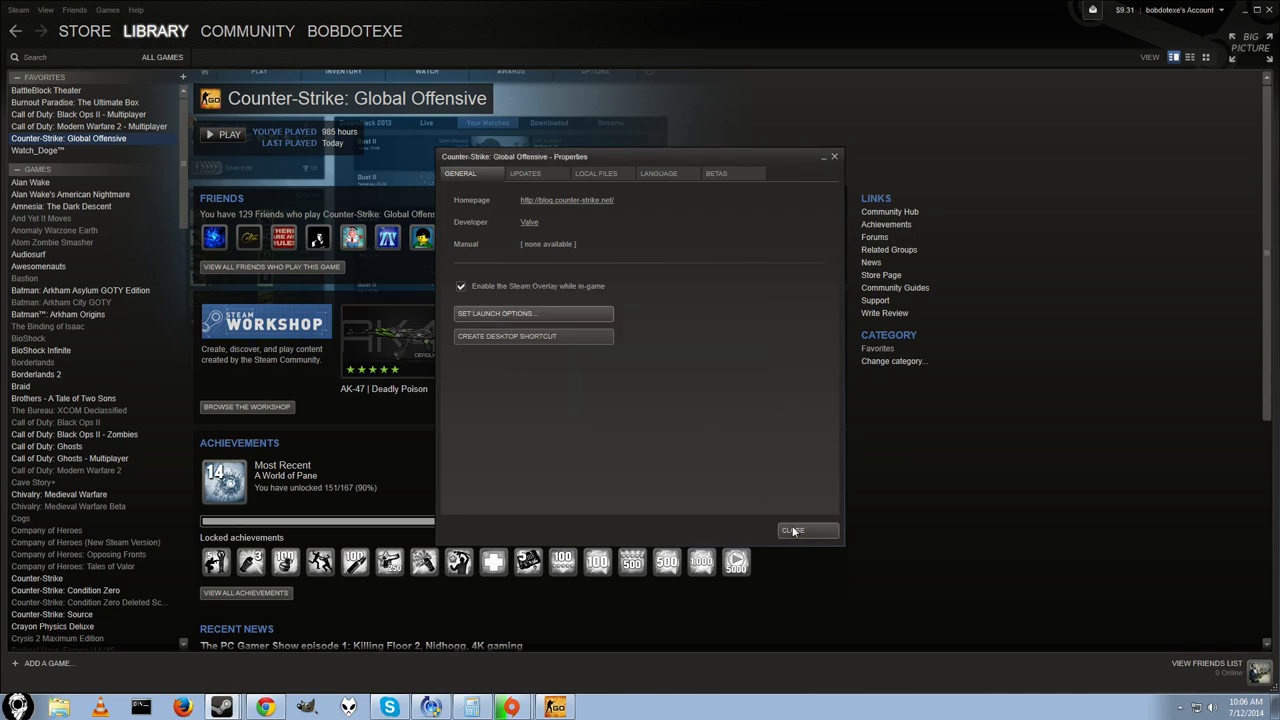
left_click(792, 530)
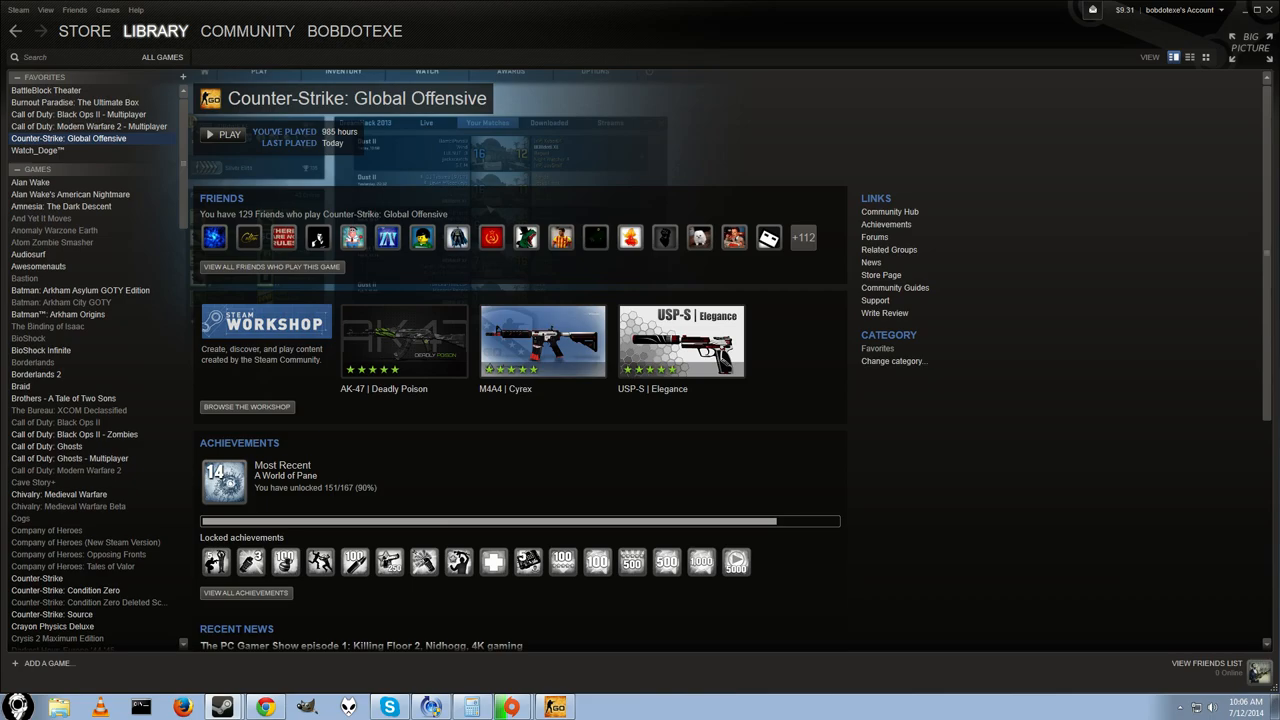
Launch Counter-Strike: Global Offensive, dismiss the console and adjust Music Volume in Audio Settings
left_click(228, 134)
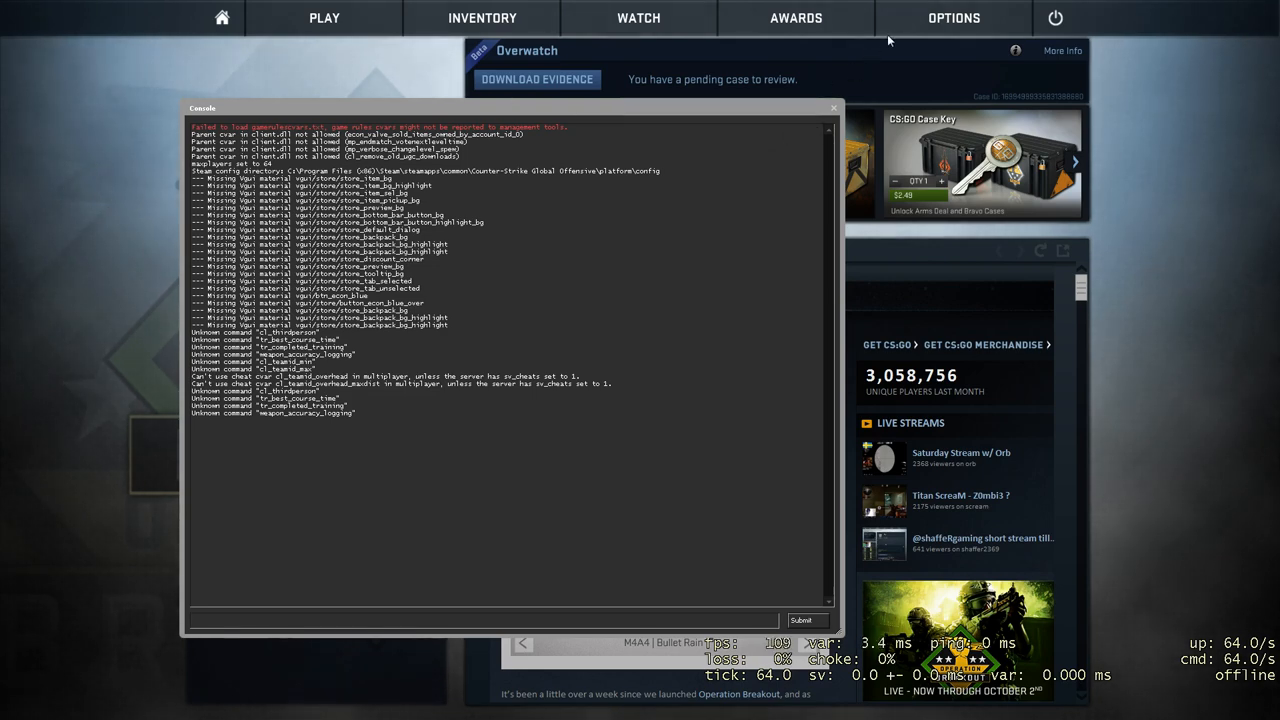
left_click(952, 16)
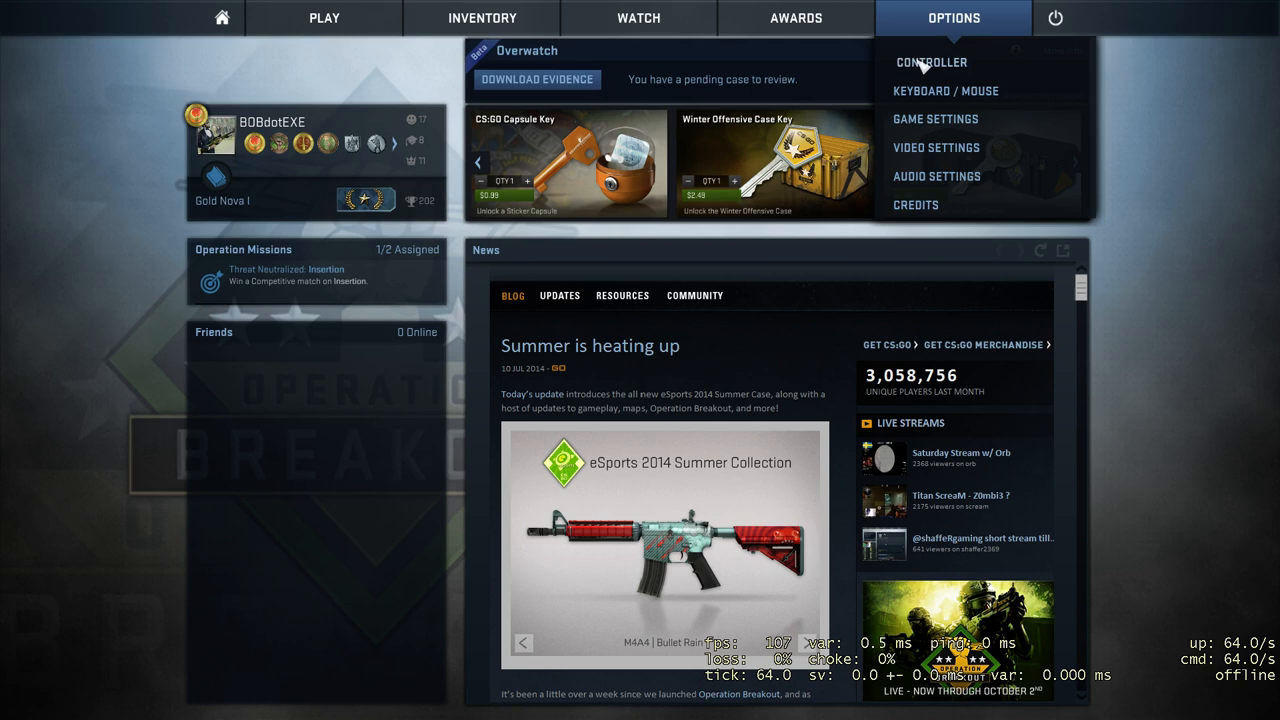
left_click(936, 176)
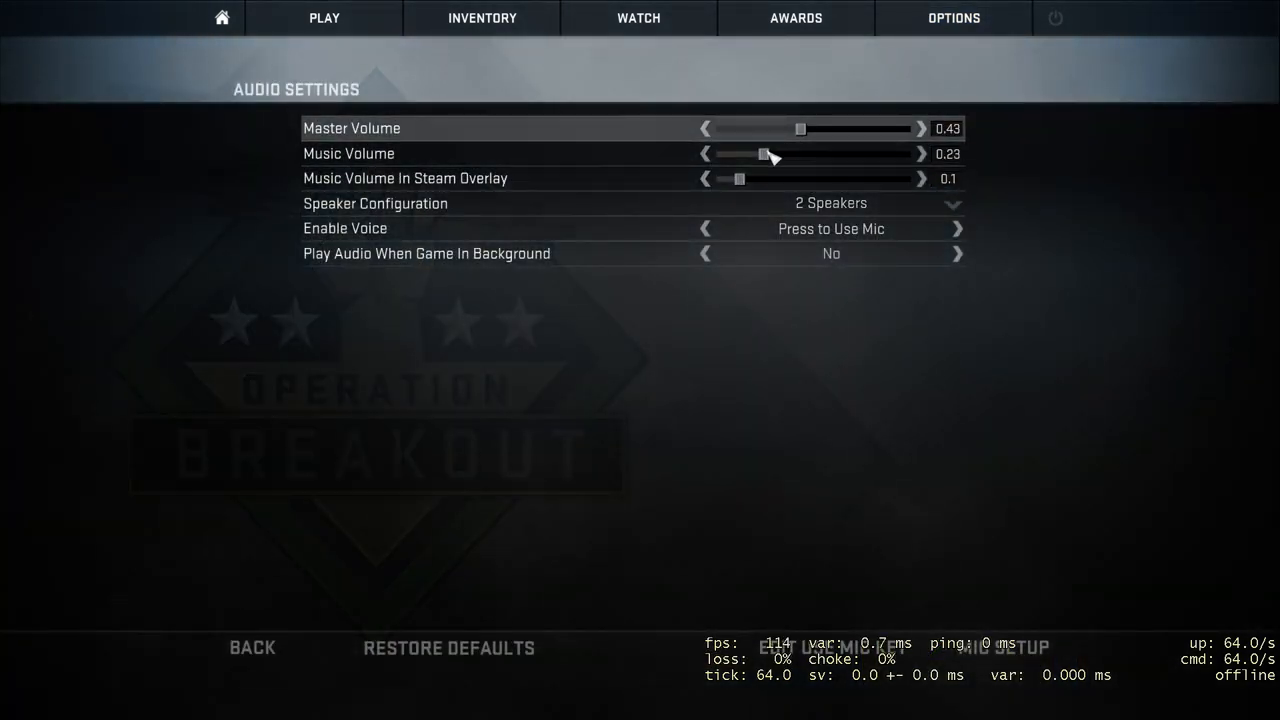
left_click_drag(764, 152, 718, 152)
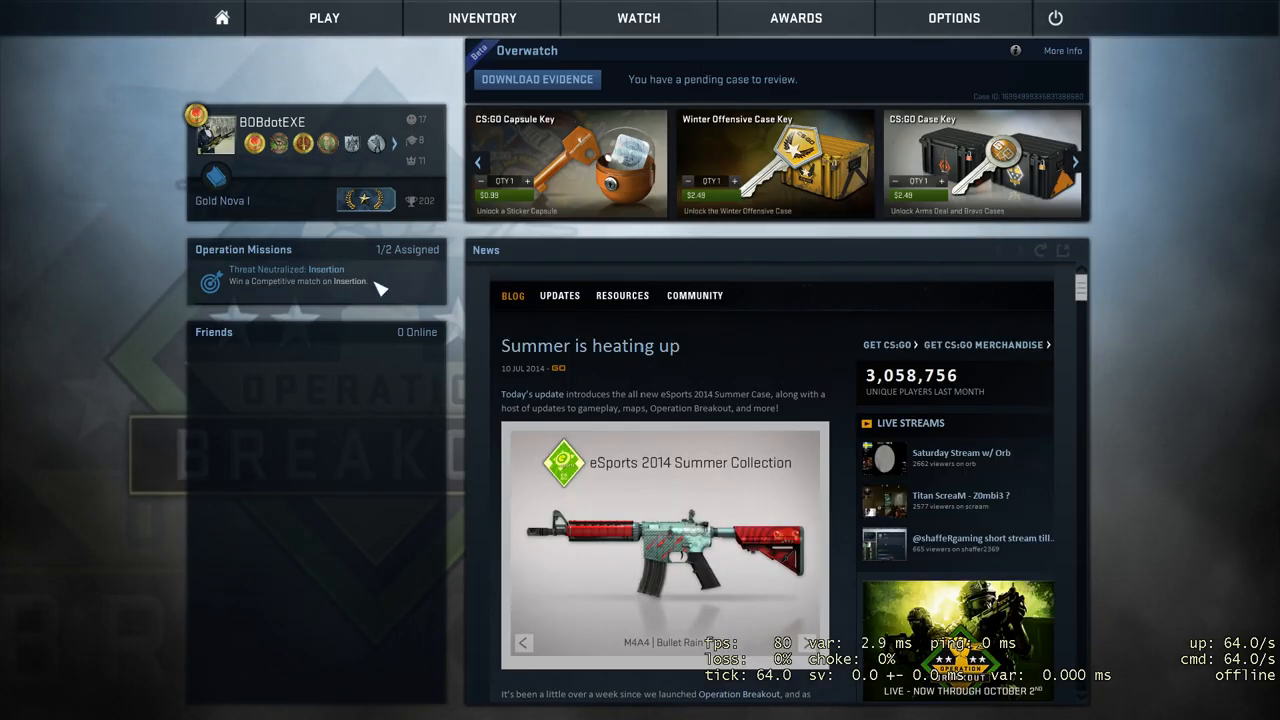
mouse_move(614, 250)
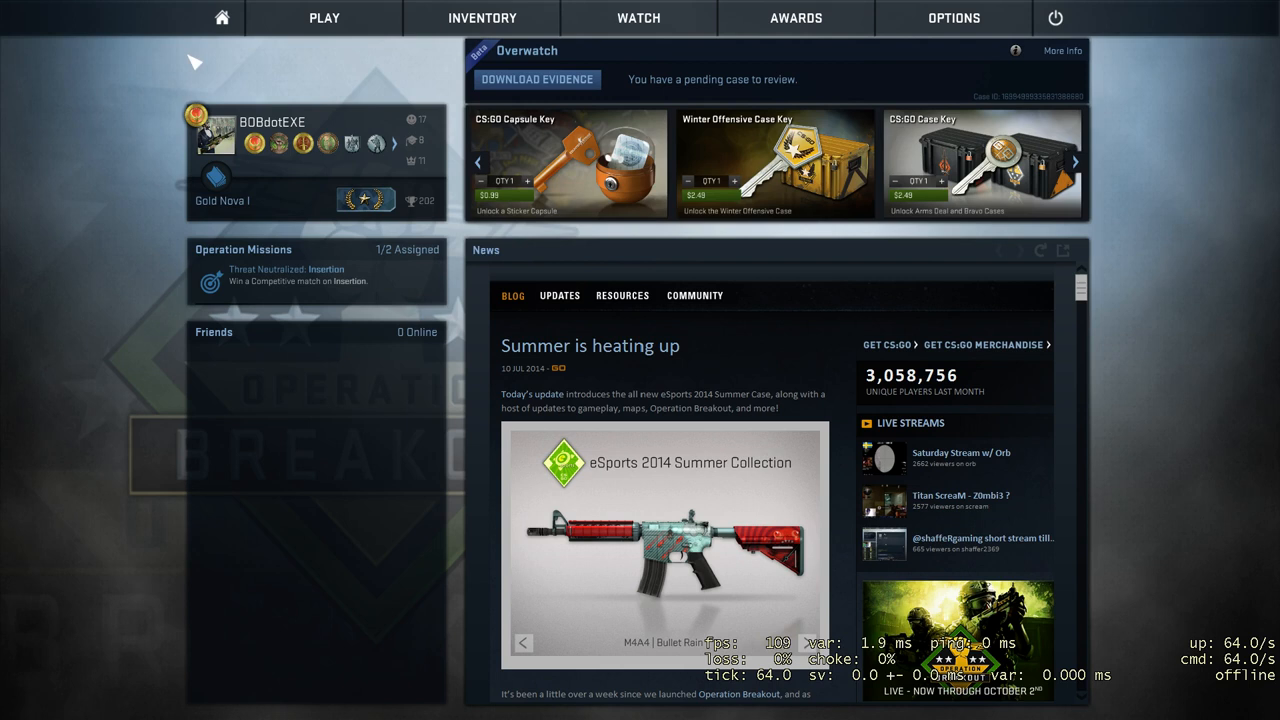
mouse_move(96, 176)
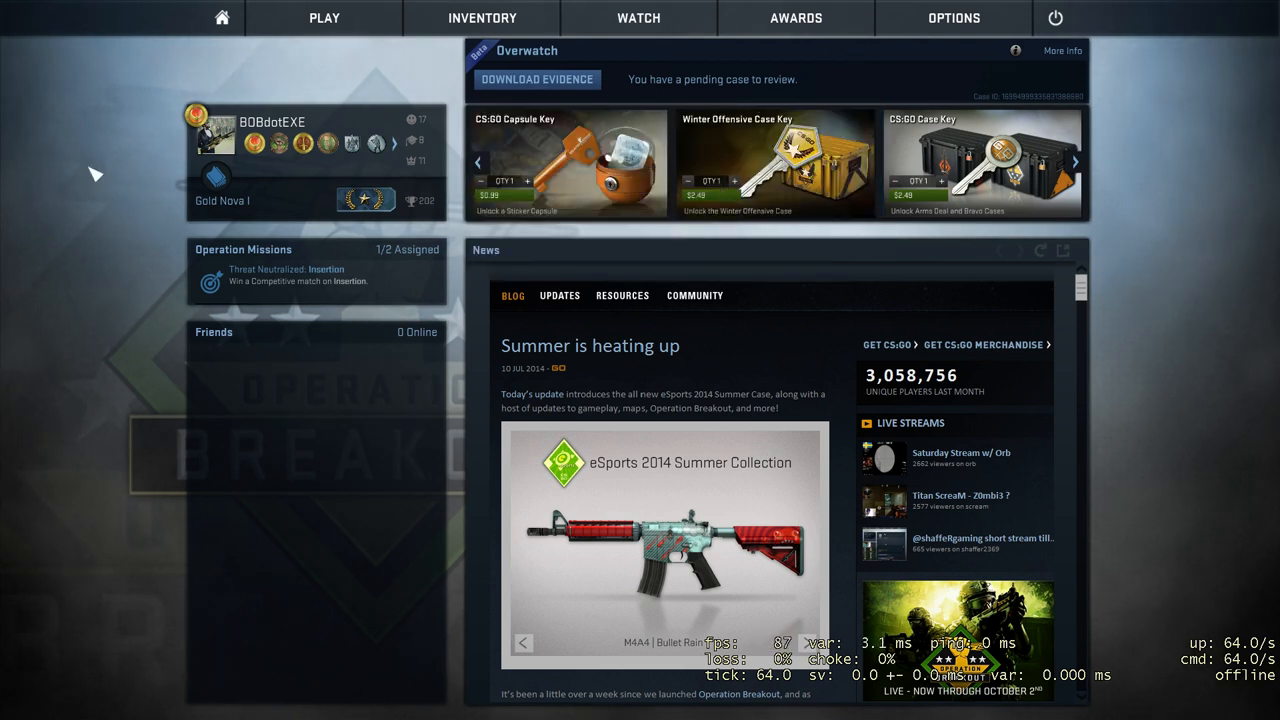
mouse_move(630, 222)
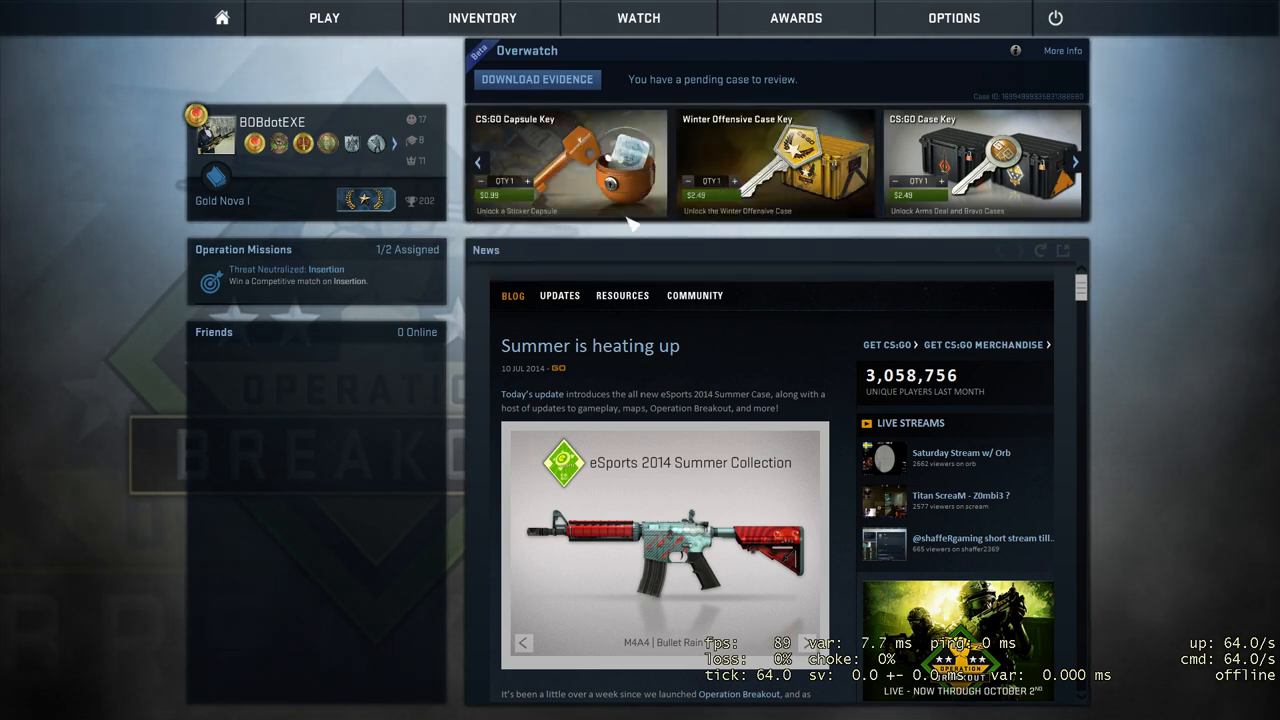
Set Enable Developer Console (~) to Yes in the Game Settings
left_click(952, 18)
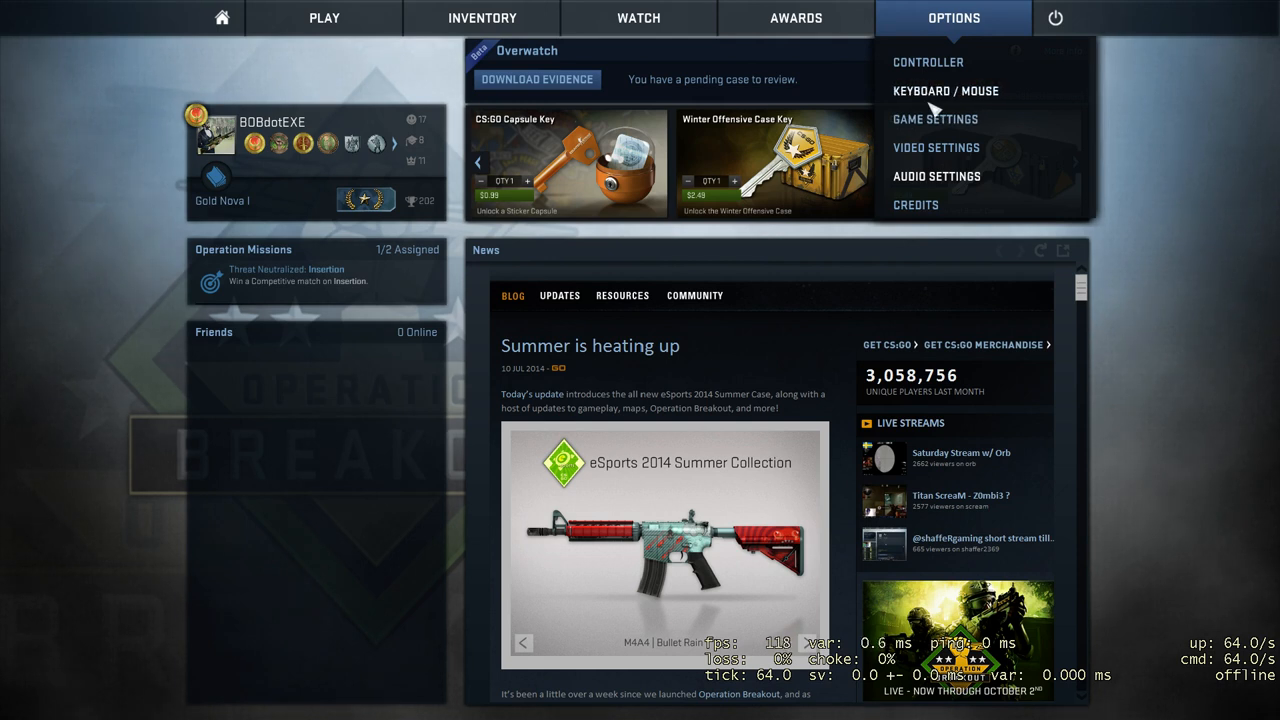
mouse_move(880, 112)
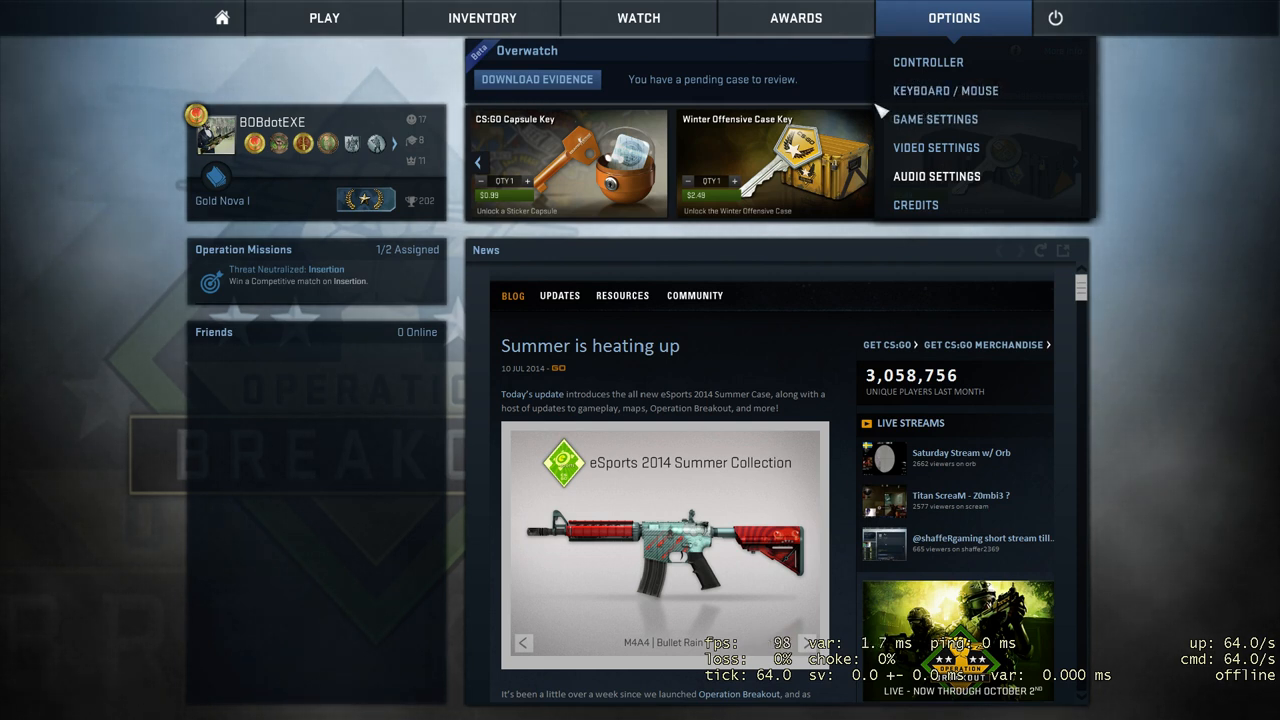
mouse_move(944, 92)
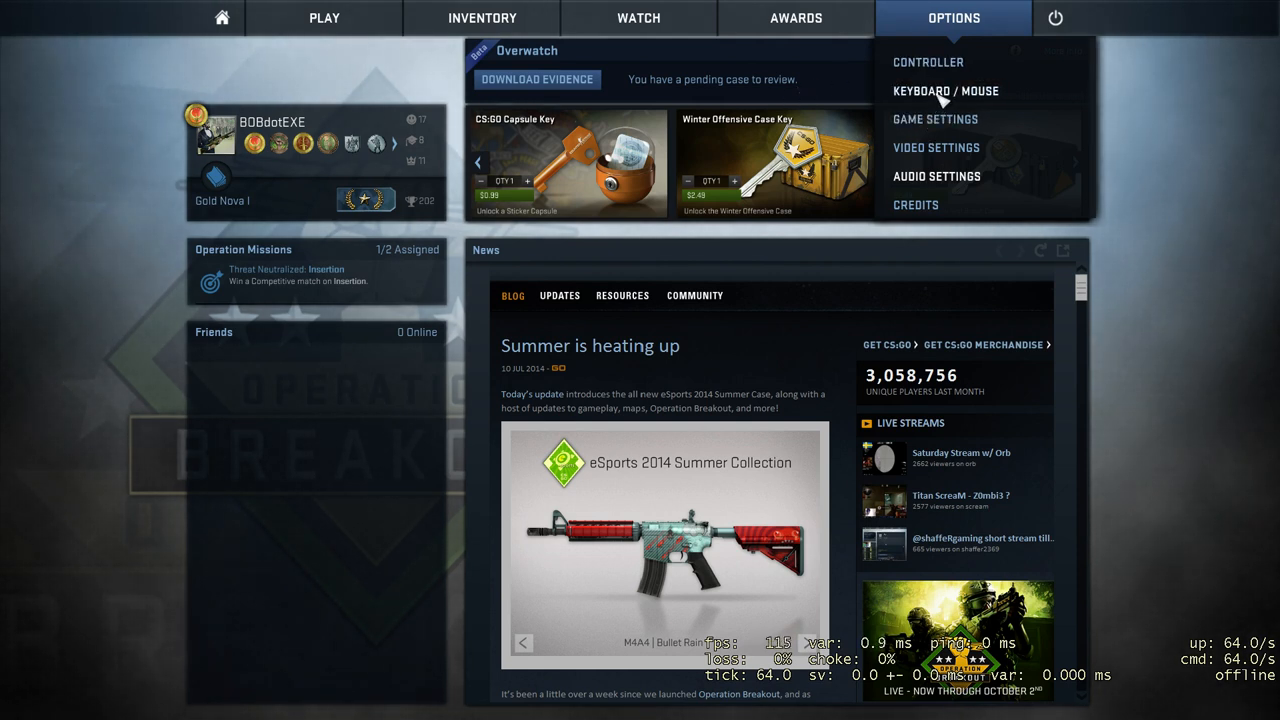
left_click(934, 120)
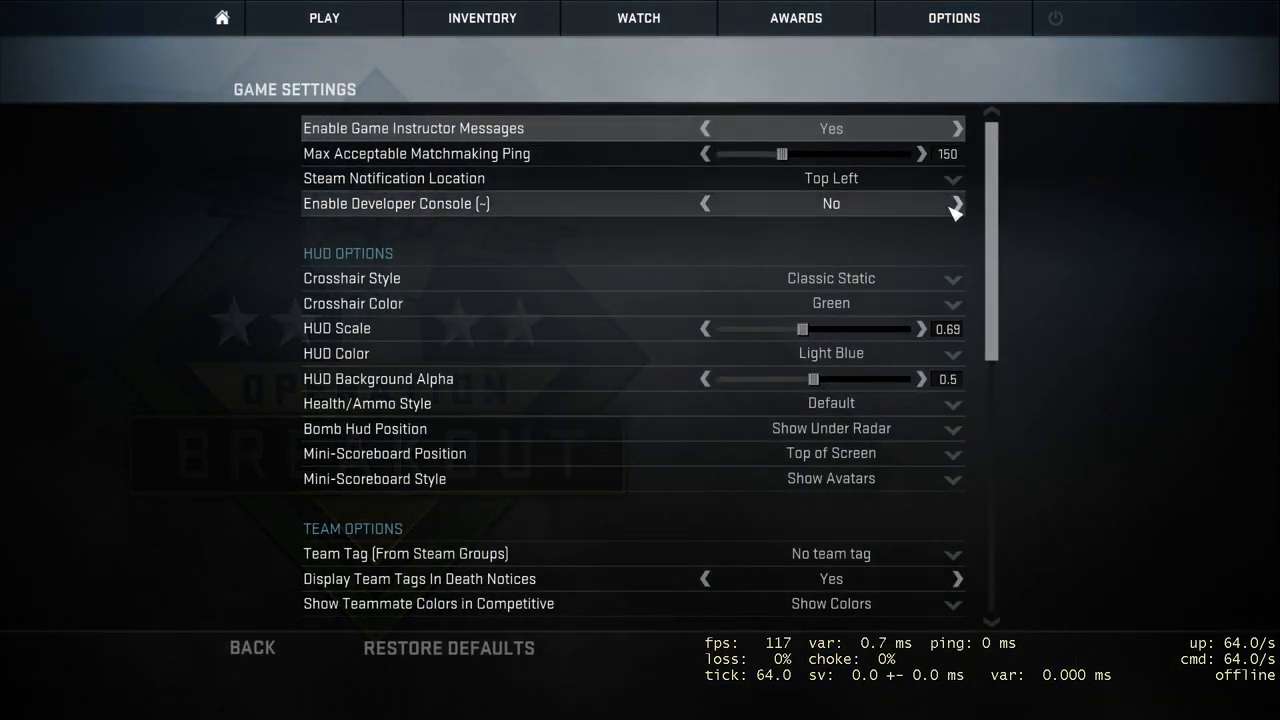
left_click(956, 204)
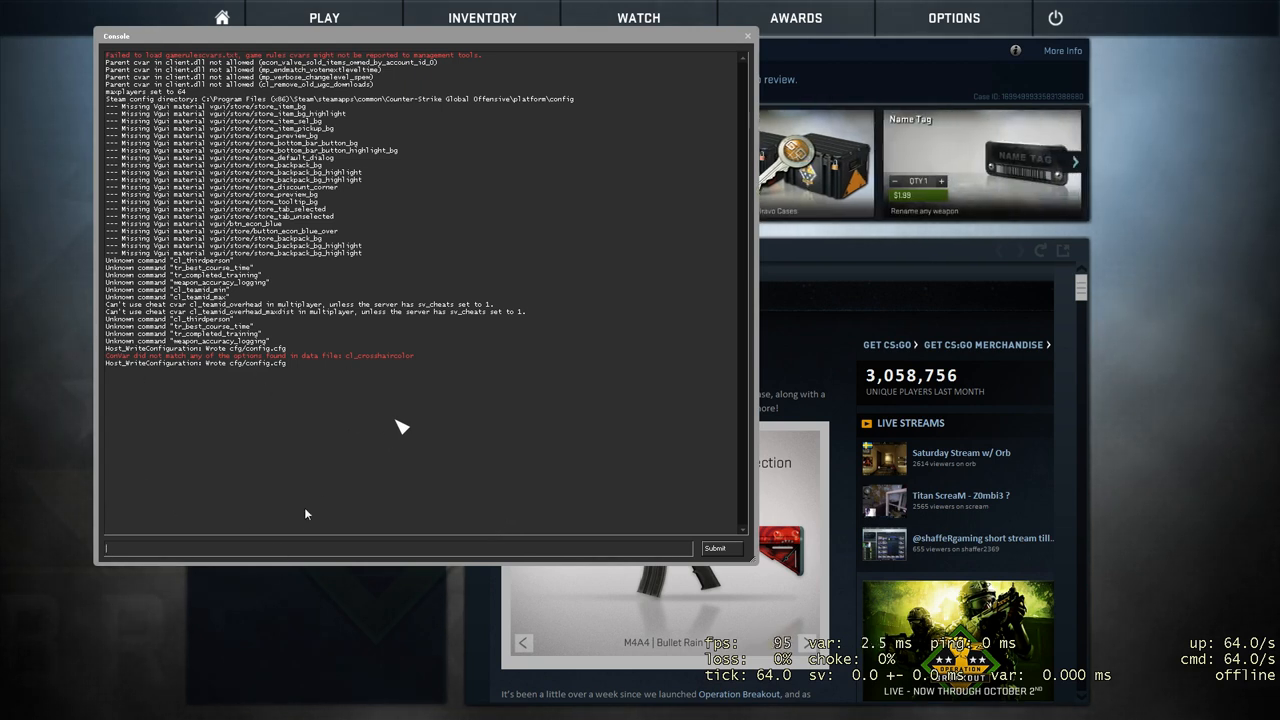
mouse_move(396, 428)
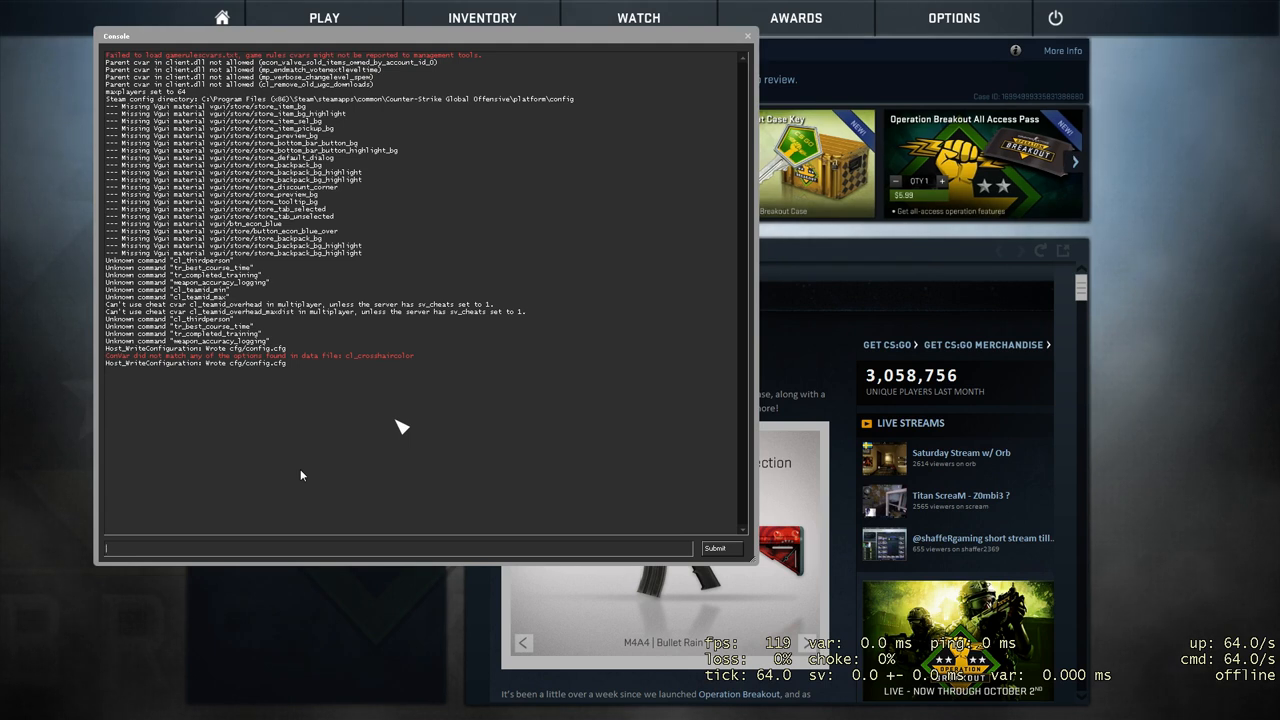
Enter workshop_workbench in the console using the autocomplete suggestion
type("wo")
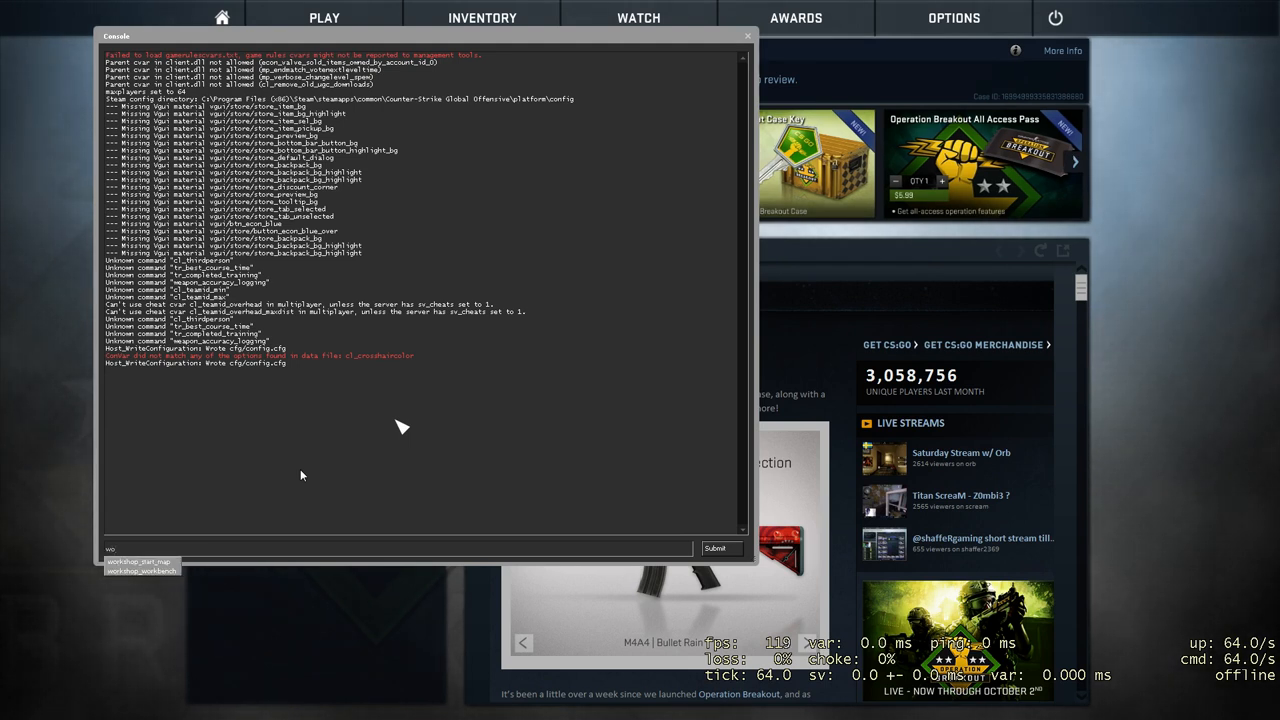
type("l")
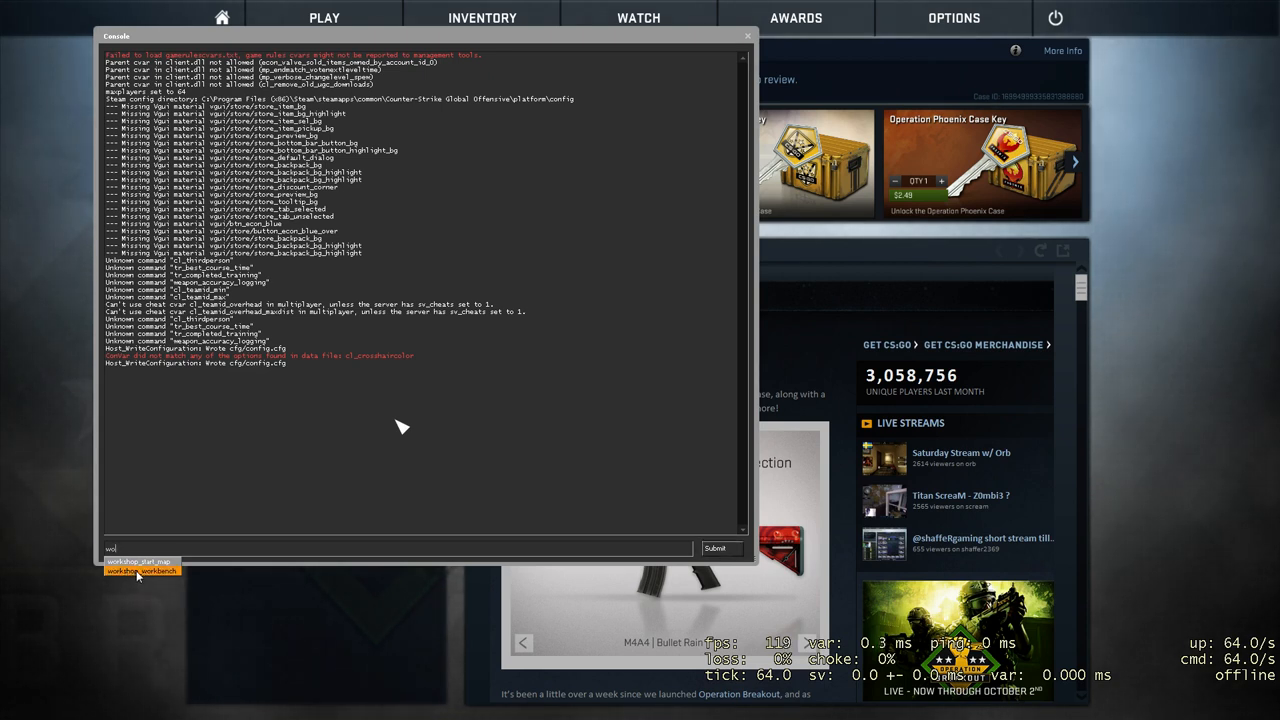
left_click(140, 572)
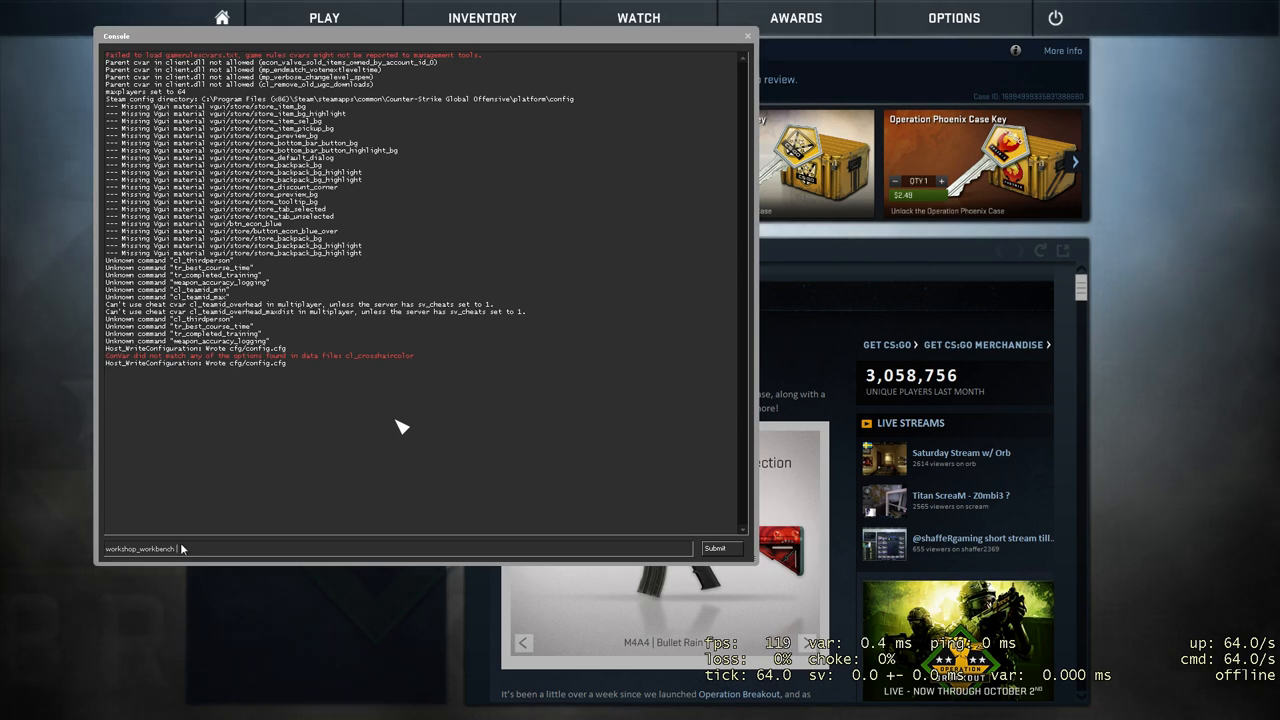
Run workshop_workbench, choose the Solid Color style and turn the rifle for a closer look
left_click(716, 548)
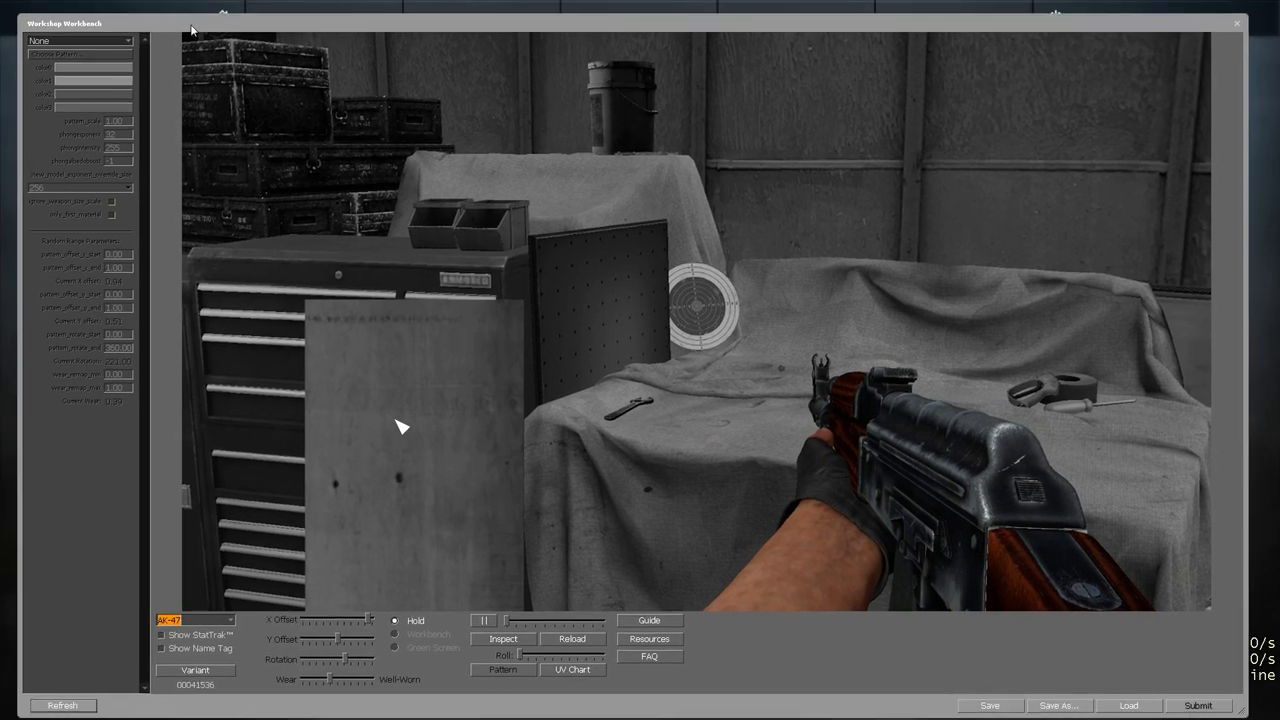
left_click(80, 40)
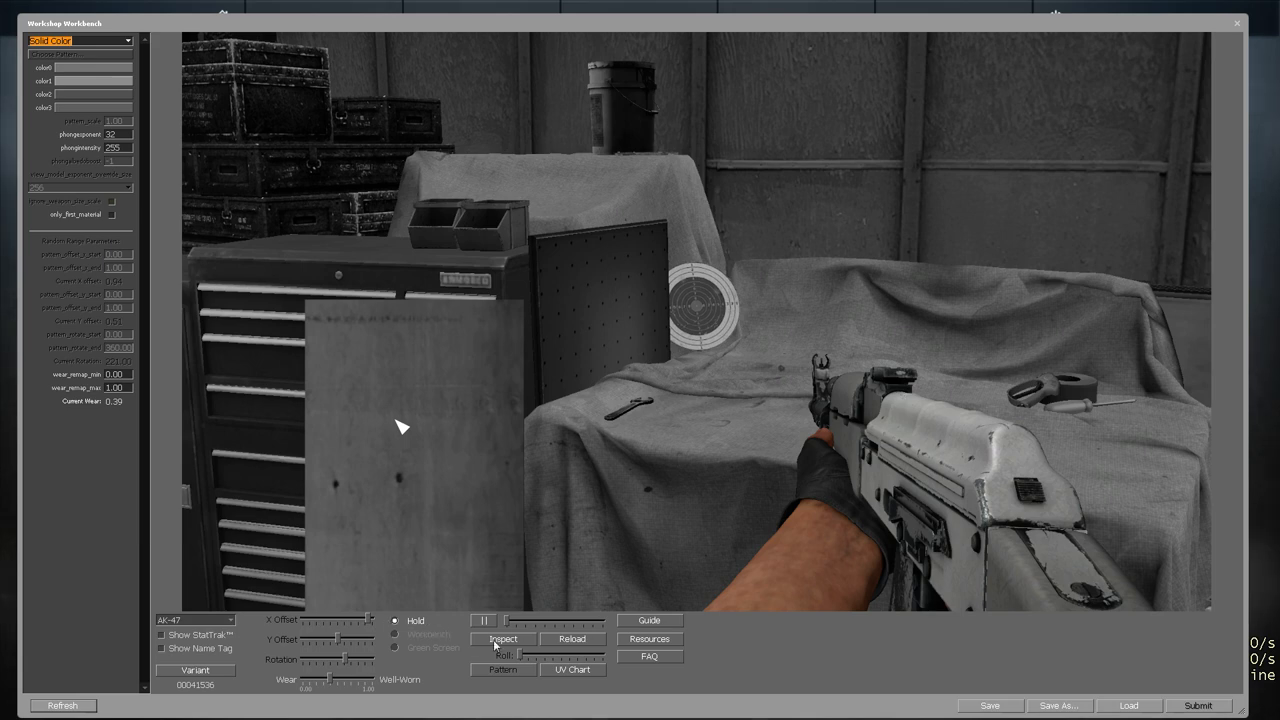
left_click(504, 640)
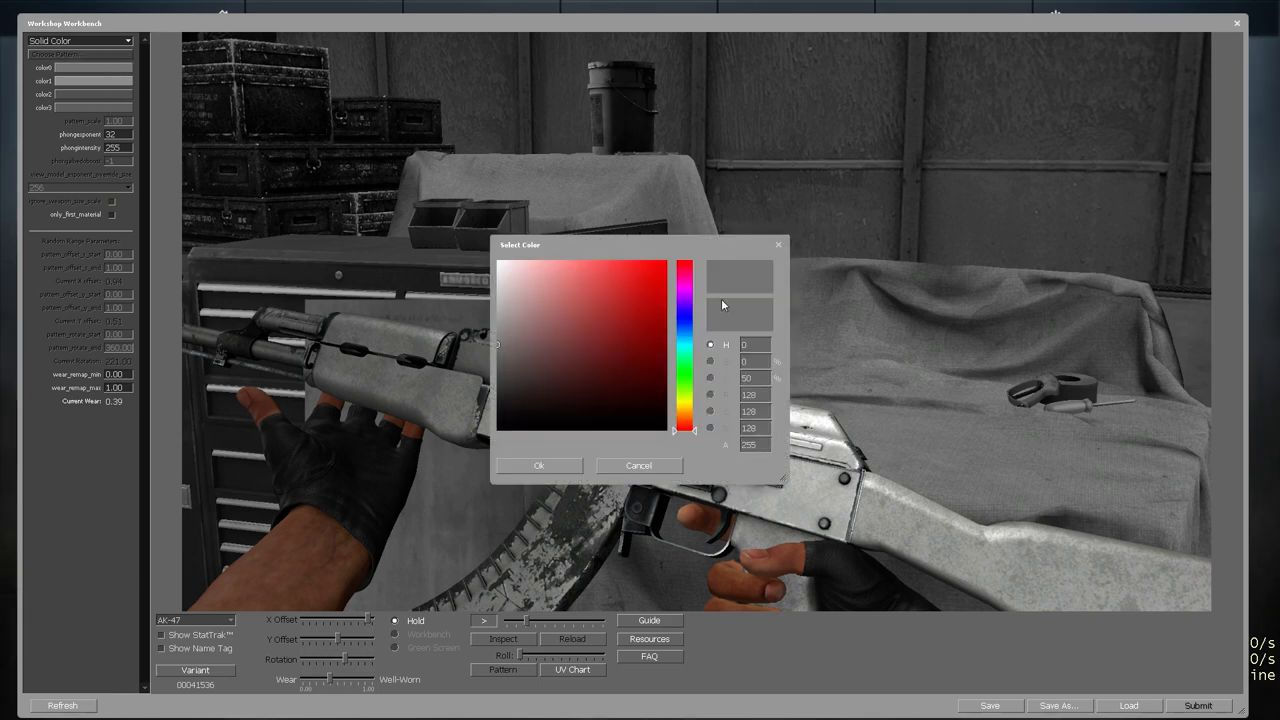
Set color1 to a reddish orange for the stock and handguard
left_click(686, 414)
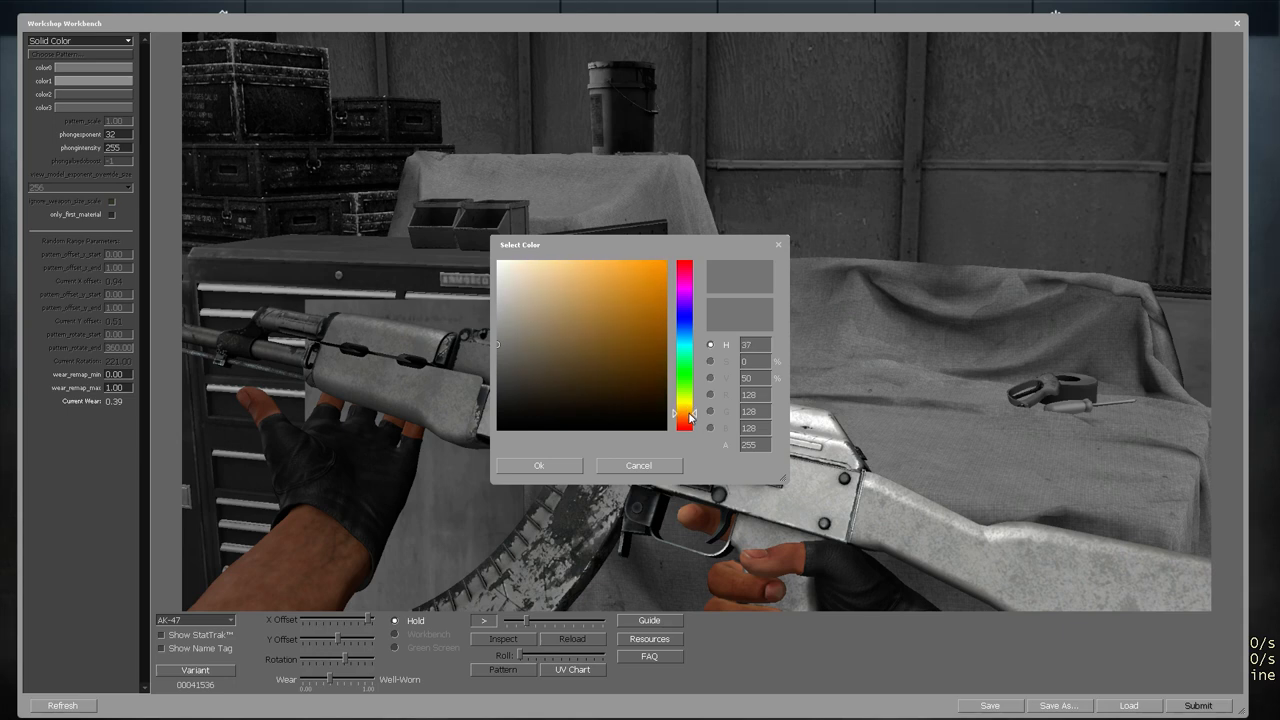
left_click(664, 260)
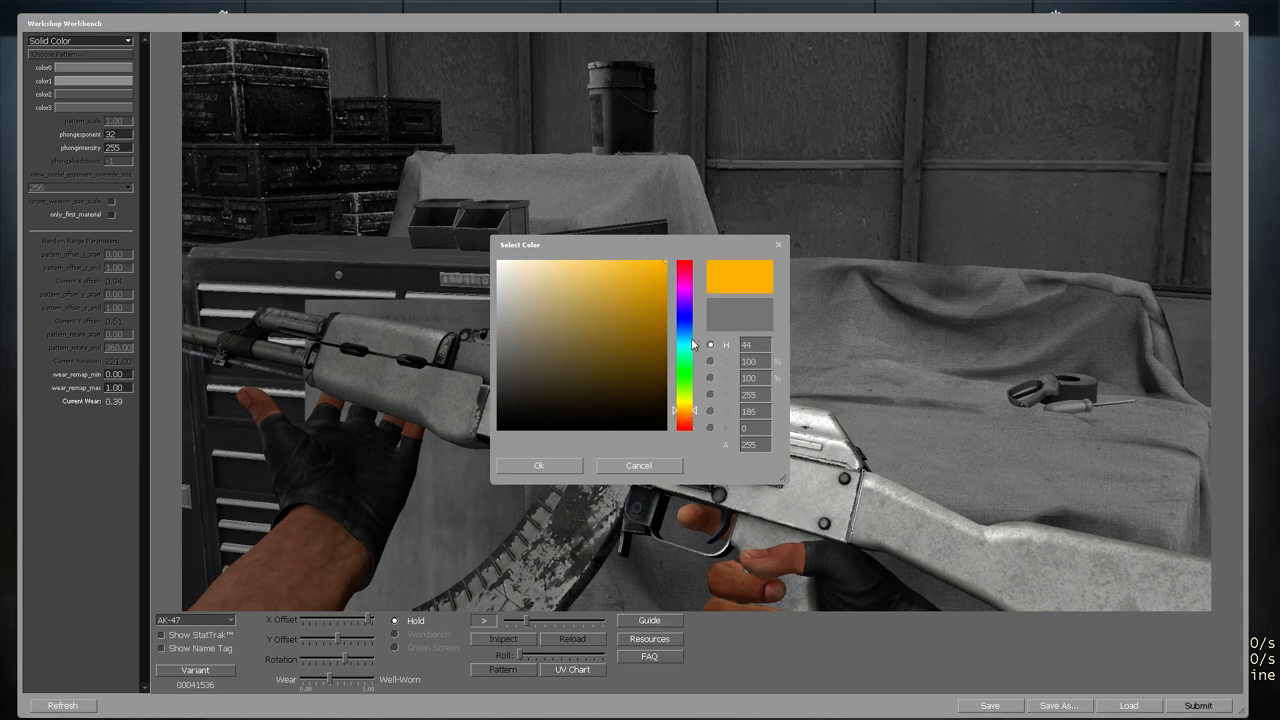
left_click(684, 424)
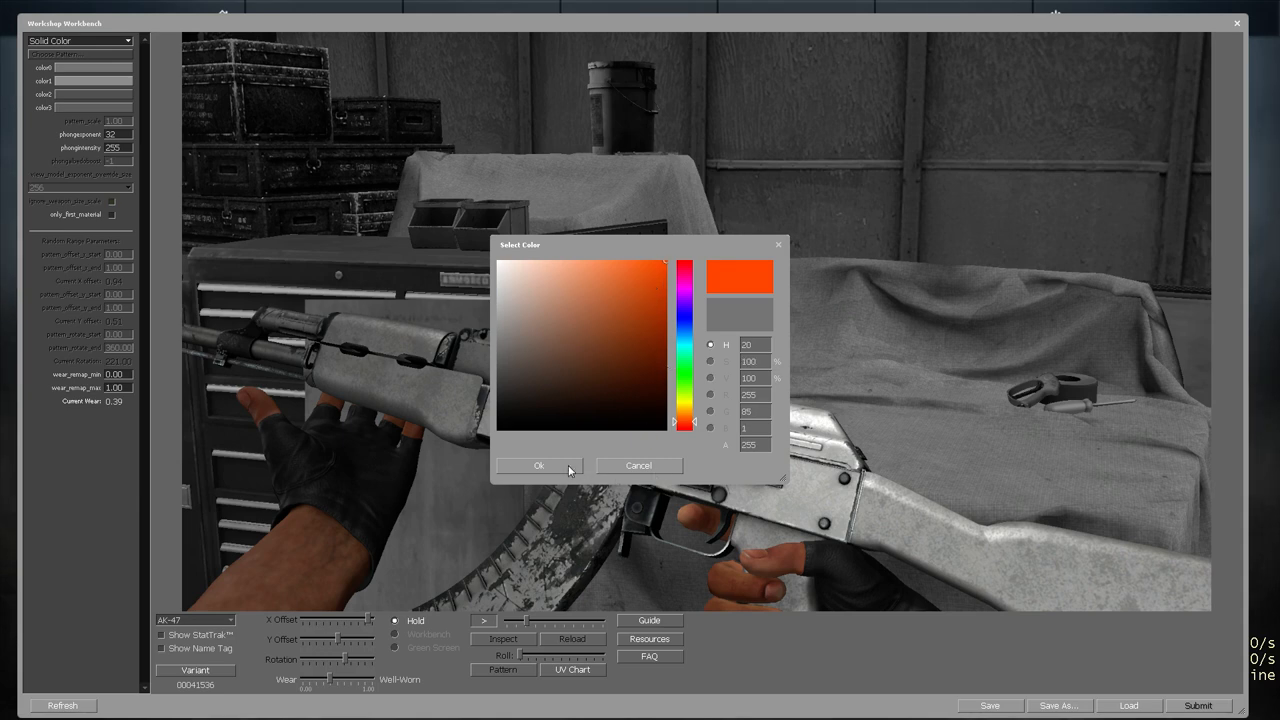
left_click(540, 464)
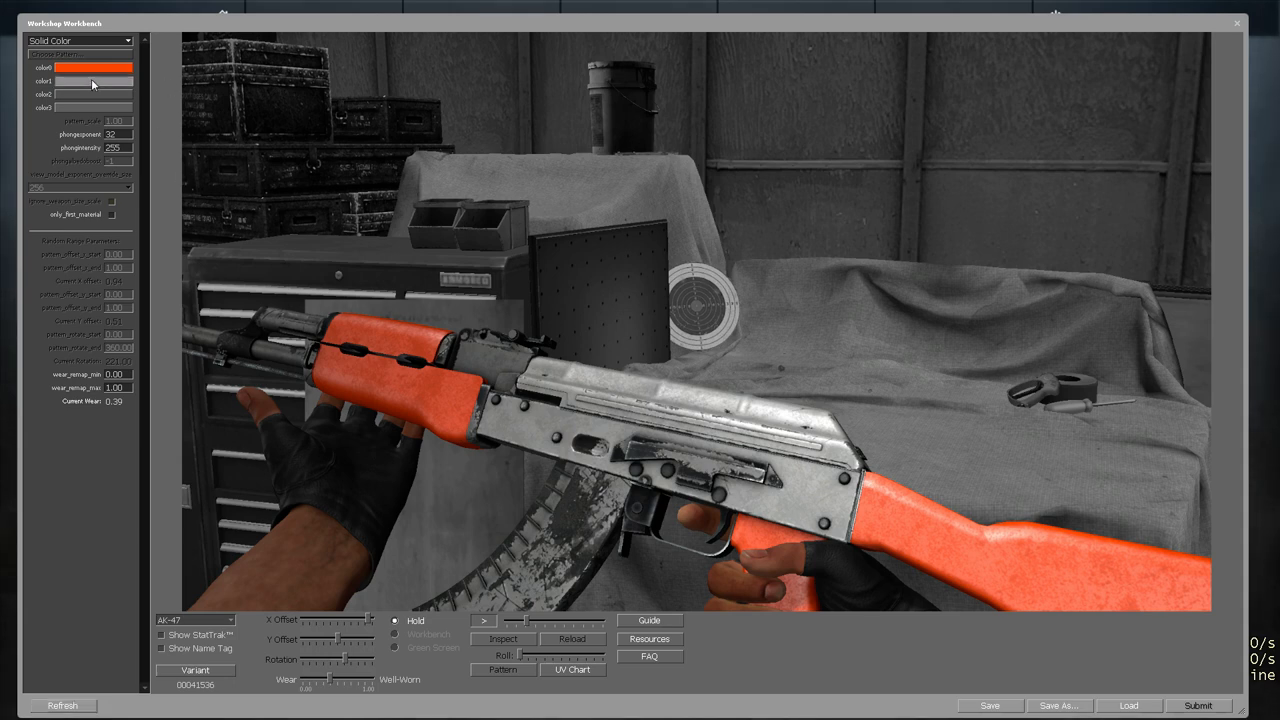
Set color2 to bright yellow for the receiver
left_click(94, 68)
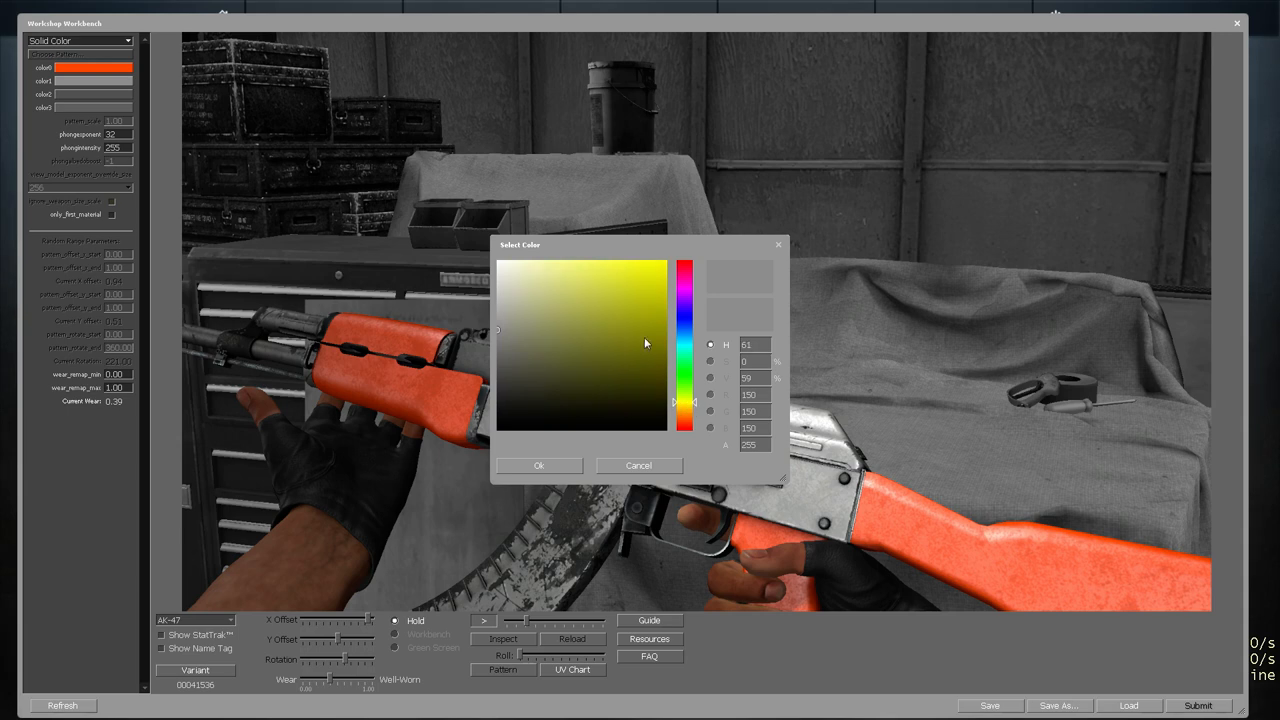
left_click(538, 464)
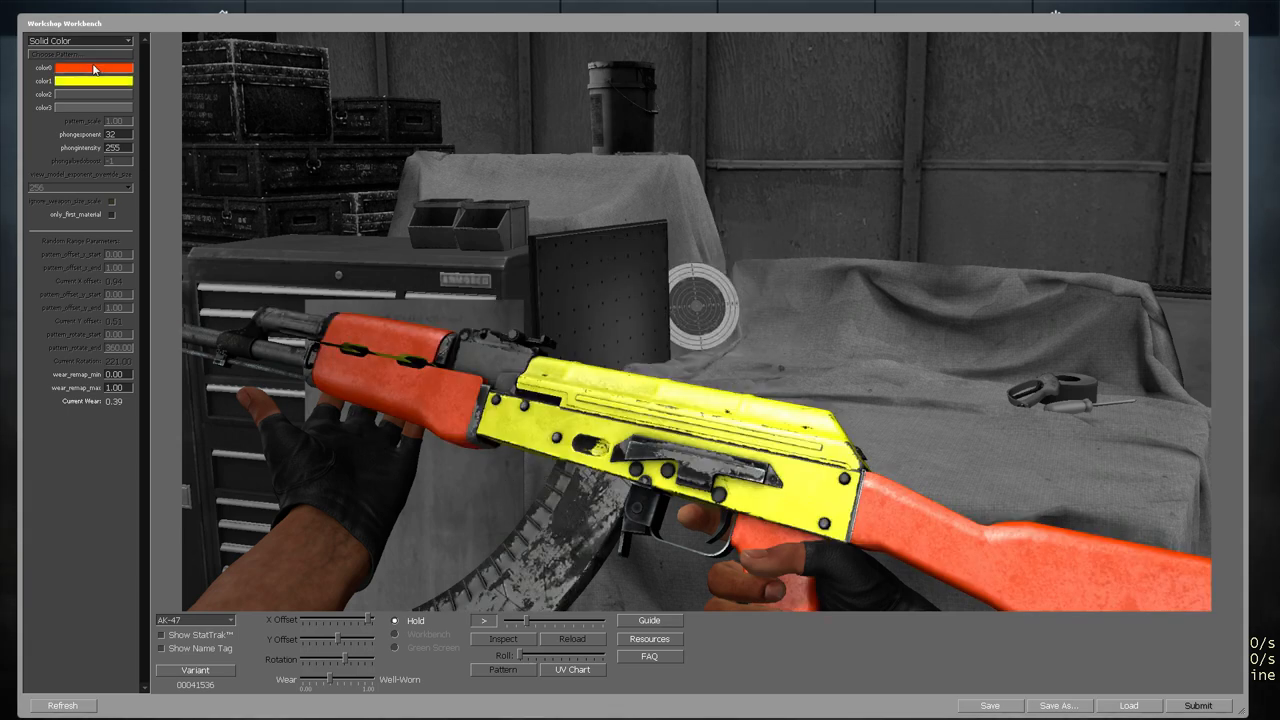
left_click(92, 68)
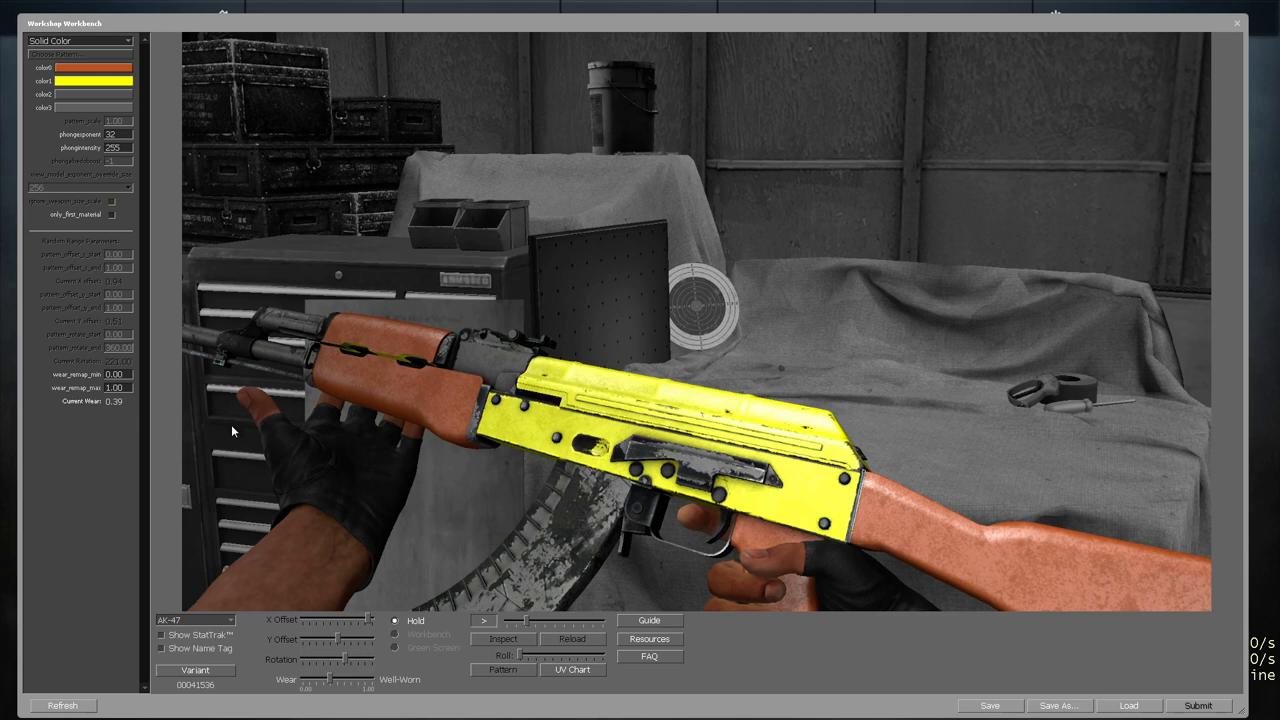
mouse_move(482, 110)
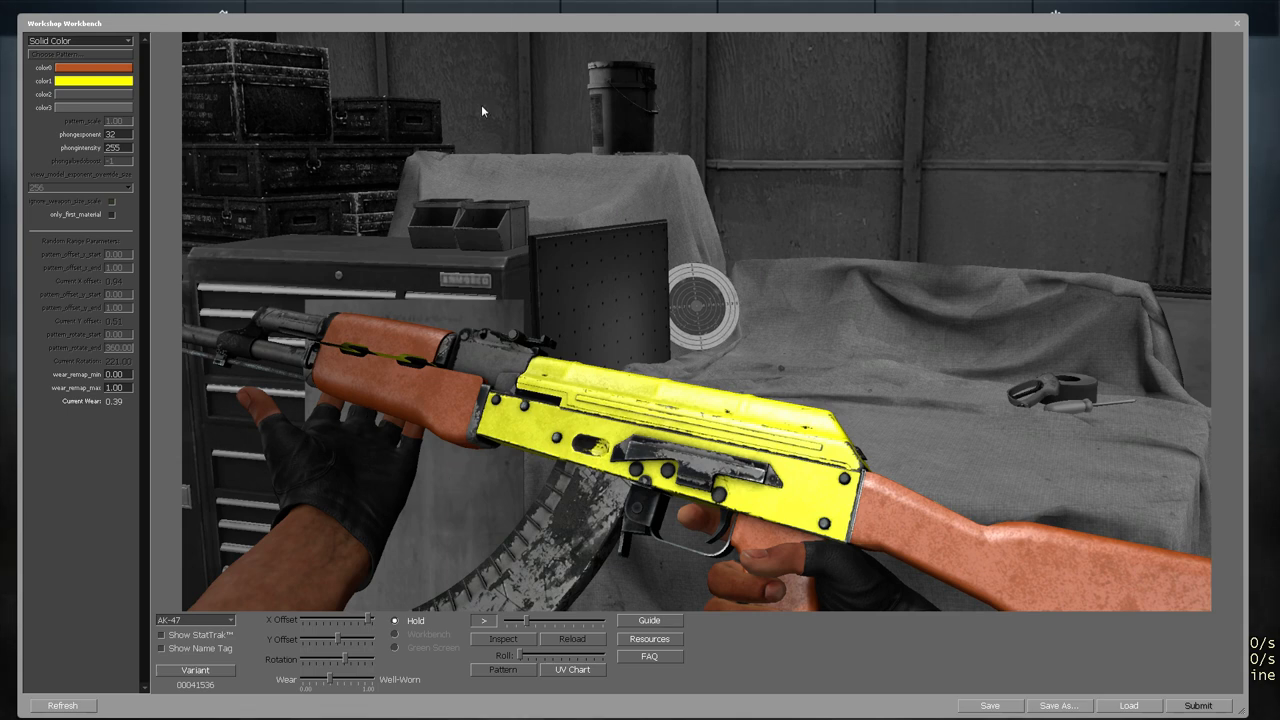
mouse_move(464, 686)
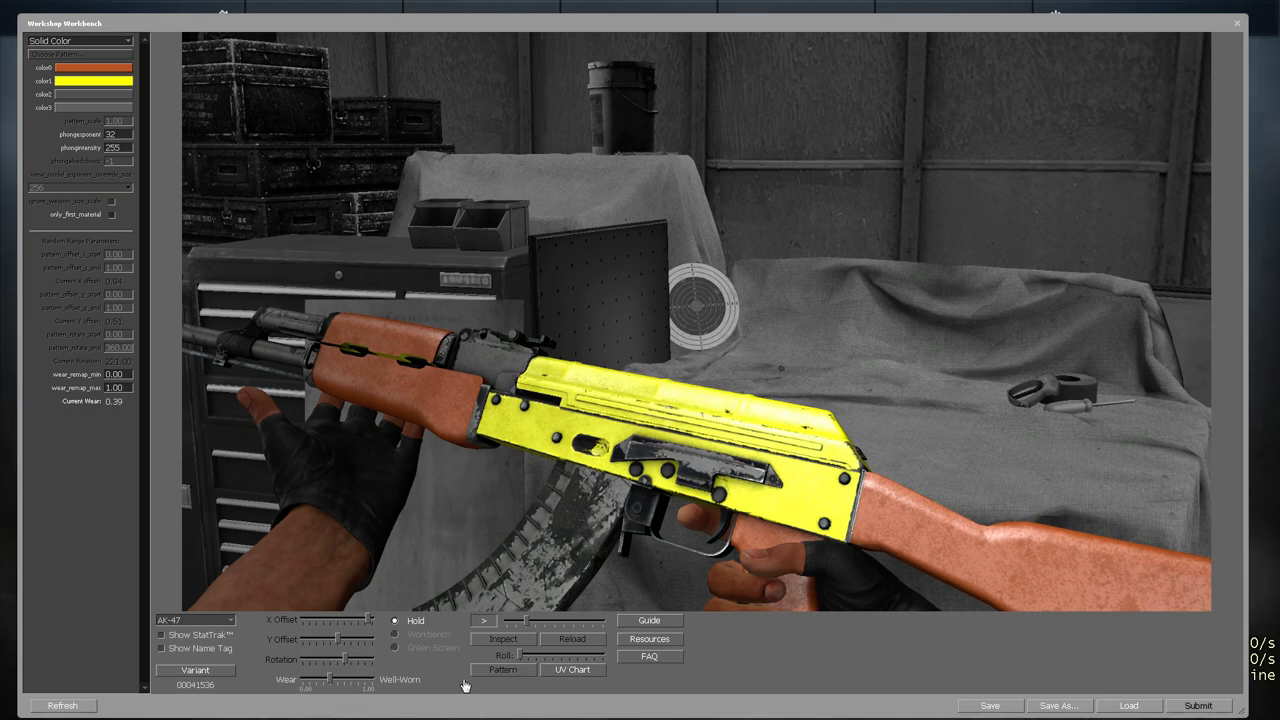
mouse_move(322, 160)
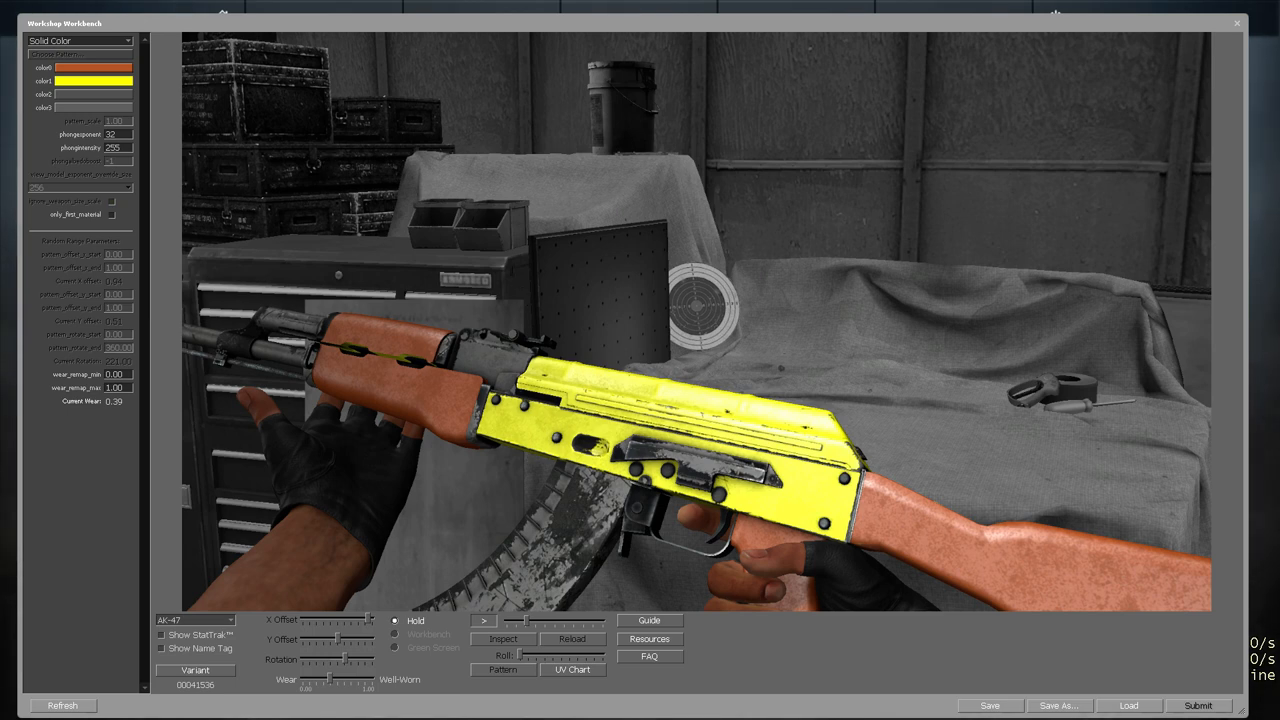
mouse_move(512, 276)
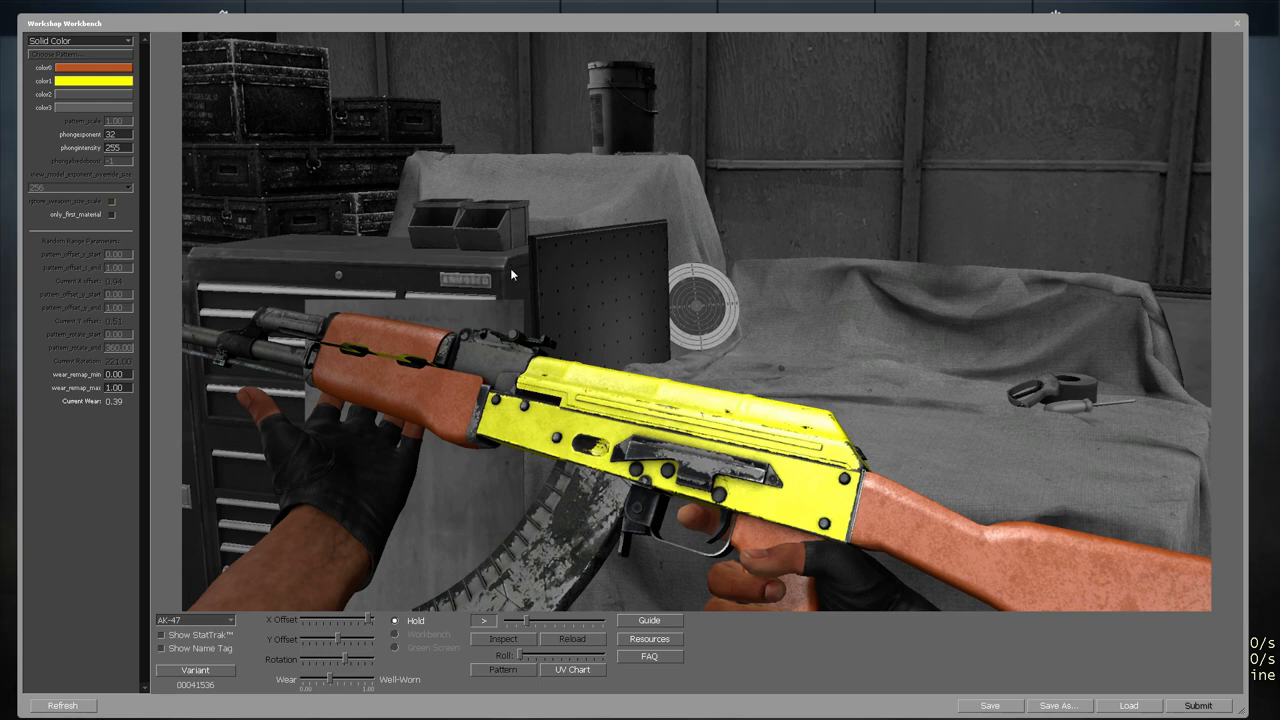
mouse_move(180, 130)
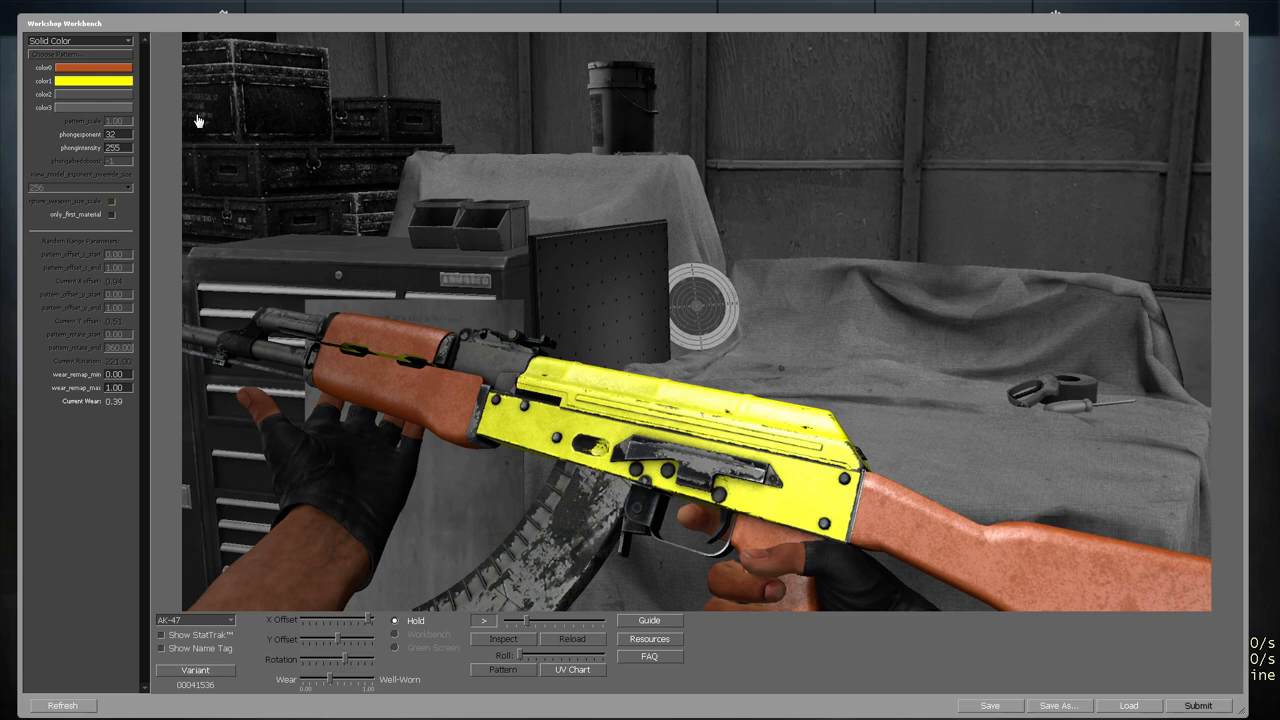
mouse_move(548, 572)
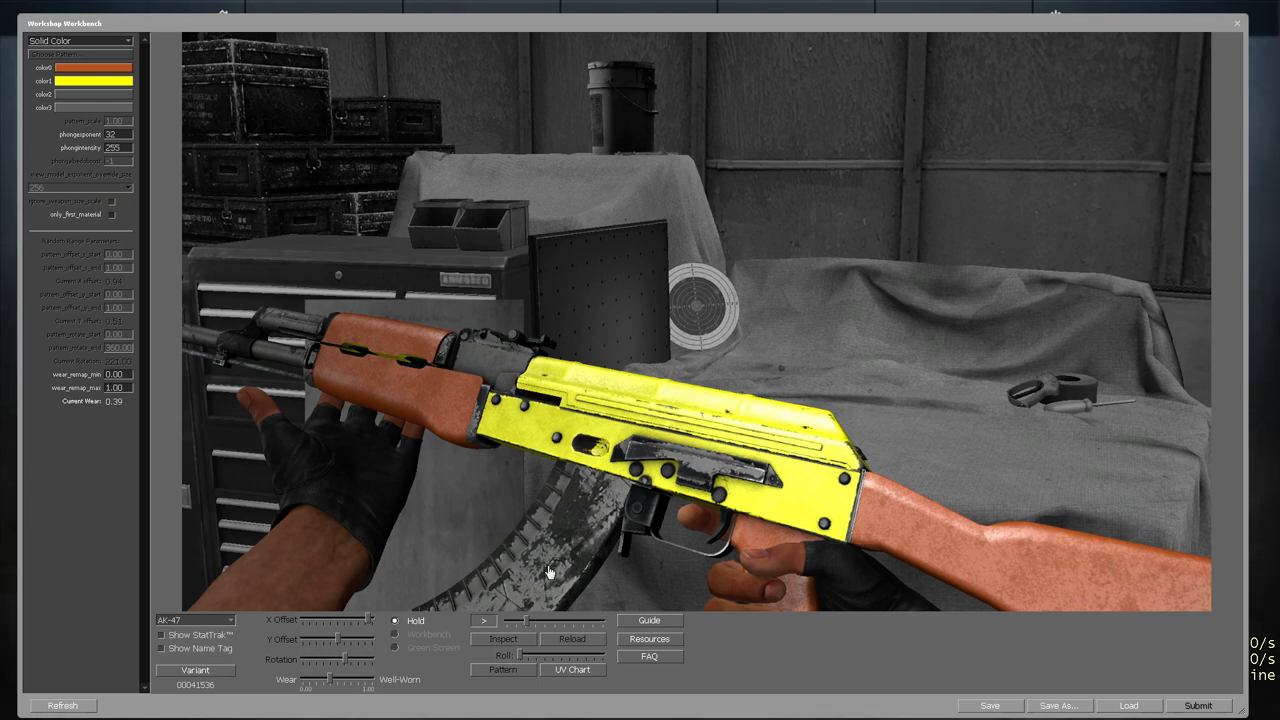
mouse_move(576, 576)
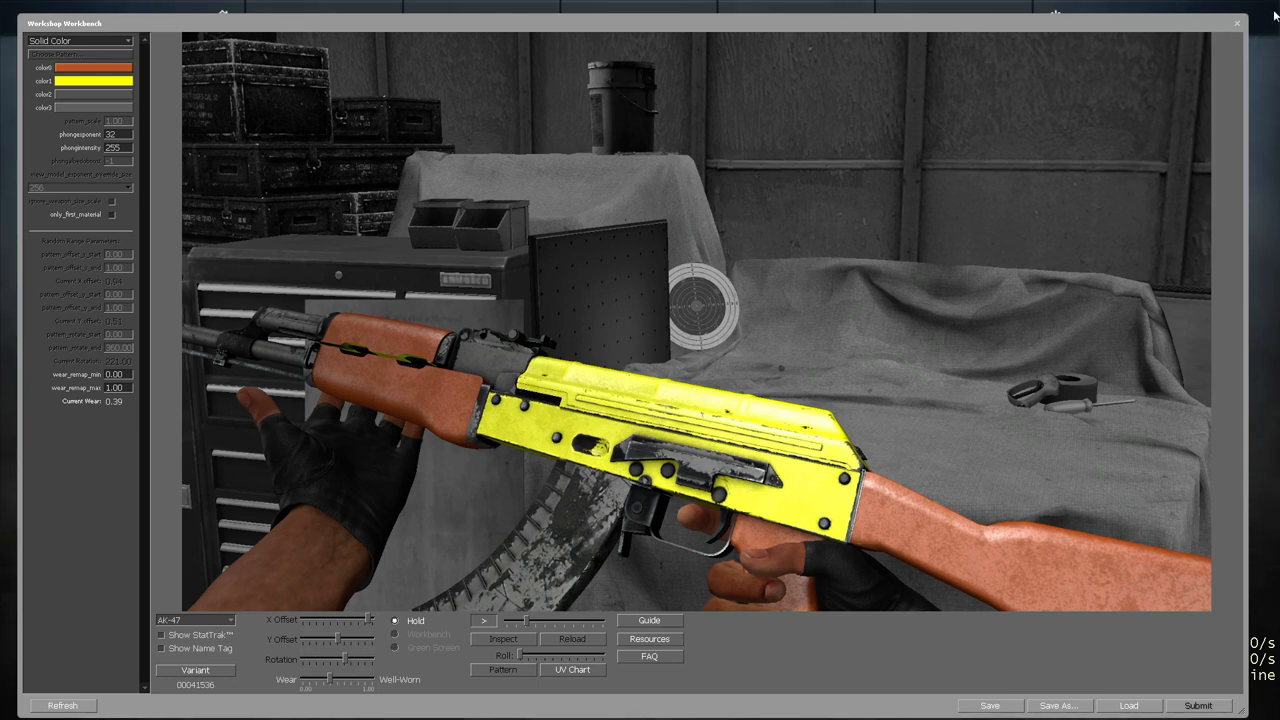
mouse_move(340, 124)
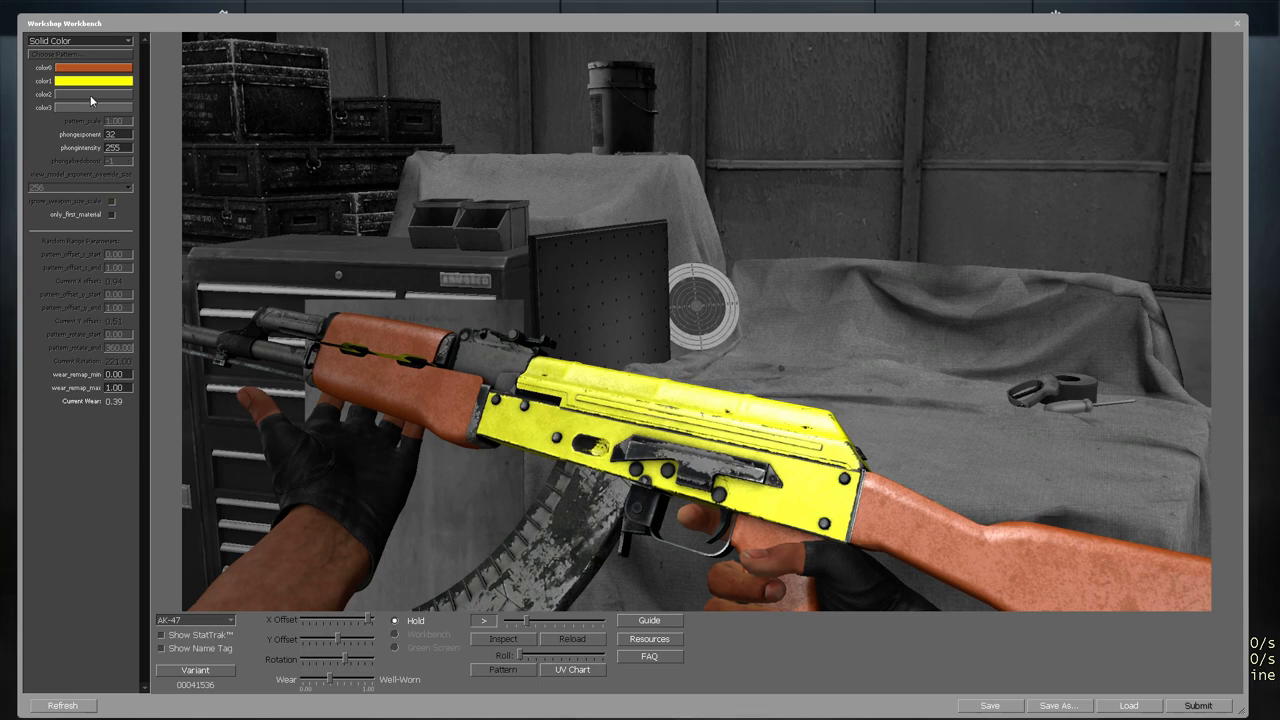
Give the third colour a dark shade, then start reshaping color1 toward a deeper orange
left_click(94, 94)
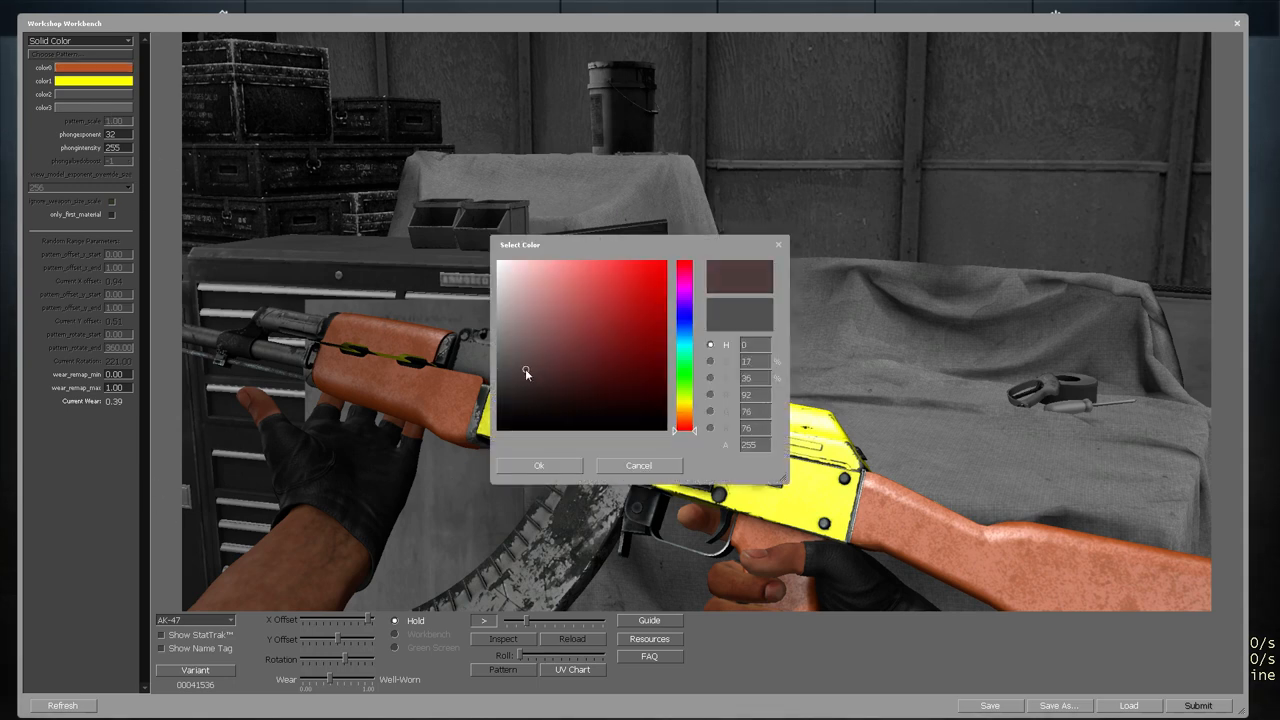
left_click(638, 464)
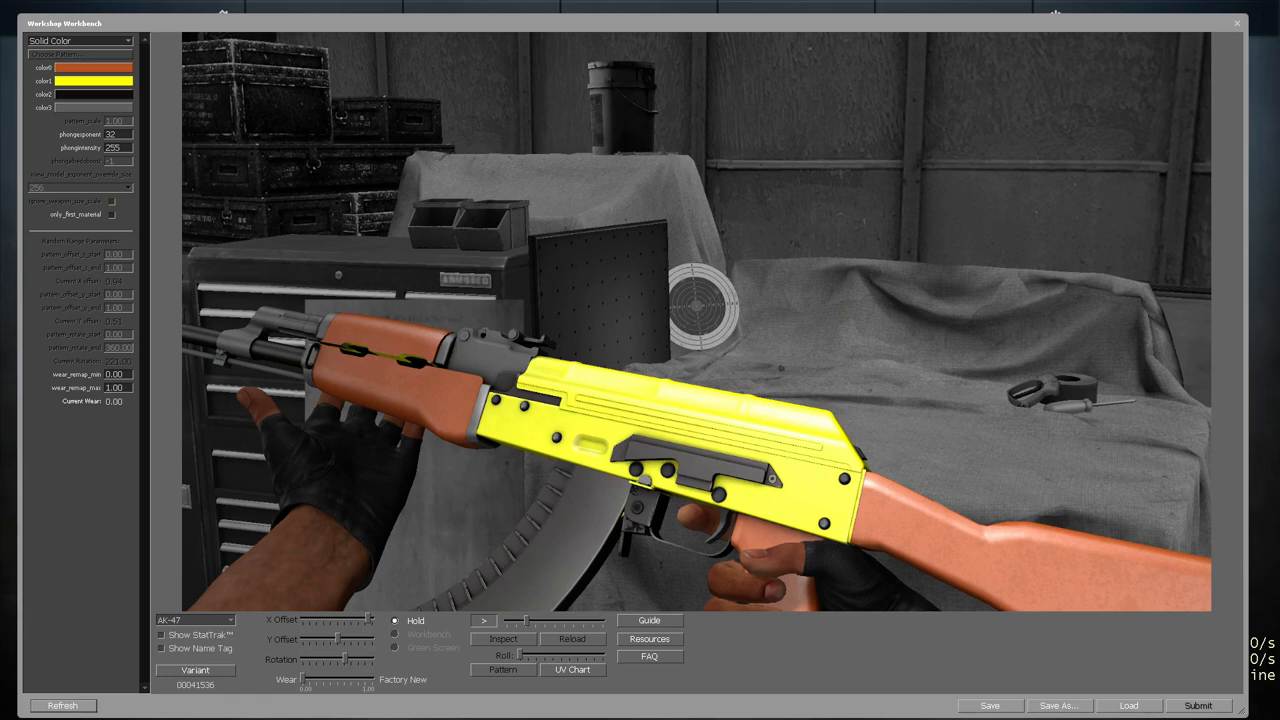
left_click(92, 68)
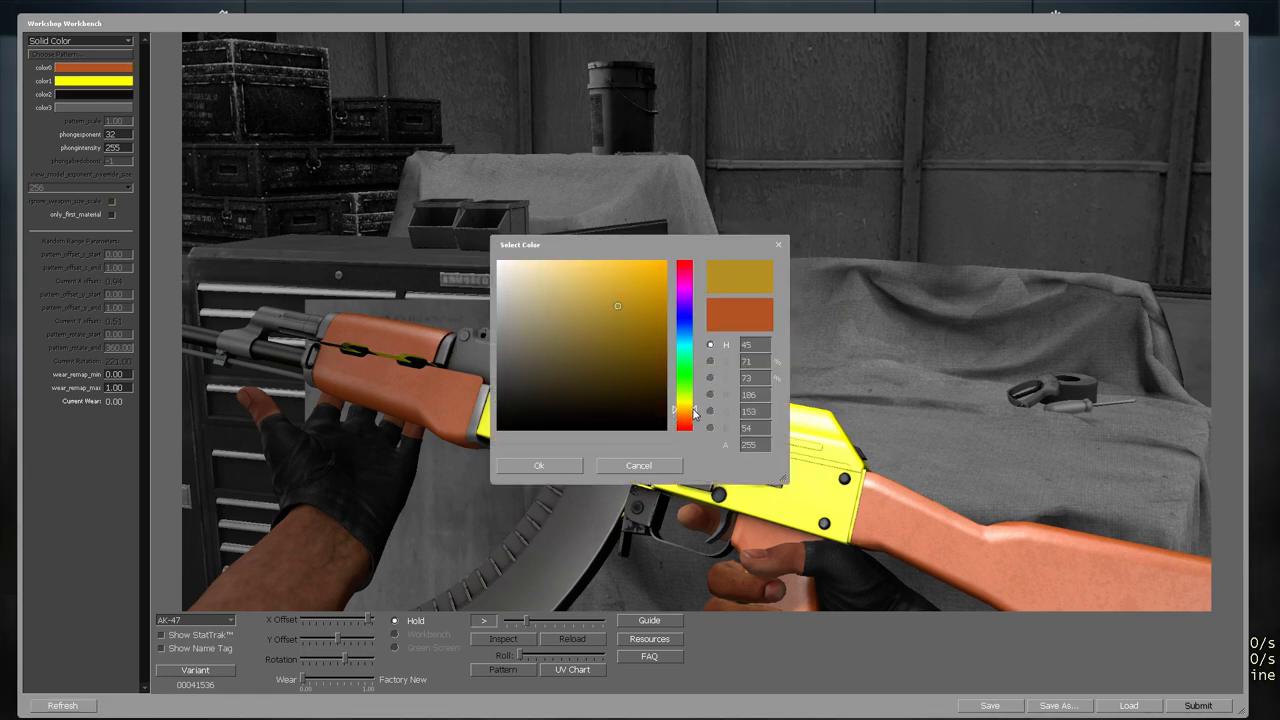
left_click(684, 310)
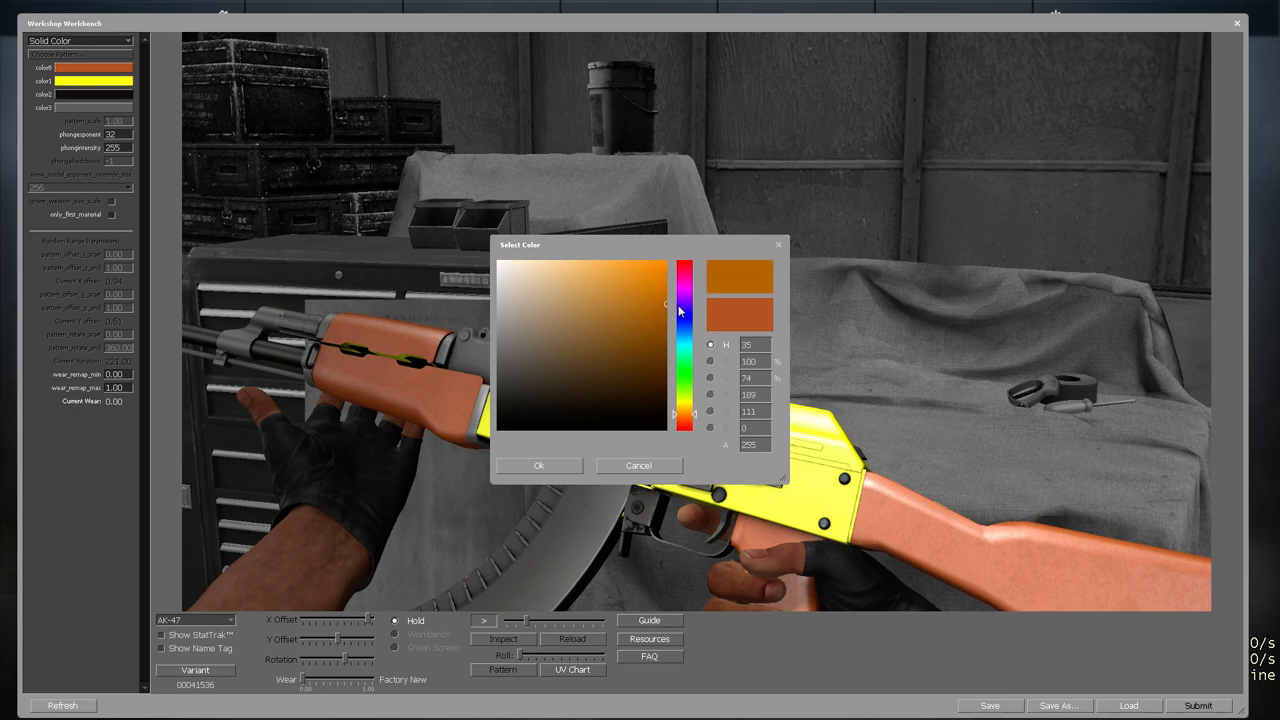
left_click_drag(682, 310, 696, 420)
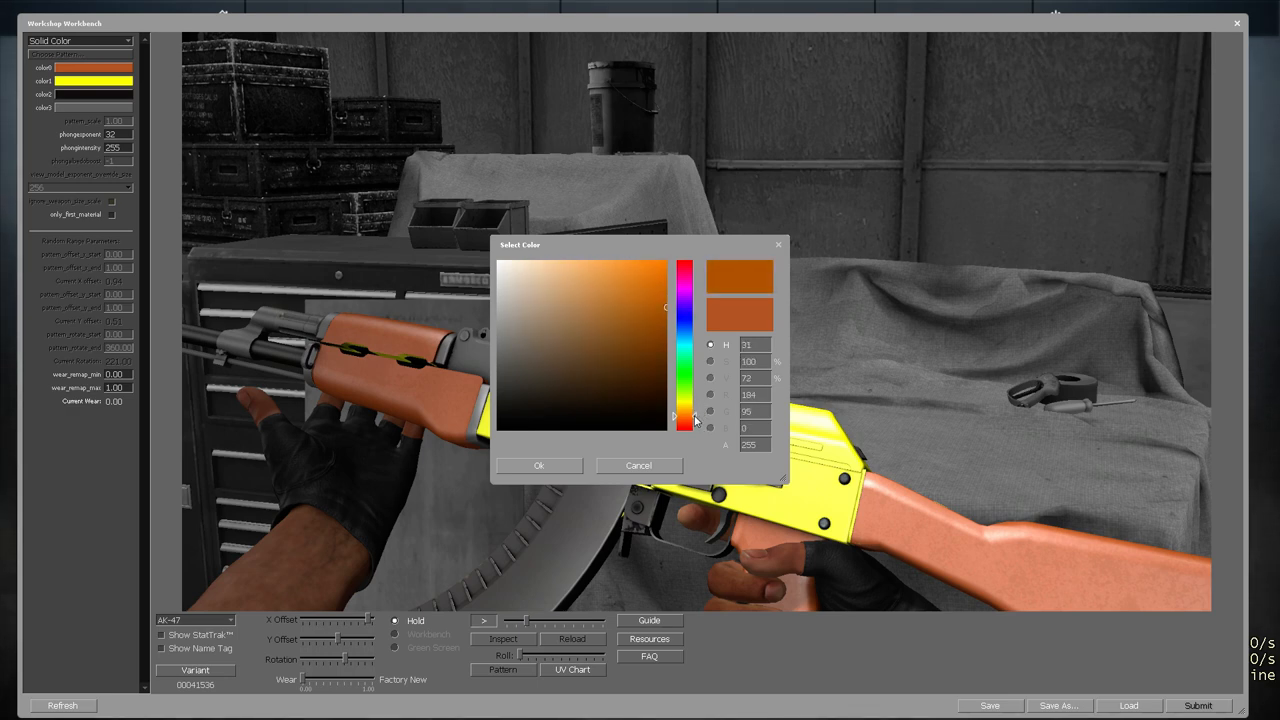
left_click(696, 428)
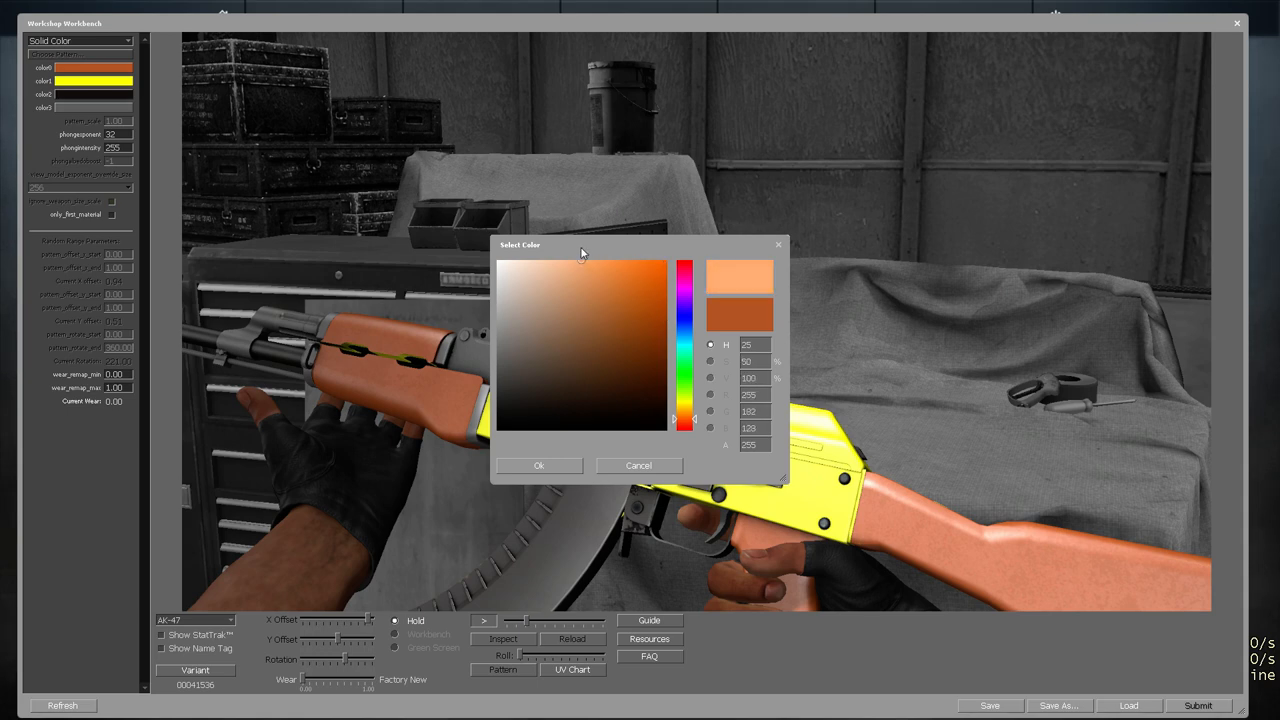
Settle color1 on a brighter yellow-orange and confirm it
left_click(712, 360)
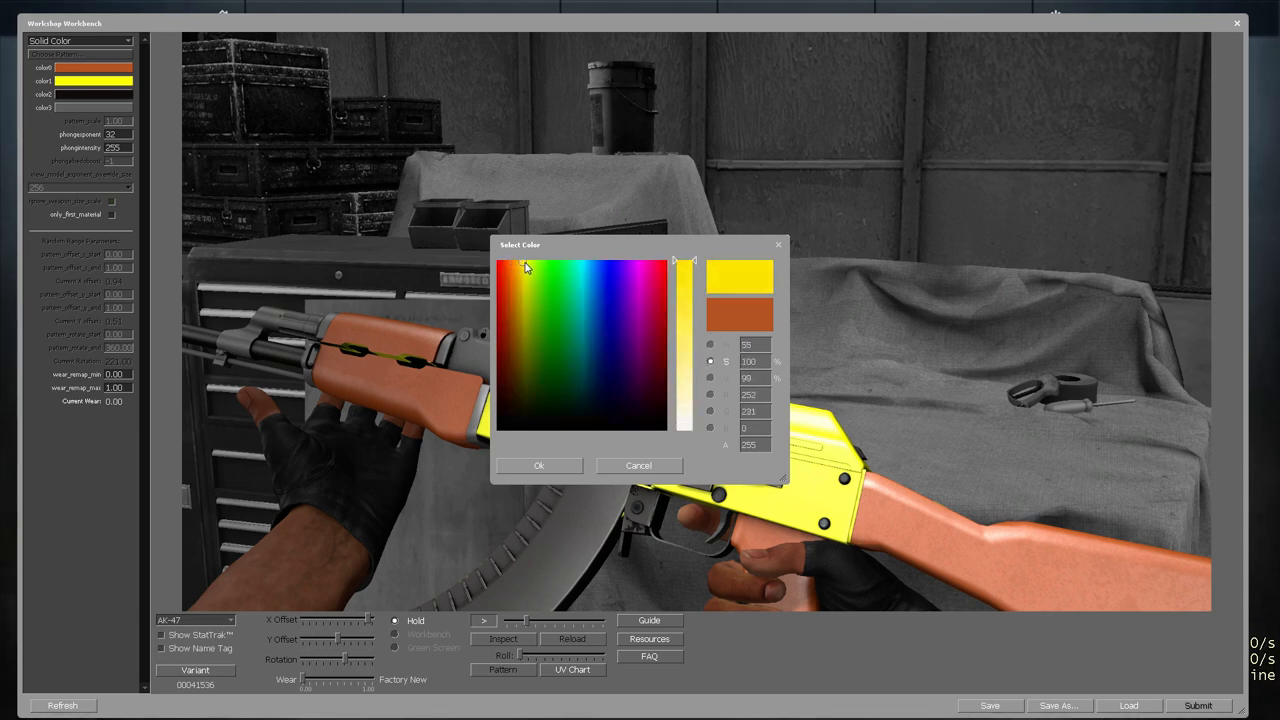
left_click(516, 288)
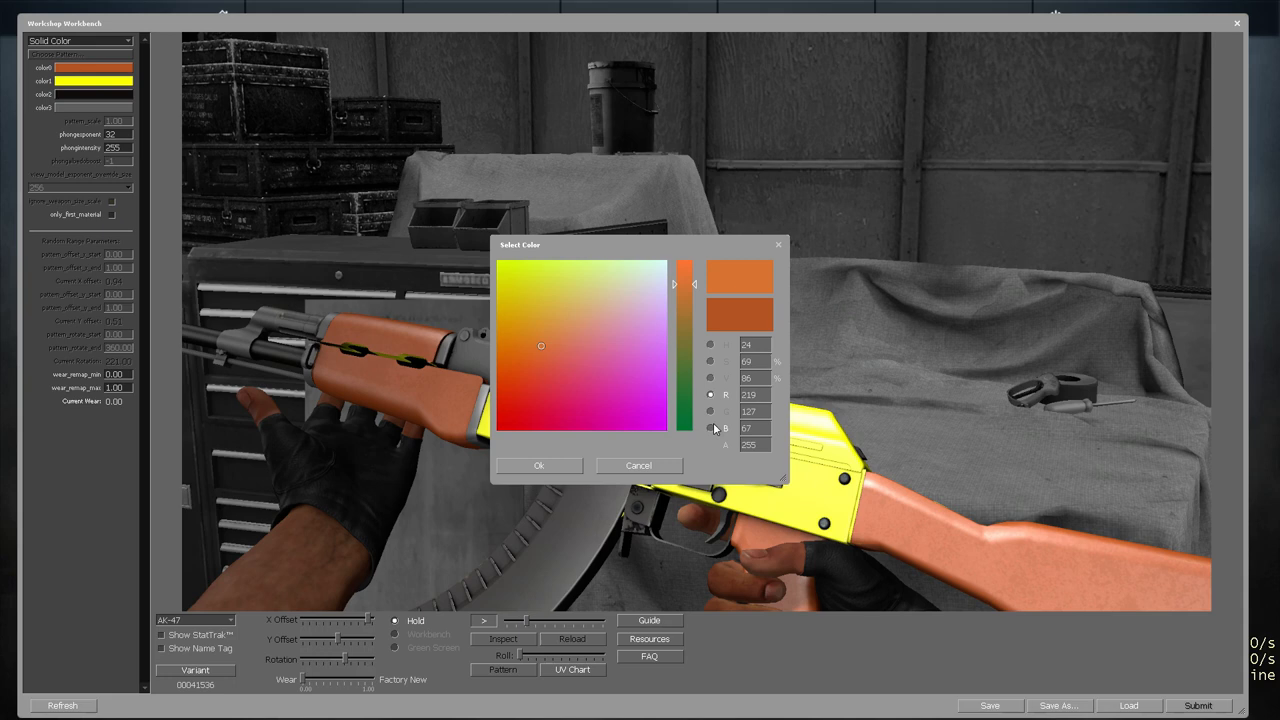
left_click_drag(684, 424, 684, 372)
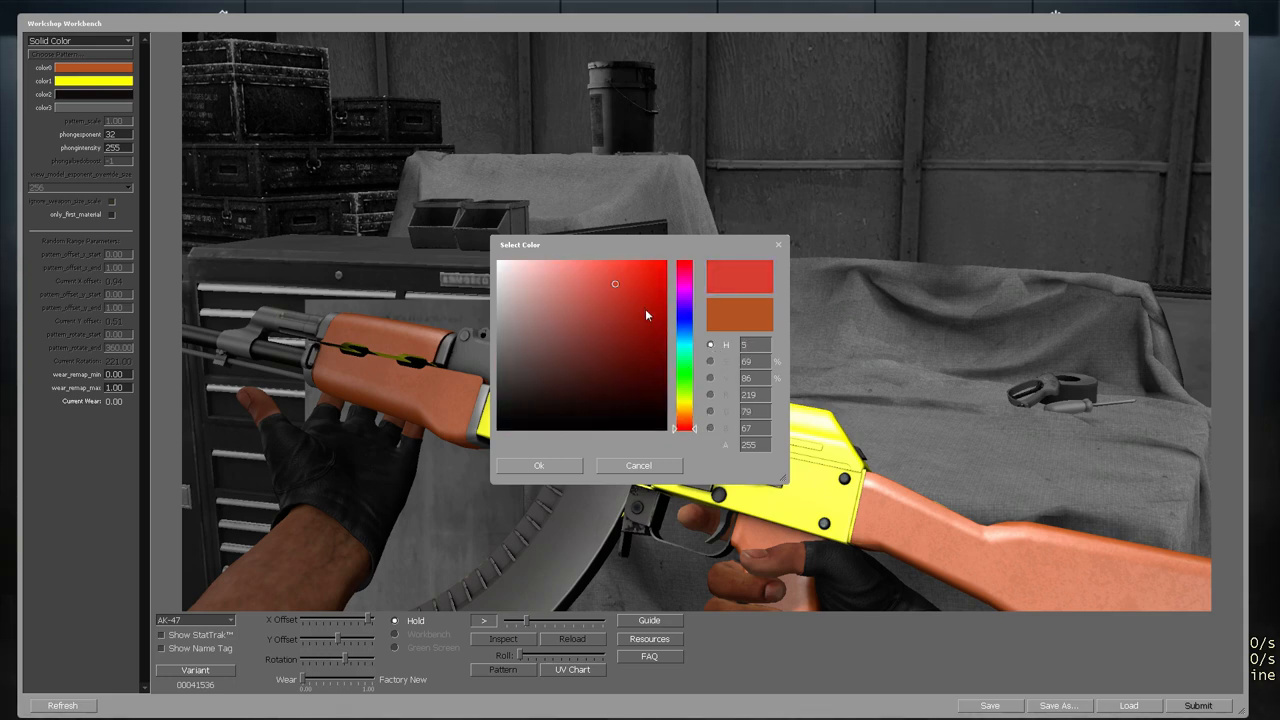
left_click(710, 360)
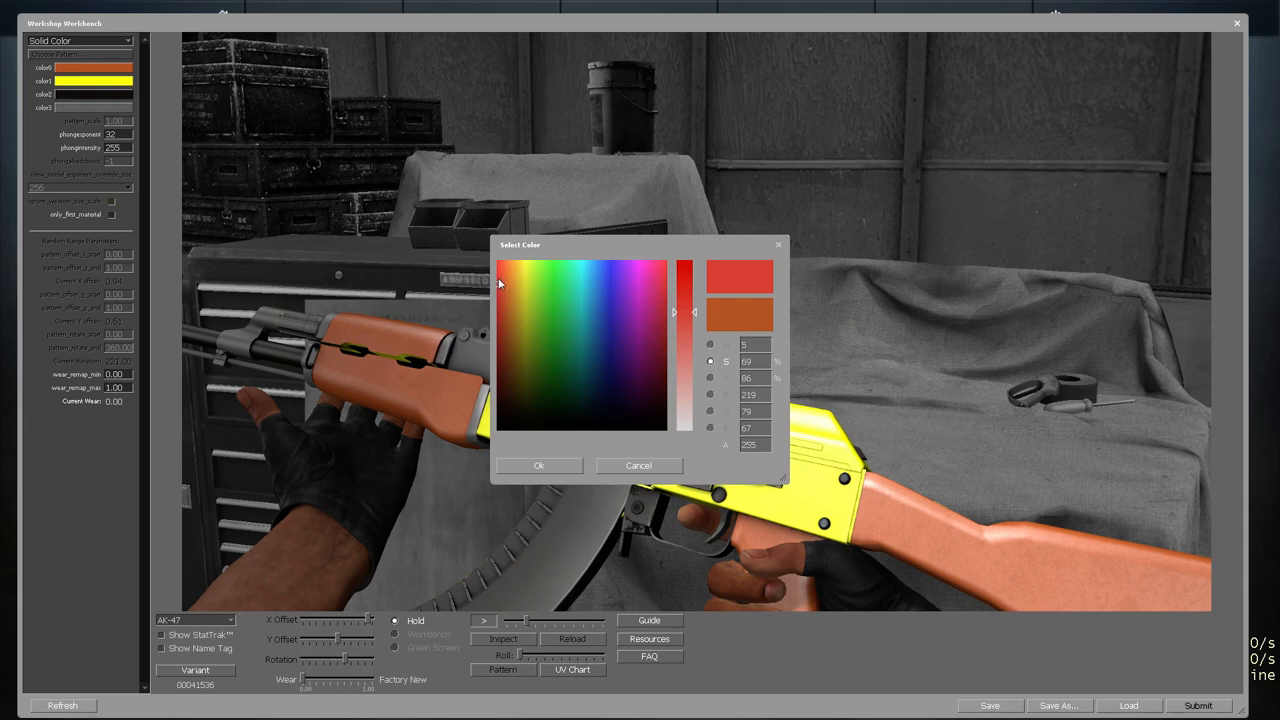
left_click(516, 272)
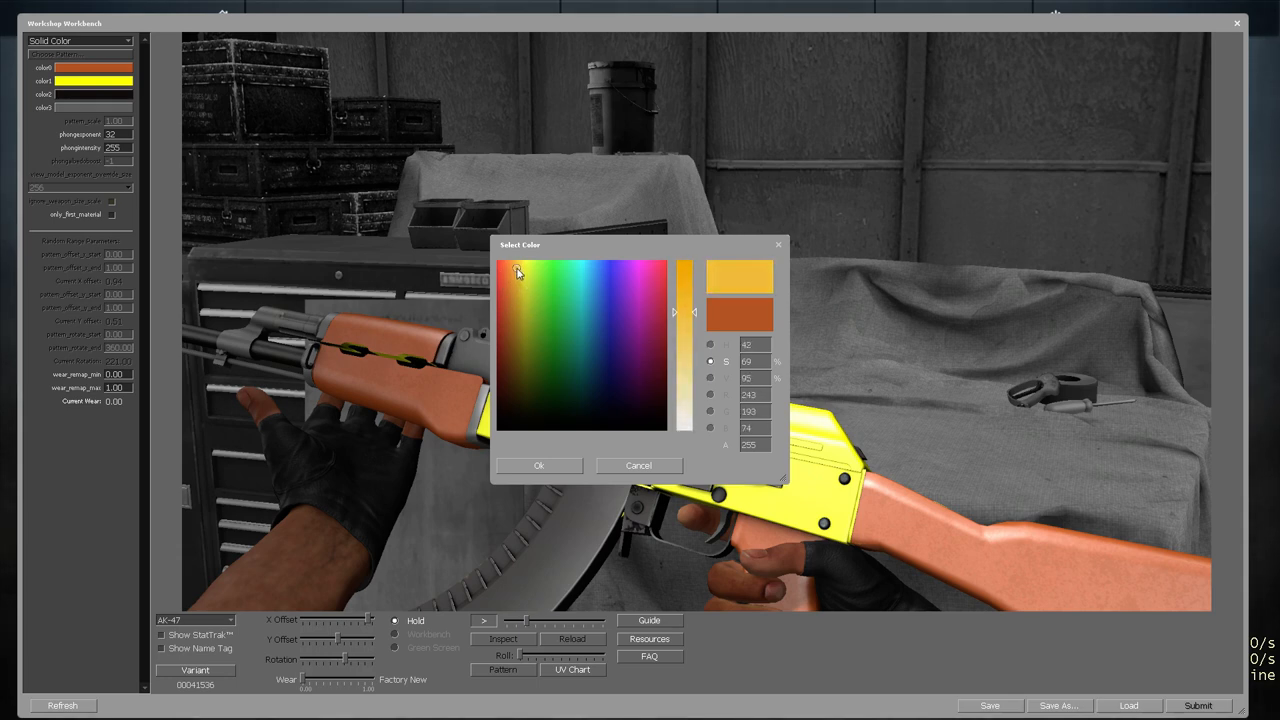
left_click(510, 272)
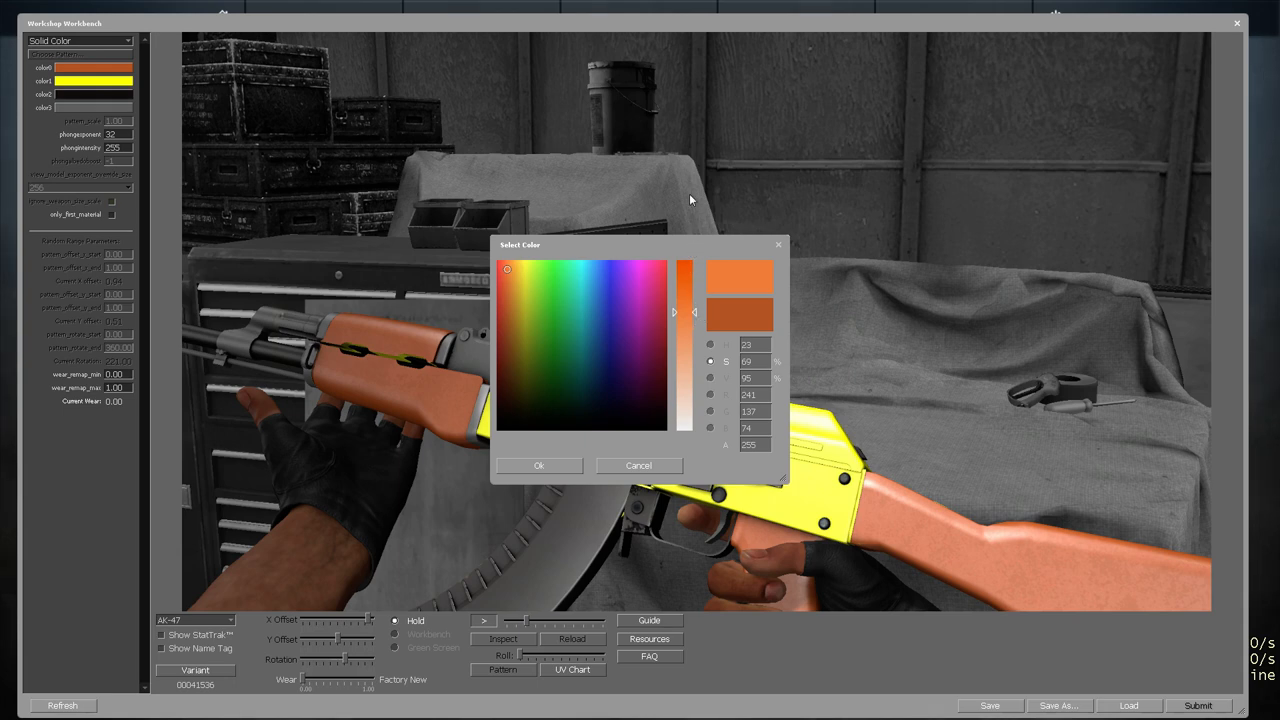
left_click_drag(684, 312, 684, 280)
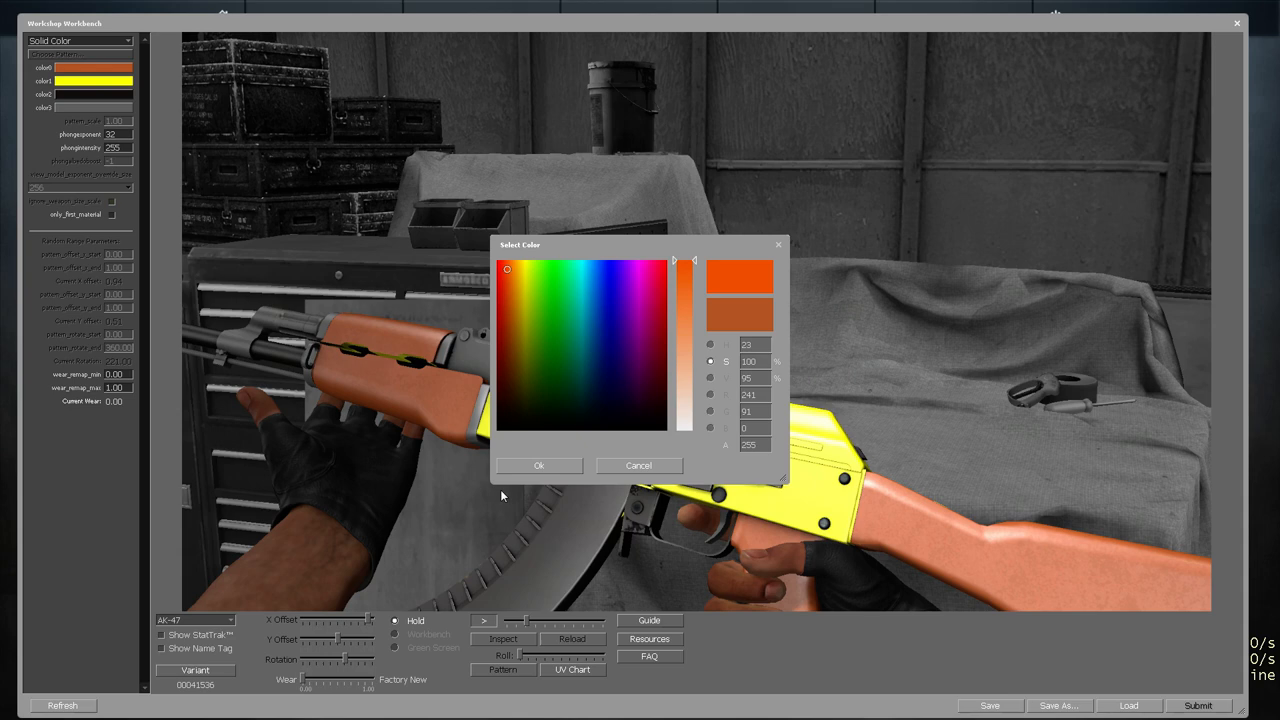
left_click(540, 464)
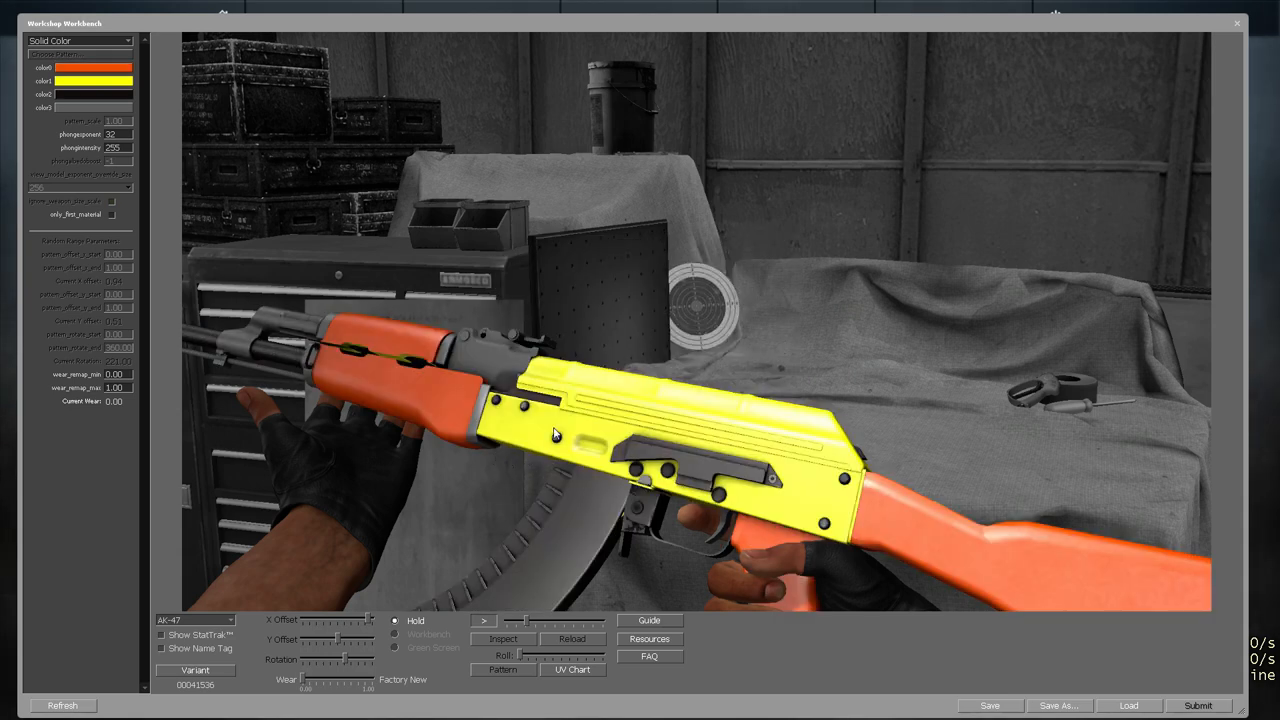
mouse_move(96, 110)
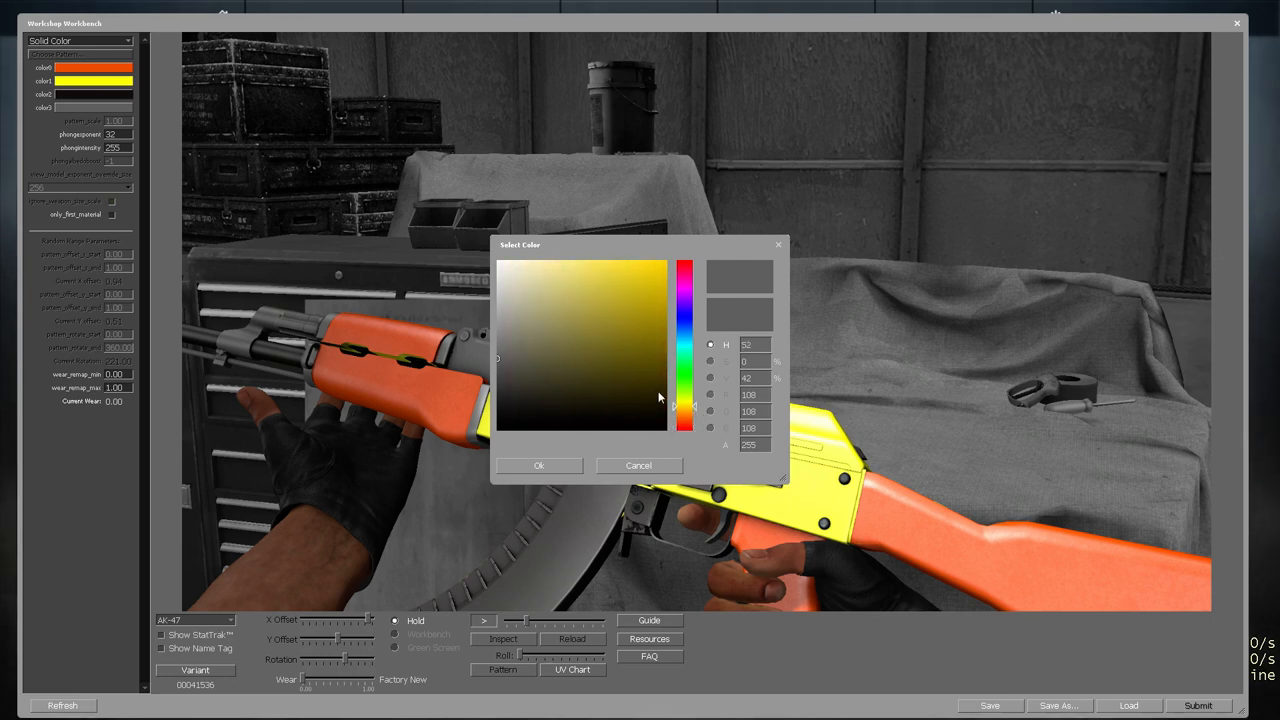
Set the color 3 slot to orange for the barrel details
left_click(712, 360)
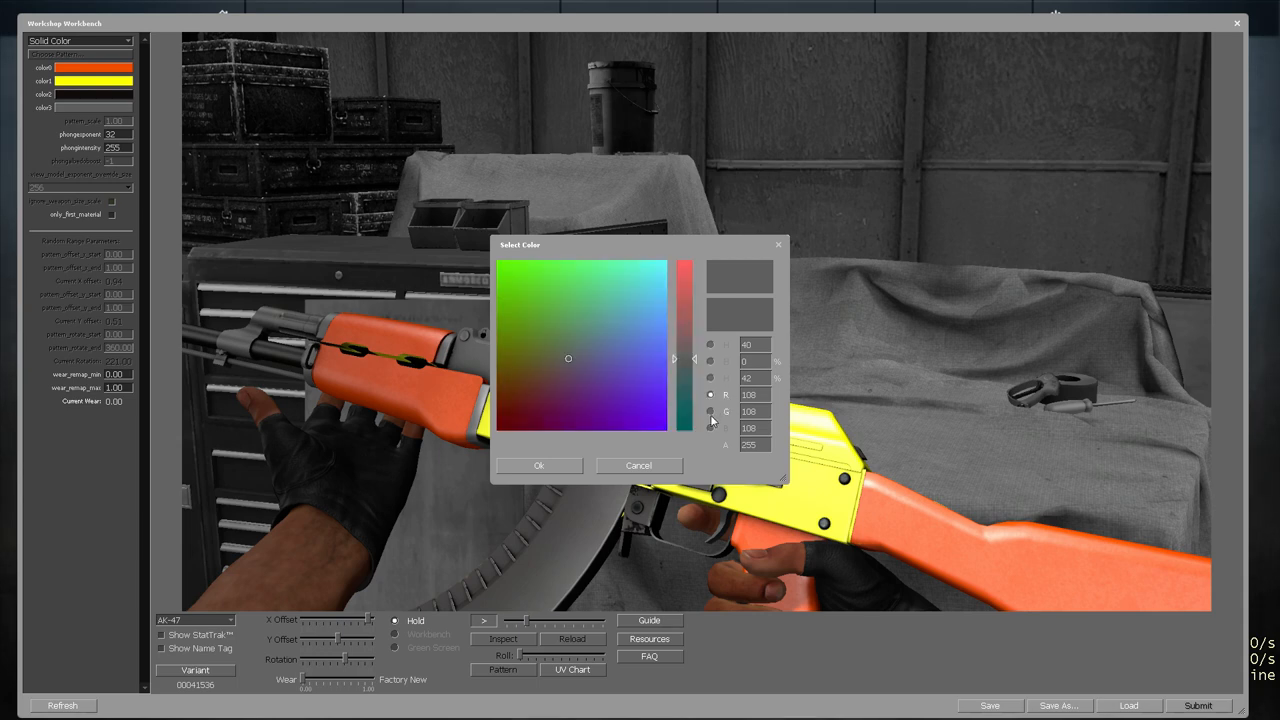
left_click(712, 344)
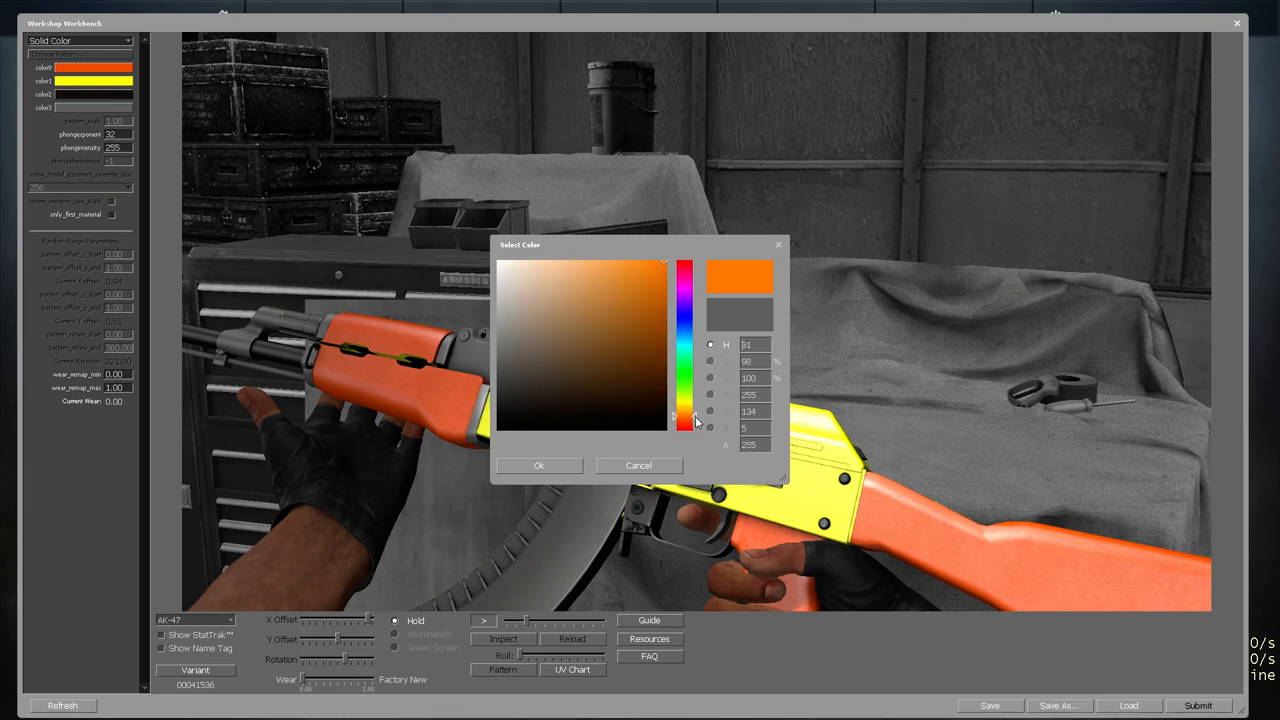
left_click(638, 464)
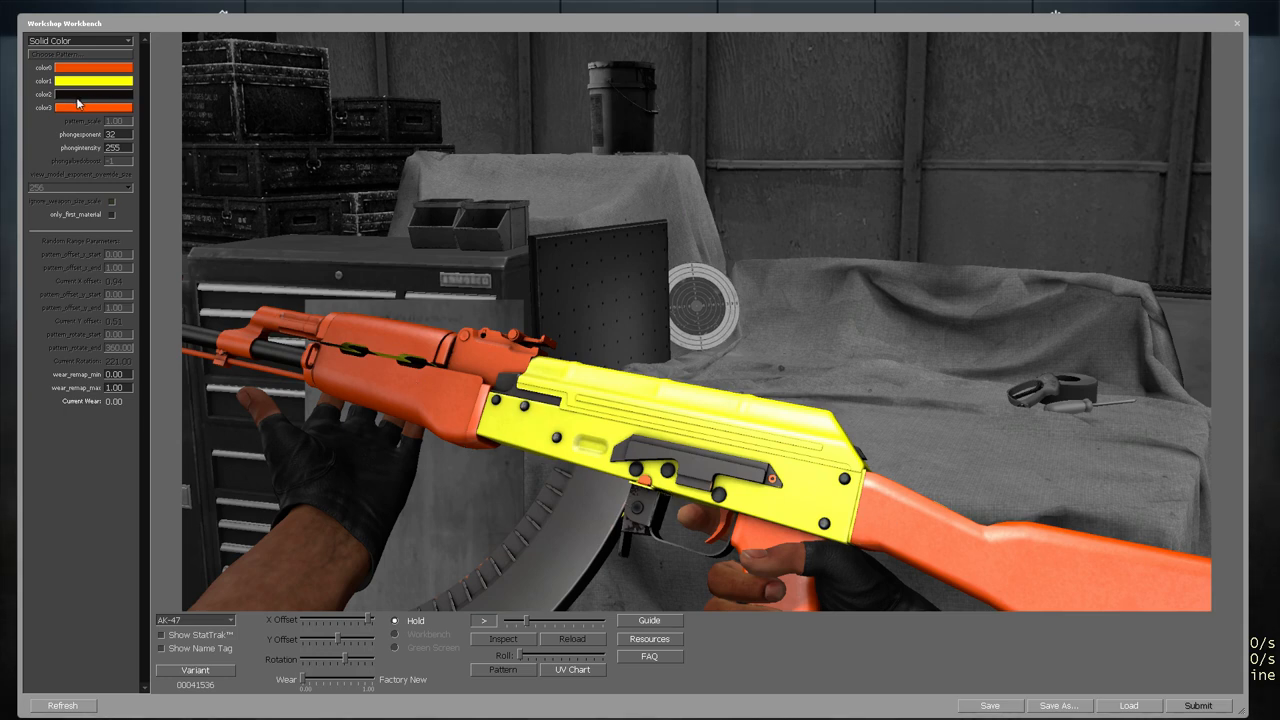
Set the color 4 slot to yellow and show the rifle in the held view
left_click(92, 108)
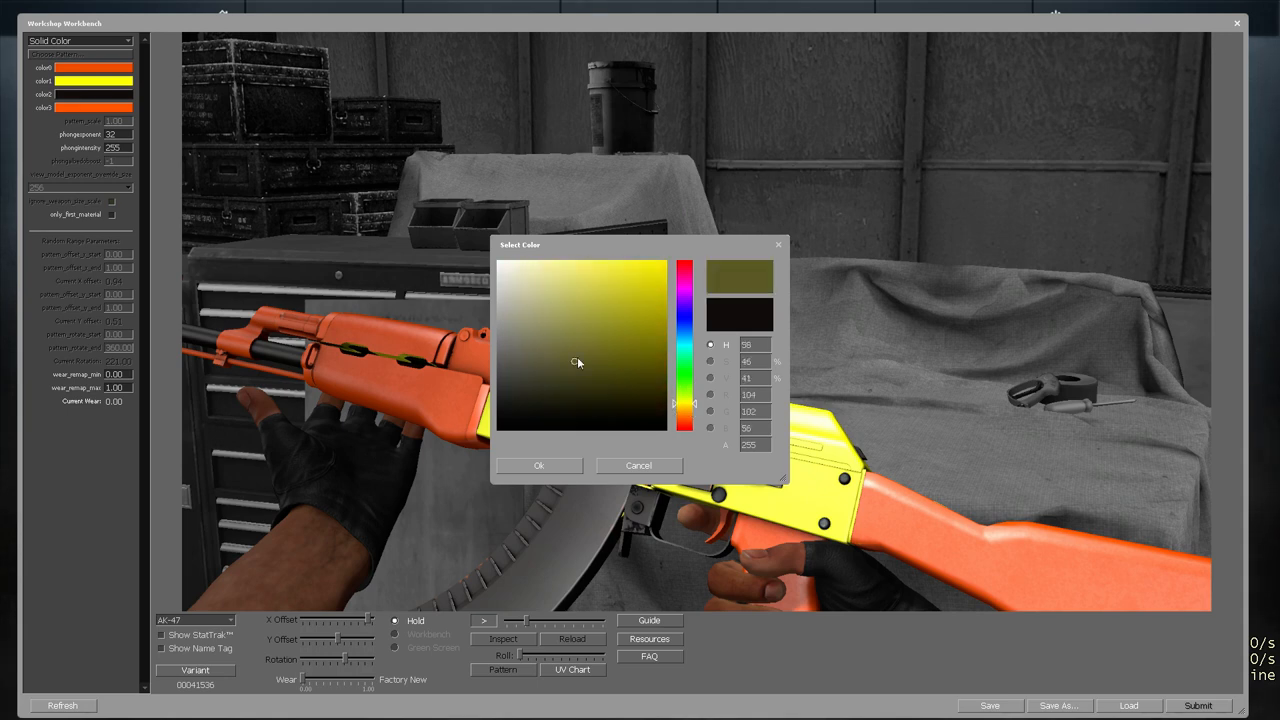
left_click(538, 464)
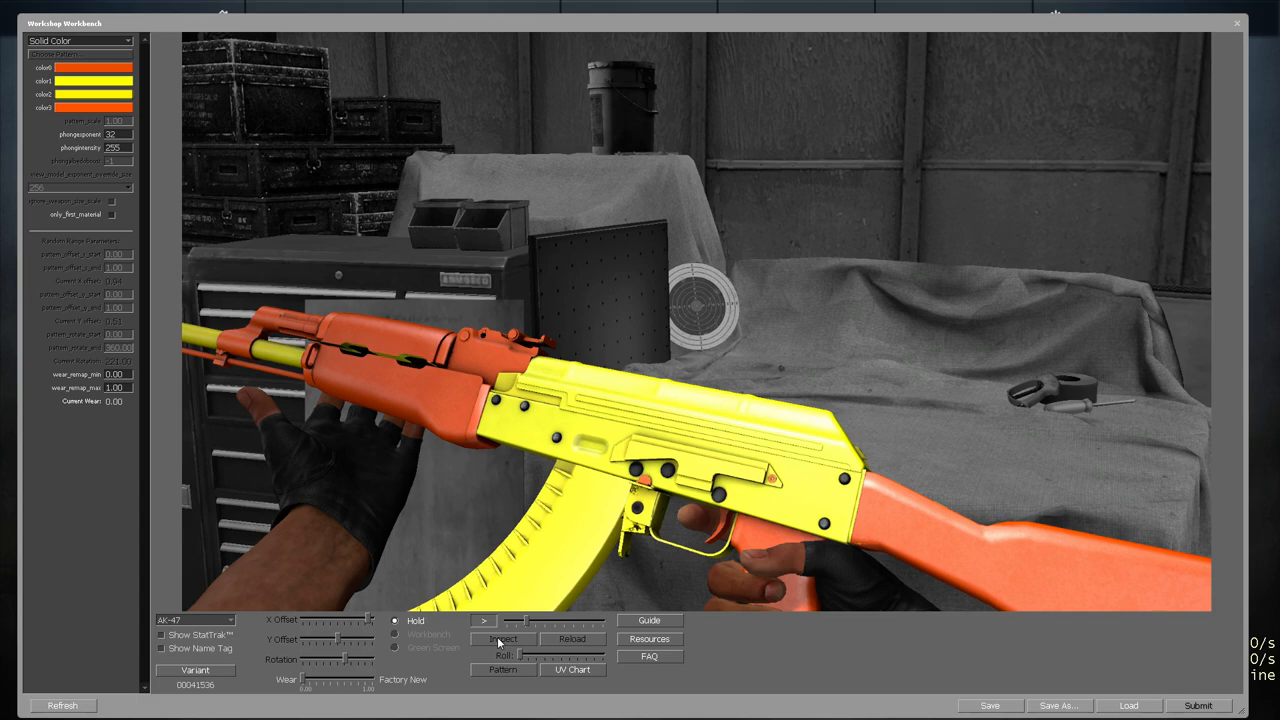
left_click(504, 620)
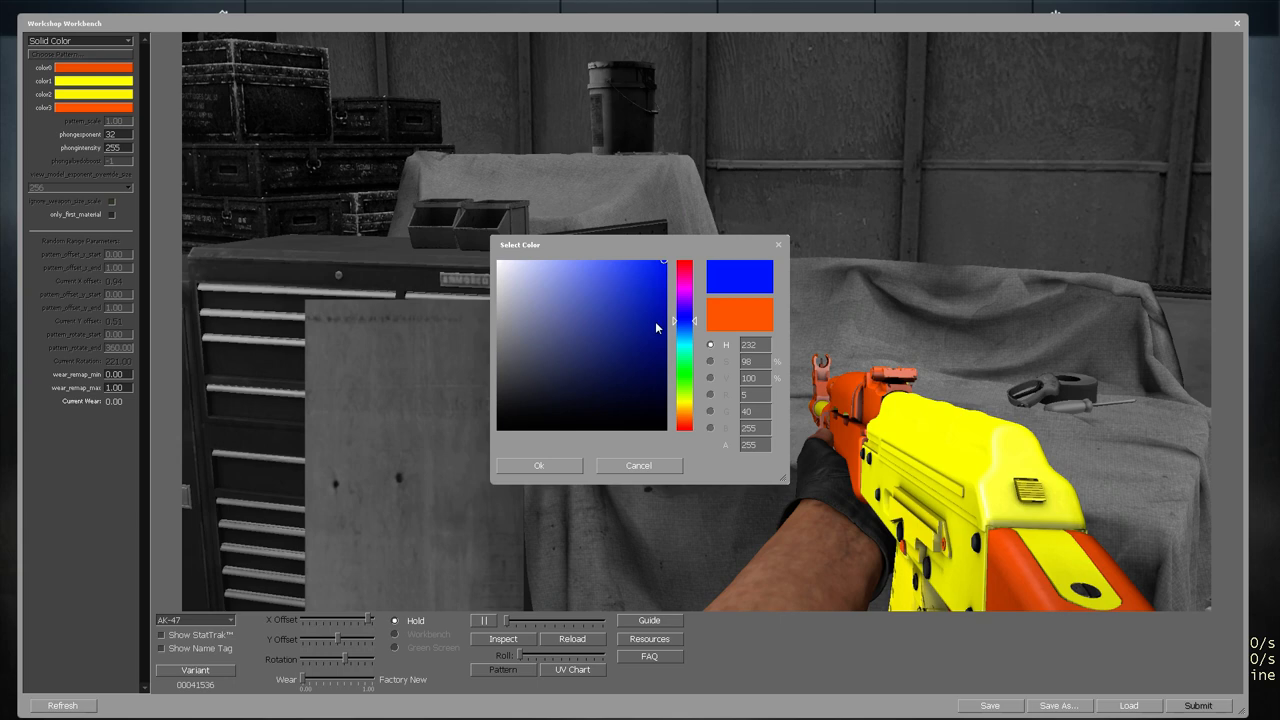
left_click(538, 464)
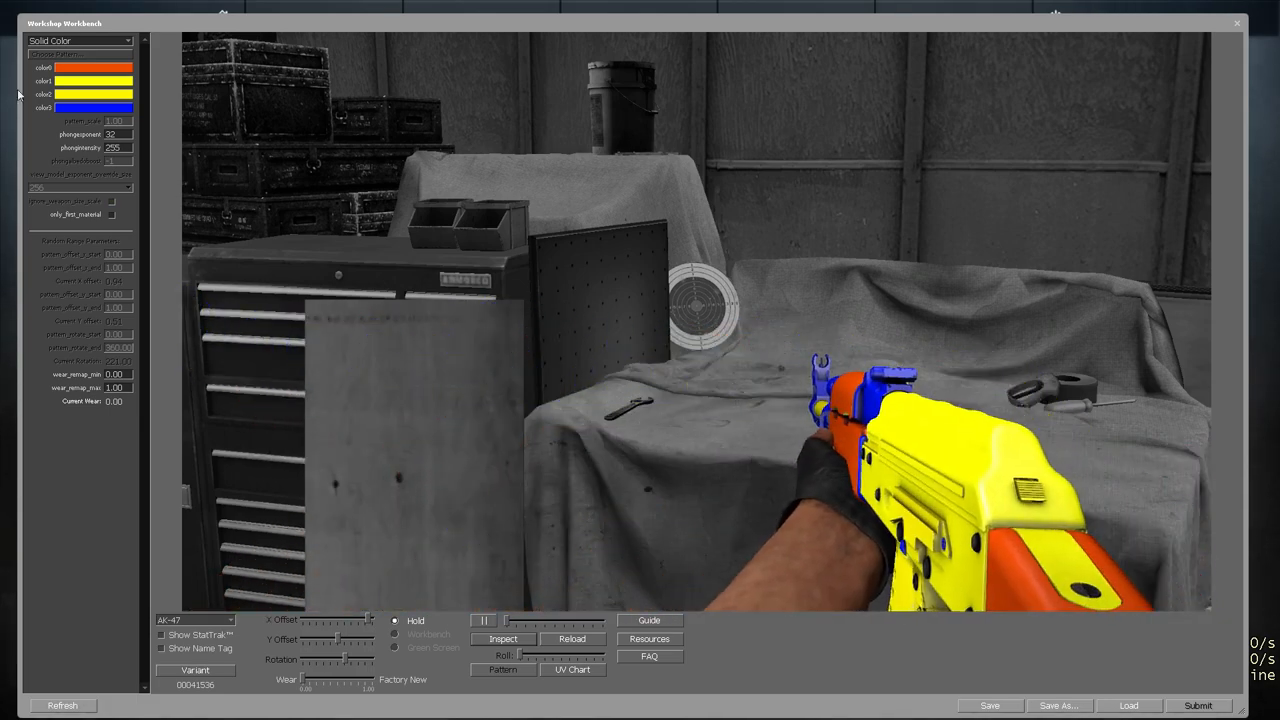
left_click(92, 108)
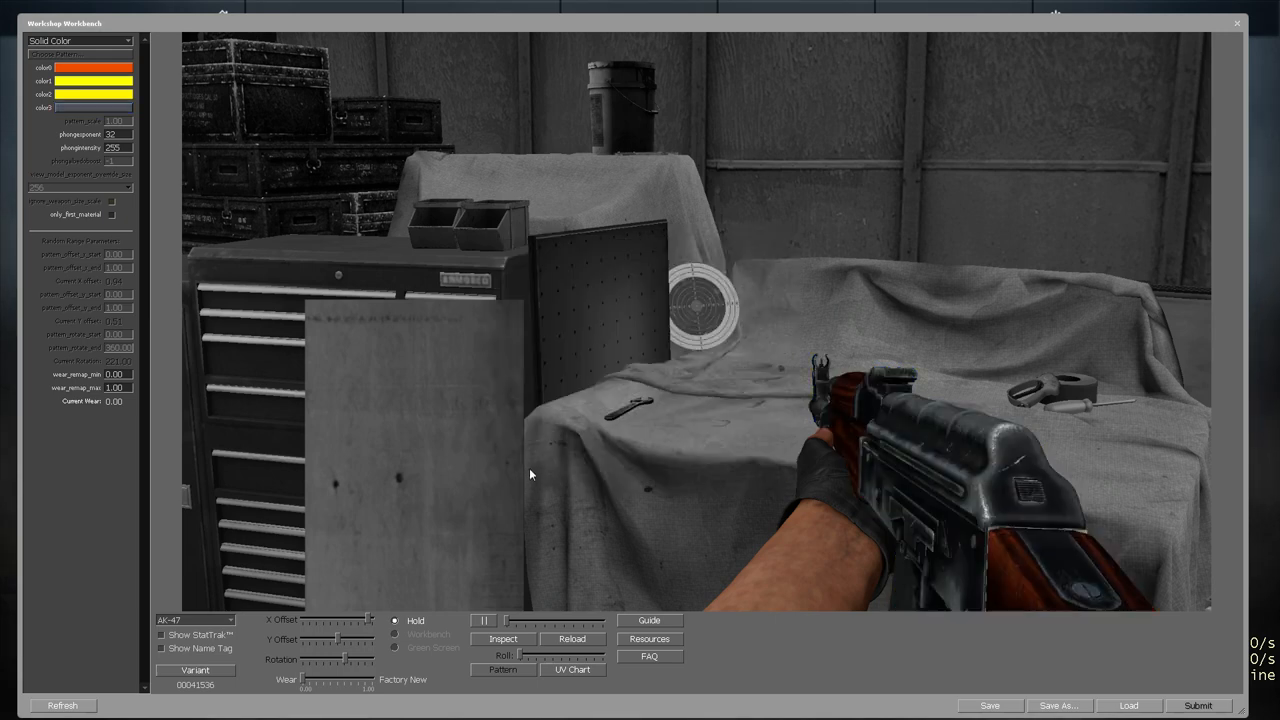
left_click(504, 640)
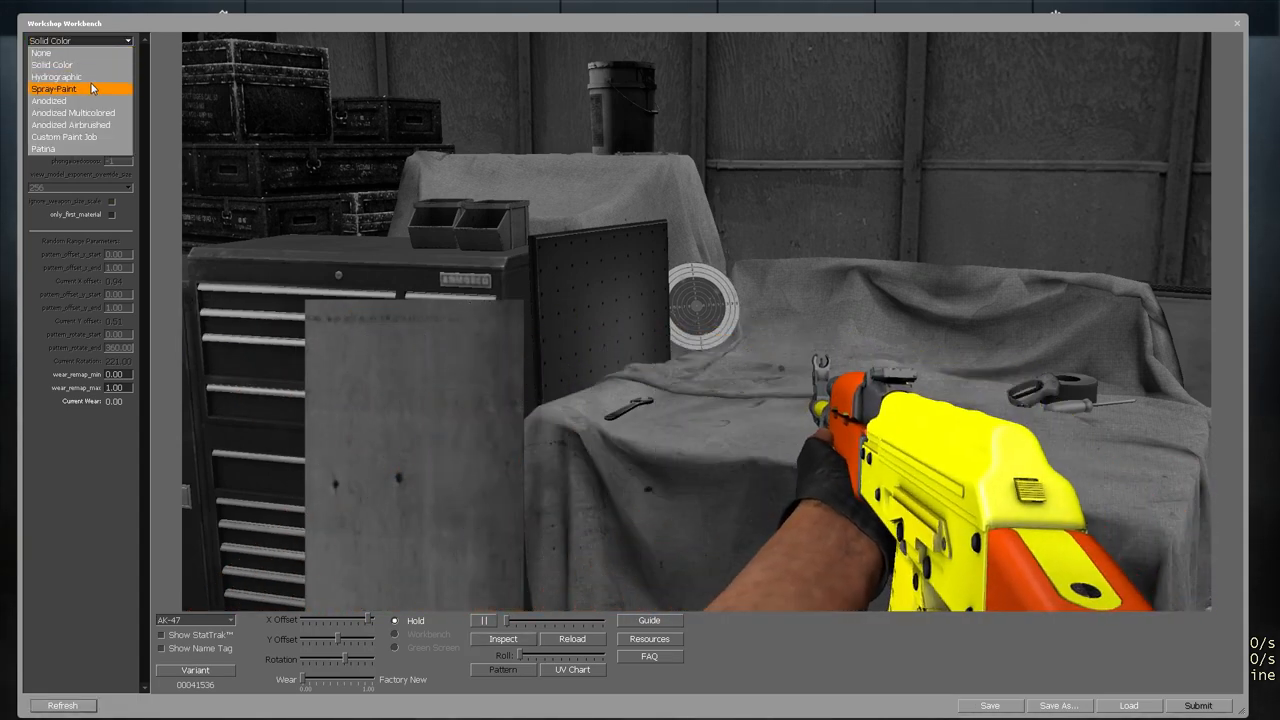
Try the Spray-Paint finish style, then return to Solid Color
left_click(56, 76)
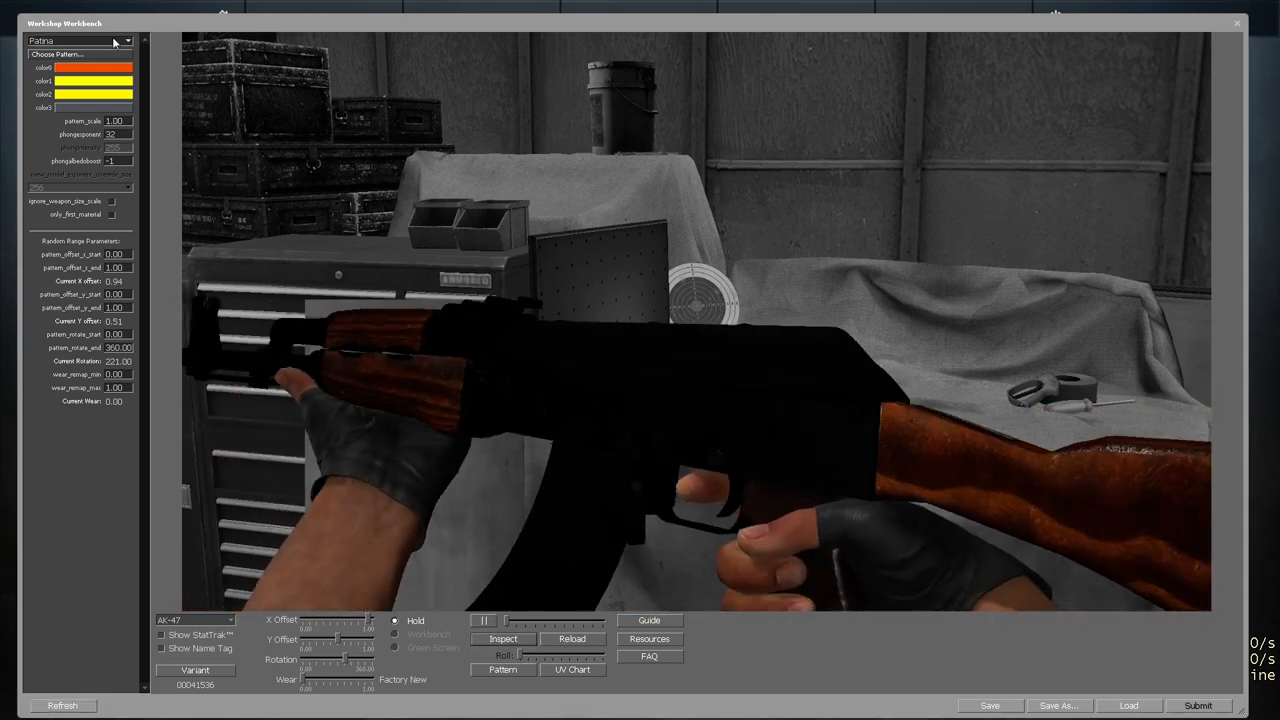
left_click(80, 40)
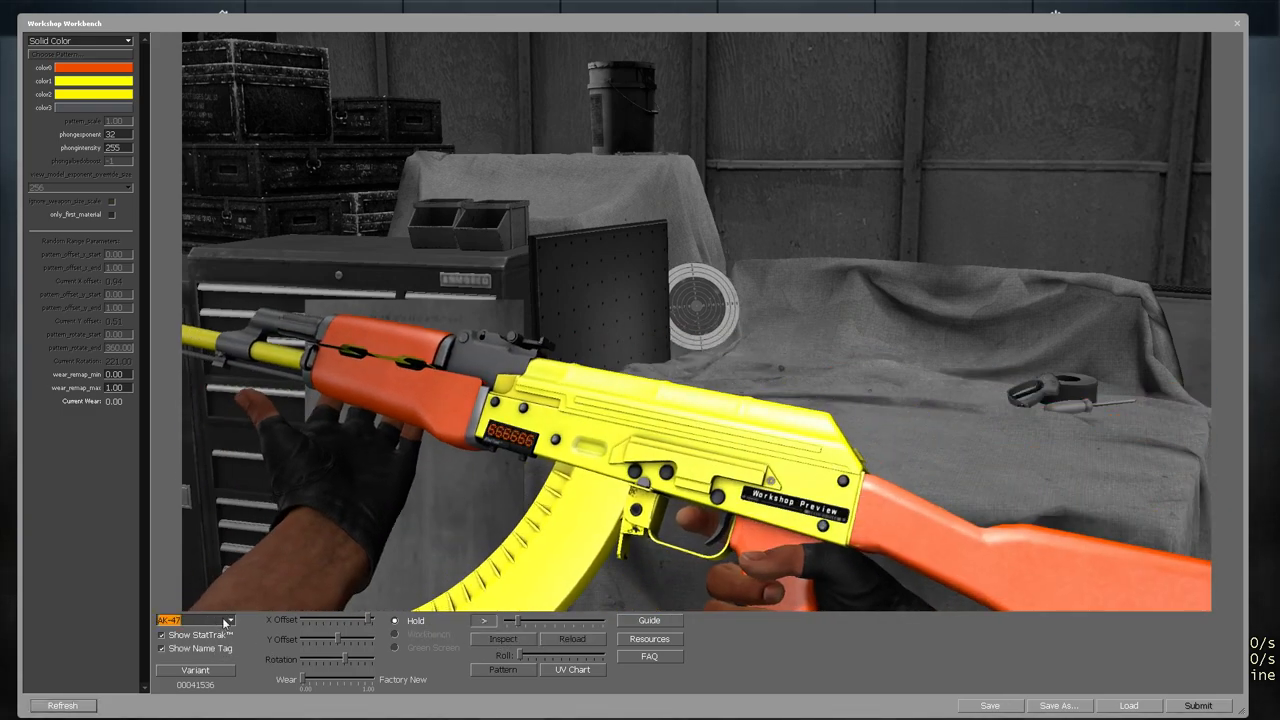
Preview the skin on the AWP and freeze the preview animation
left_click(196, 620)
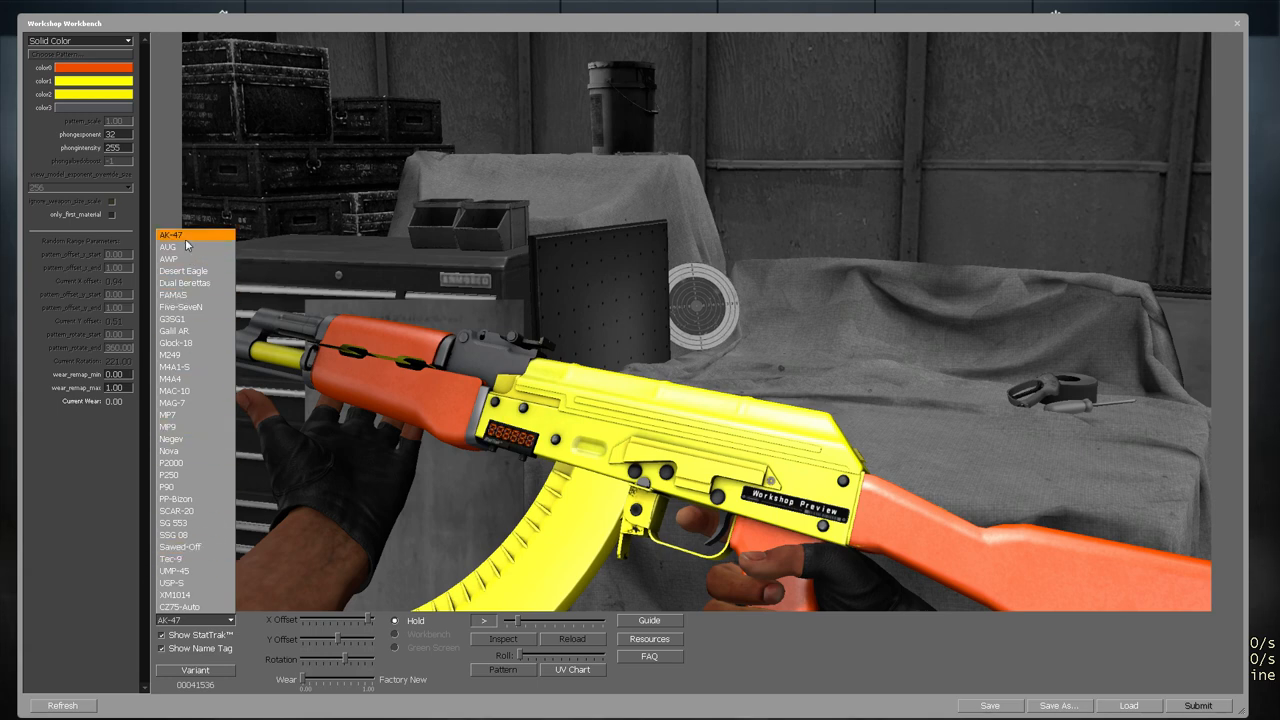
left_click(168, 260)
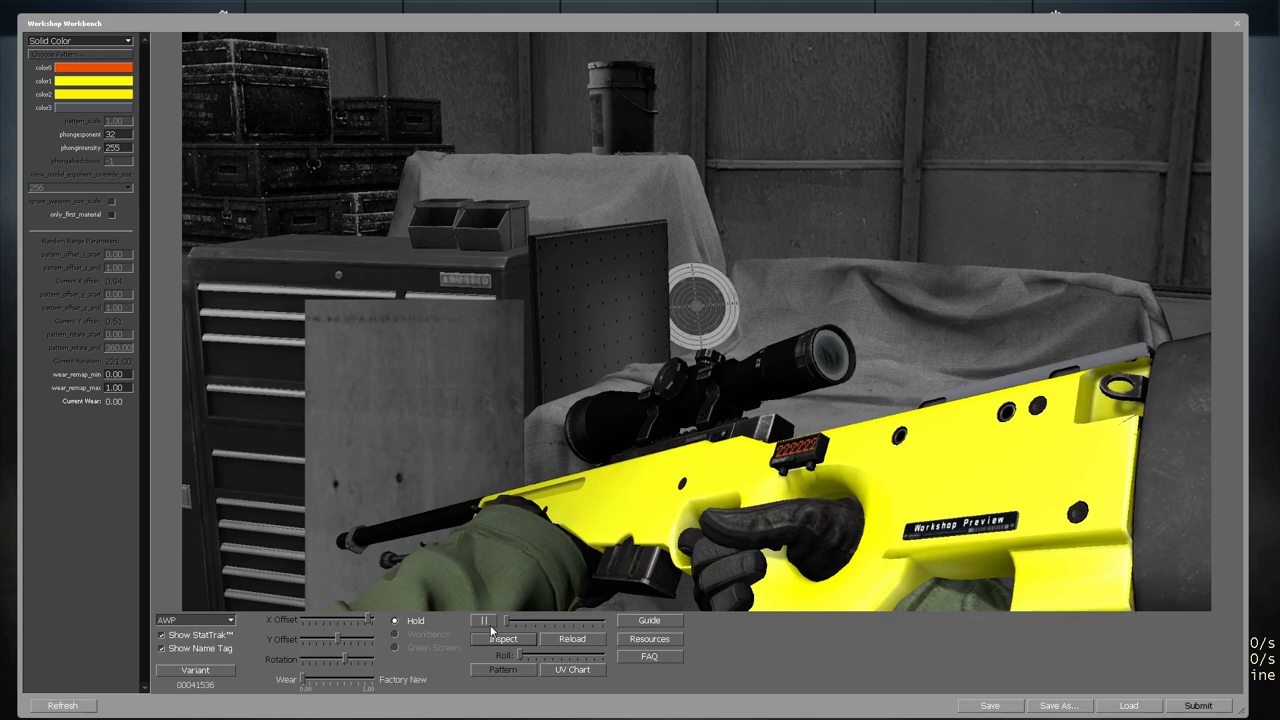
left_click(484, 620)
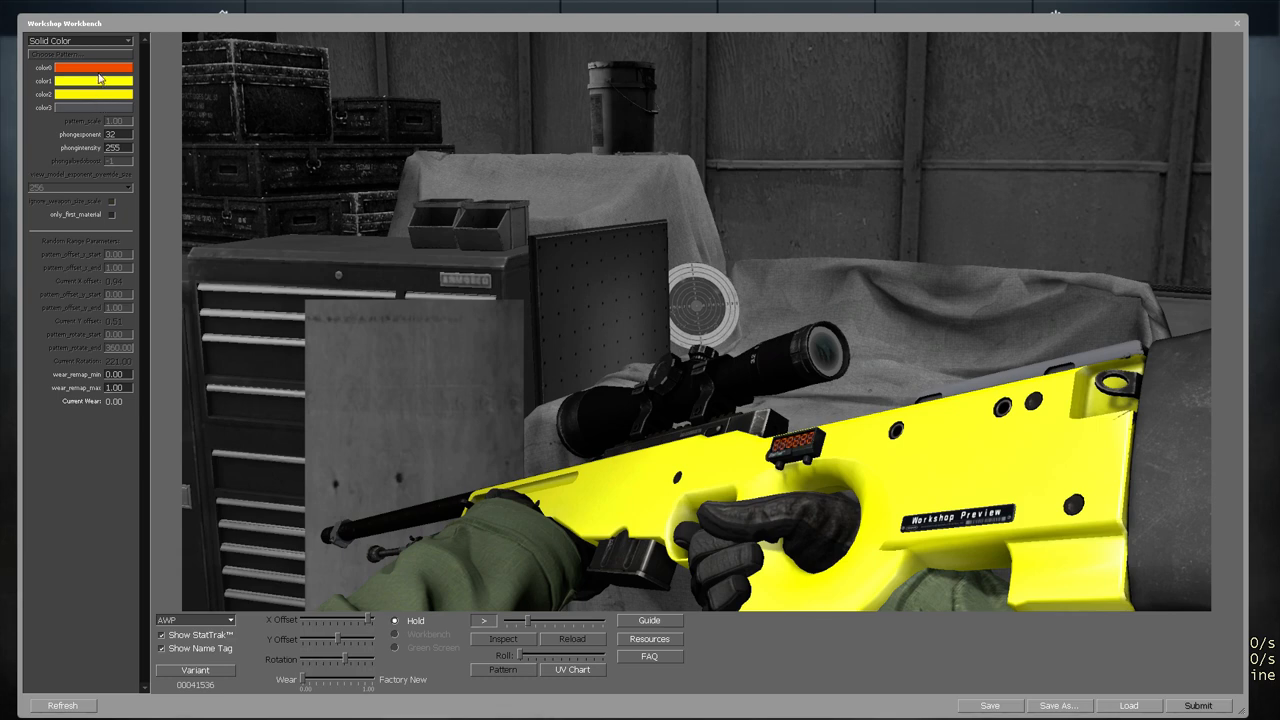
mouse_move(192, 104)
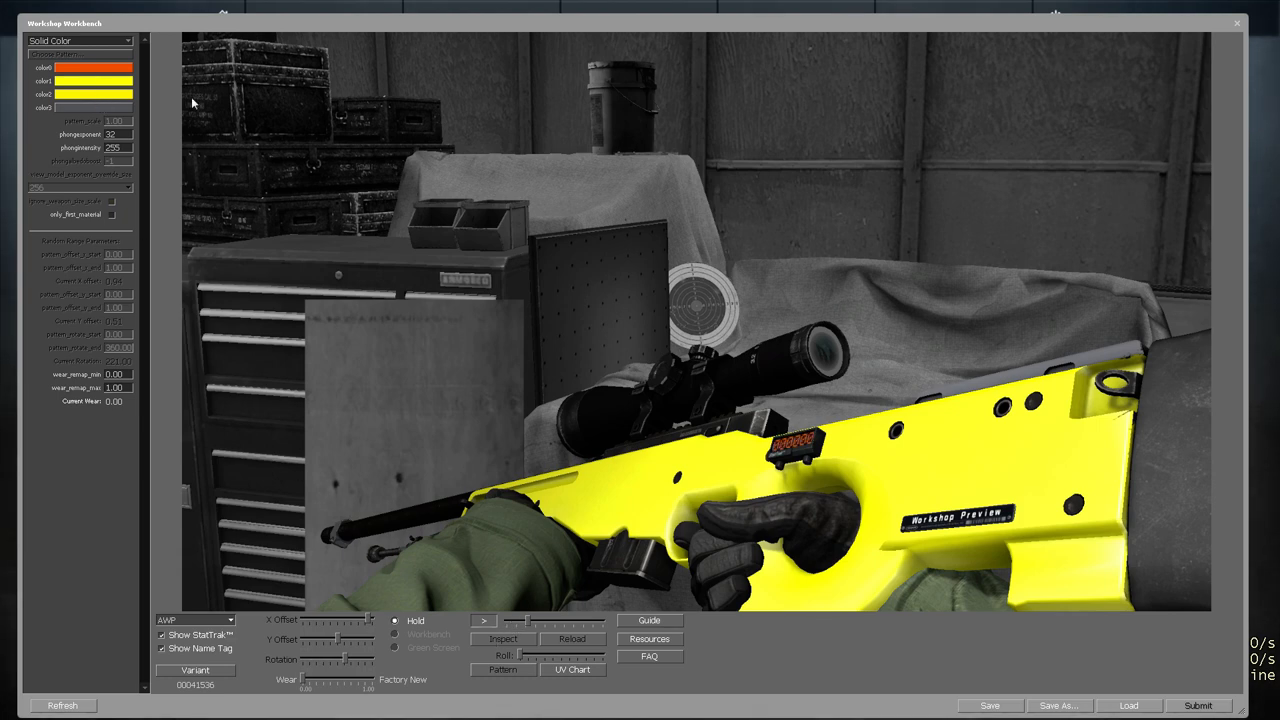
Toggle between Spray-Paint and Solid Color, preview on the AK-47, and end on Solid Color
left_click(80, 40)
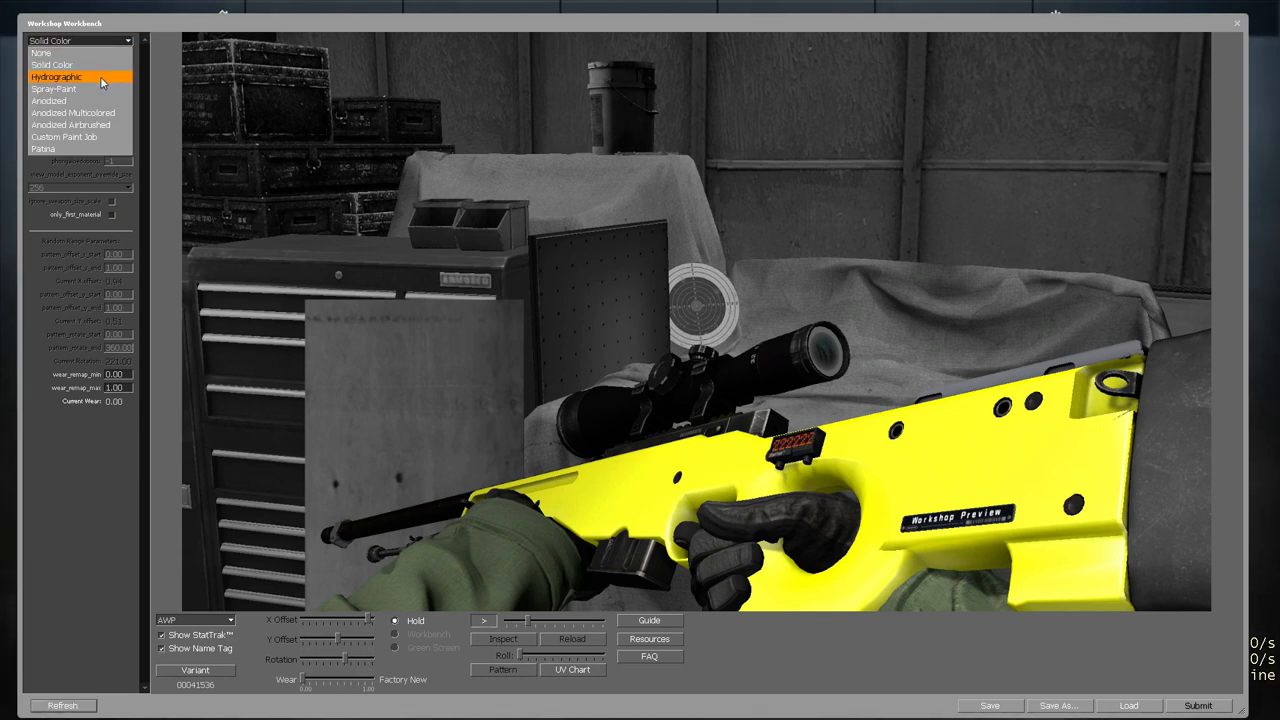
left_click(56, 76)
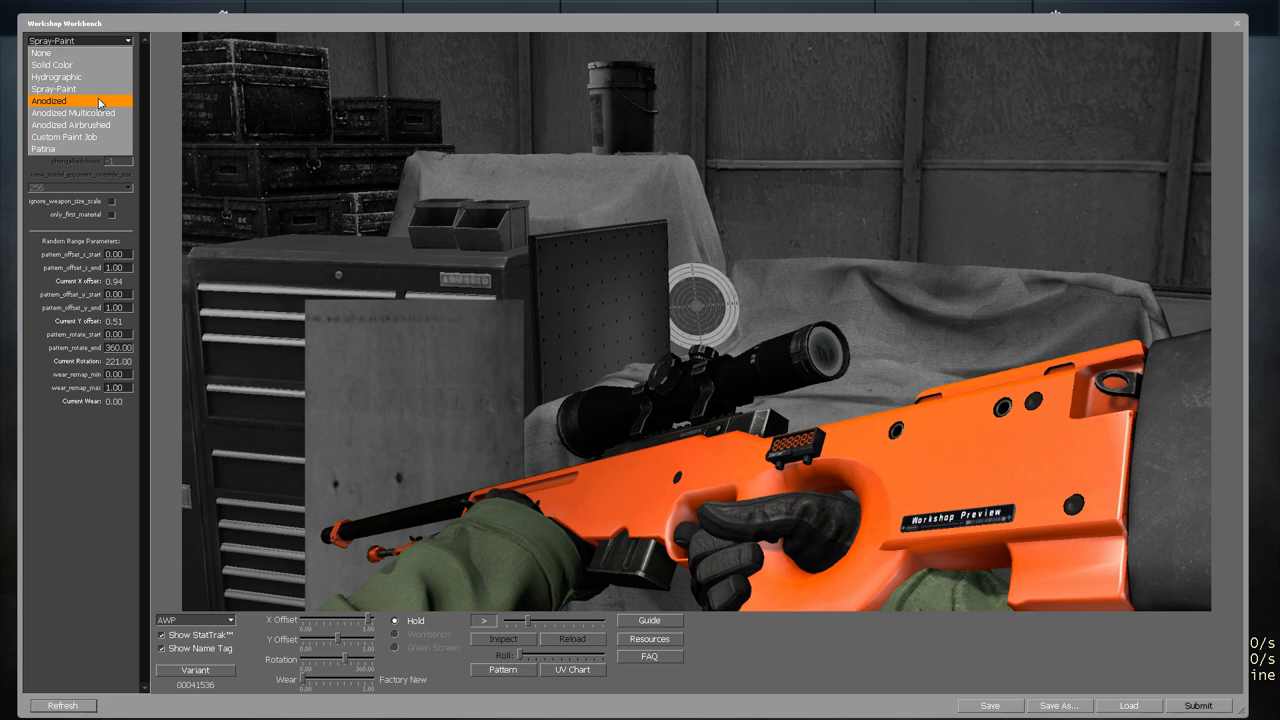
left_click(72, 112)
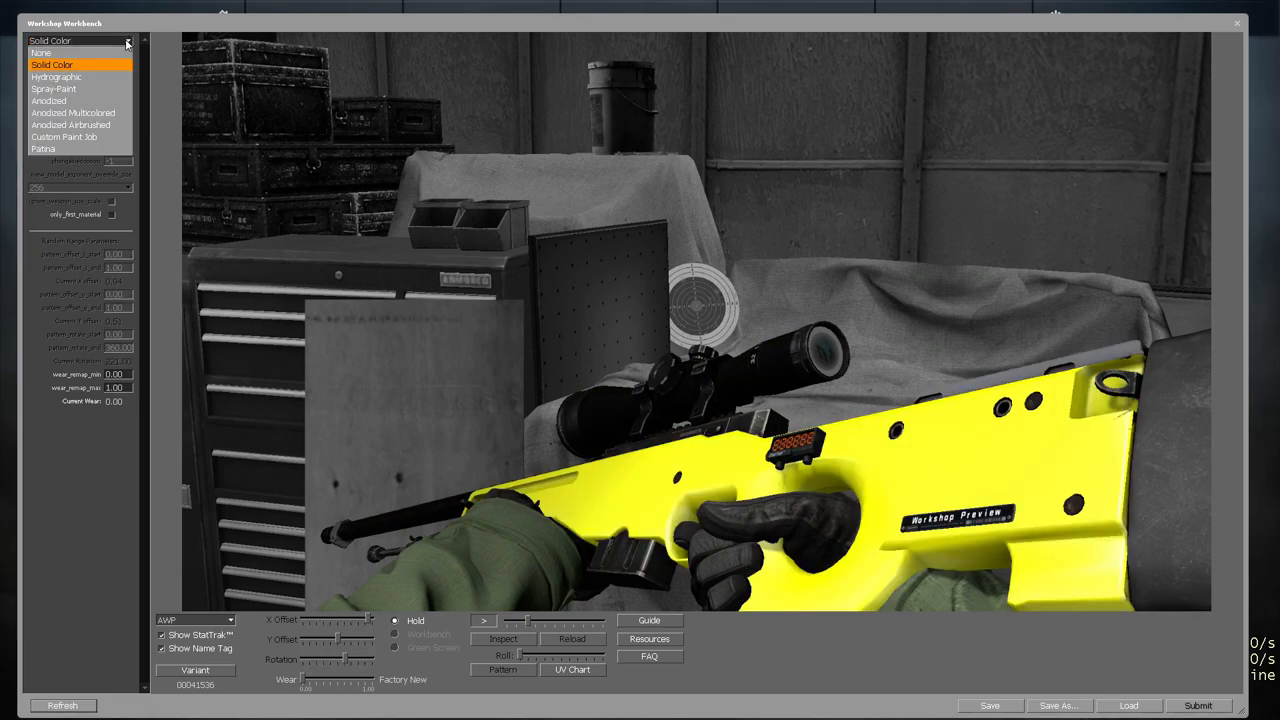
left_click(54, 88)
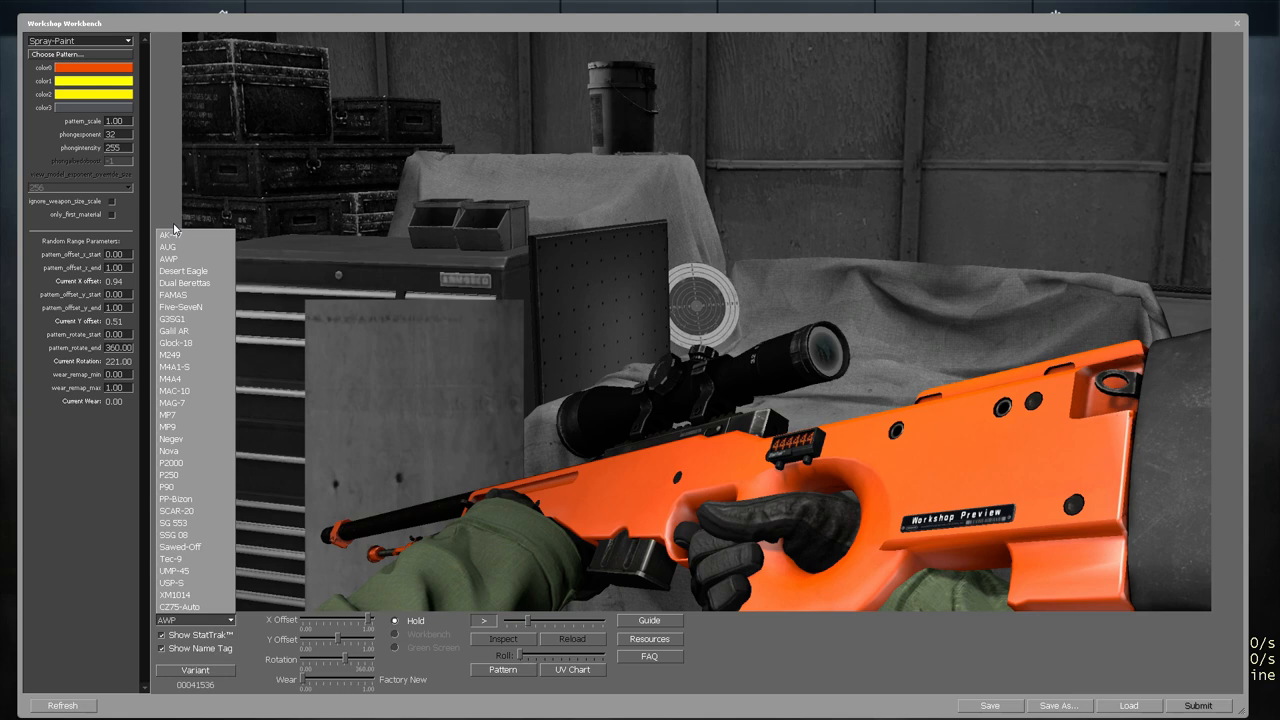
left_click(168, 236)
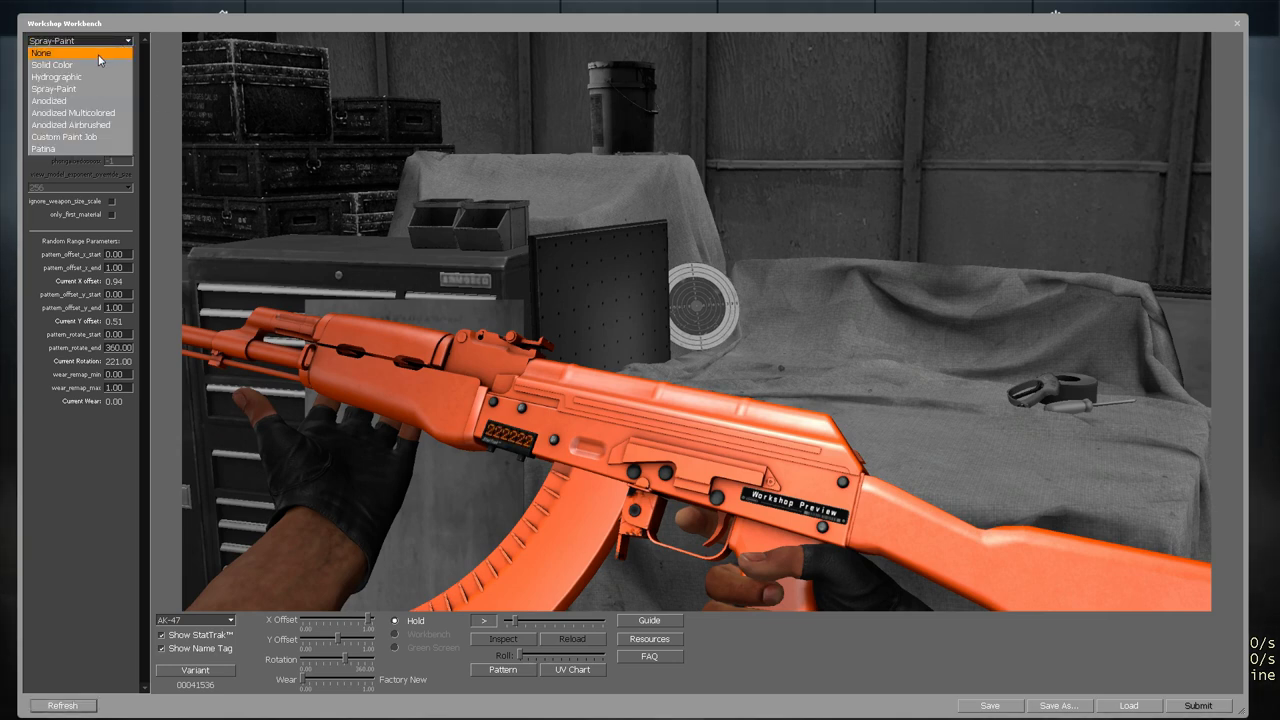
left_click(52, 64)
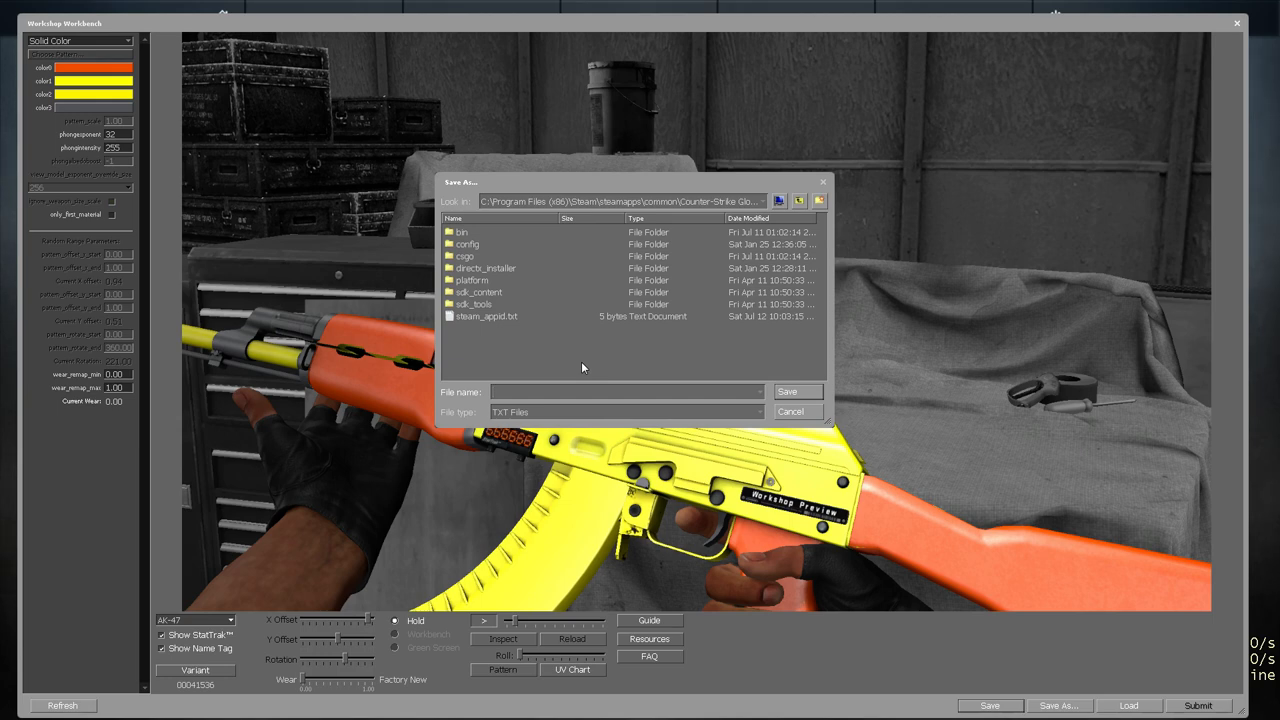
Save the orange and yellow skin settings as a text file named foam_darts
type("f")
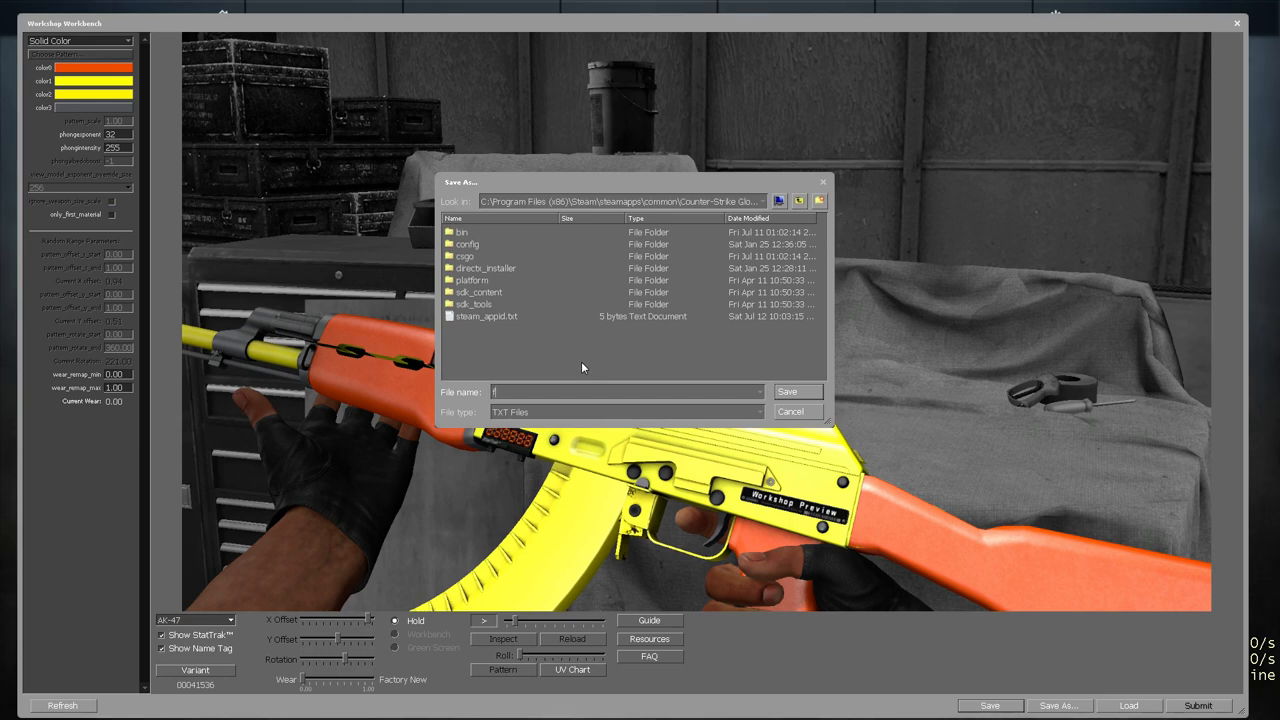
type("foam_dart")
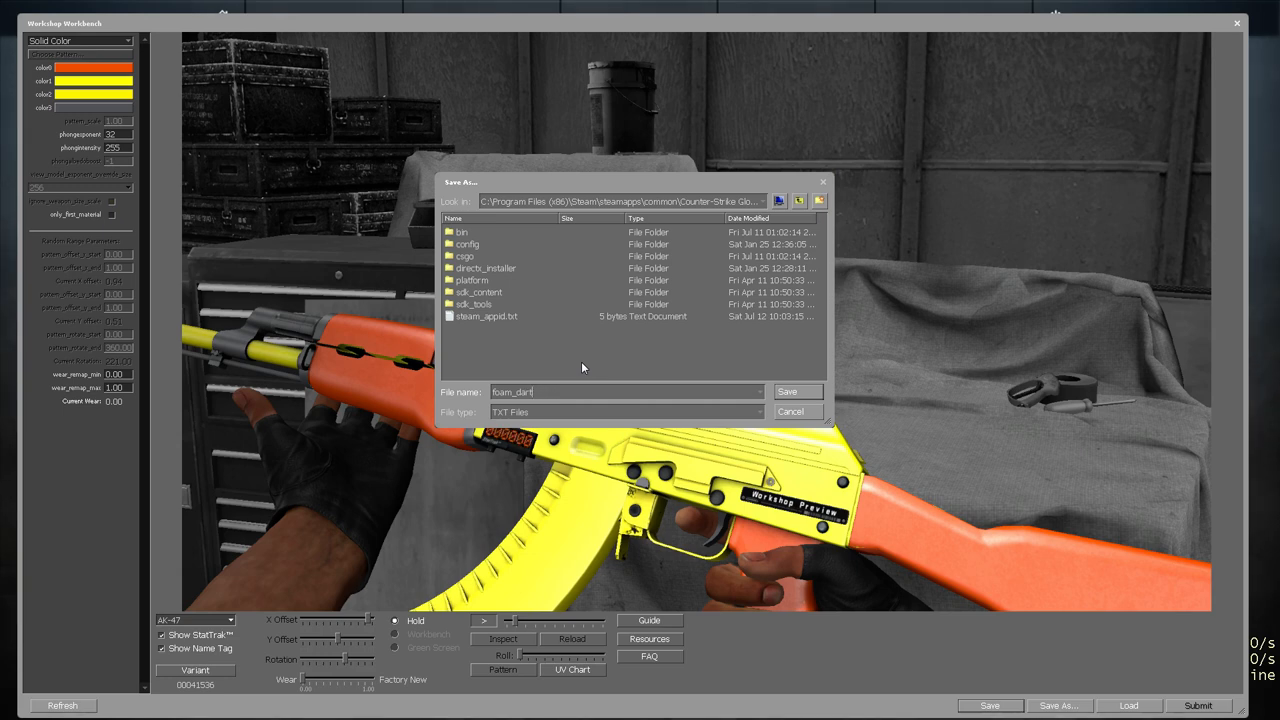
type("_launcher")
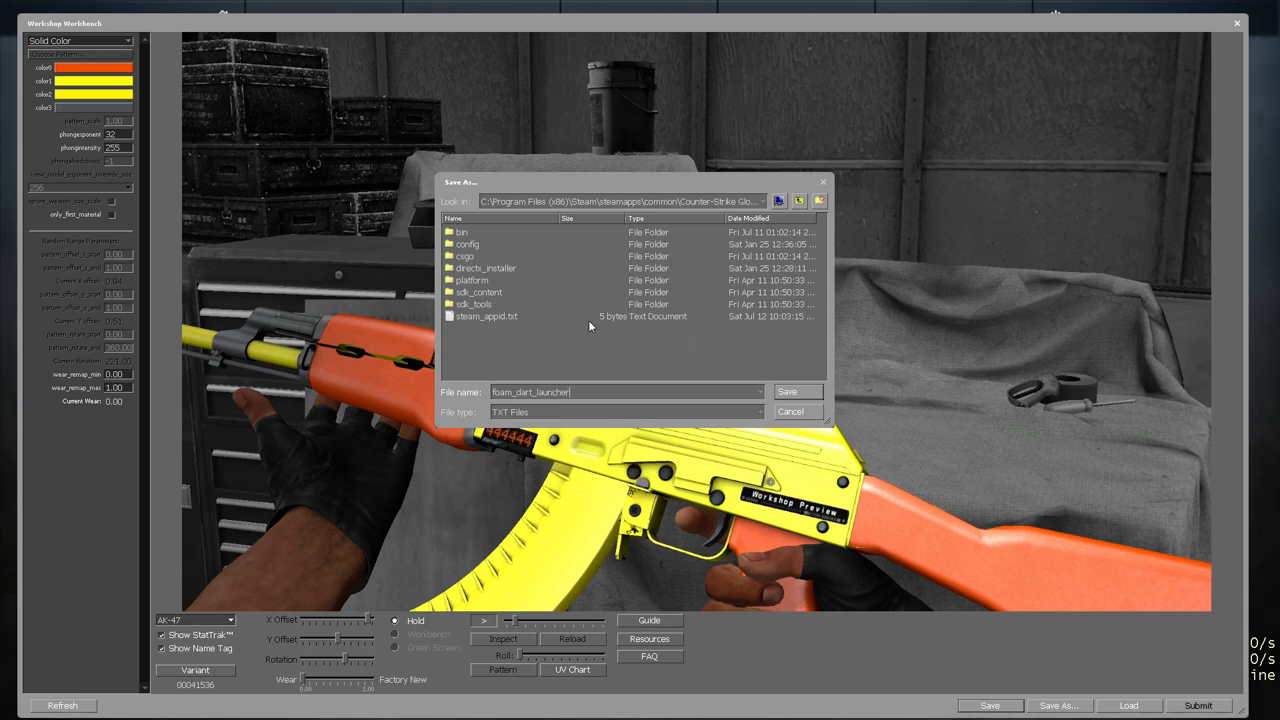
left_click(762, 200)
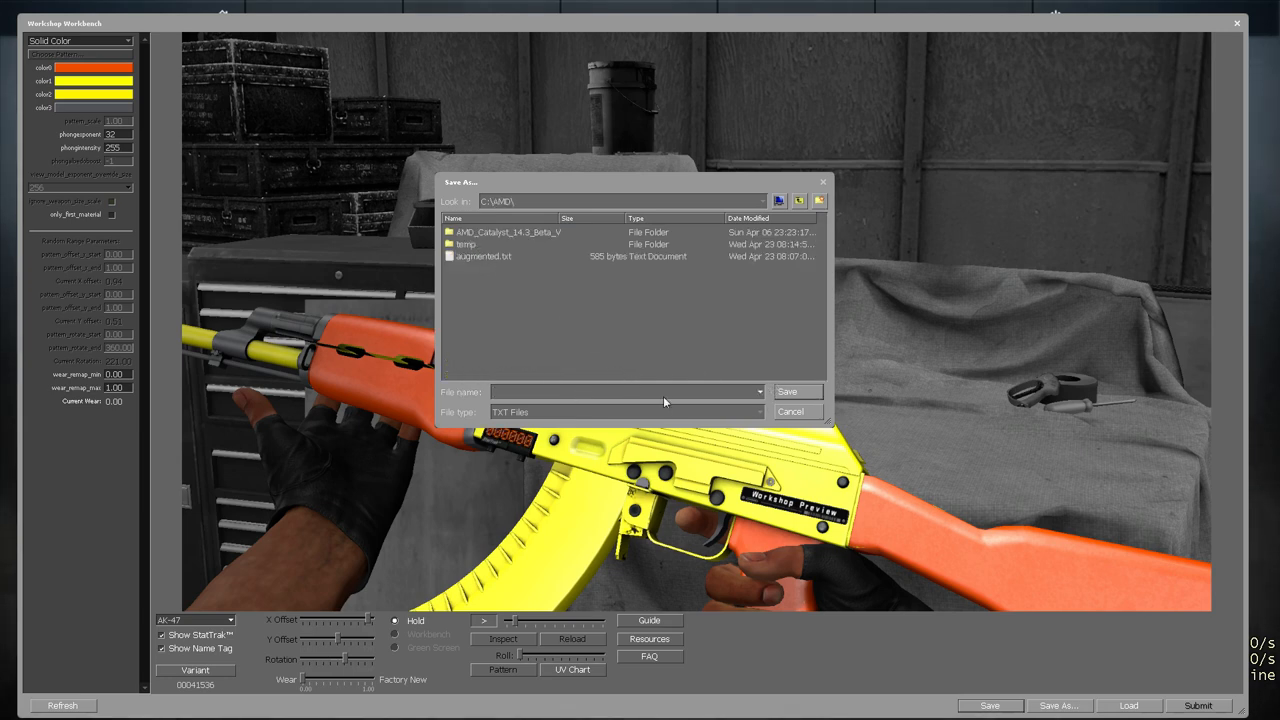
type("foam_darts")
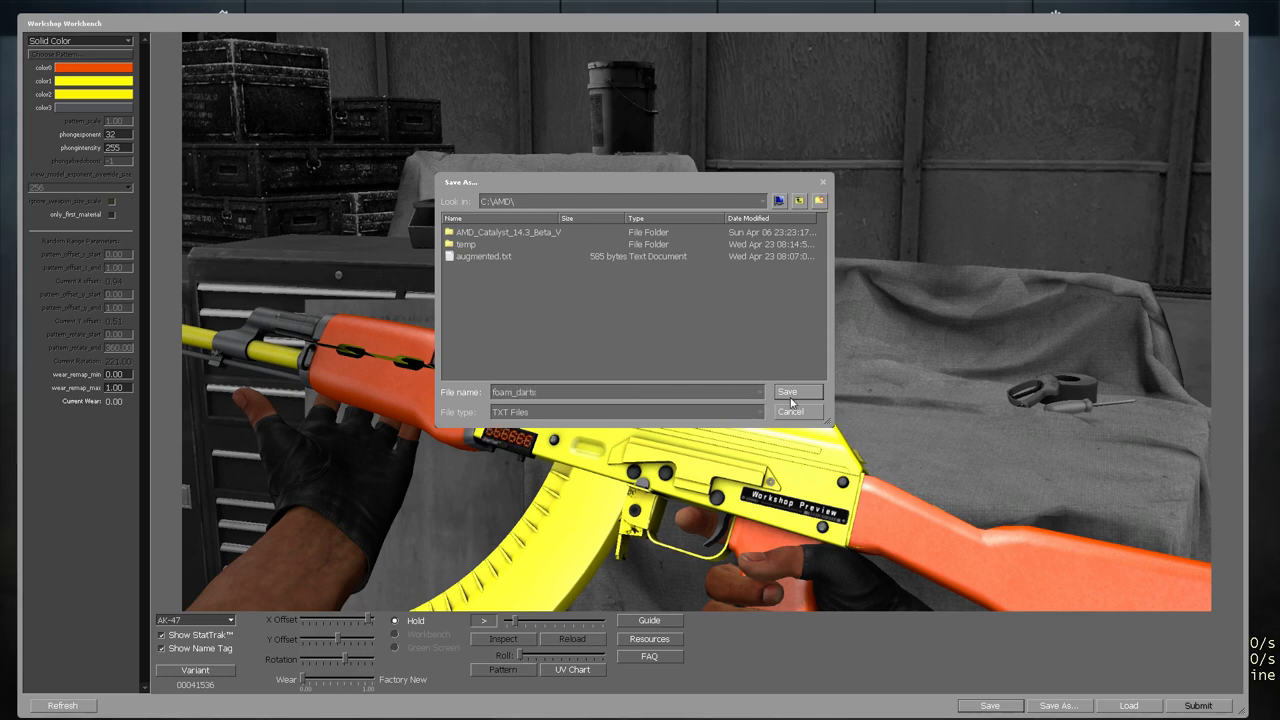
left_click(788, 390)
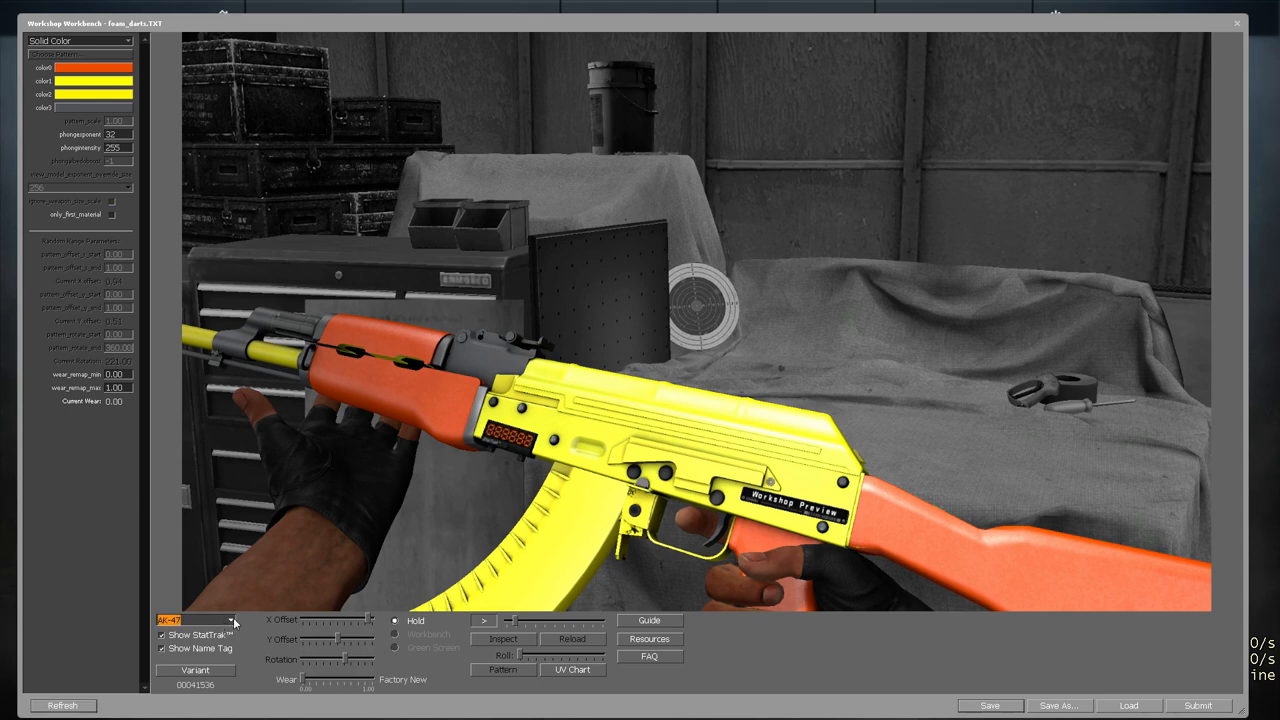
Choose SSG 08 from the weapon list so the skin previews on the sniper rifle
left_click(196, 620)
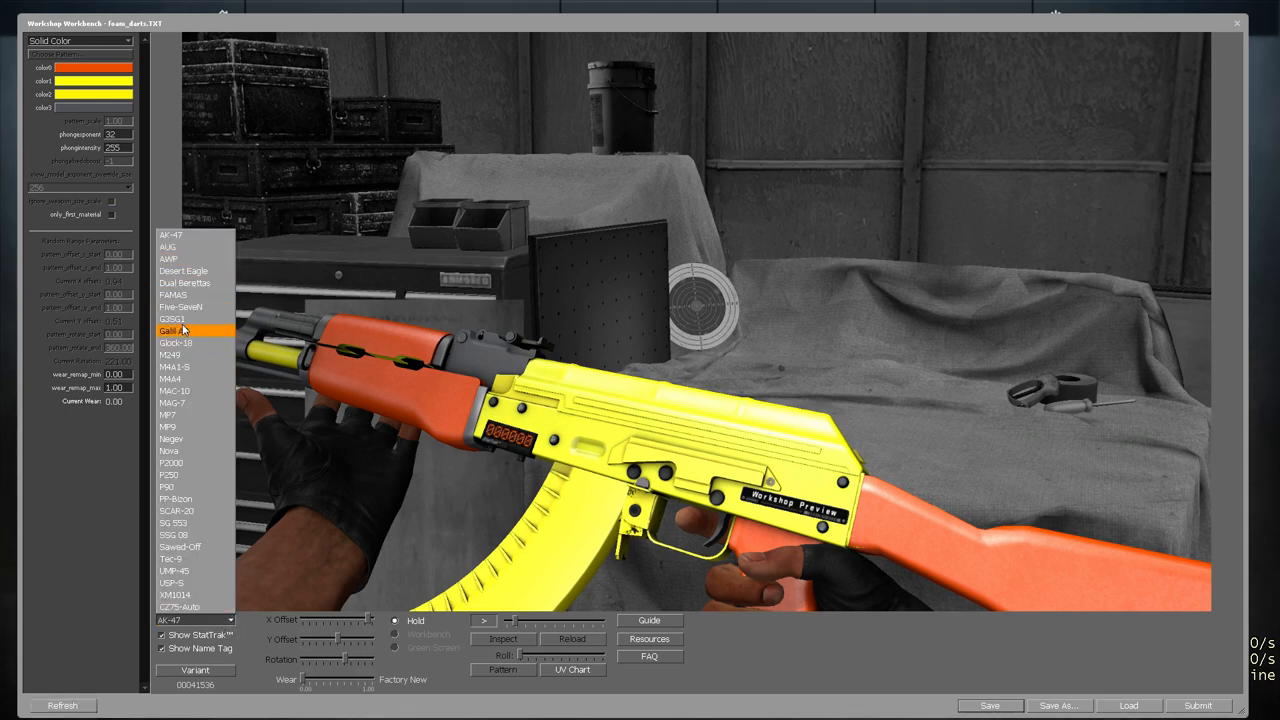
left_click(172, 534)
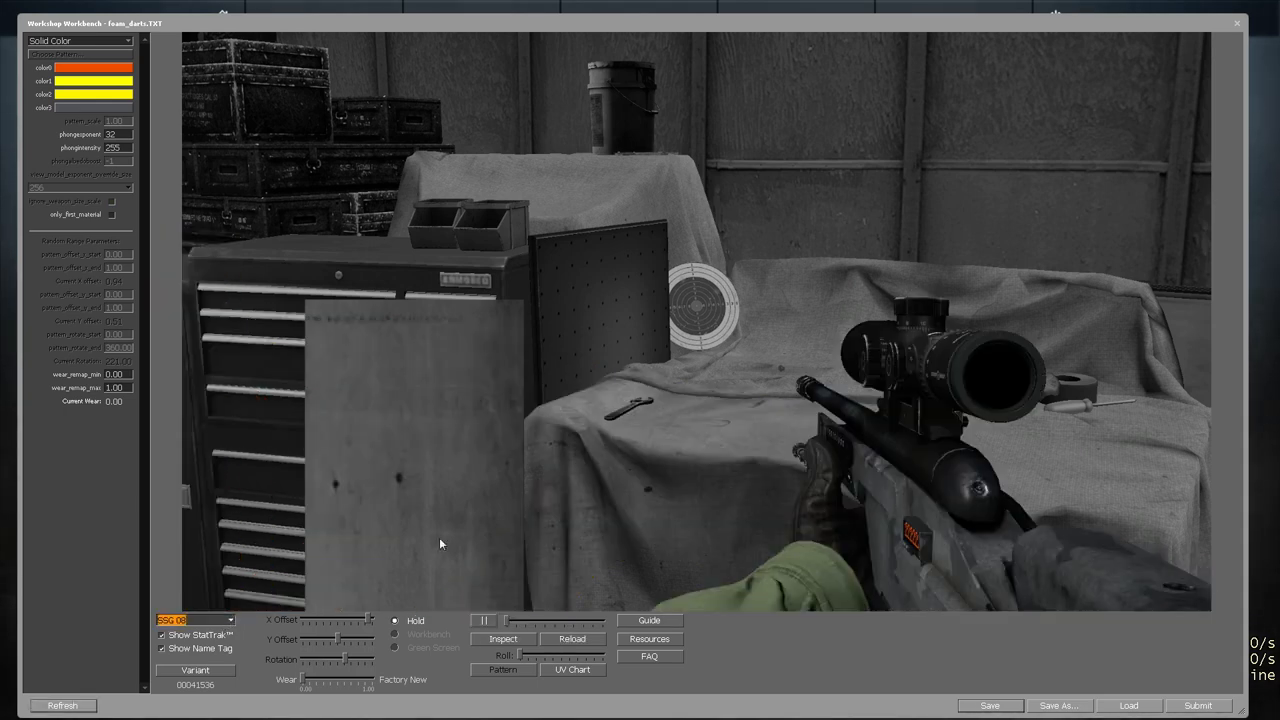
left_click(504, 640)
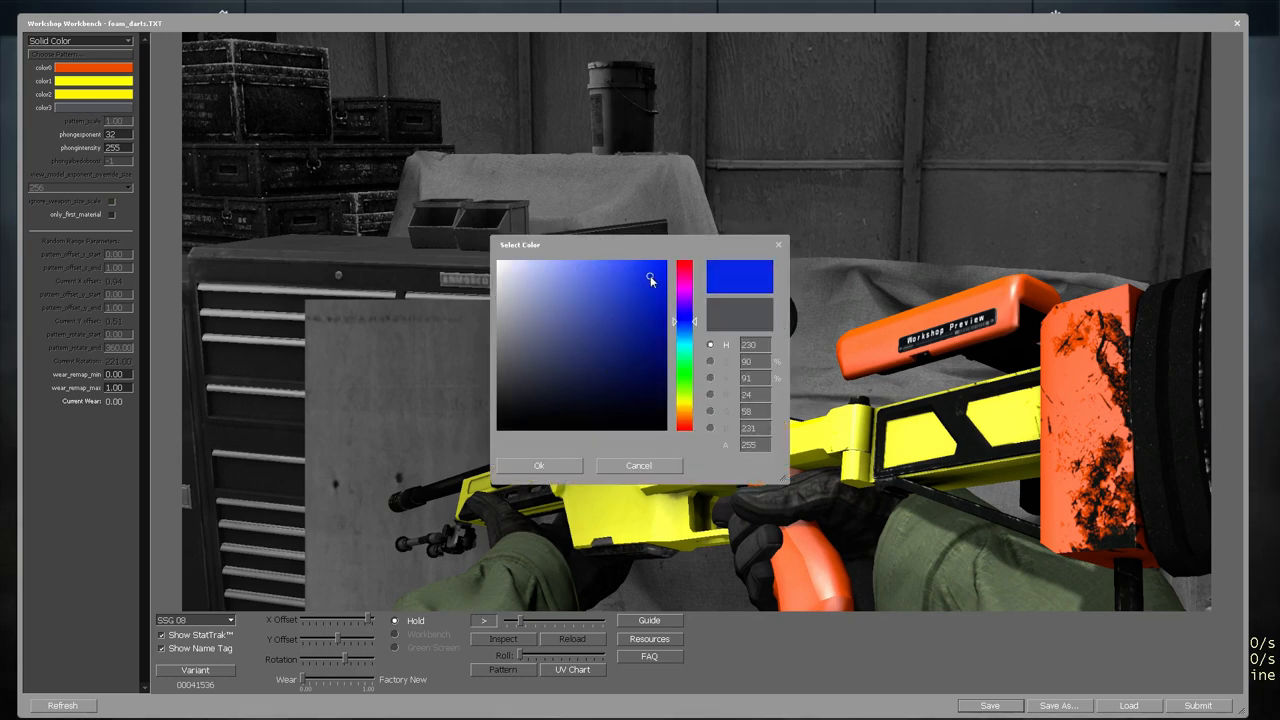
Change the fourth colour swatch from blue to orange for the SSG 08's bipod
left_click(538, 464)
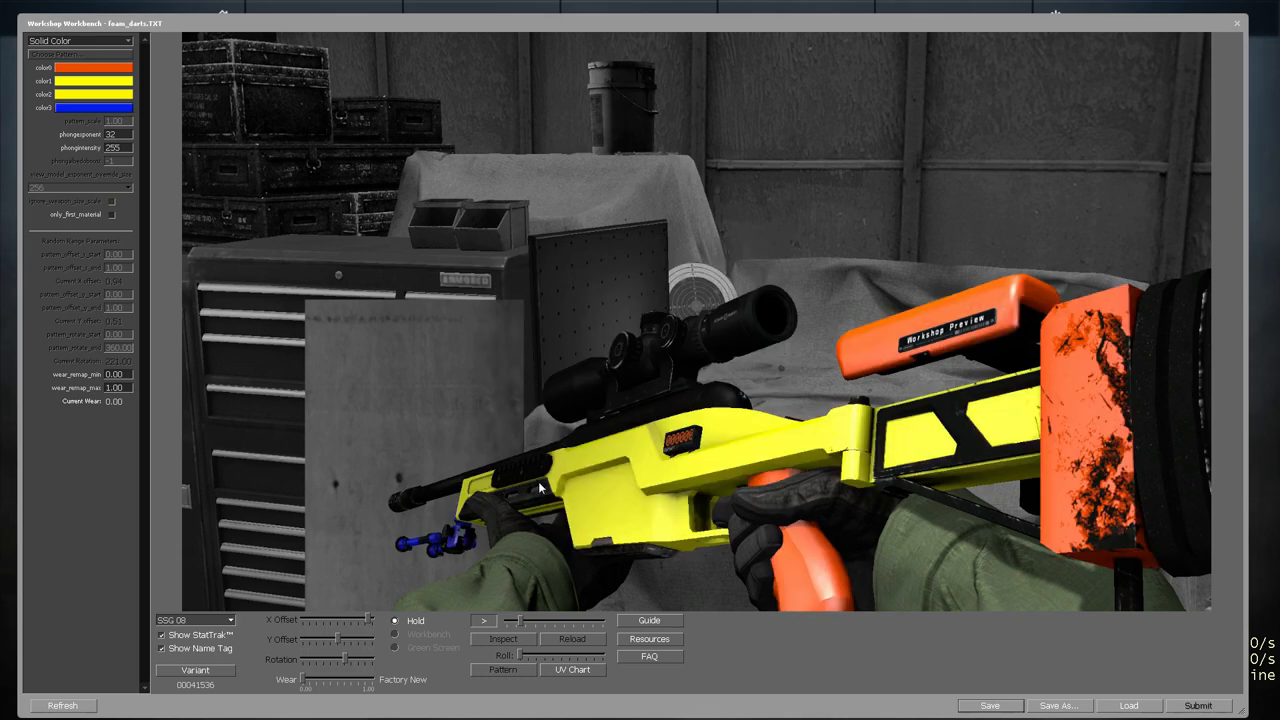
mouse_move(424, 560)
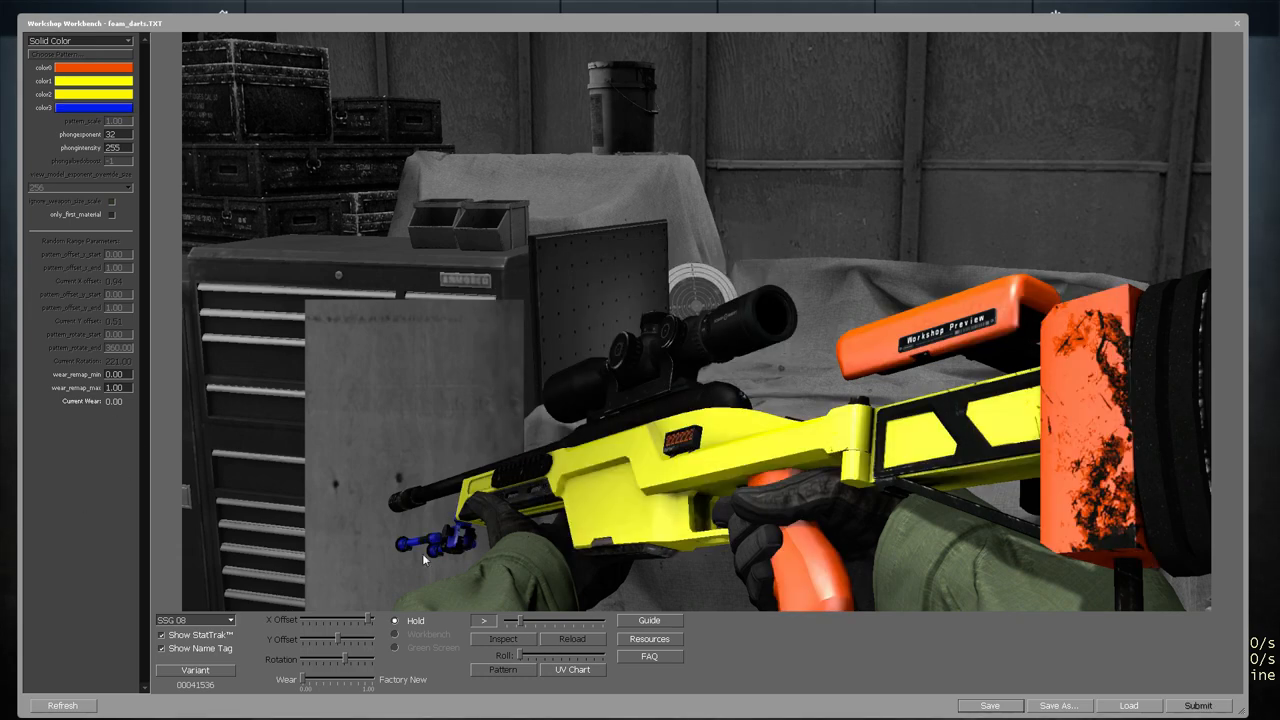
left_click(92, 108)
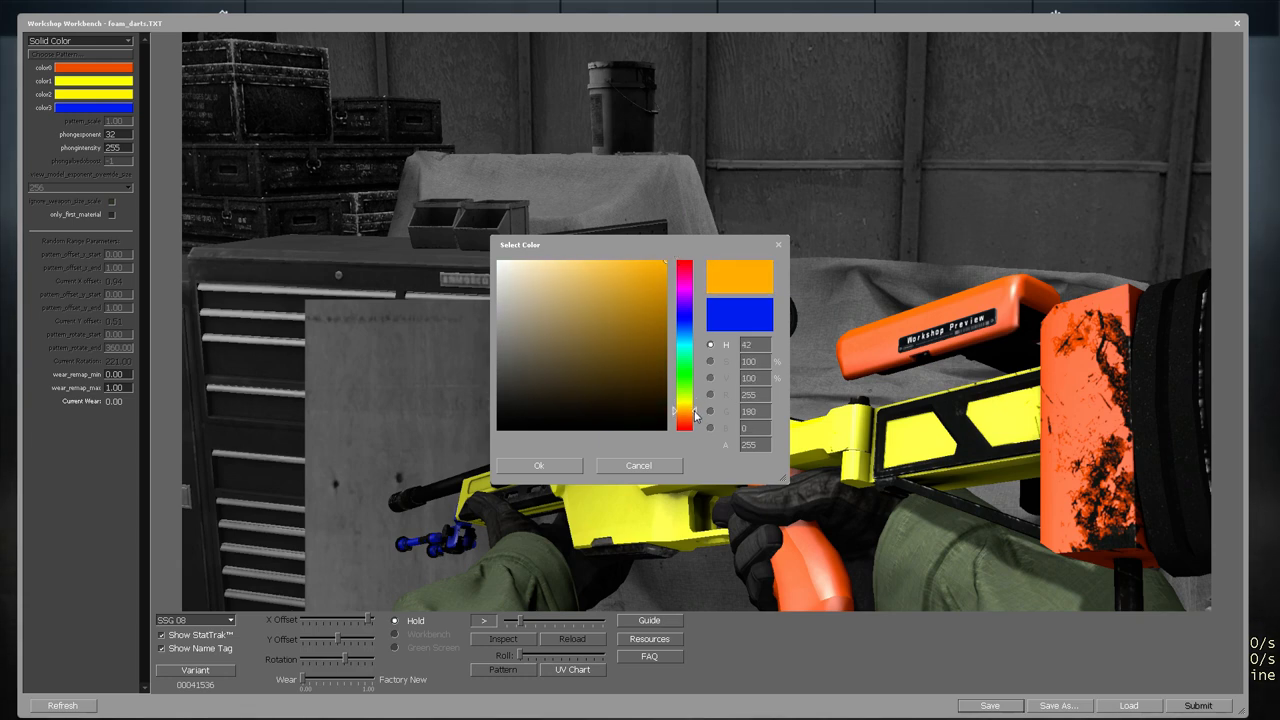
left_click(638, 464)
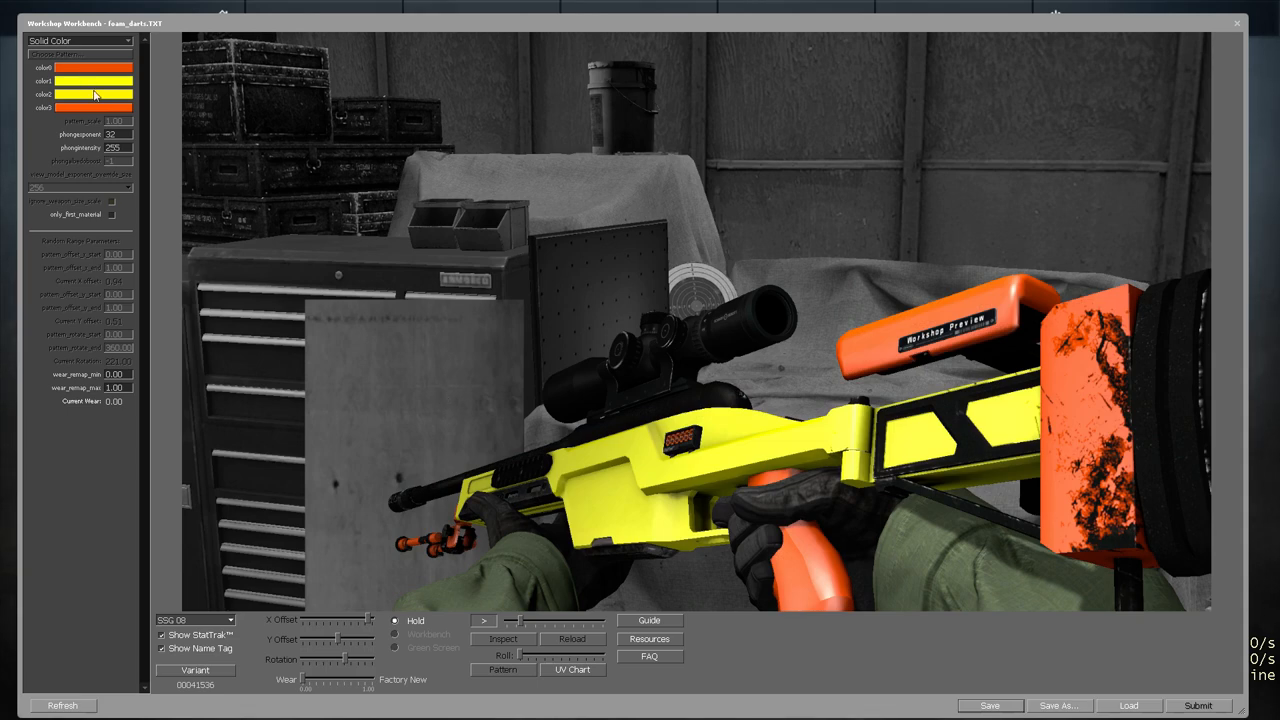
left_click(92, 80)
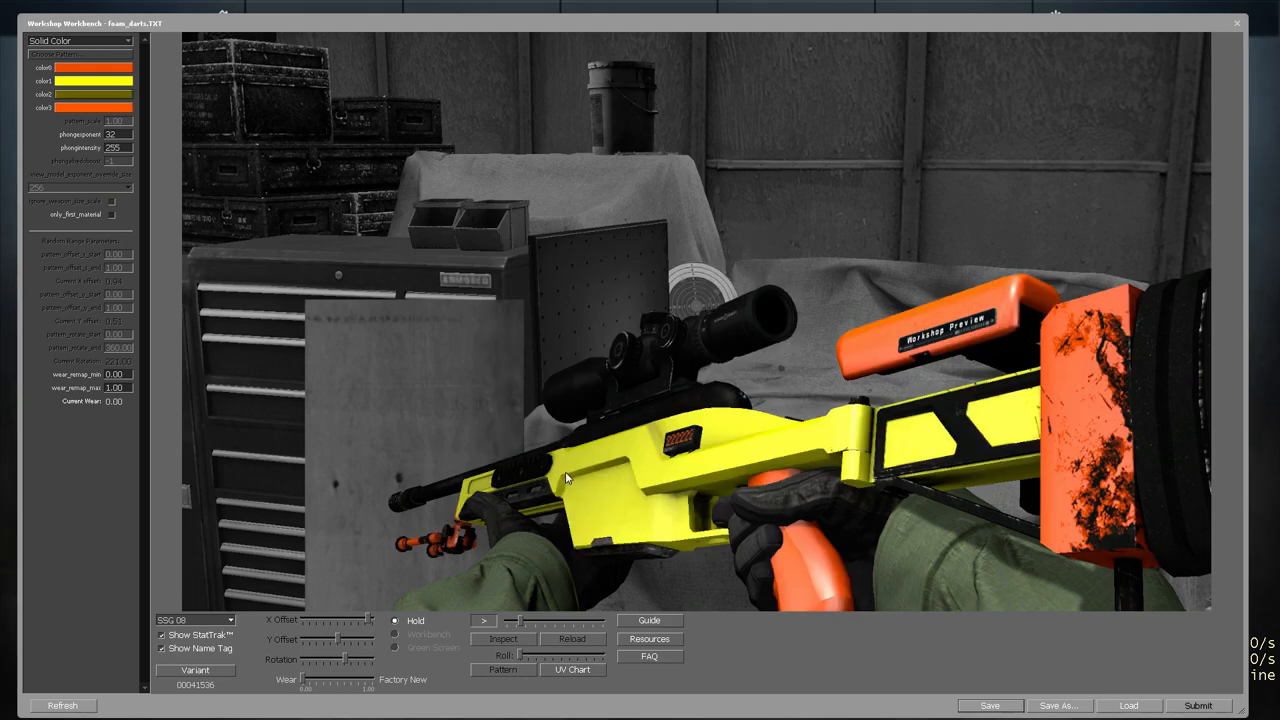
Preview the rifle with the first-person and inspect animations
left_click(484, 620)
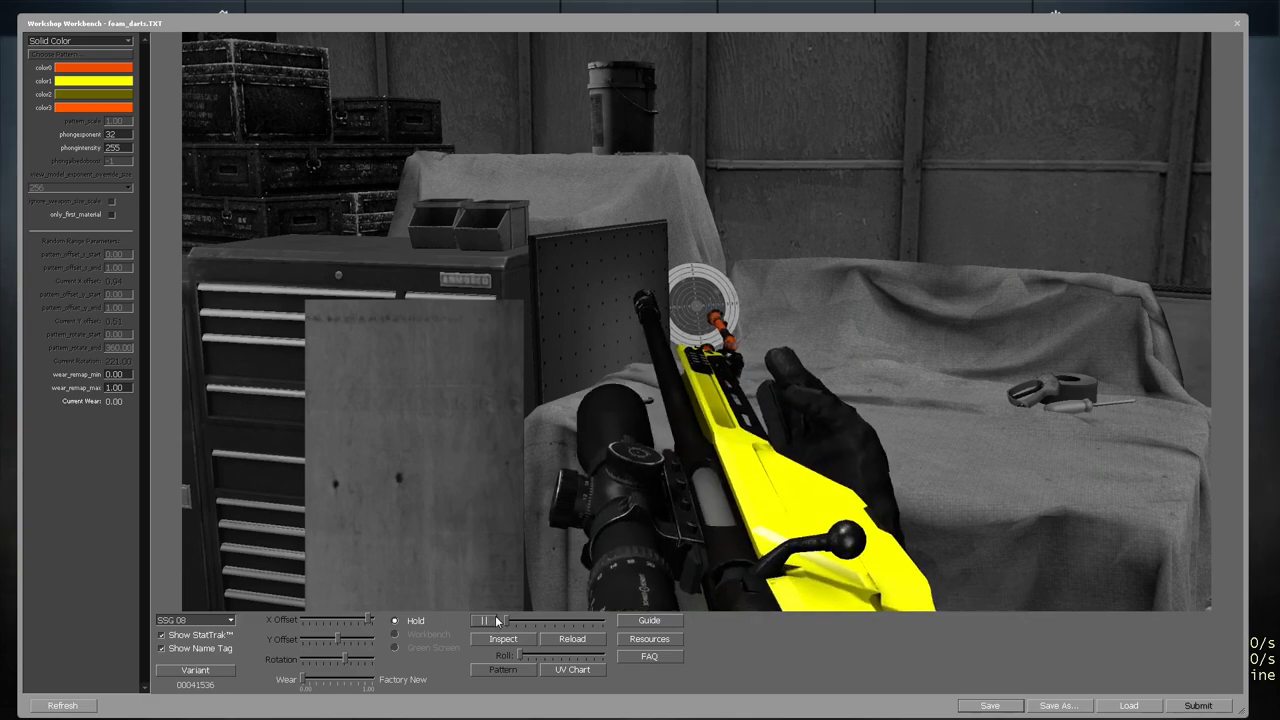
left_click(504, 640)
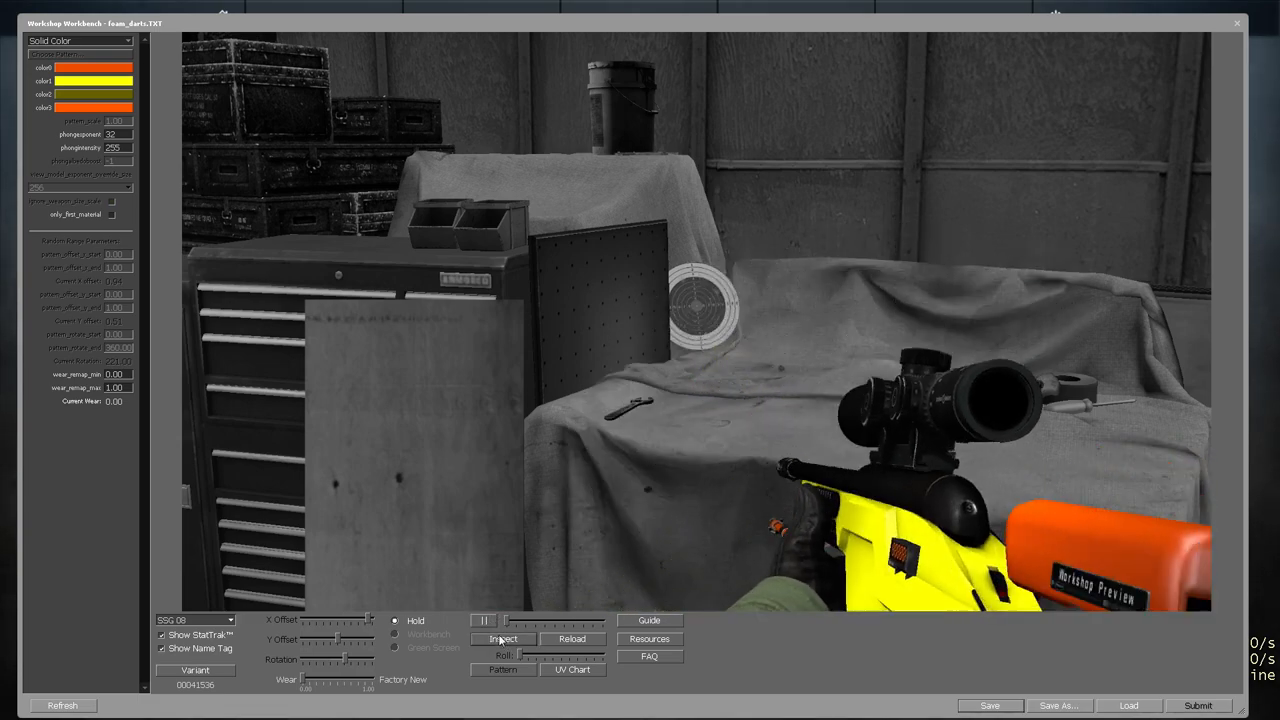
left_click(396, 634)
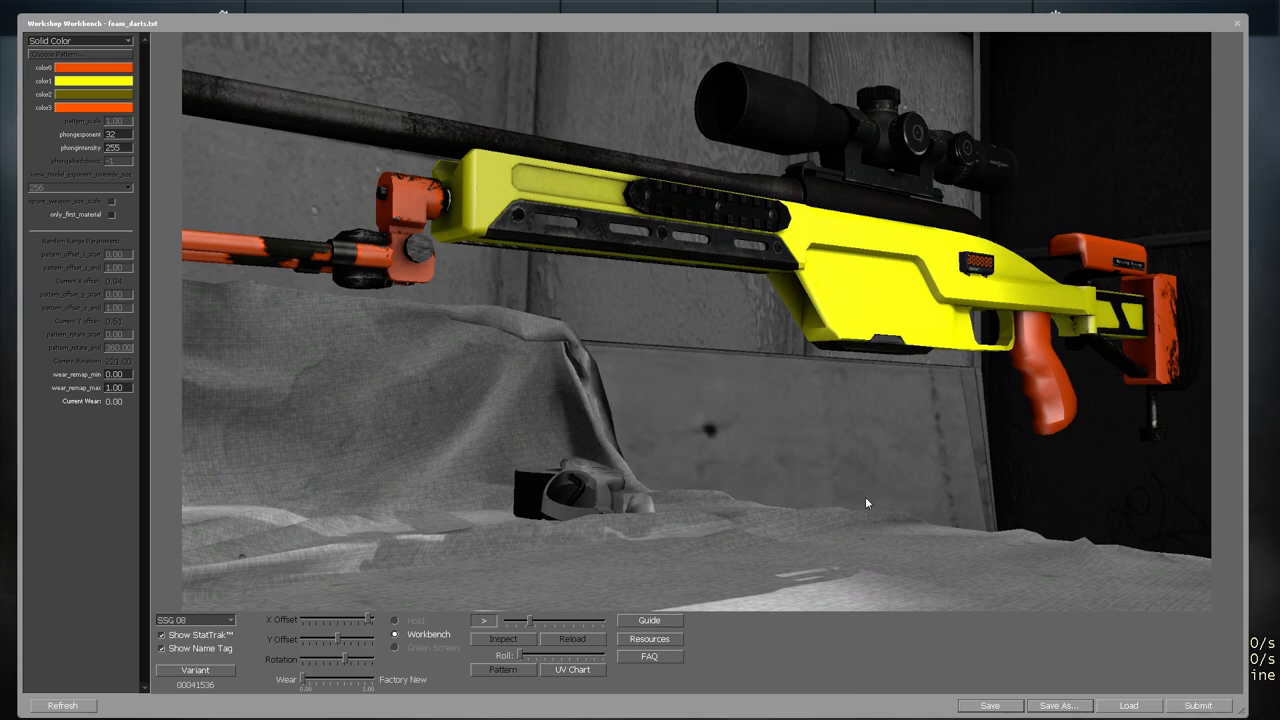
mouse_move(70, 420)
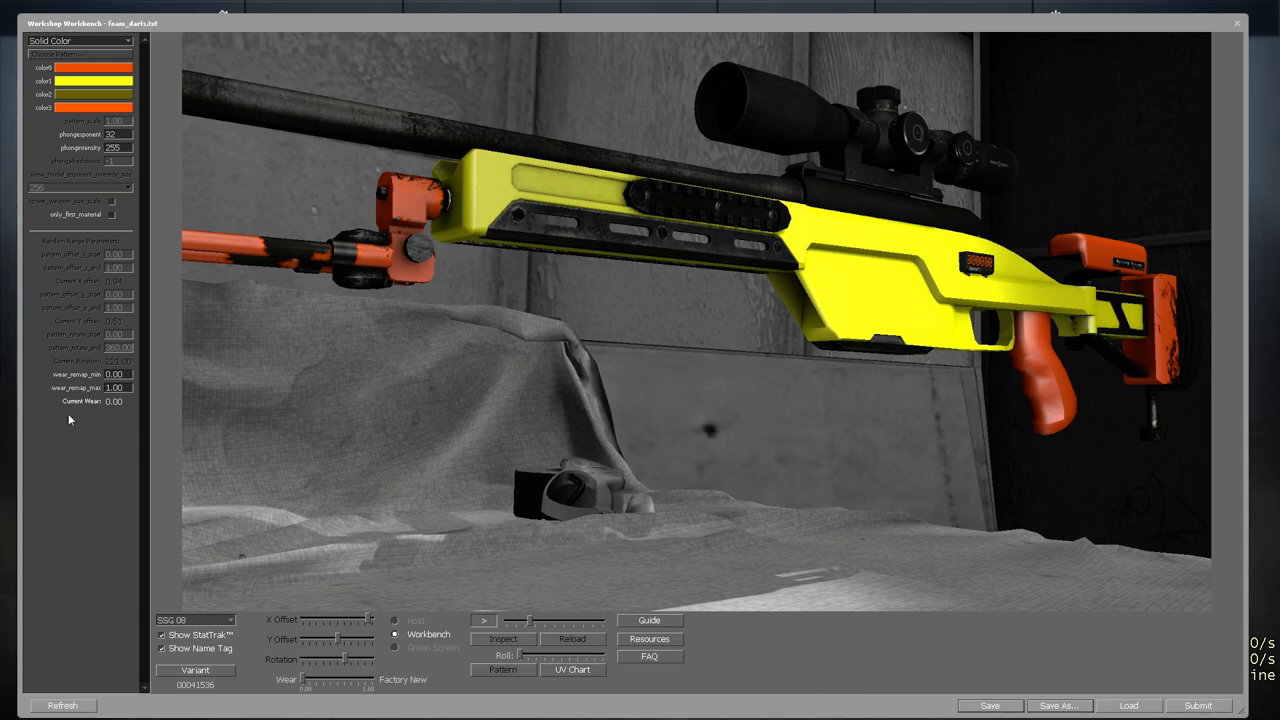
mouse_move(276, 400)
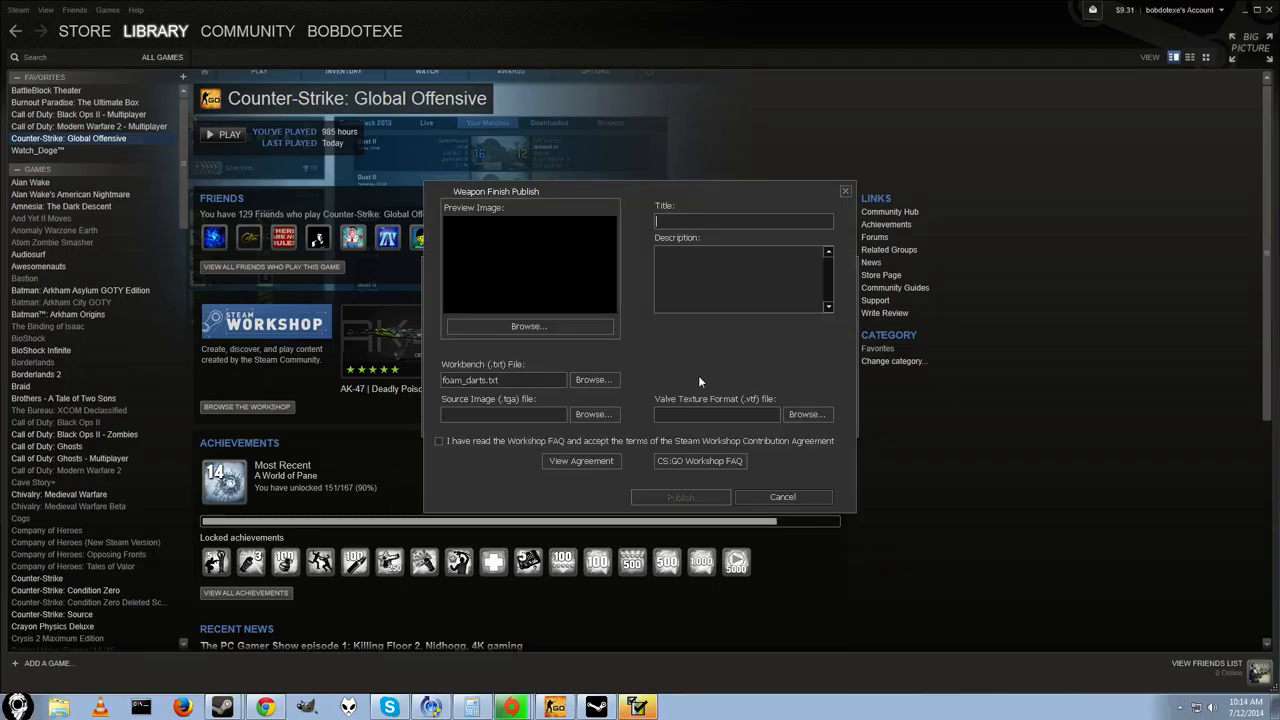
Enter 'The foam dart gun' as the title in the Weapon Finish Publish form
left_click_drag(496, 192, 404, 166)
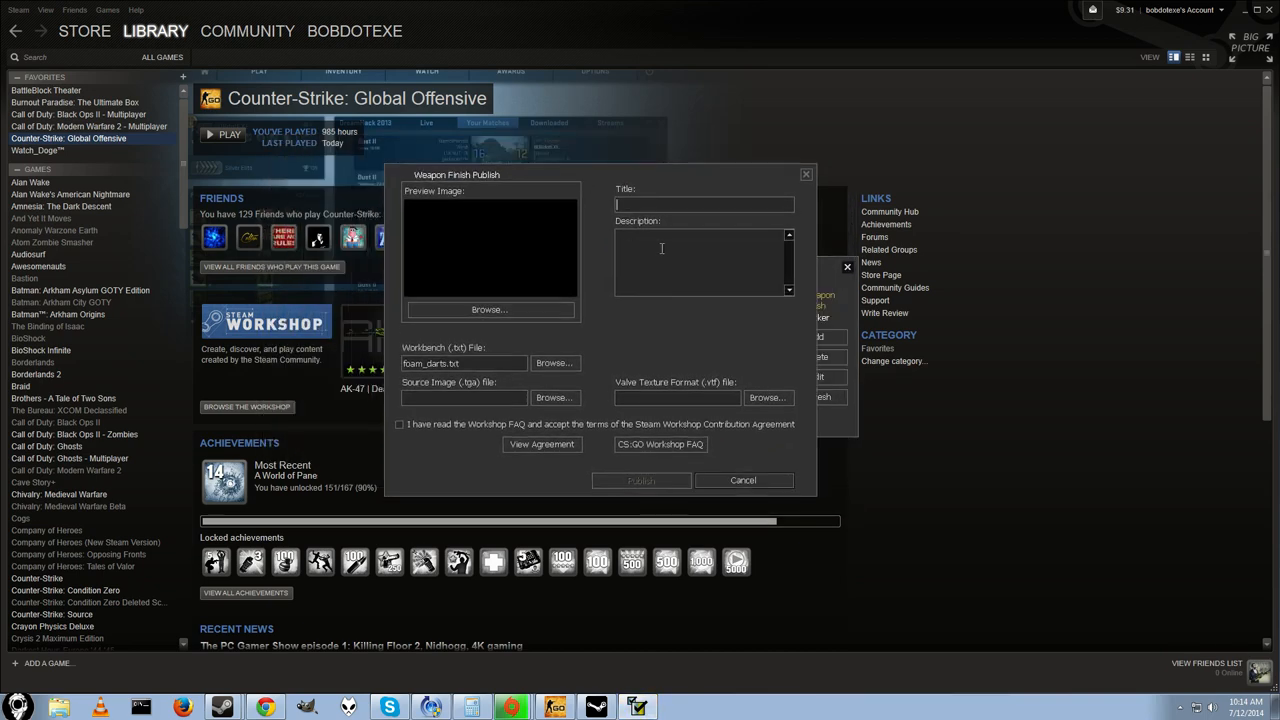
type("The foa")
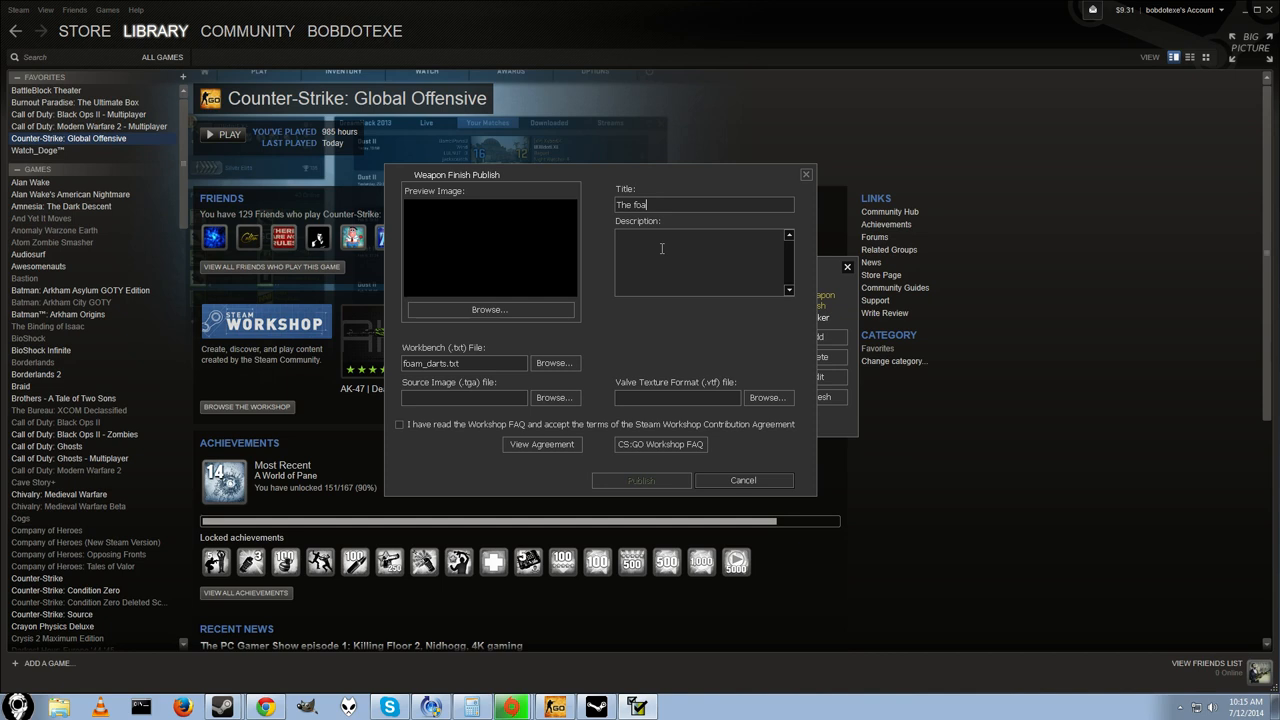
type("m dart")
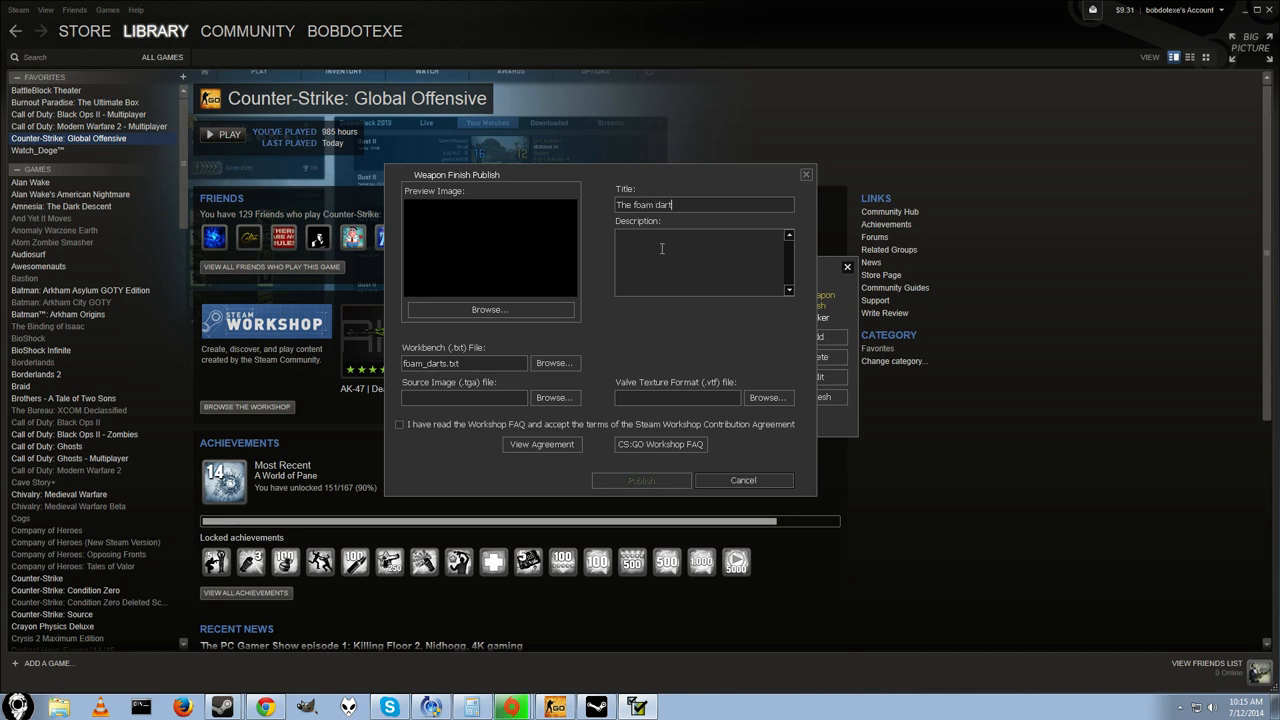
type("gunb")
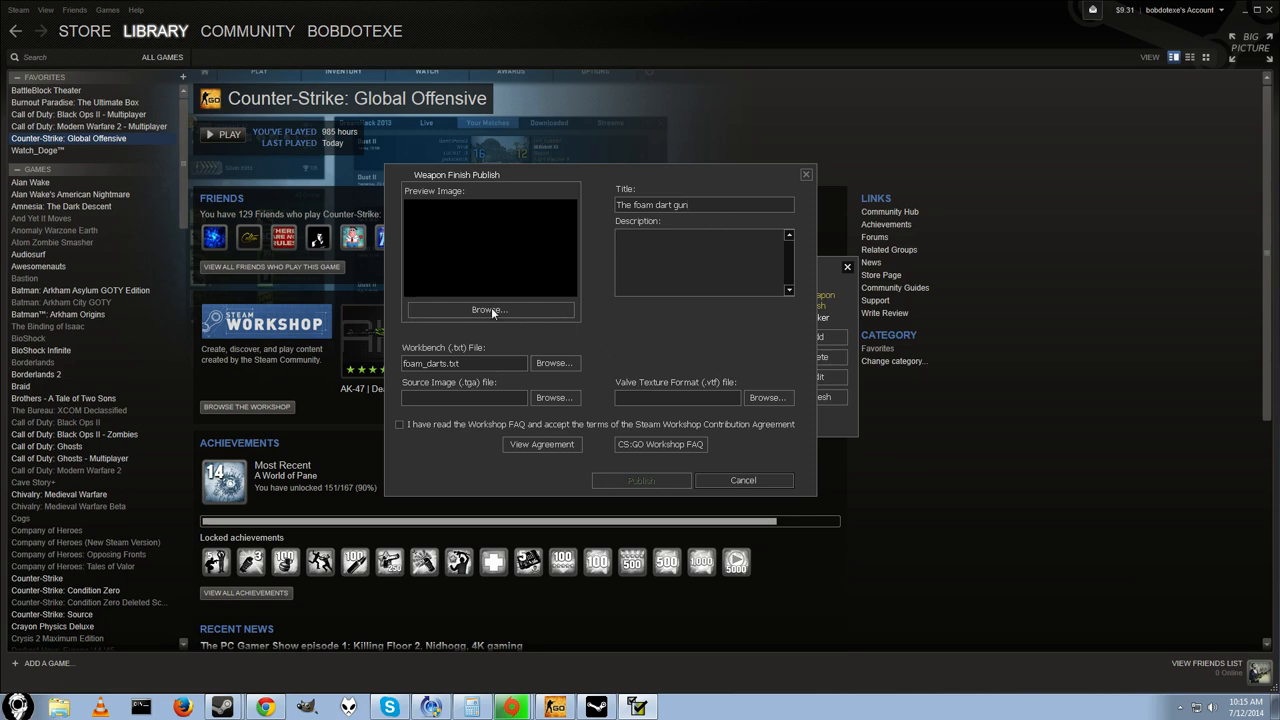
Enter the description 'Finally a safe gun to play with!' in the publish form
left_click(700, 260)
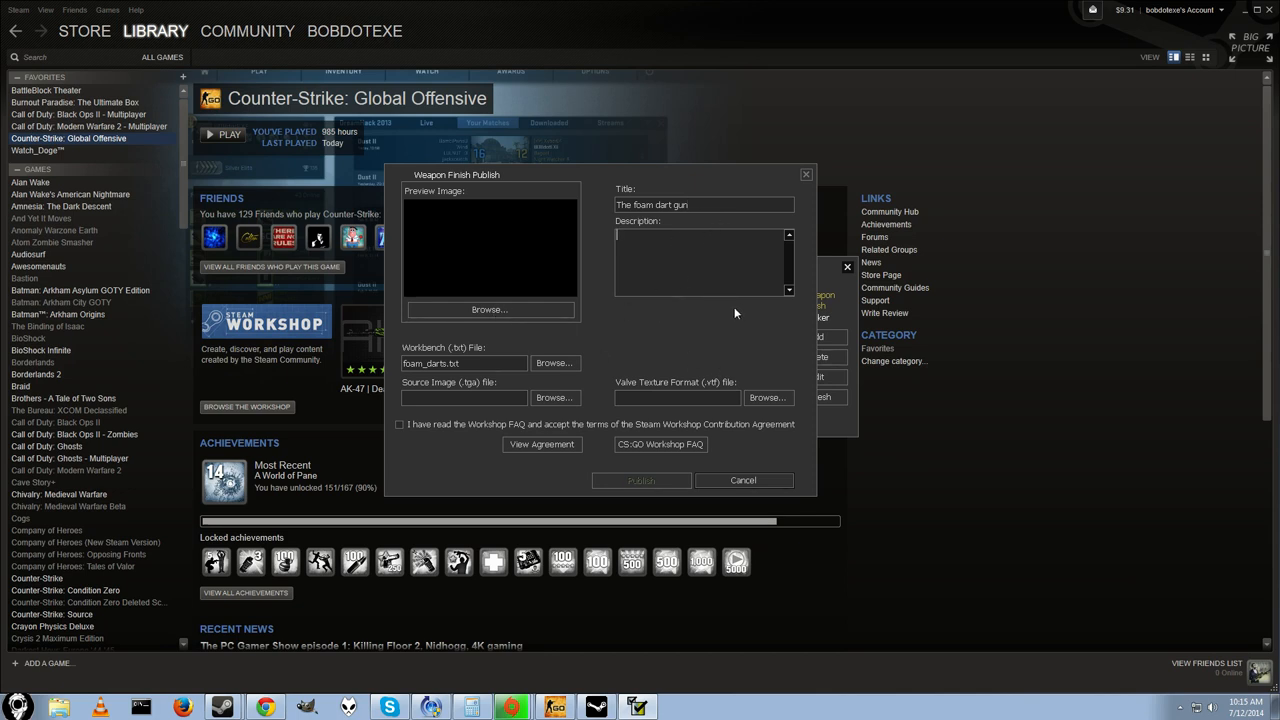
type("Finaly a sa")
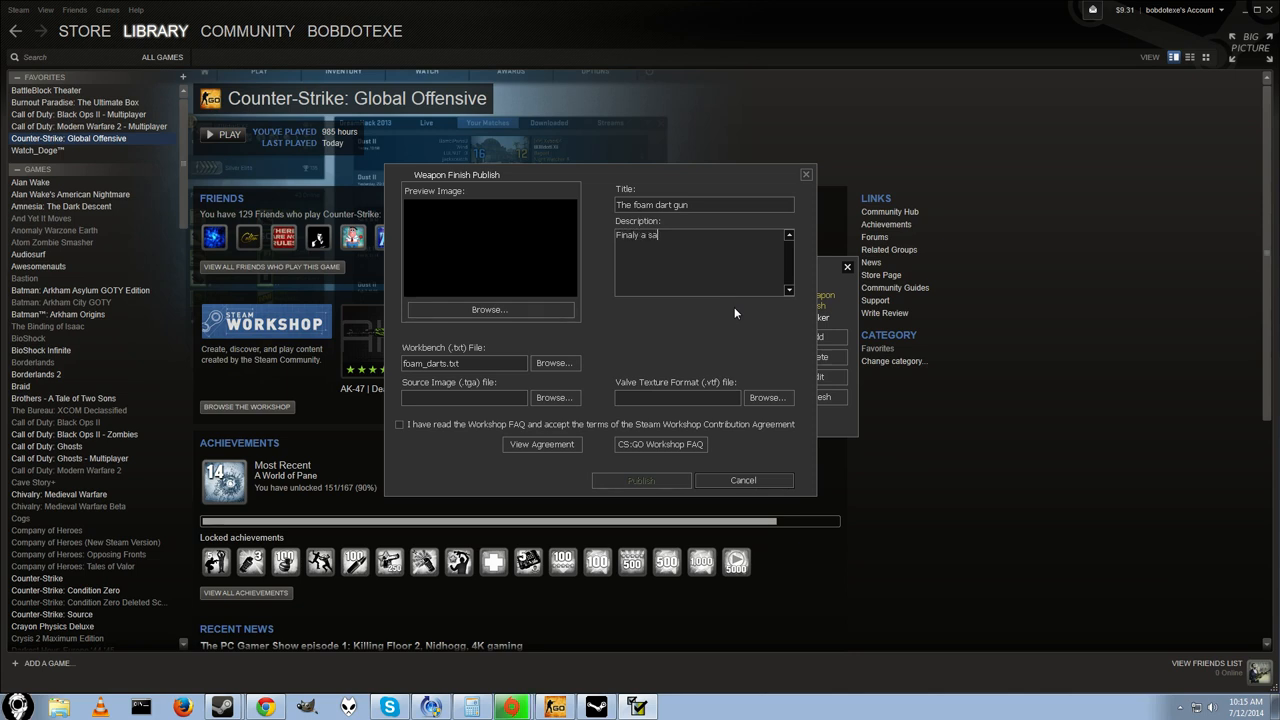
type("fe gun to play wit")
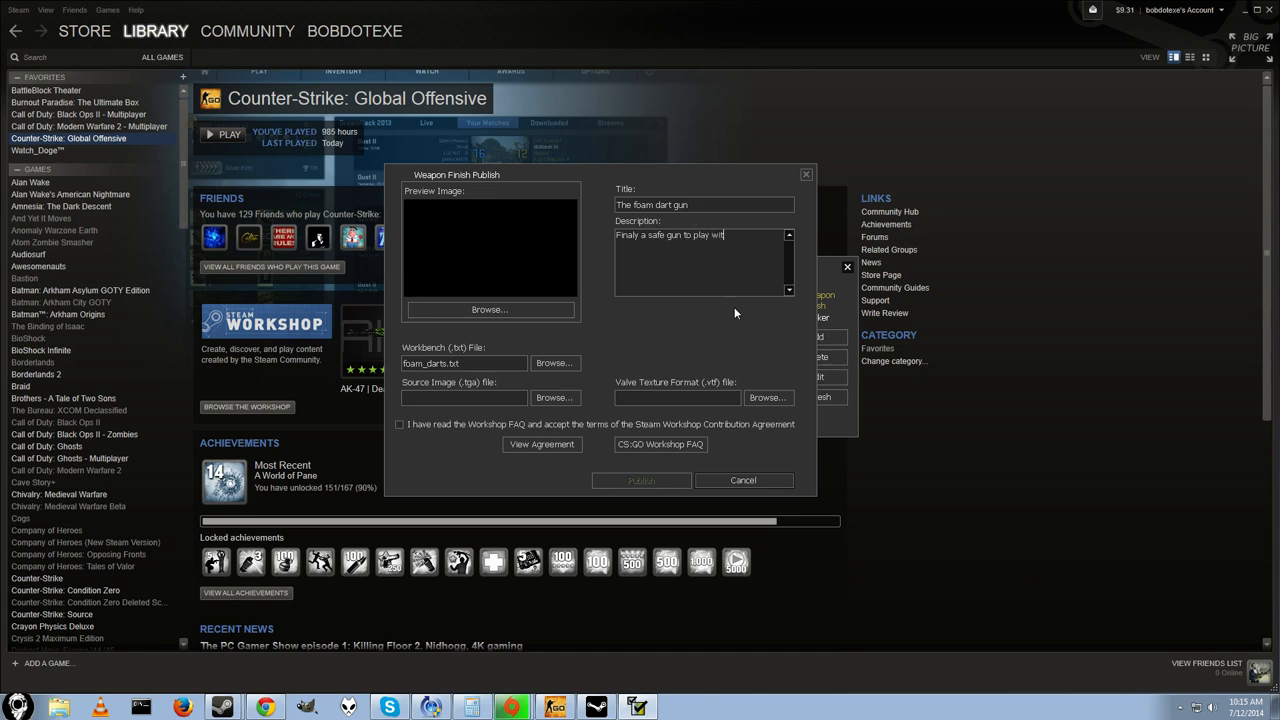
type("h!")
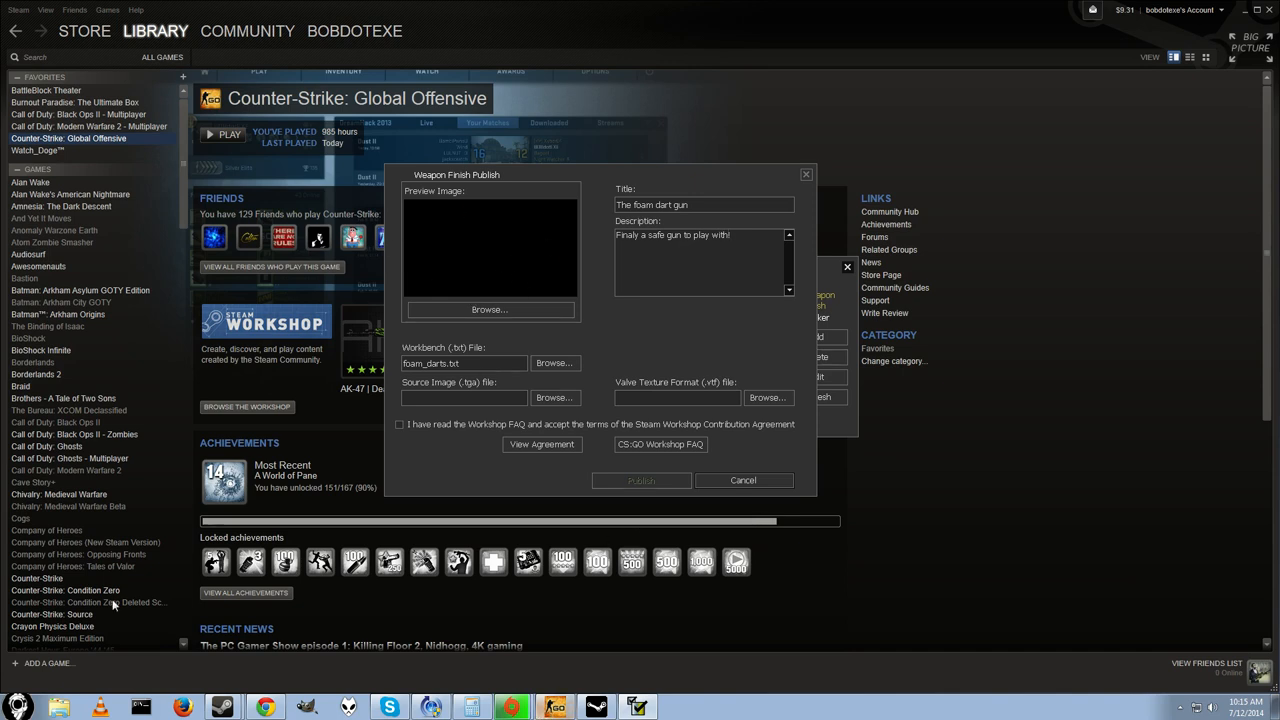
left_click(702, 236)
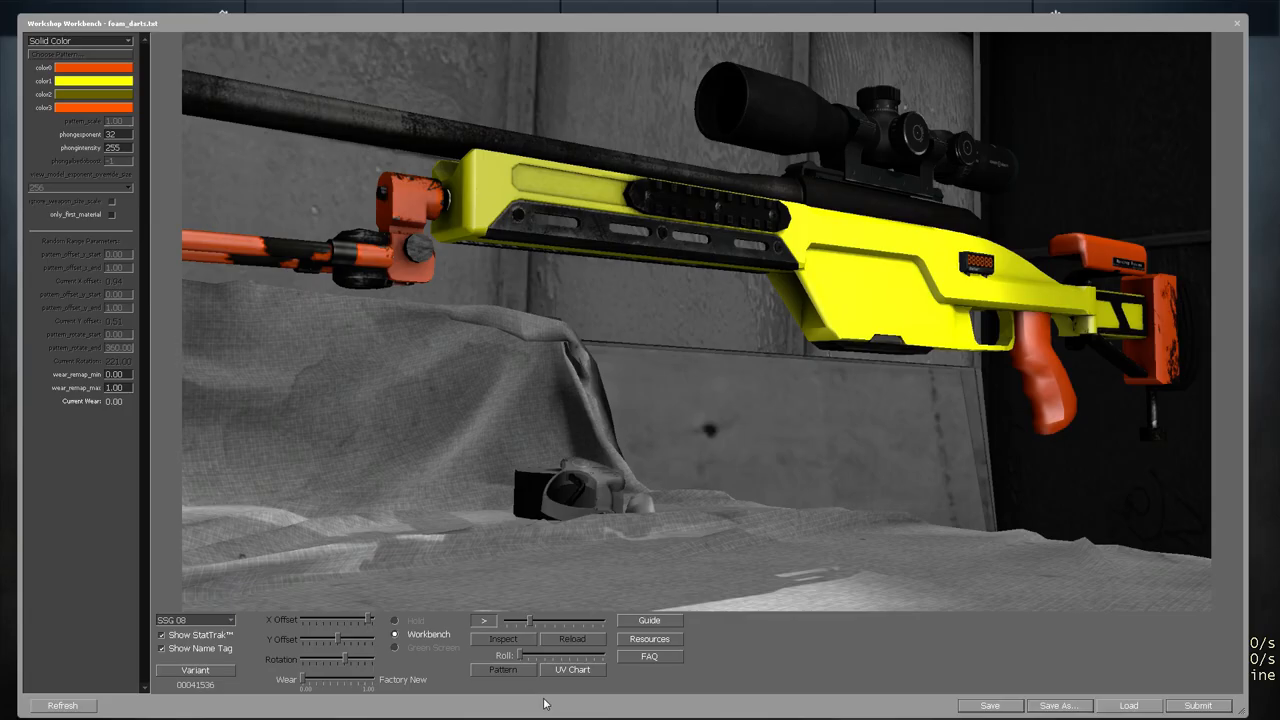
Preview the SSG 08 against the green backdrop, then return to the first-person held view
left_click(484, 620)
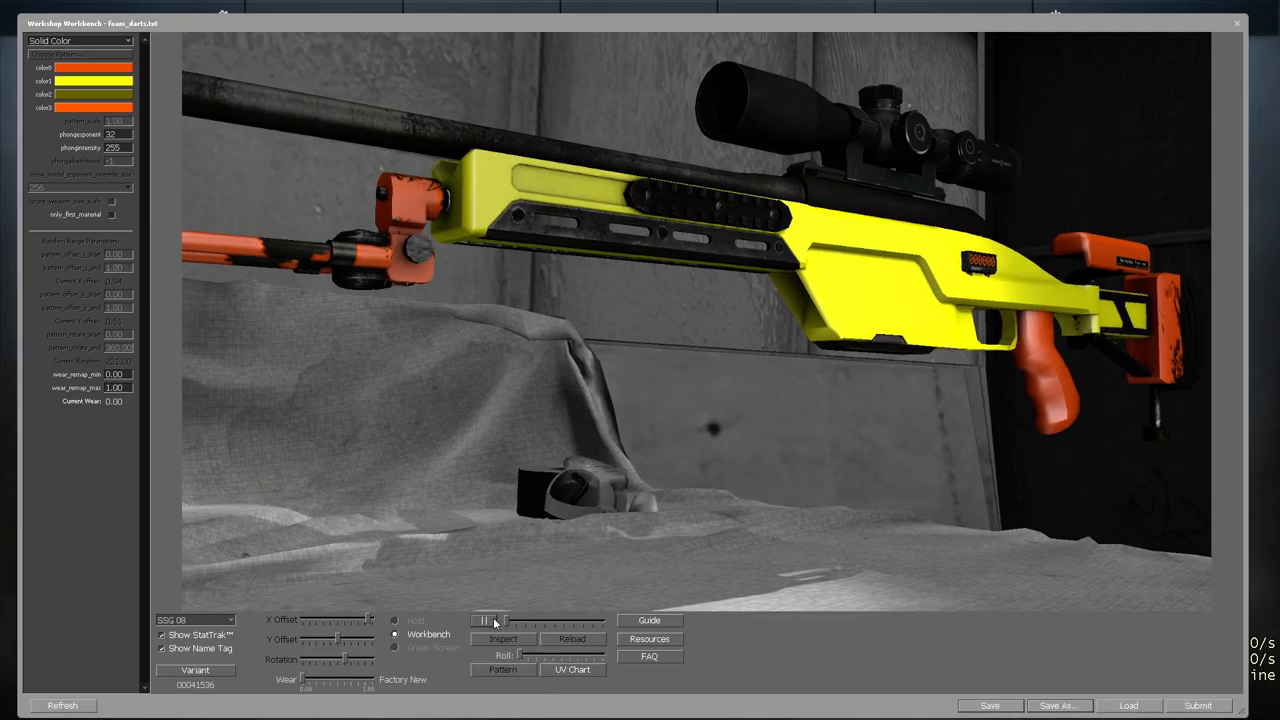
left_click(394, 648)
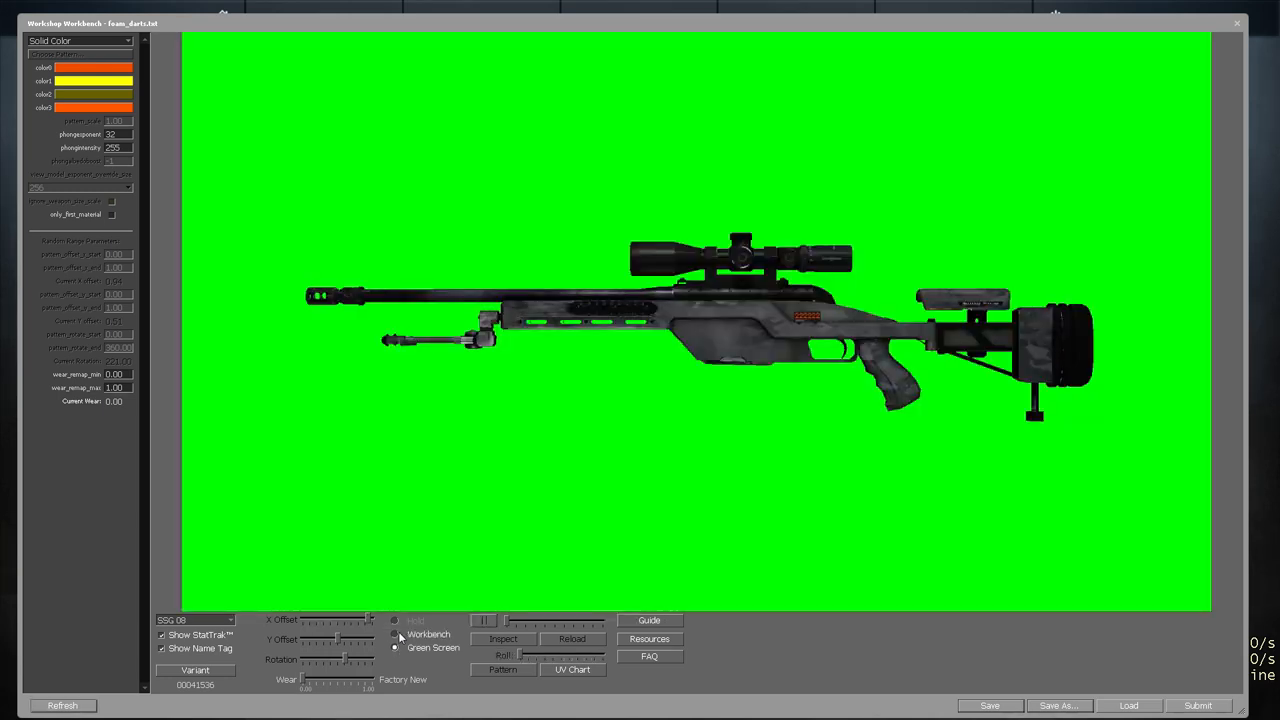
left_click(394, 620)
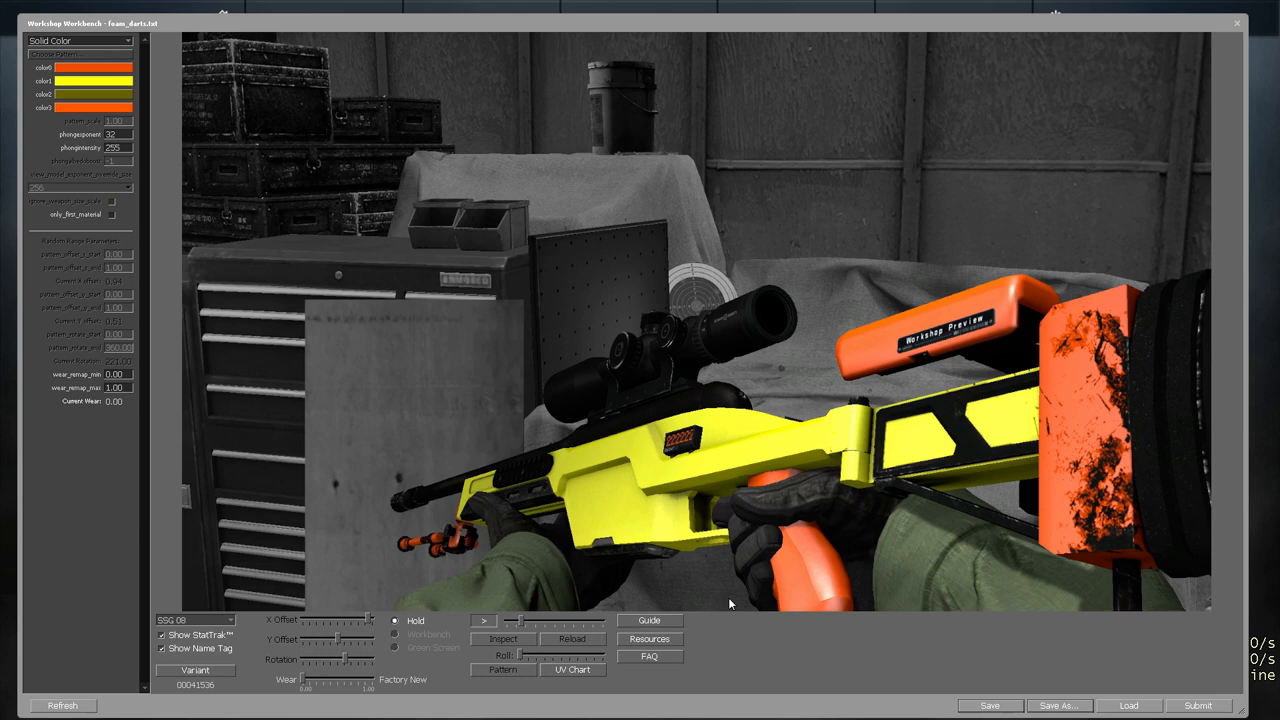
mouse_move(656, 436)
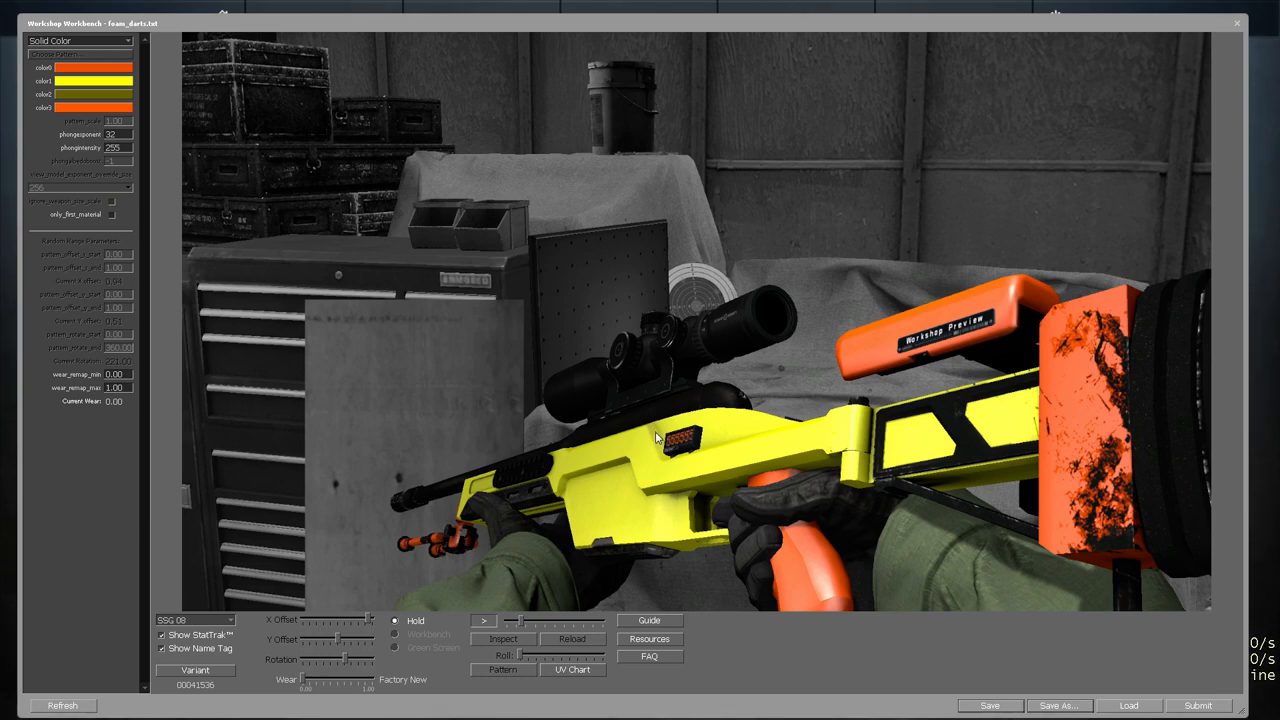
mouse_move(292, 504)
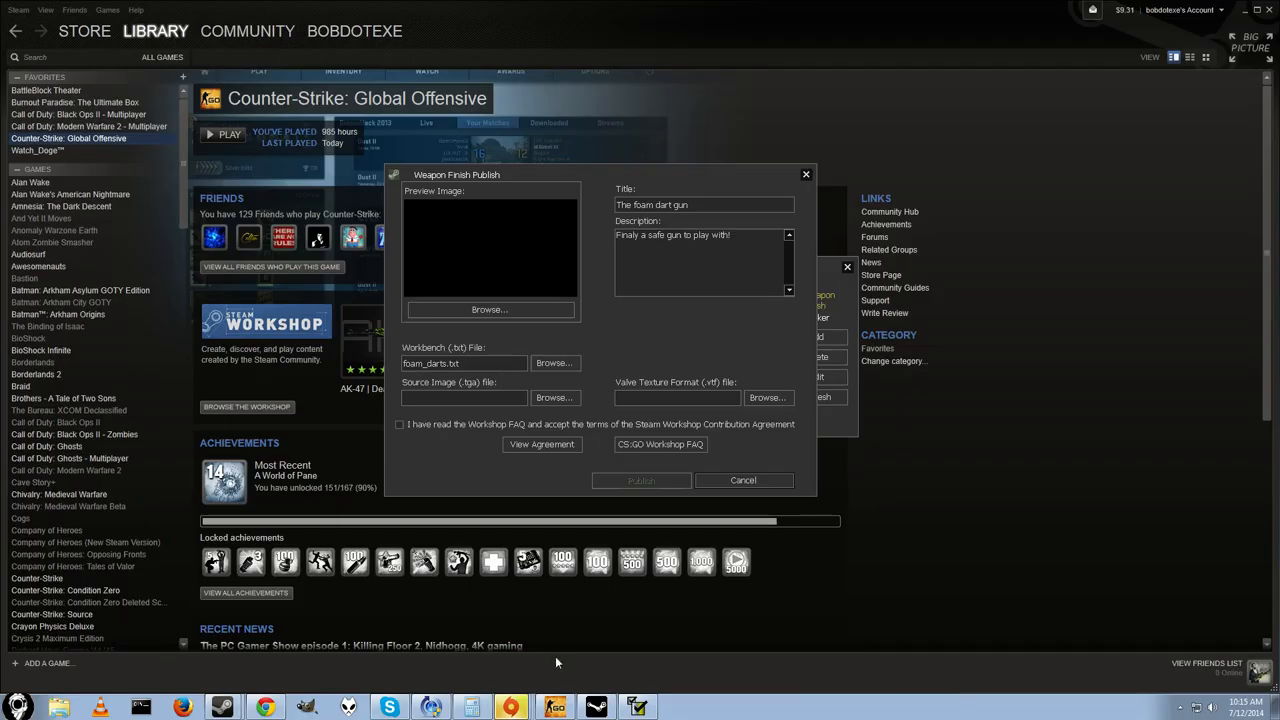
Launch Paint, paste the screenshot and select the gun area
left_click(16, 708)
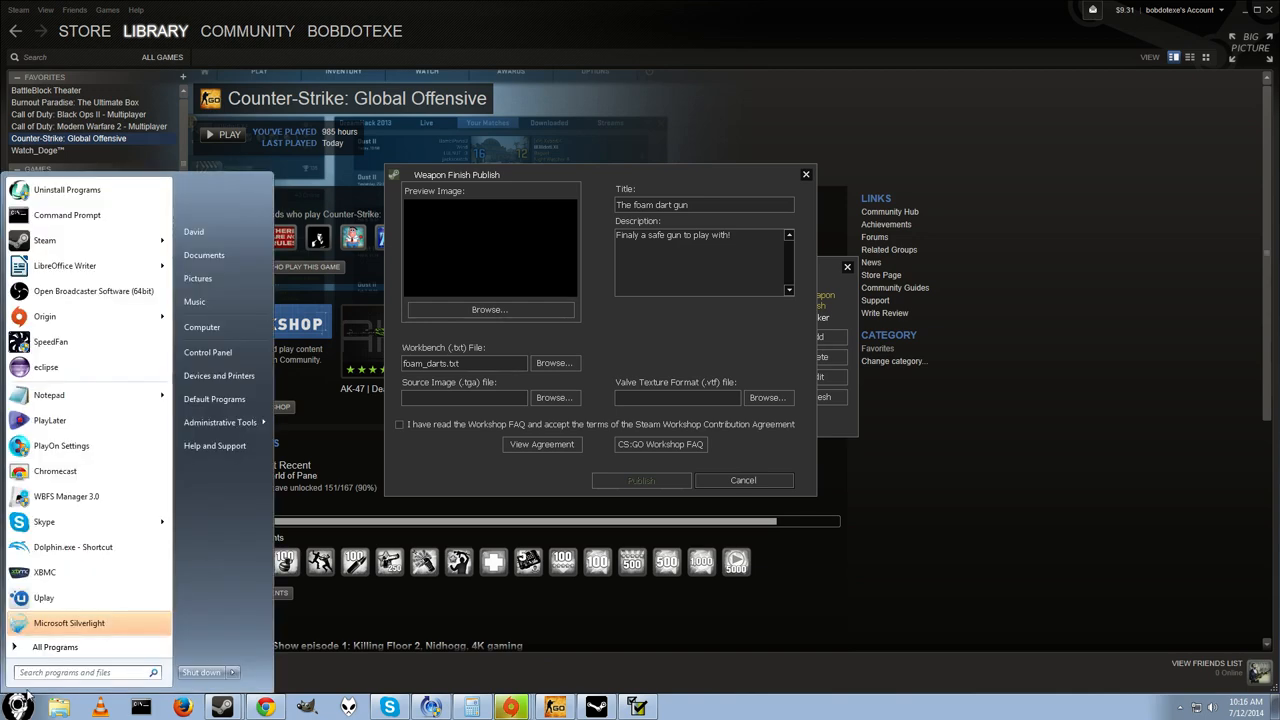
type("mspain")
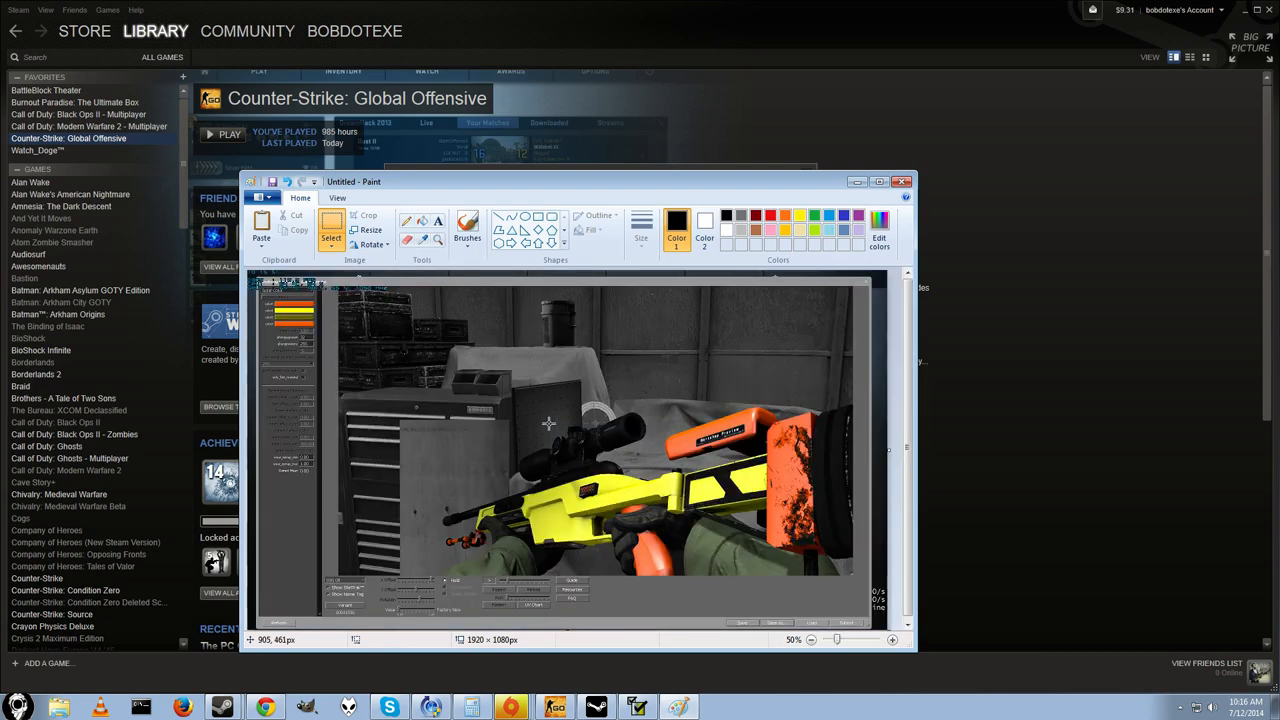
mouse_move(430, 374)
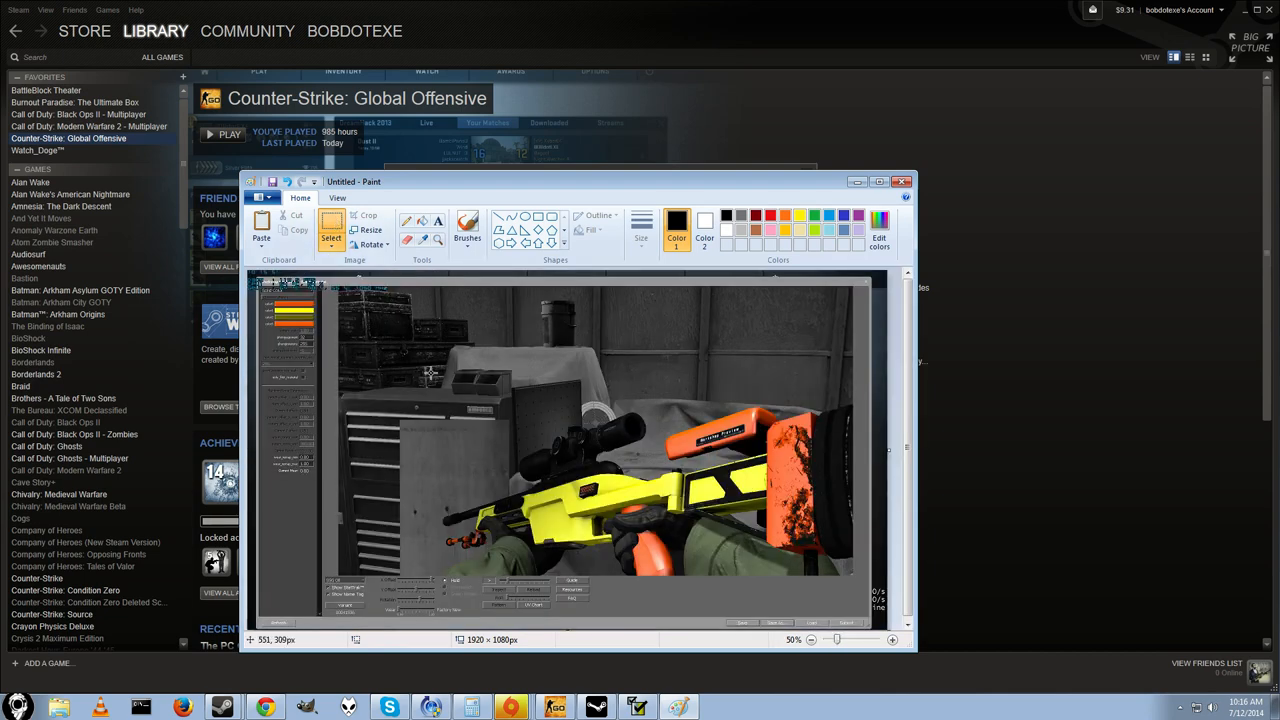
left_click_drag(396, 376, 824, 572)
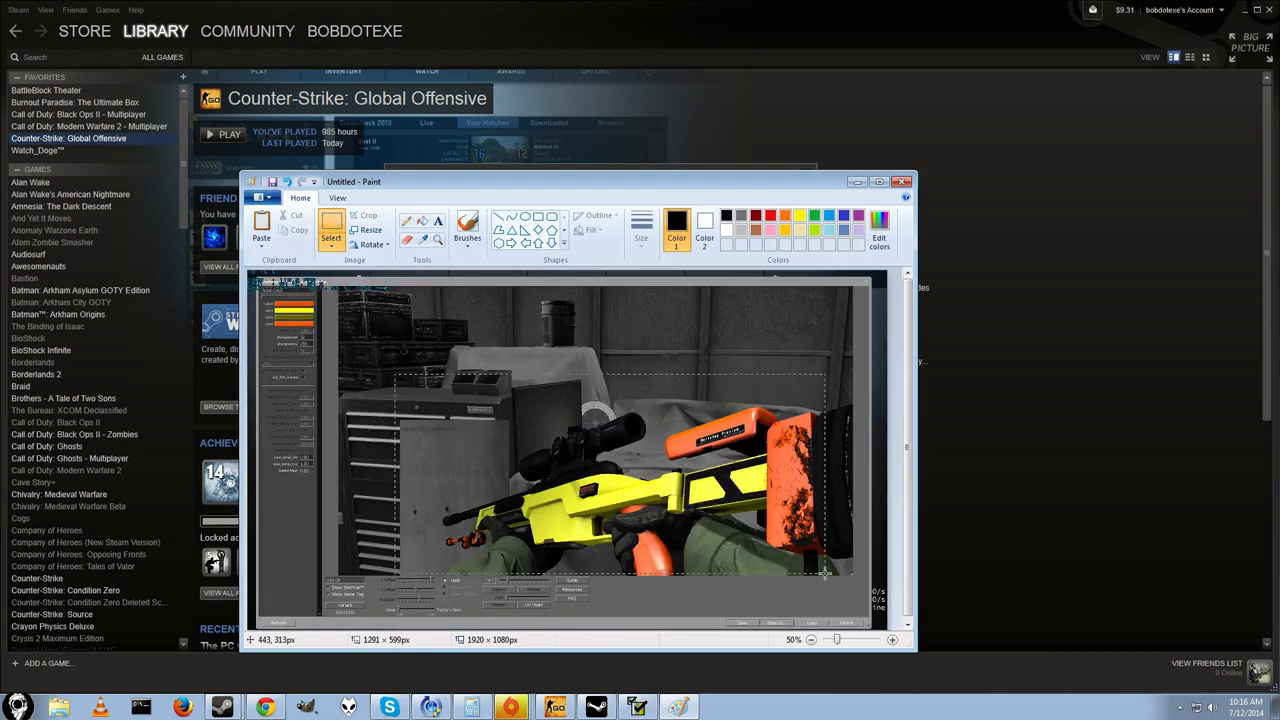
left_click_drag(824, 572, 858, 572)
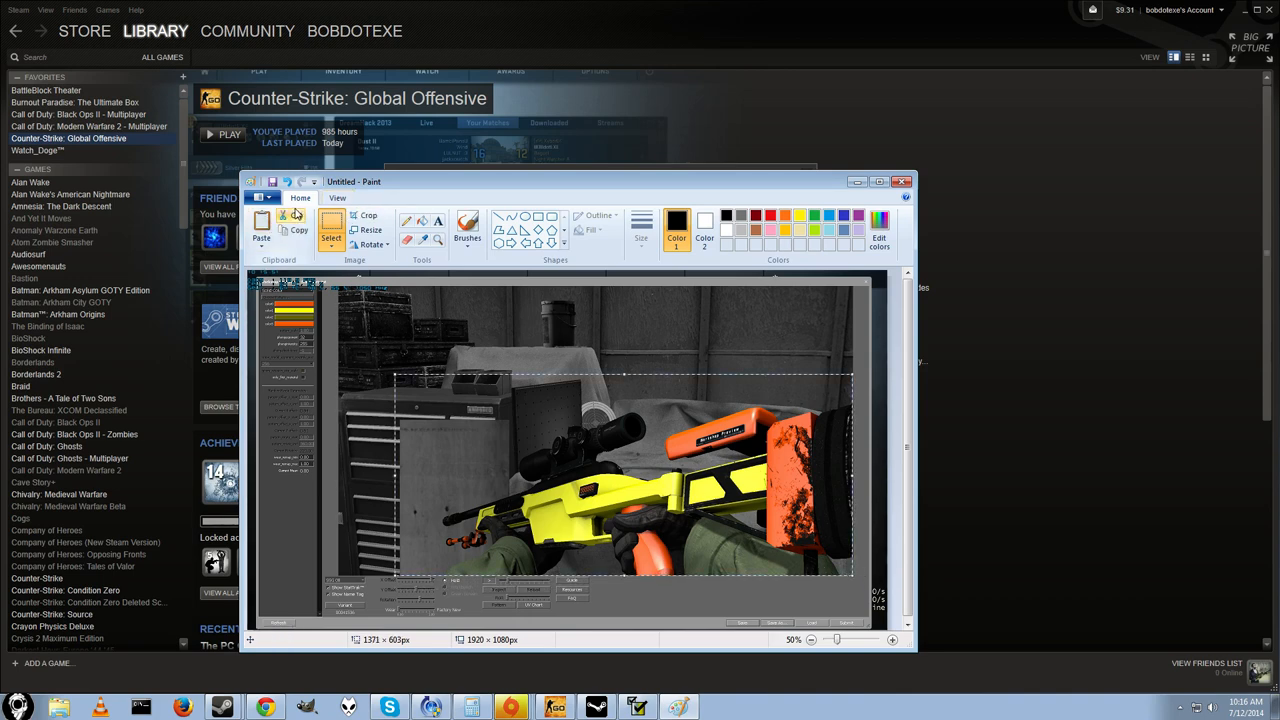
mouse_move(406, 384)
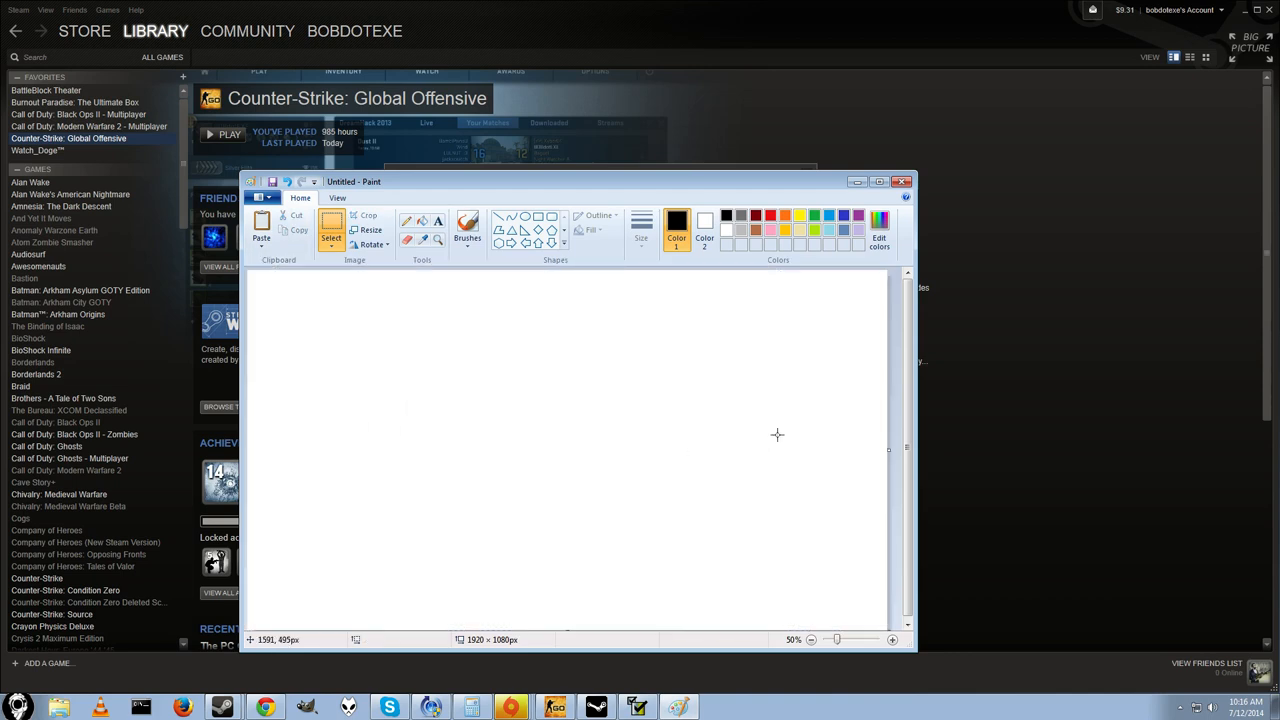
Create a new smaller canvas and paste the cropped gun screenshot into it
left_click(810, 640)
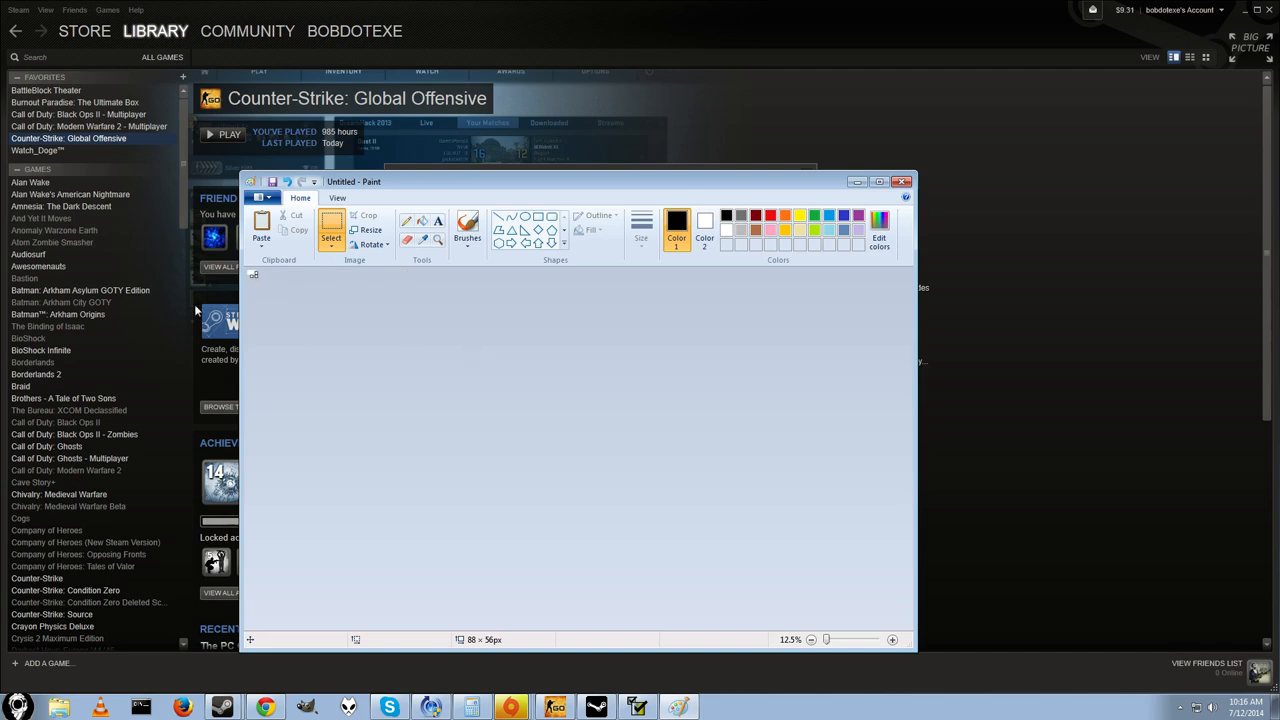
left_click(892, 640)
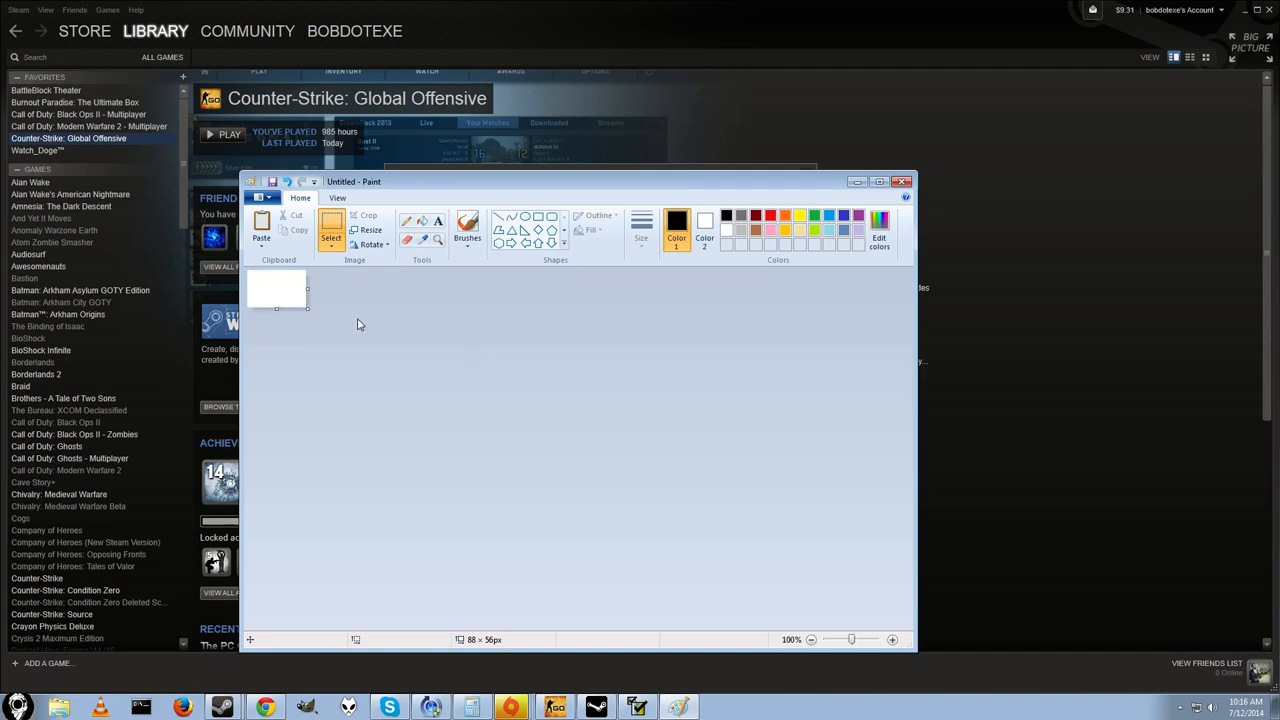
left_click(260, 228)
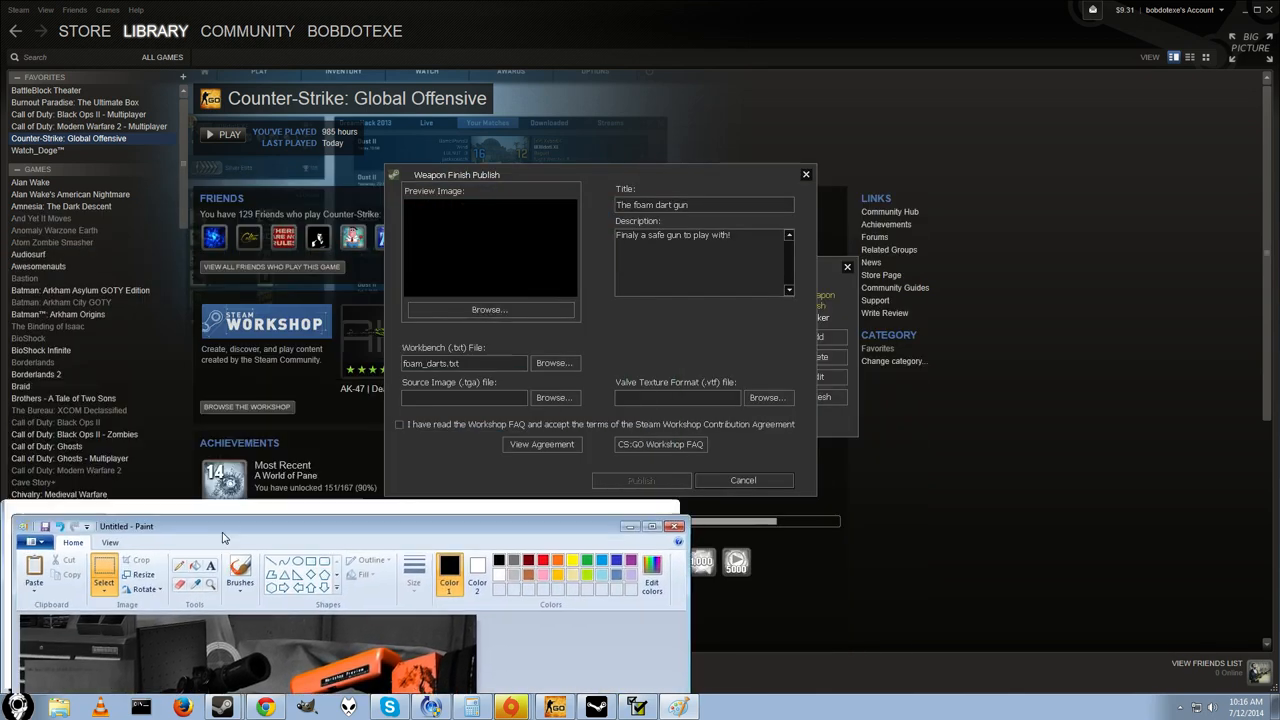
Save the cropped gun picture as foam_darts.jpg in the stickers folder
left_click(490, 308)
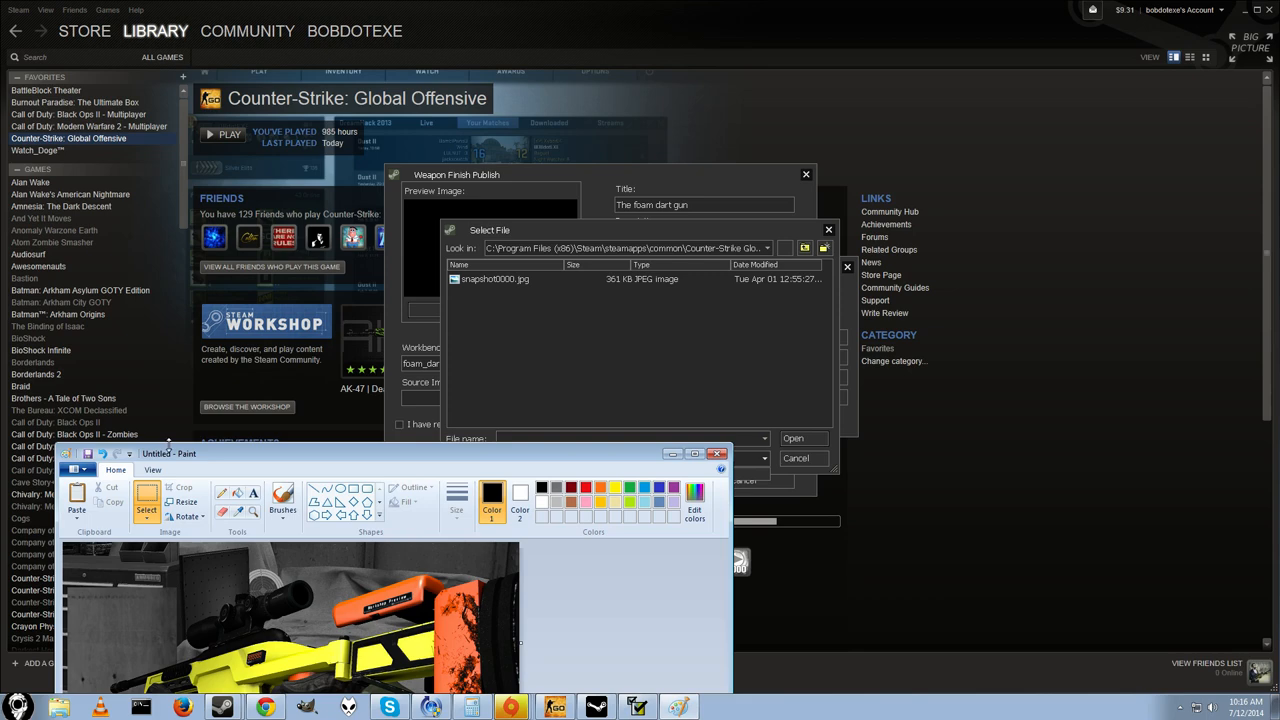
mouse_move(164, 232)
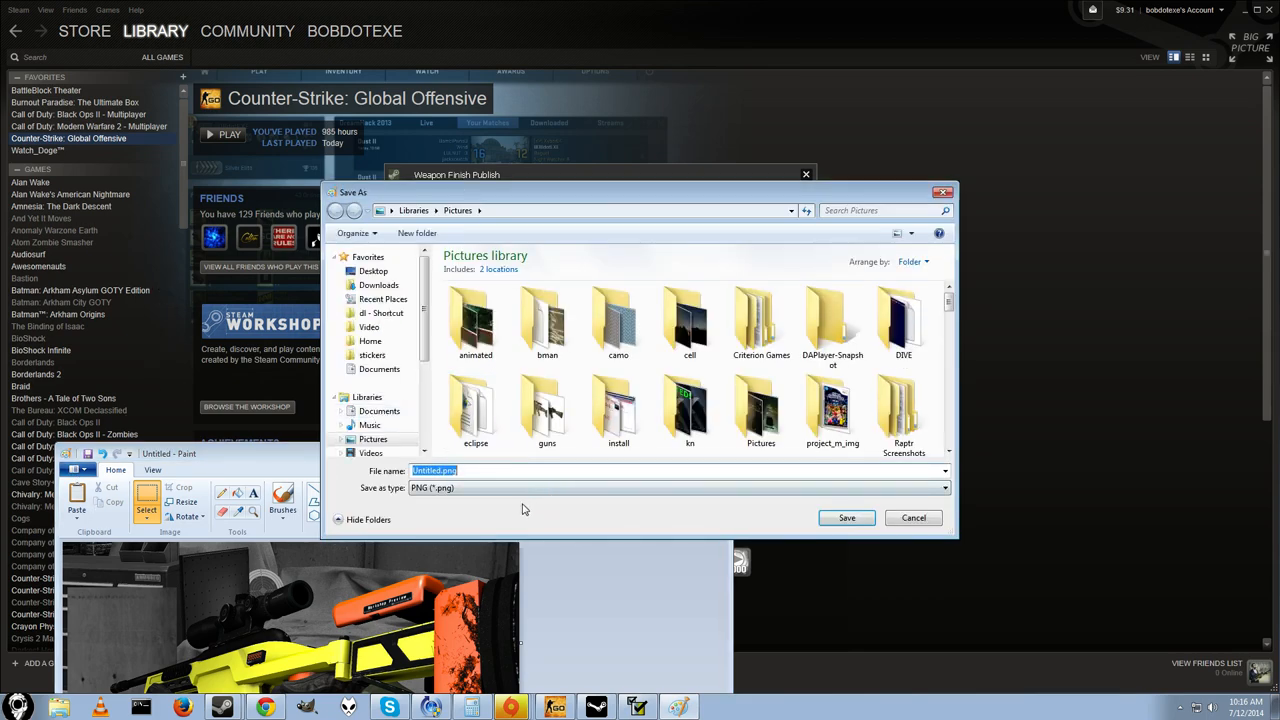
mouse_move(370, 340)
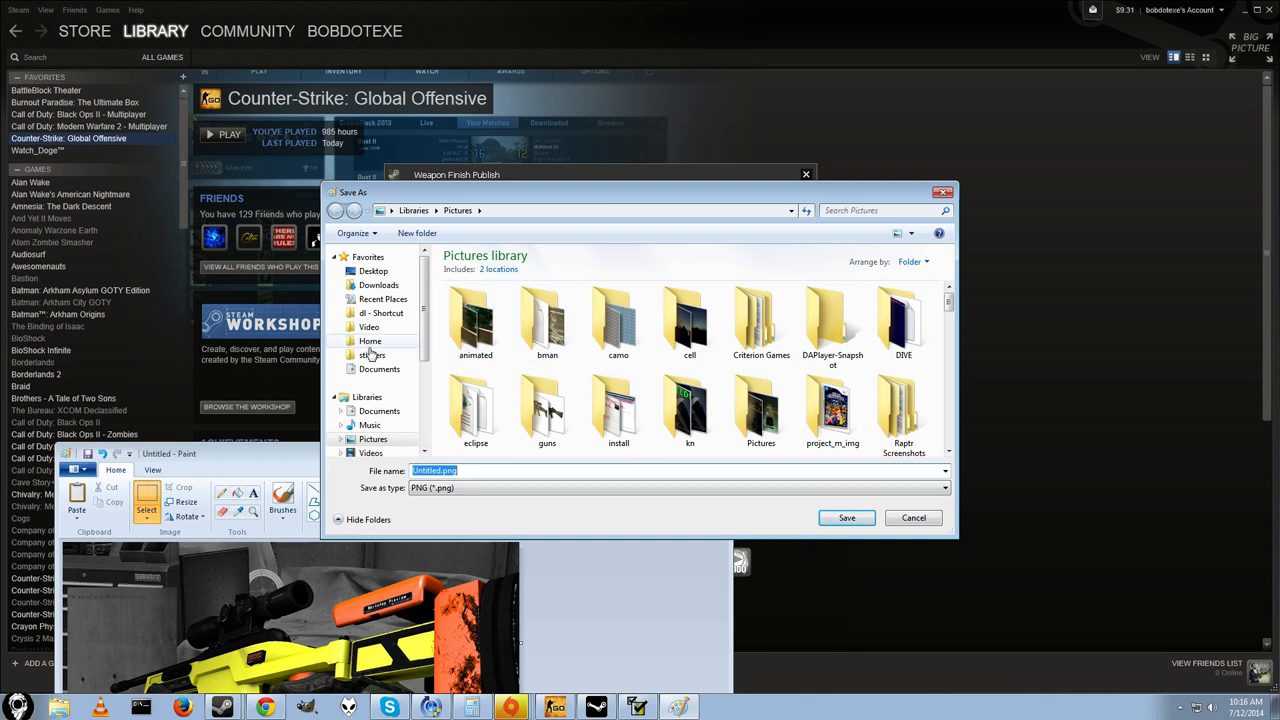
double_click(372, 356)
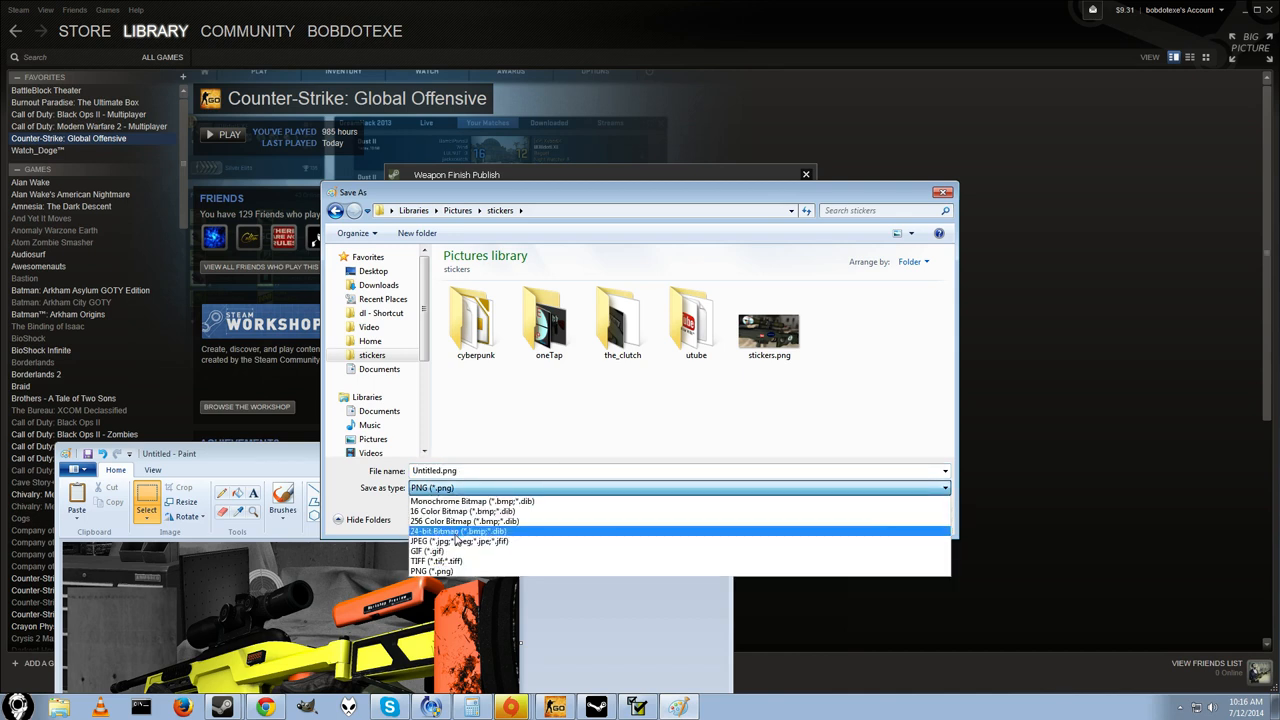
left_click(436, 540)
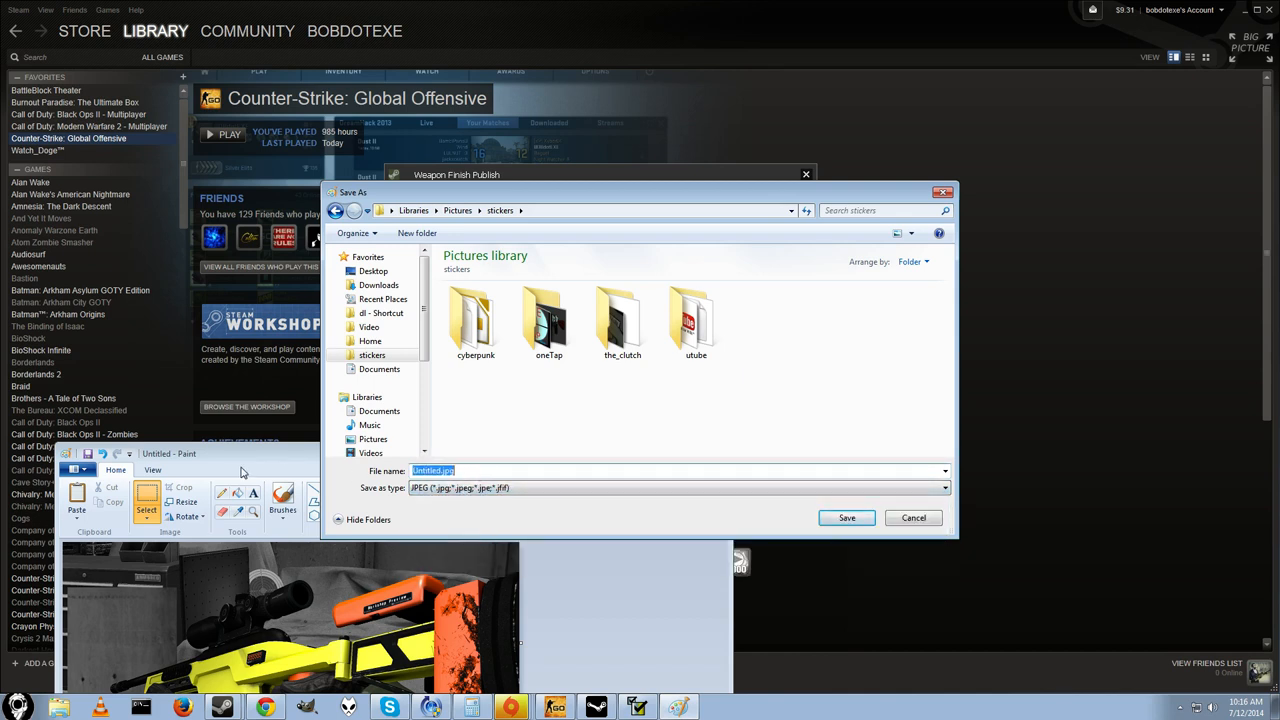
type("foam_dar")
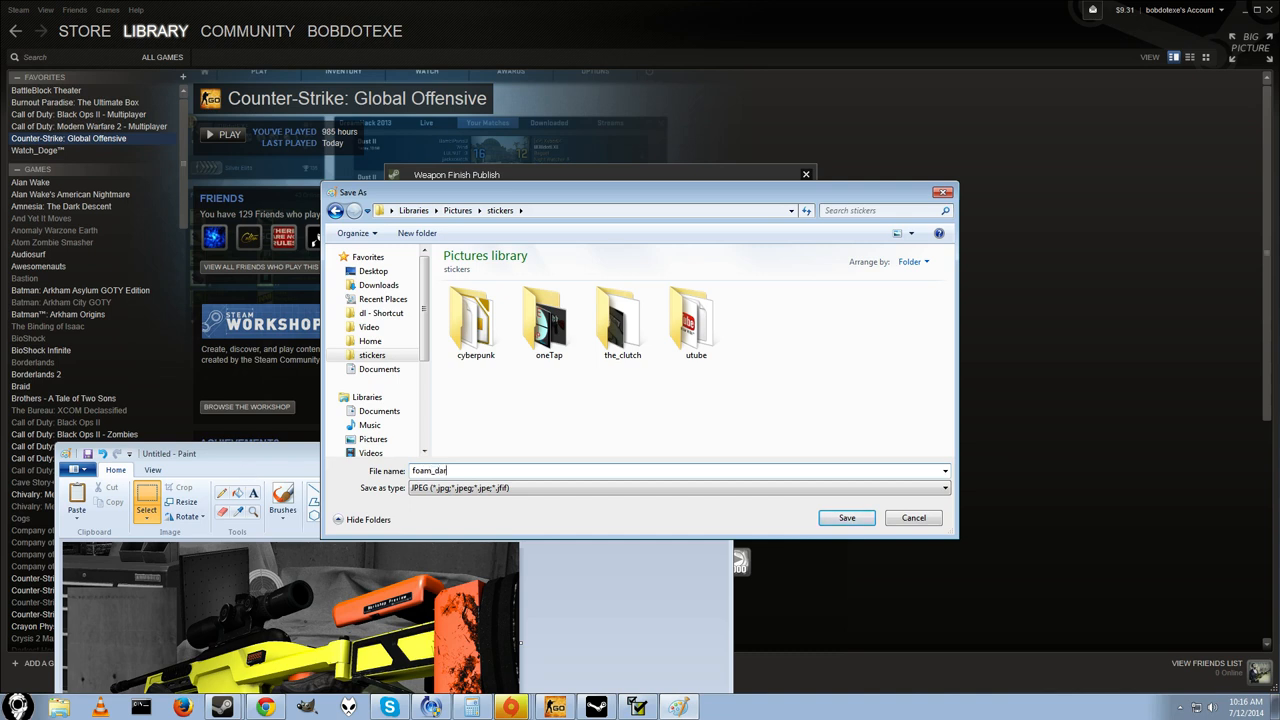
type("ts")
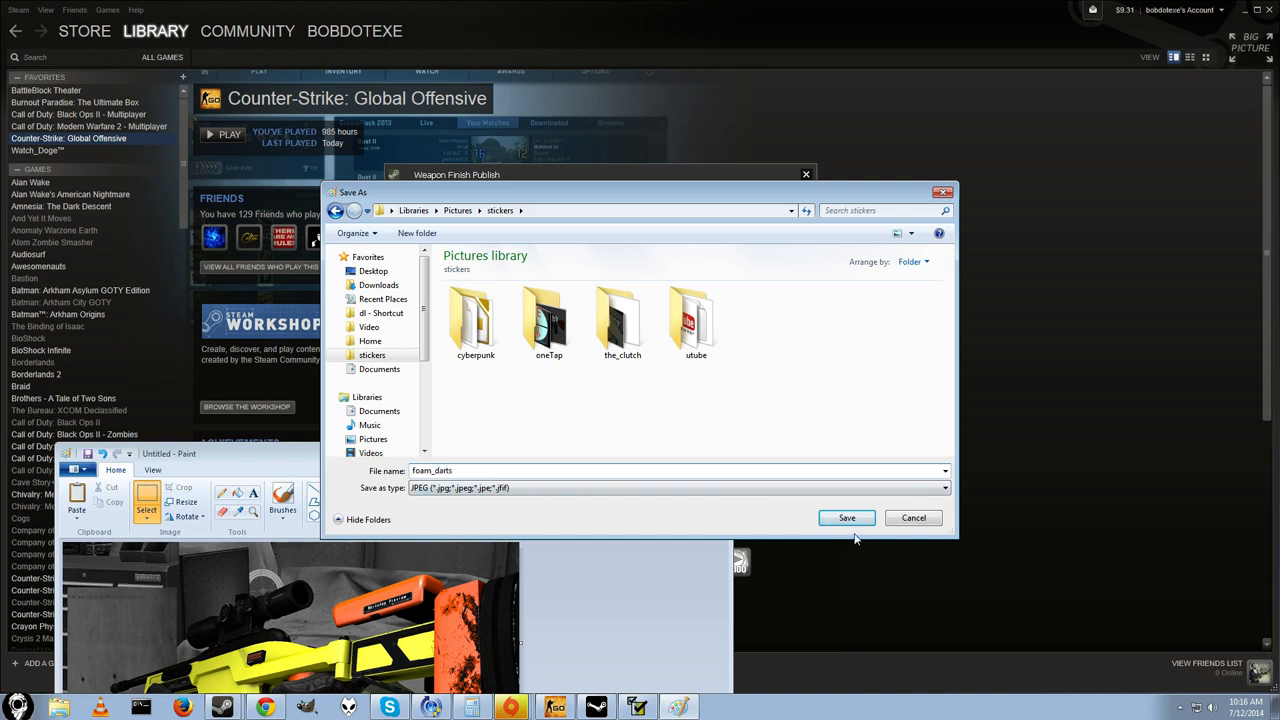
left_click(846, 516)
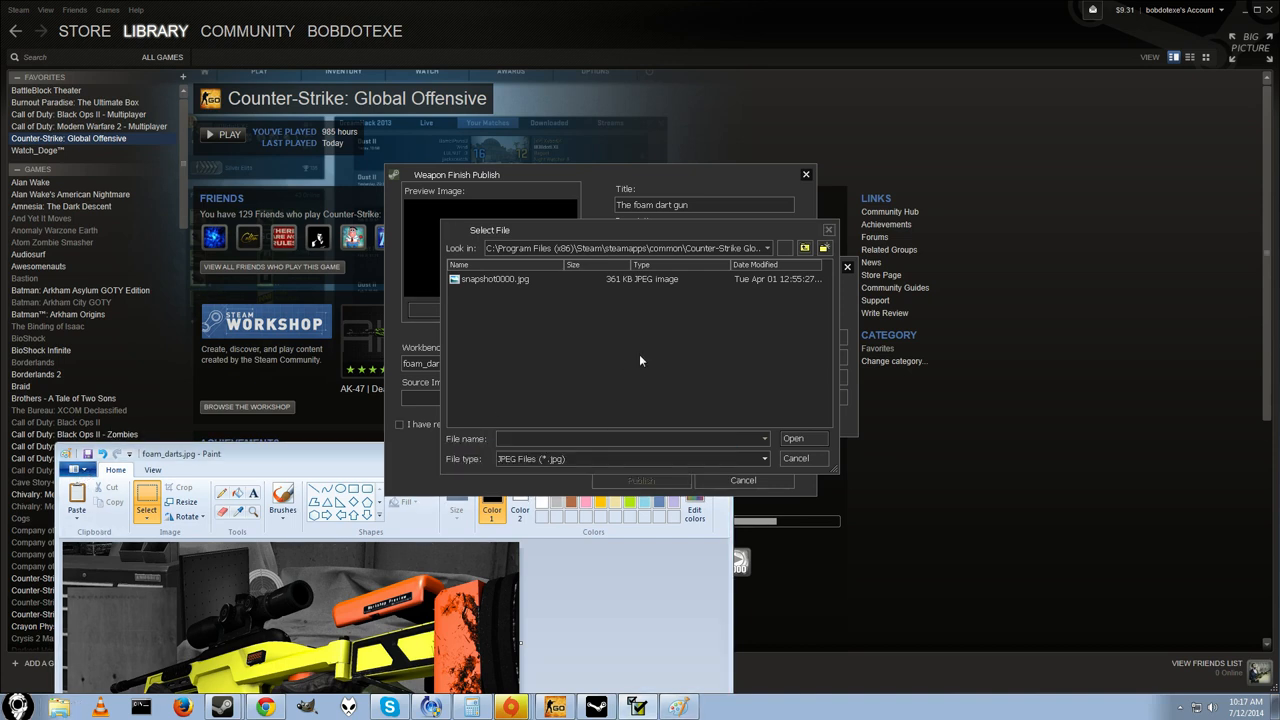
Select foam_darts.jpg as the publish form's preview image
left_click(804, 248)
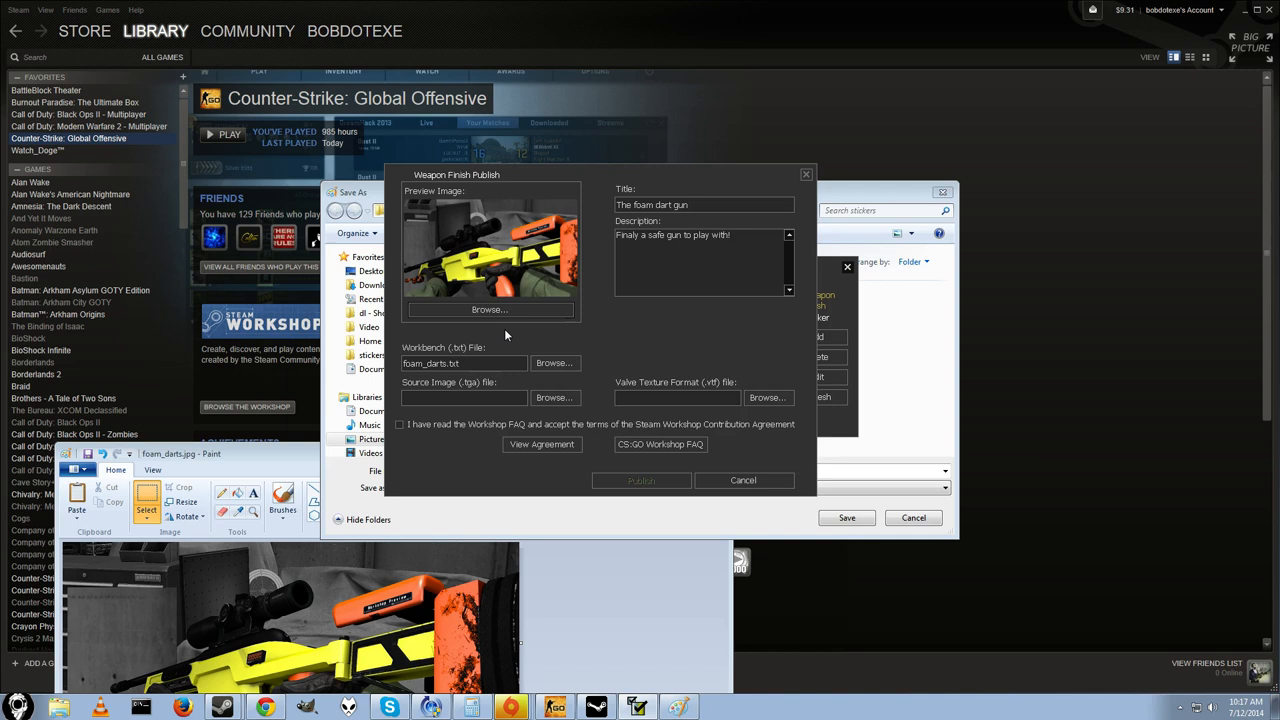
mouse_move(870, 336)
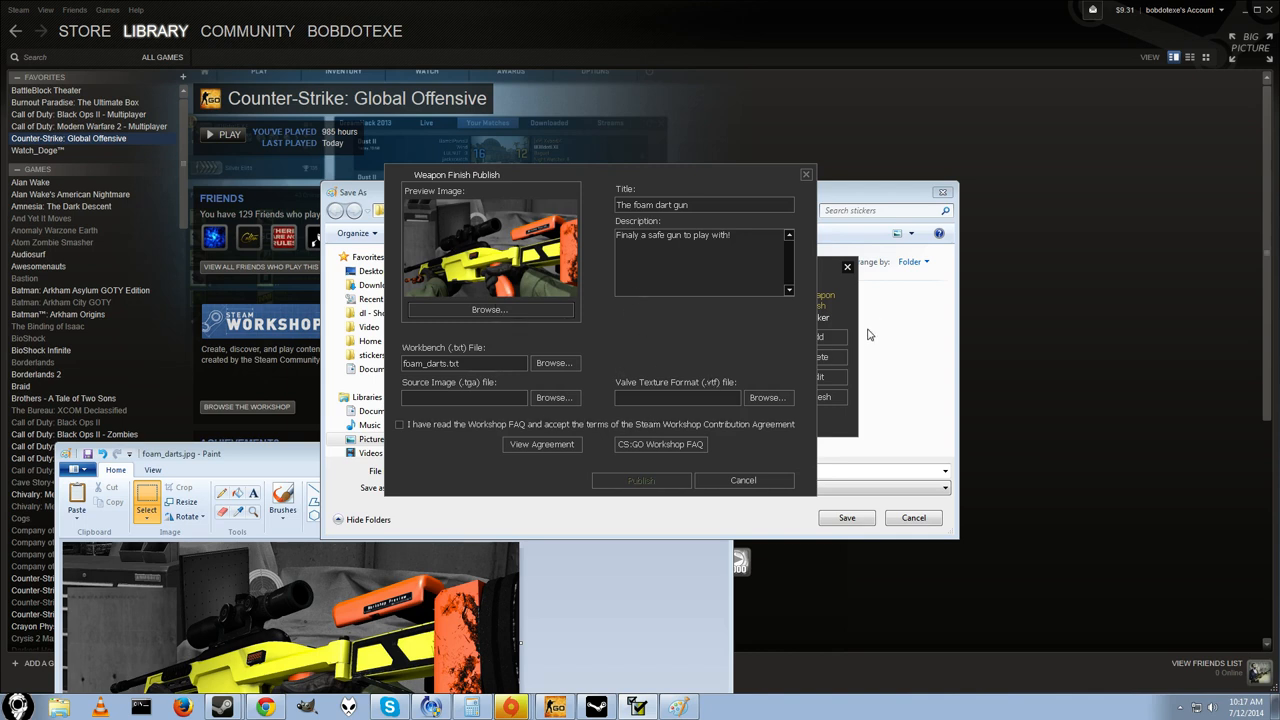
mouse_move(558, 436)
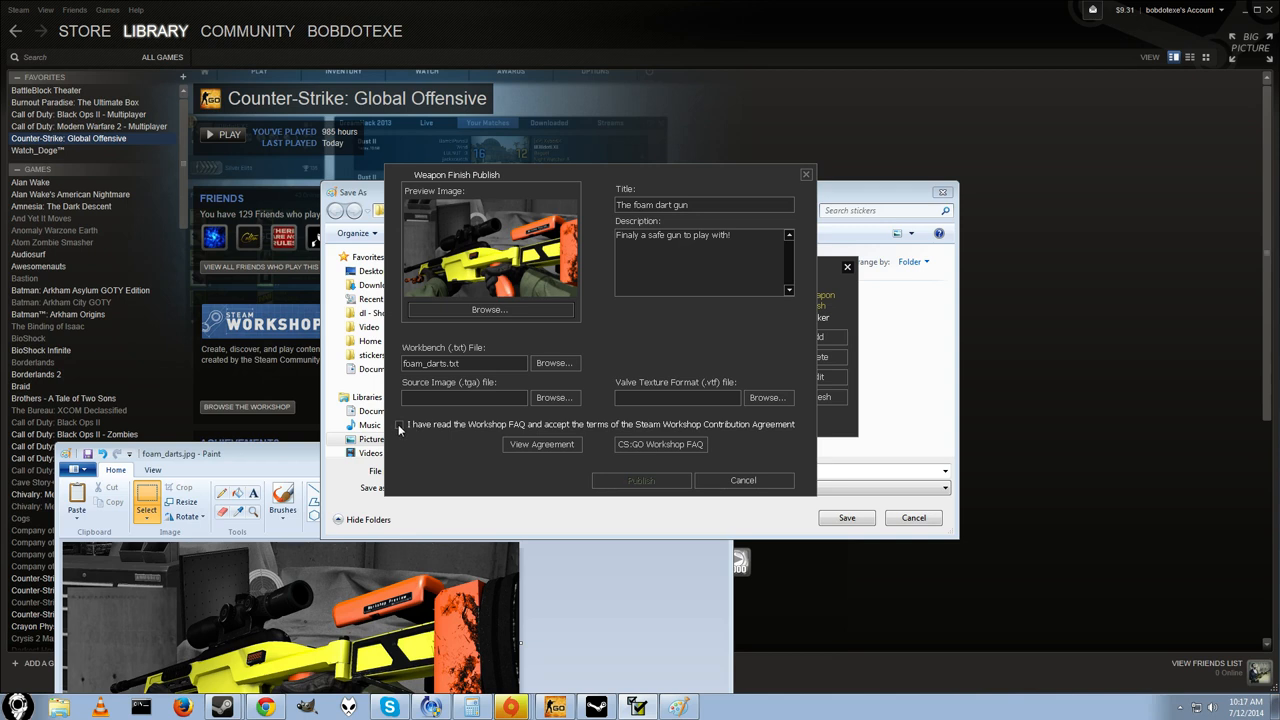
Agree to the Workshop terms and publish, confirming with 'I understand'
left_click(400, 424)
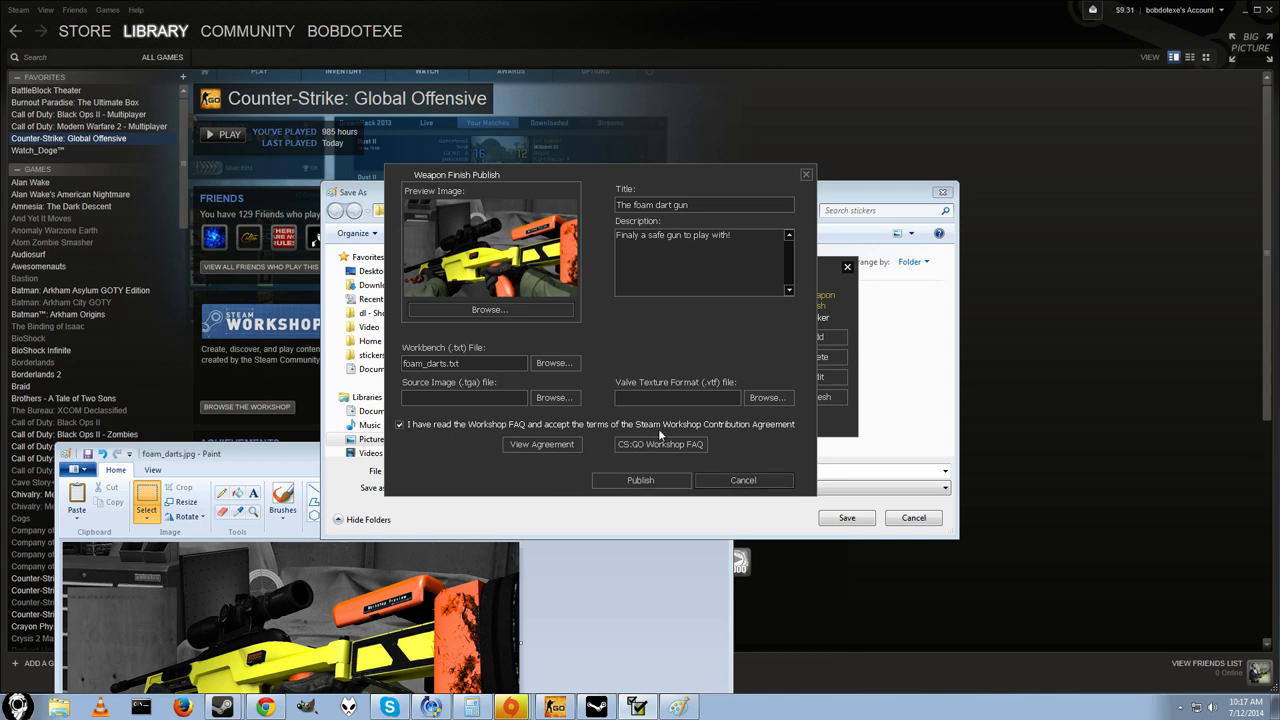
left_click(640, 480)
type("I U")
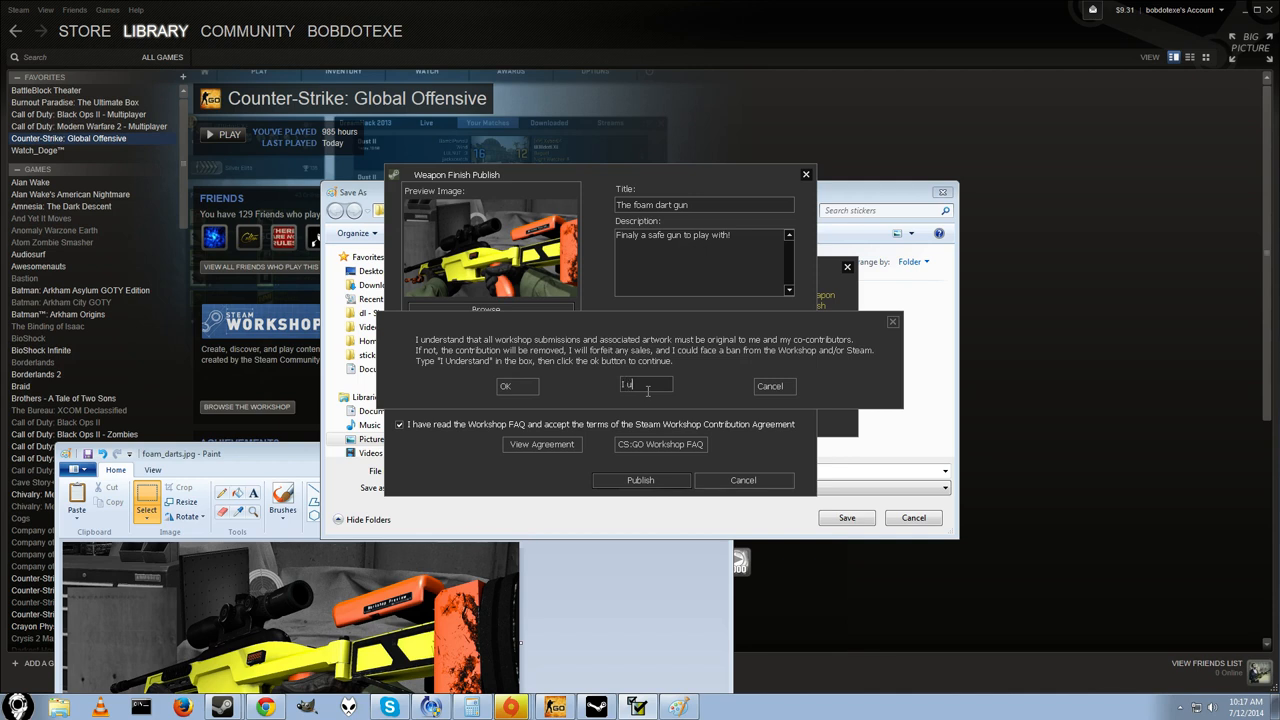
type("nderstand")
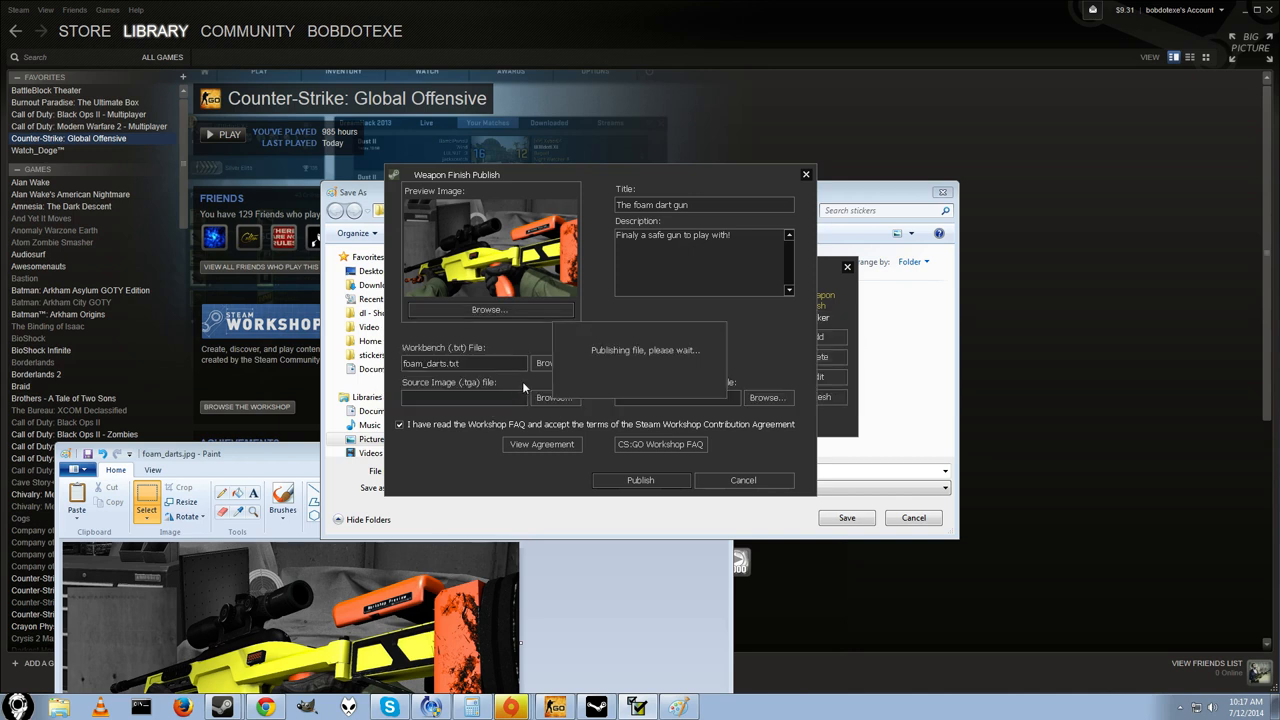
mouse_move(676, 384)
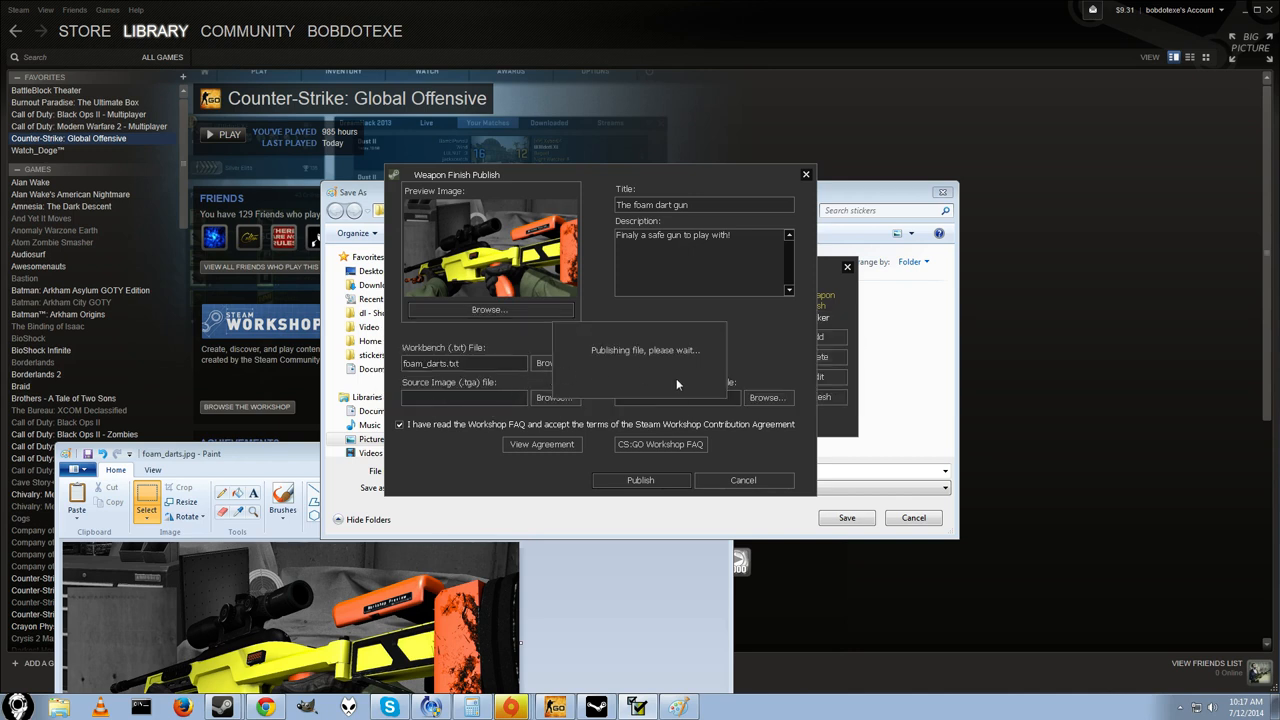
left_click(640, 480)
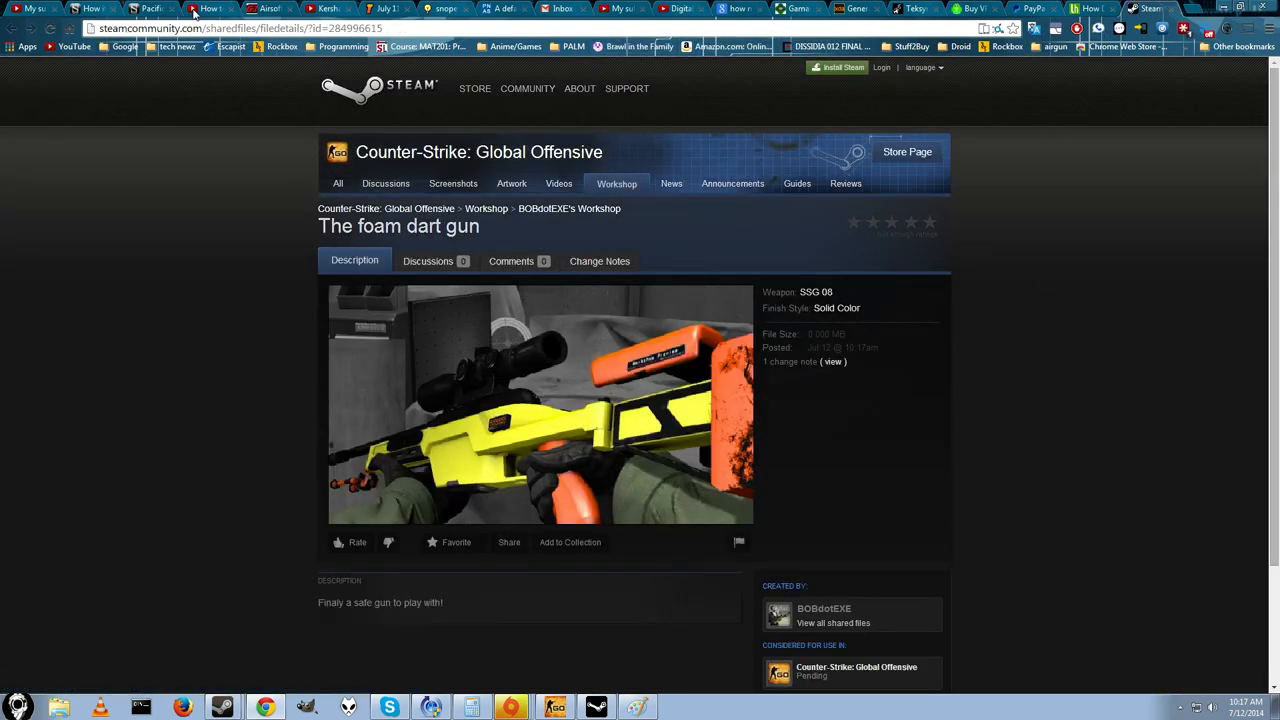
mouse_move(836, 344)
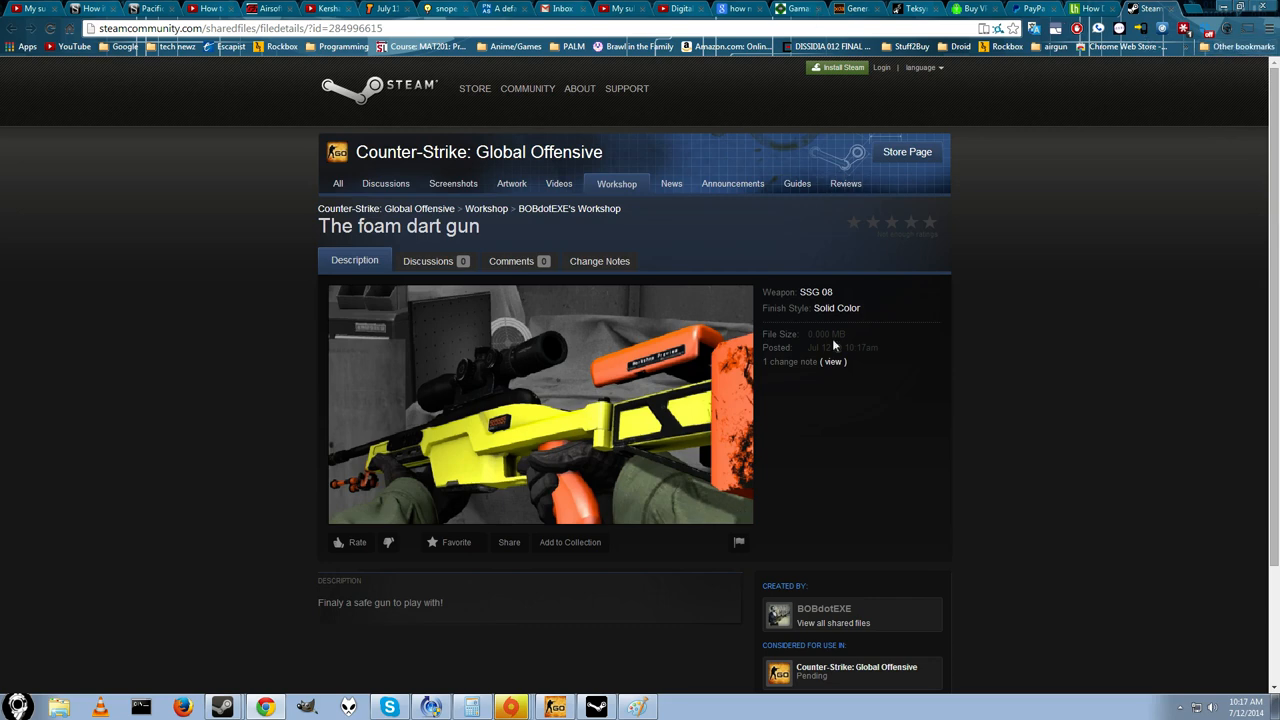
Close the enlarged preview on the Workshop page, review it, and return to the Steam client
scroll("down", 3)
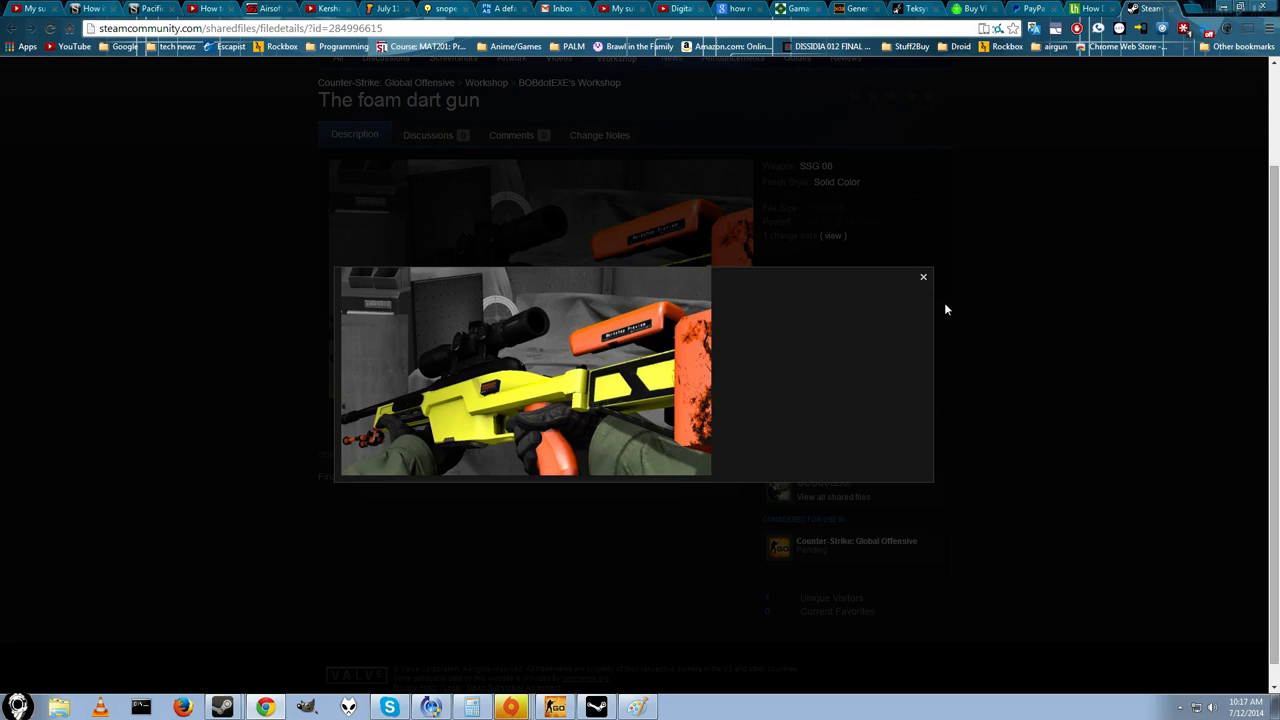
left_click(924, 276)
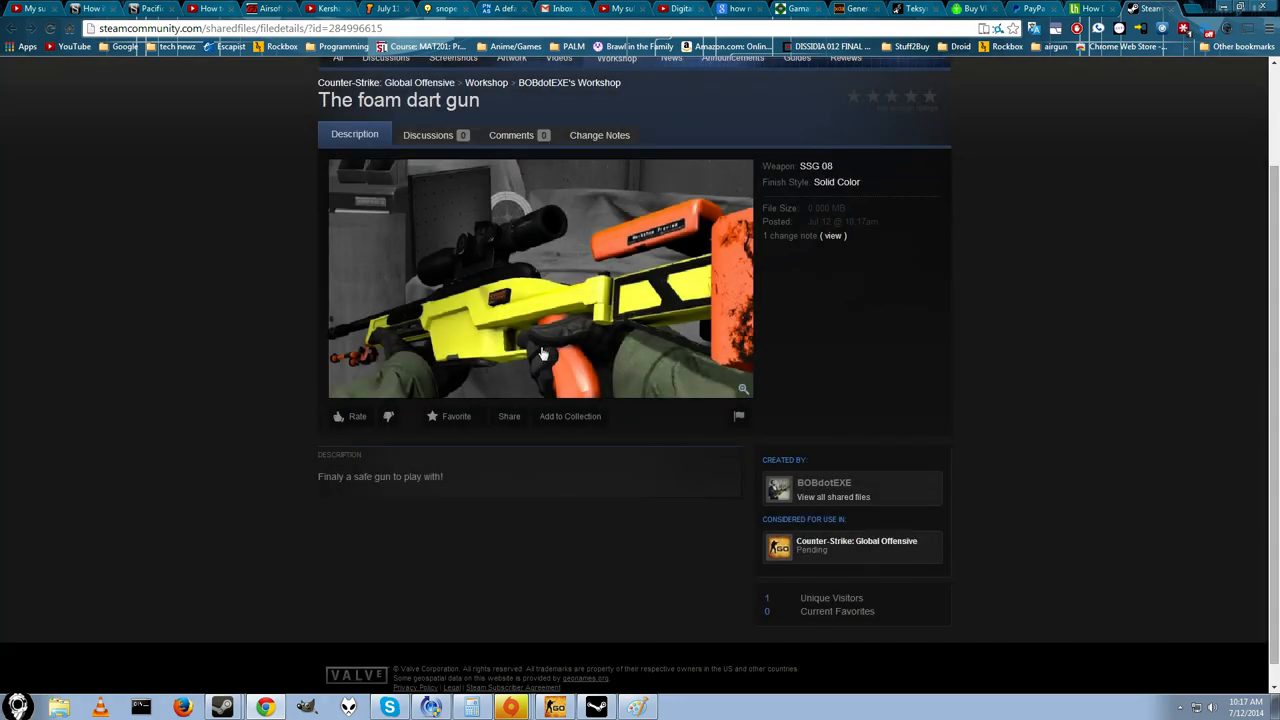
mouse_move(902, 448)
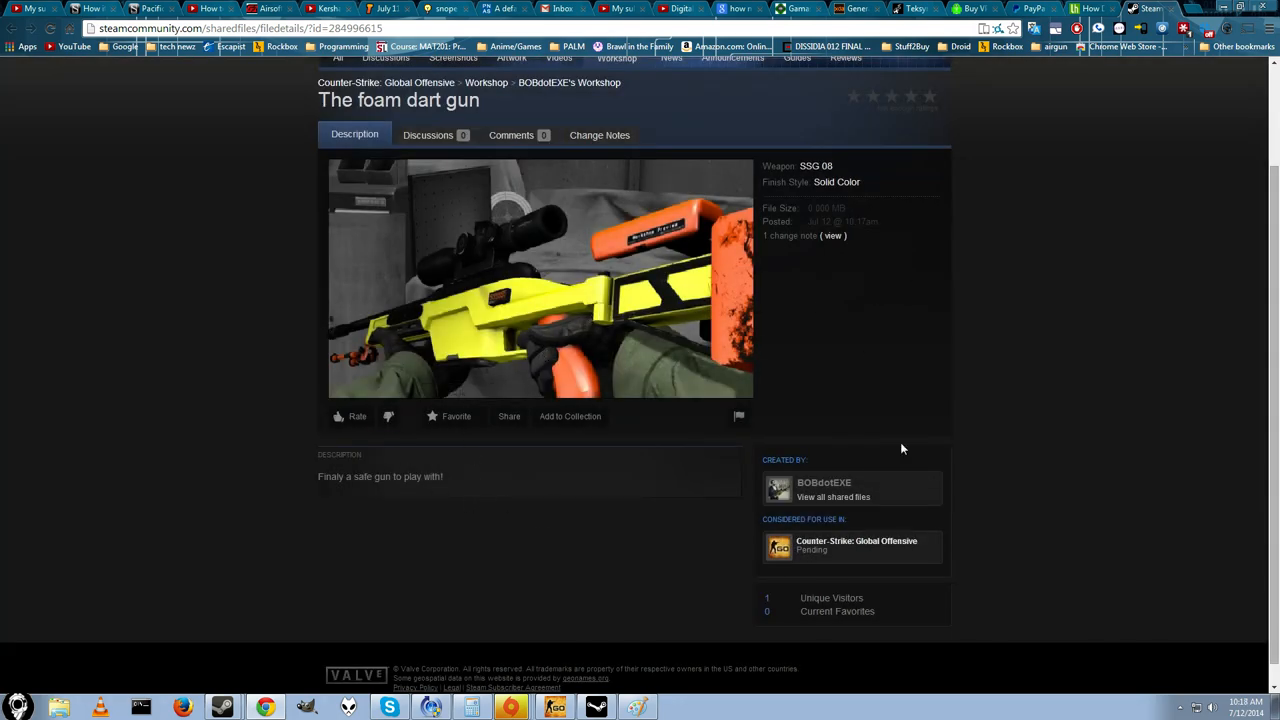
scroll("up", 3)
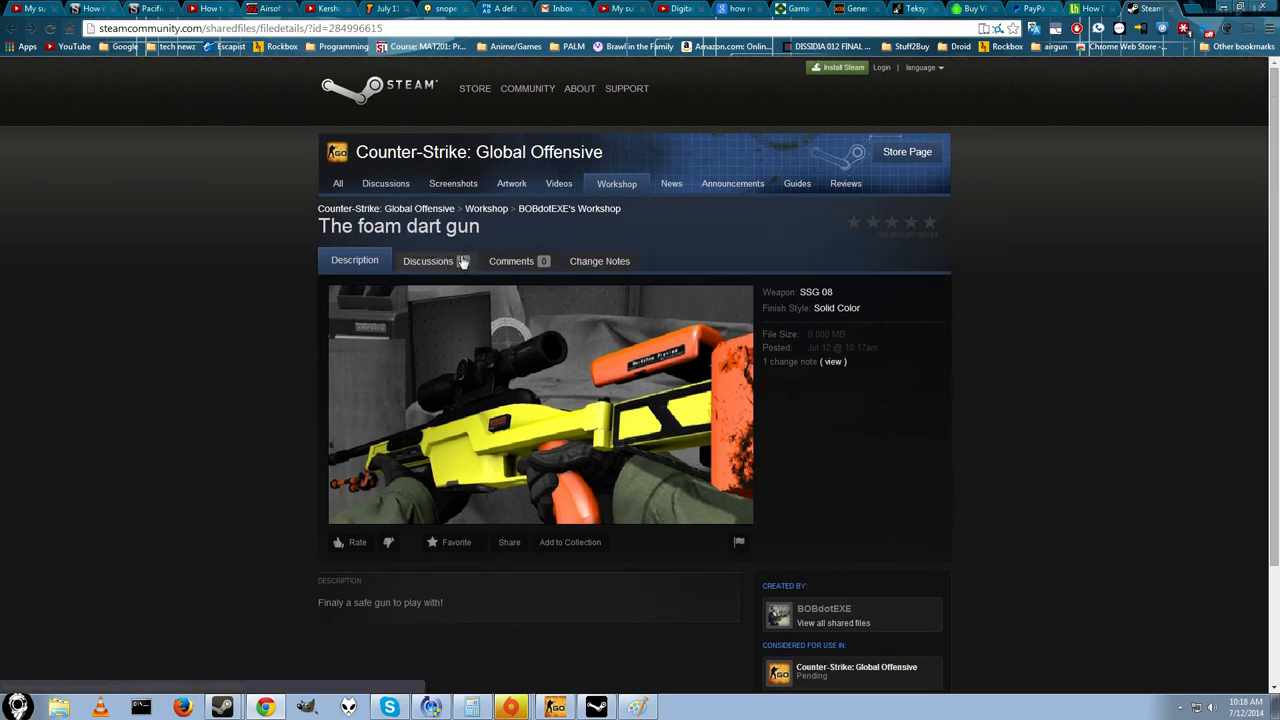
mouse_move(982, 72)
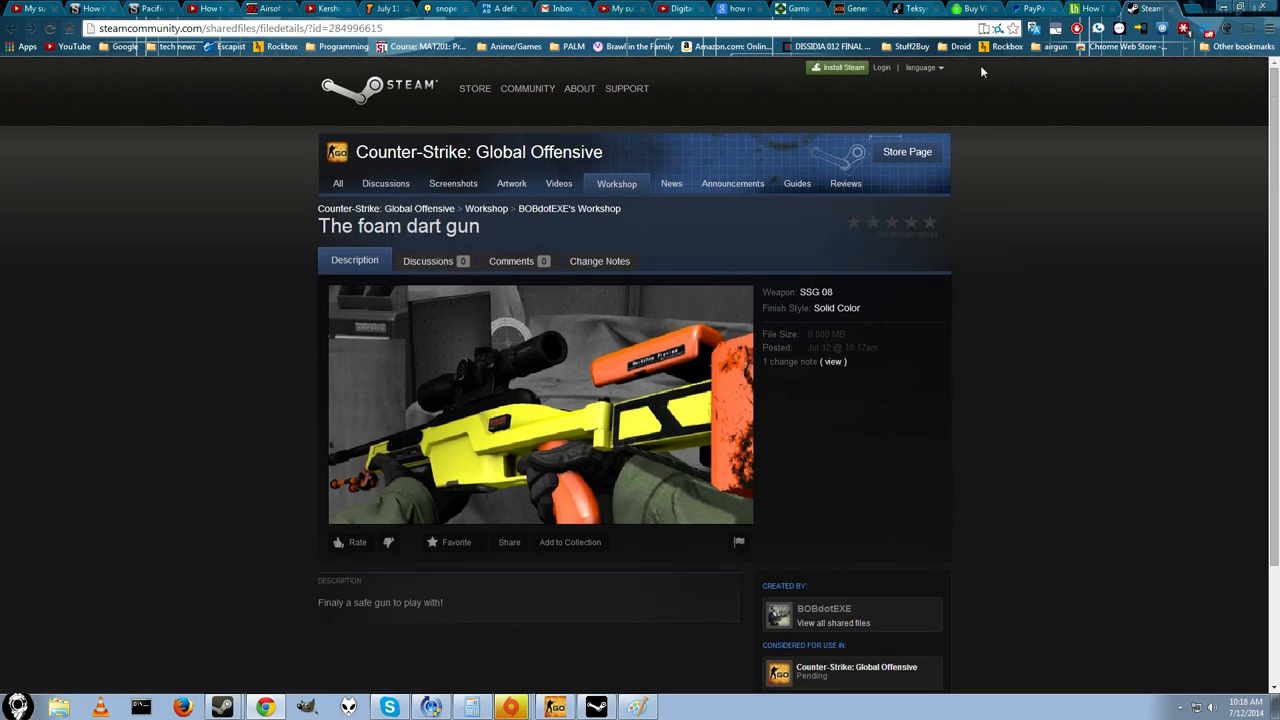
mouse_move(338, 110)
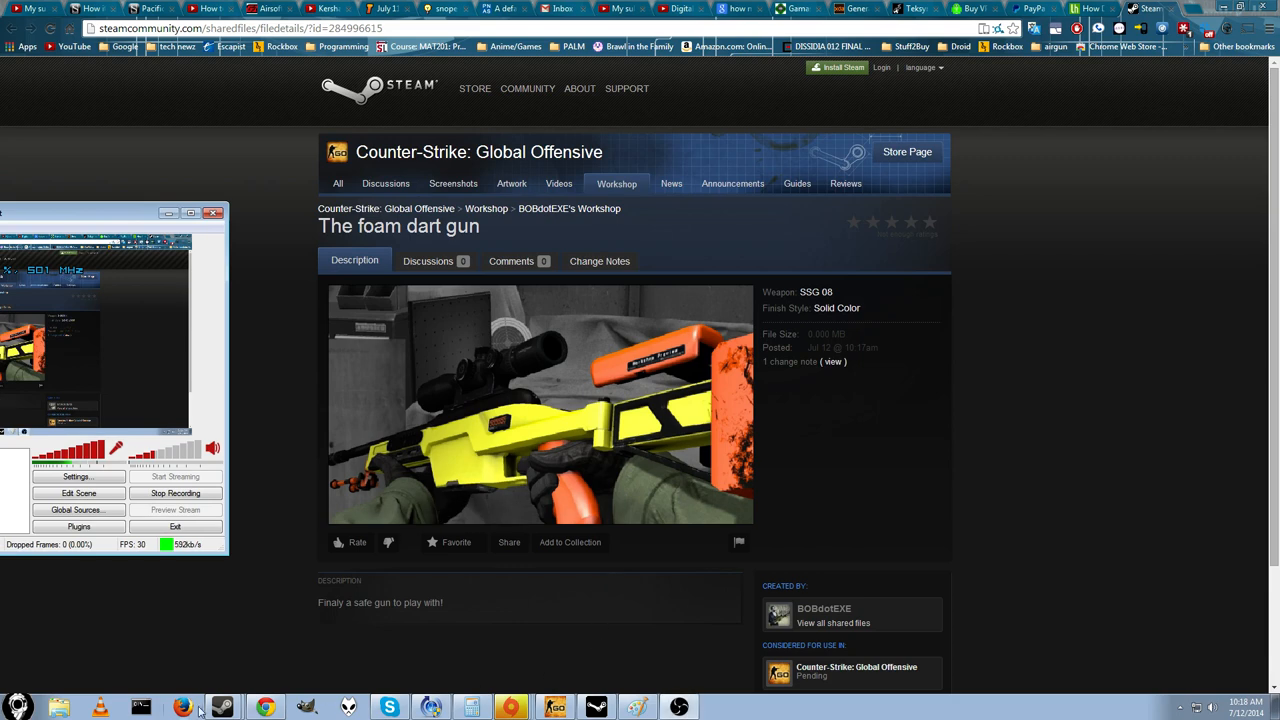
left_click(184, 708)
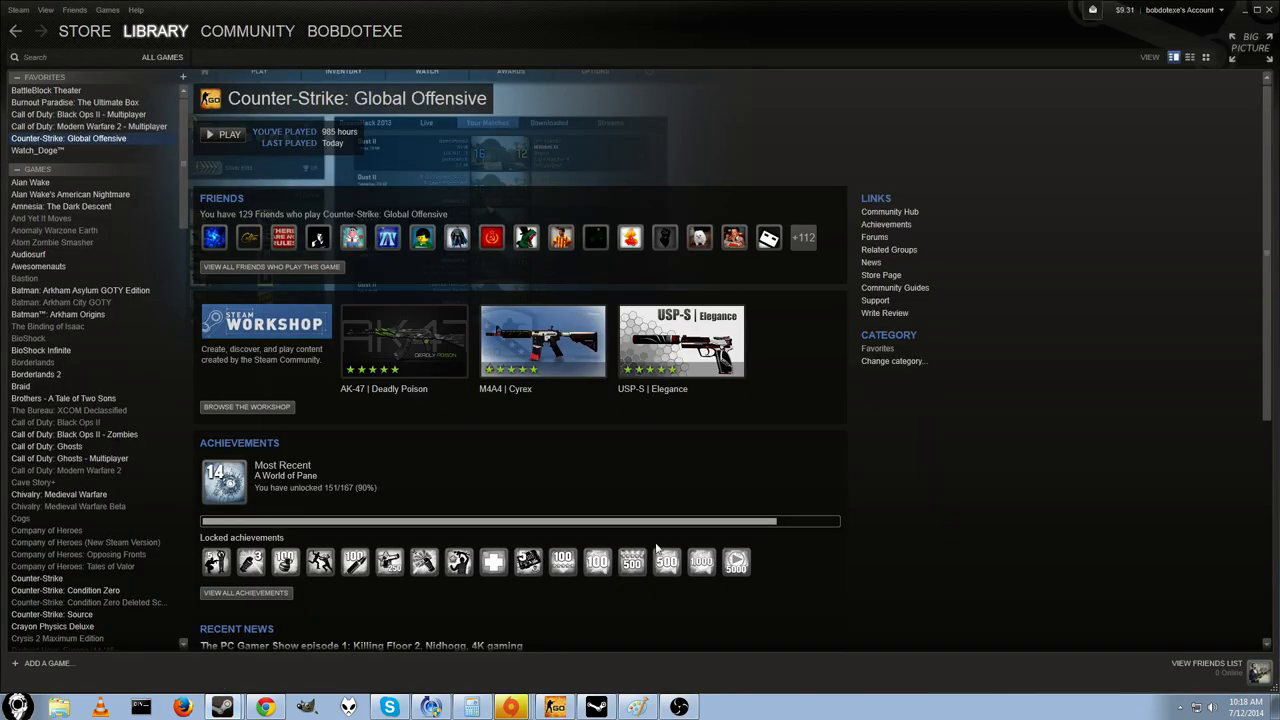
mouse_move(852, 280)
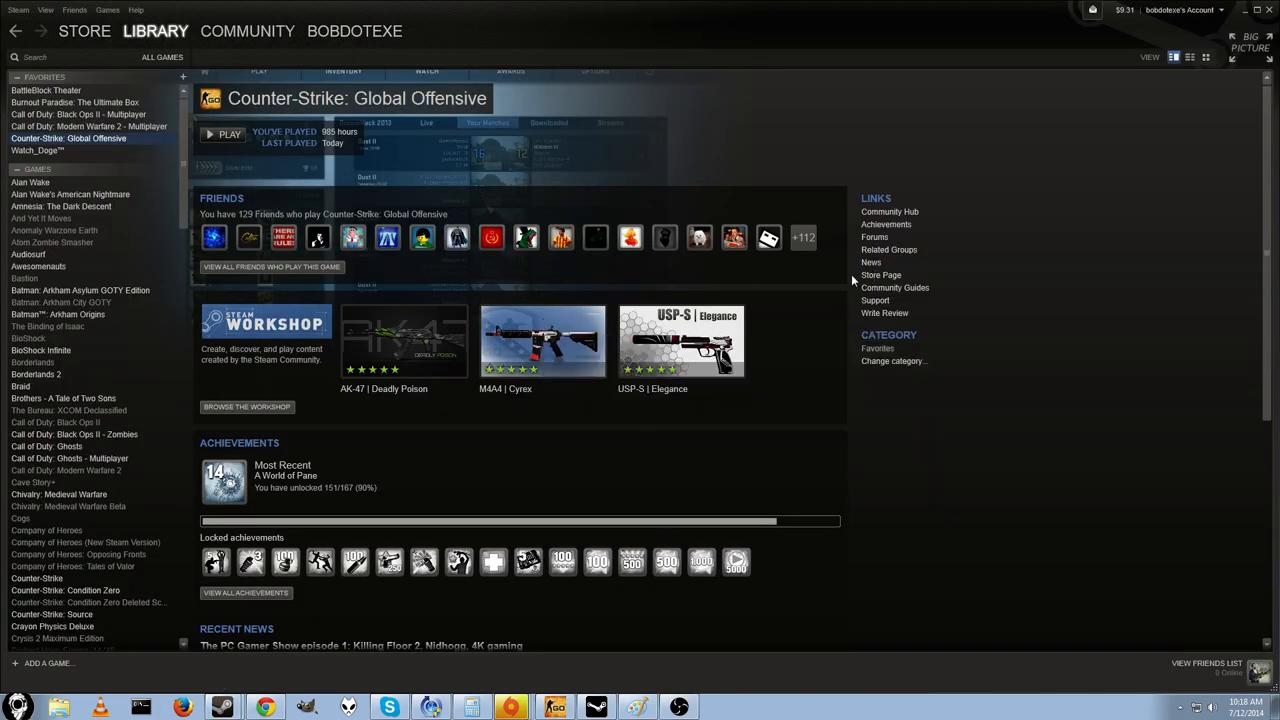
mouse_move(884, 284)
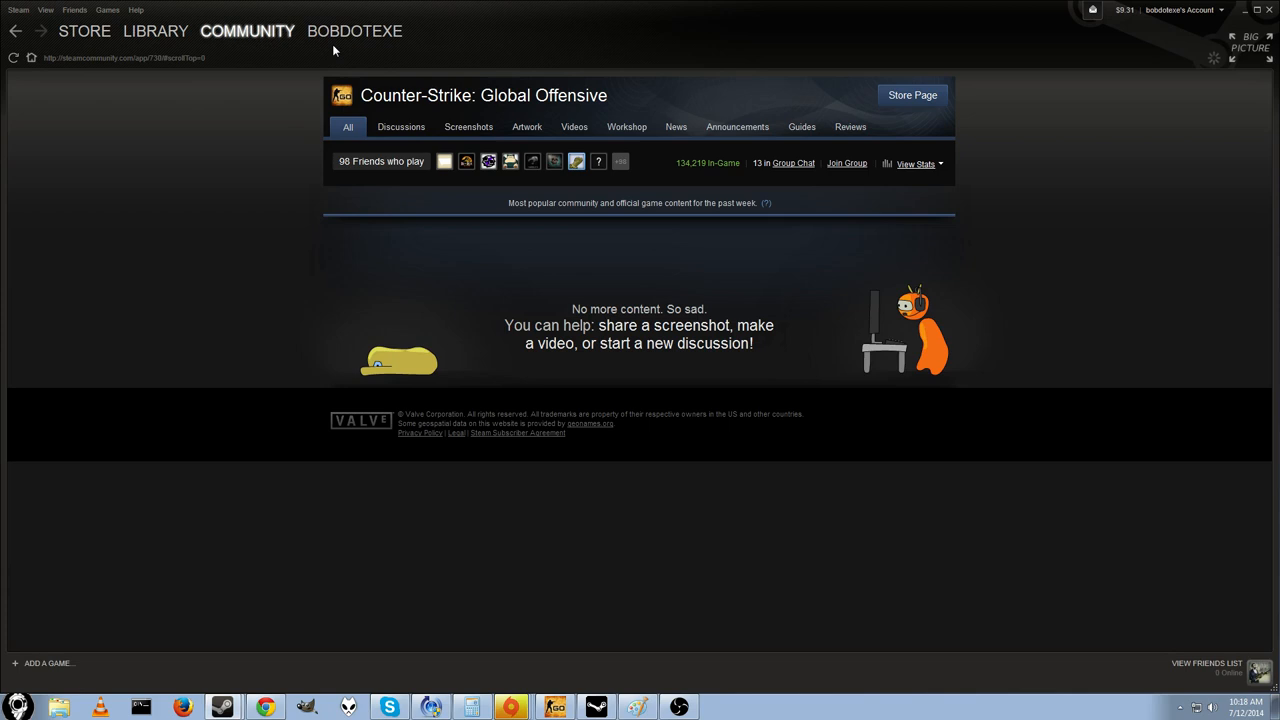
Navigate from the activity feed to The foam dart gun's published Workshop item page
left_click(354, 32)
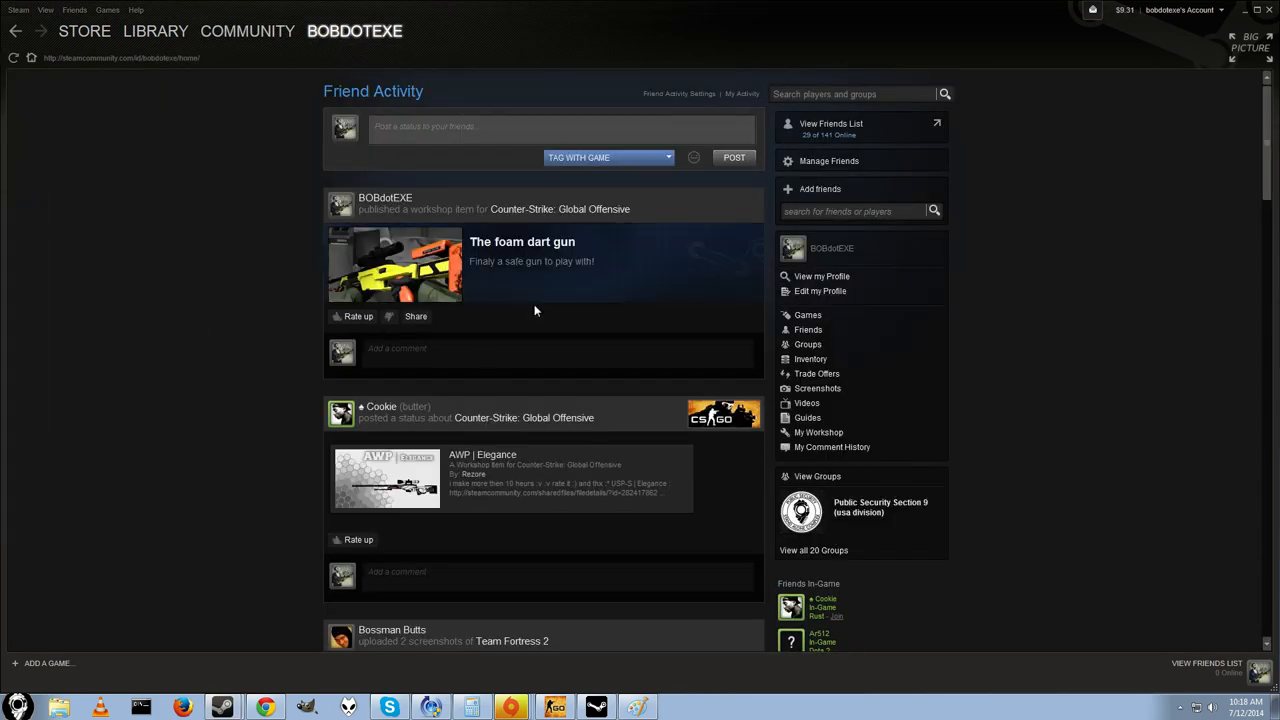
mouse_move(420, 282)
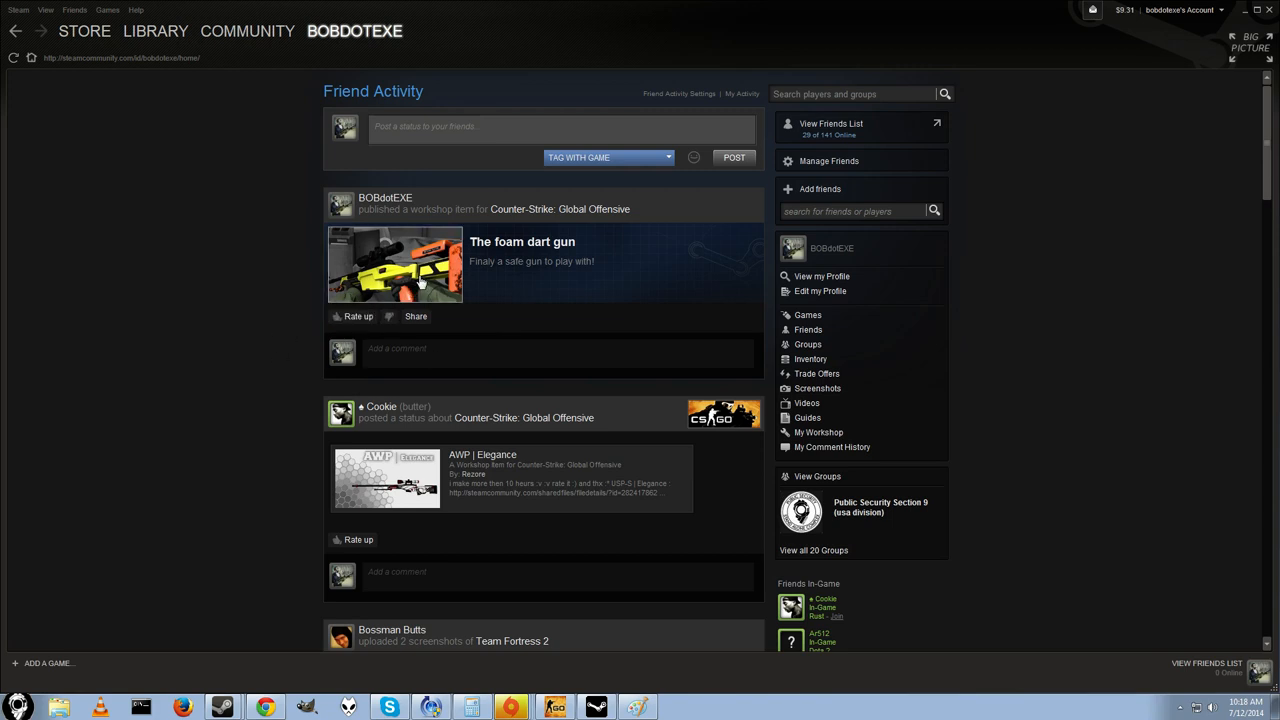
mouse_move(398, 260)
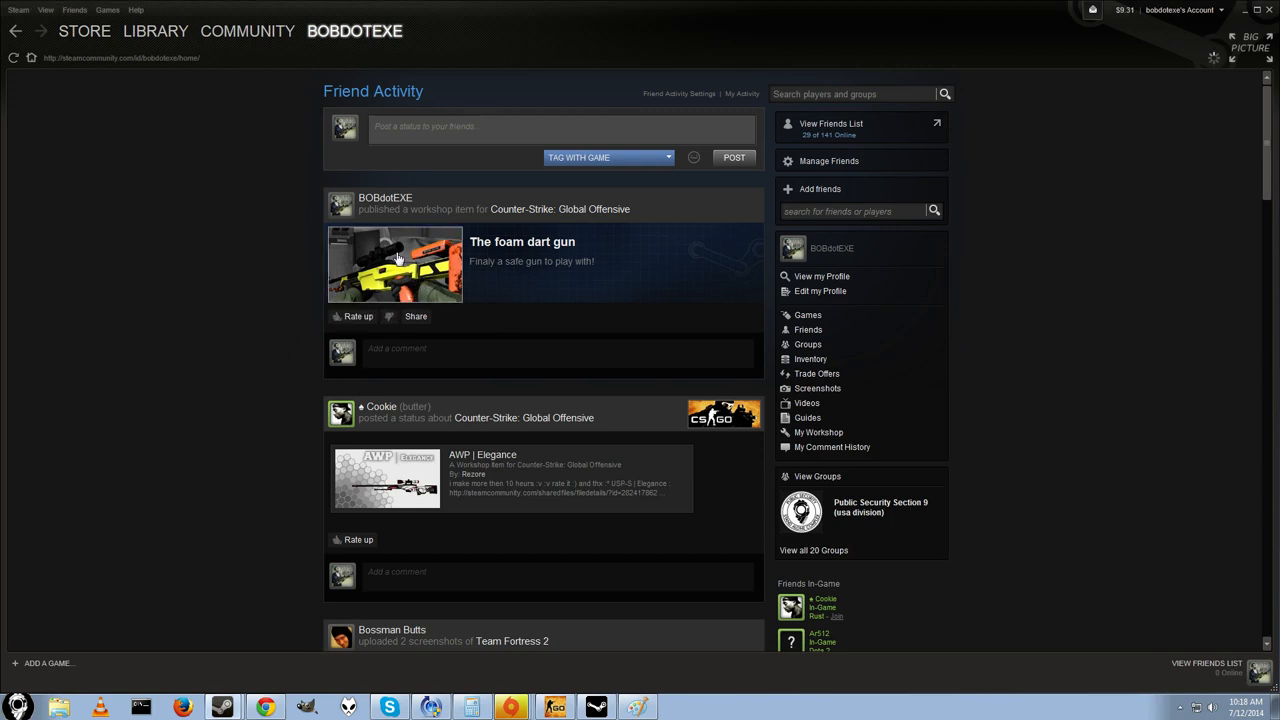
left_click(396, 264)
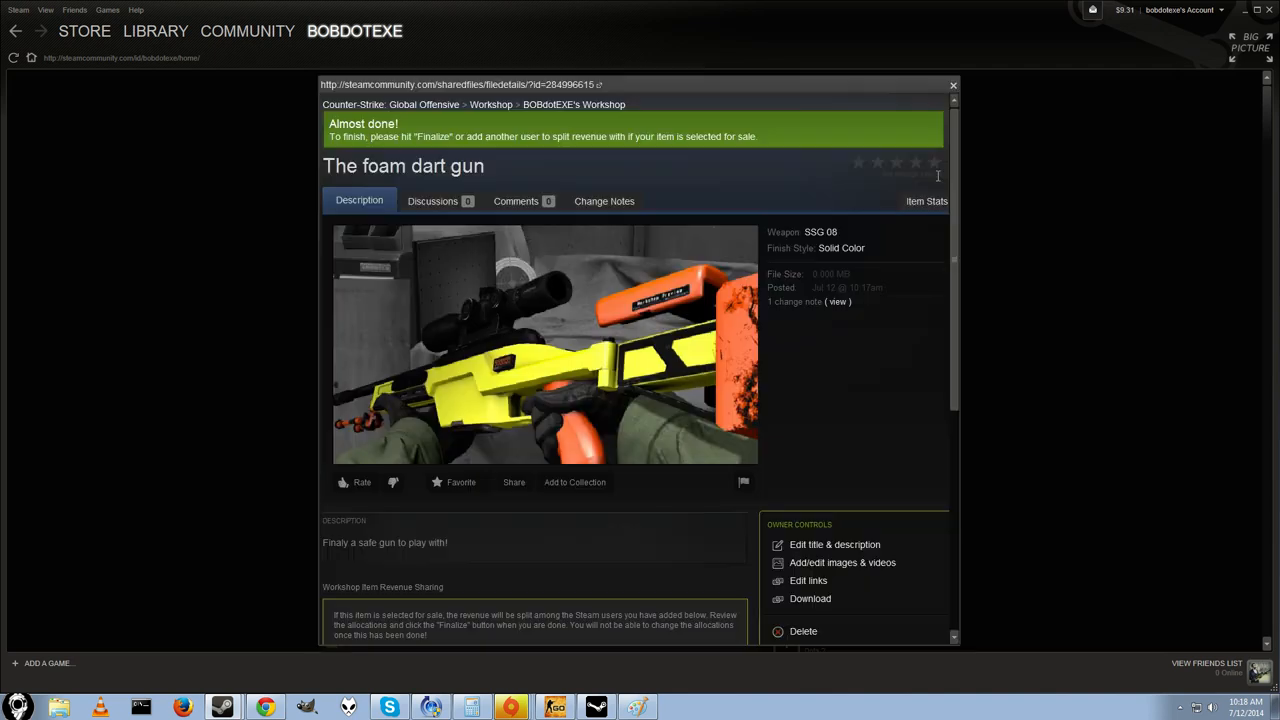
mouse_move(918, 164)
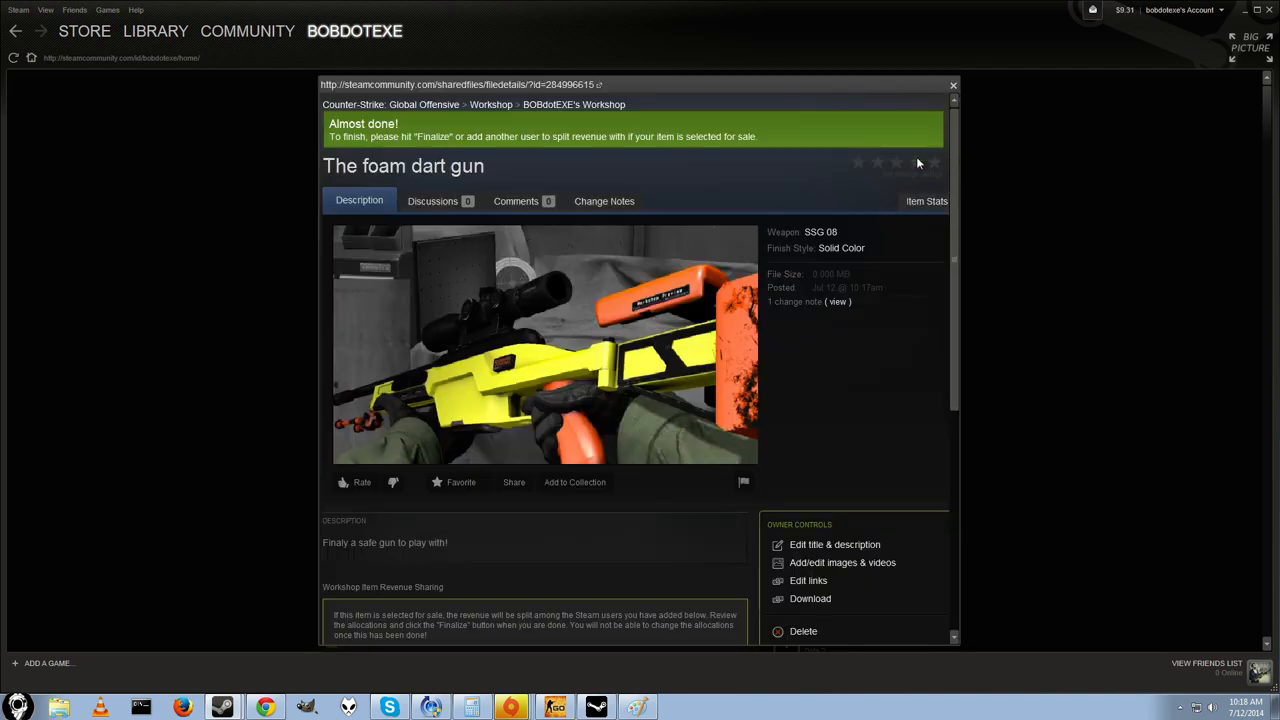
mouse_move(994, 104)
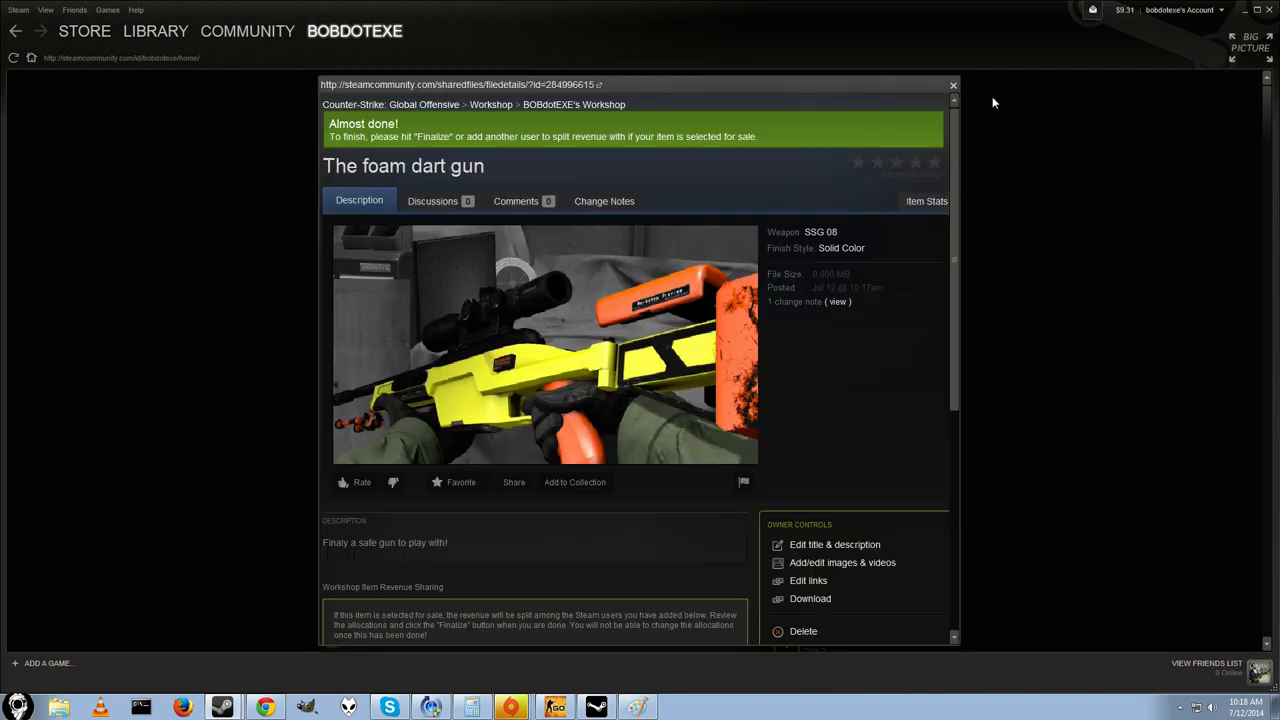
left_click(952, 84)
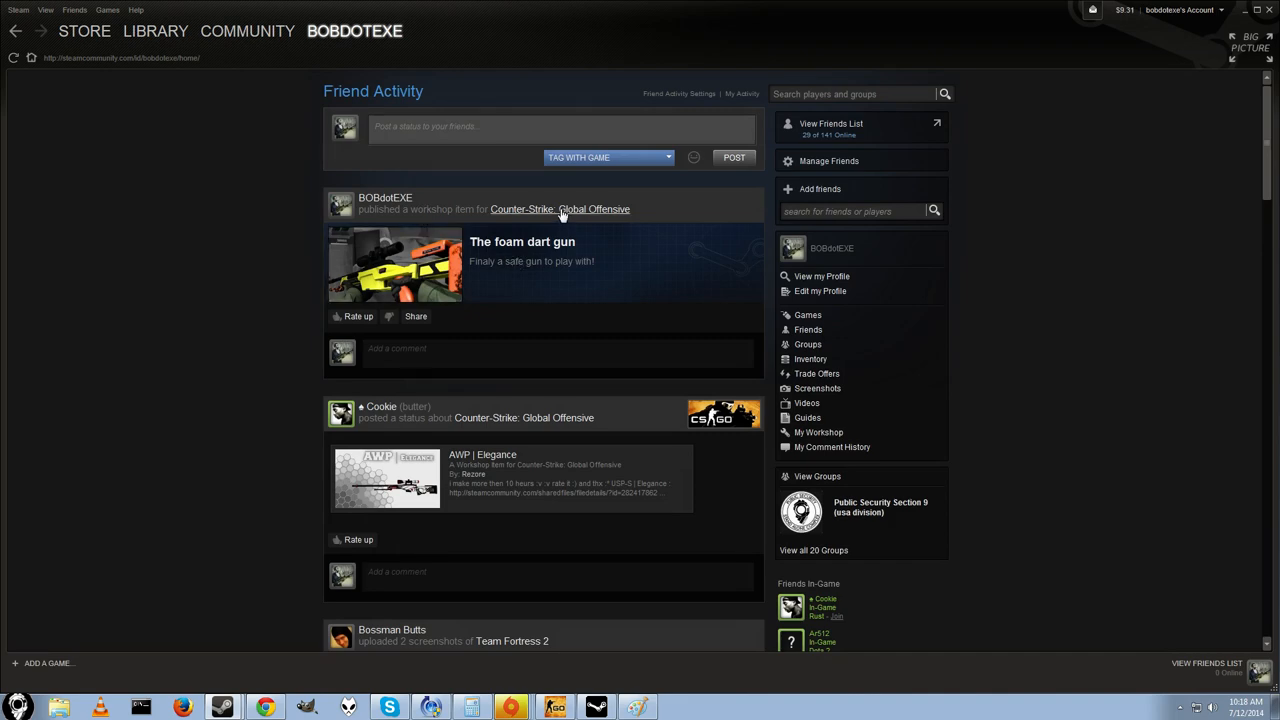
left_click(522, 240)
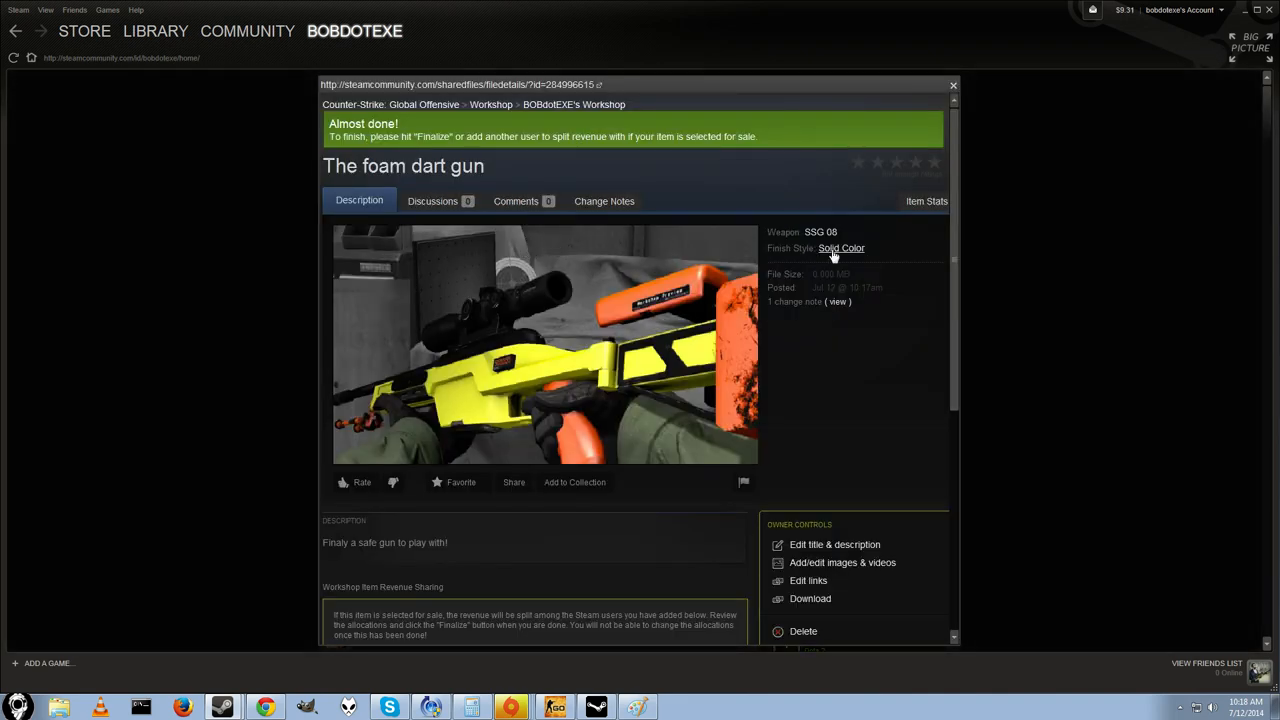
scroll("down", 3)
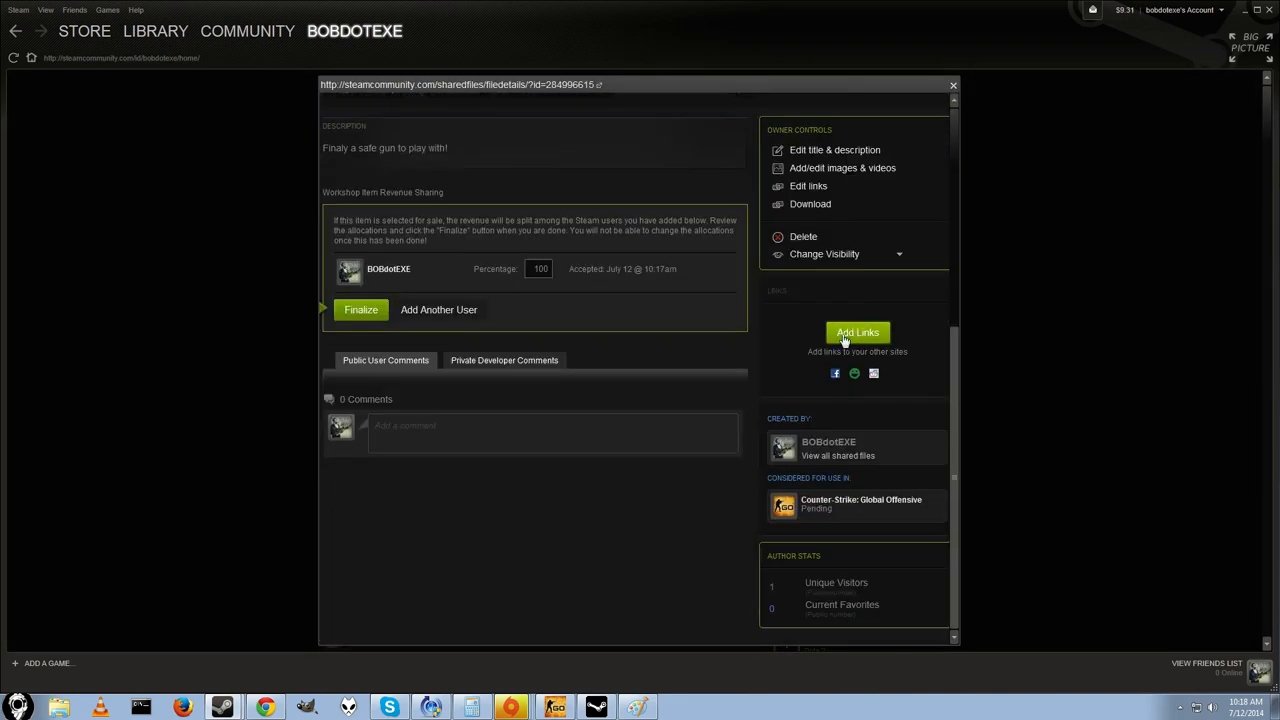
scroll("up", 3)
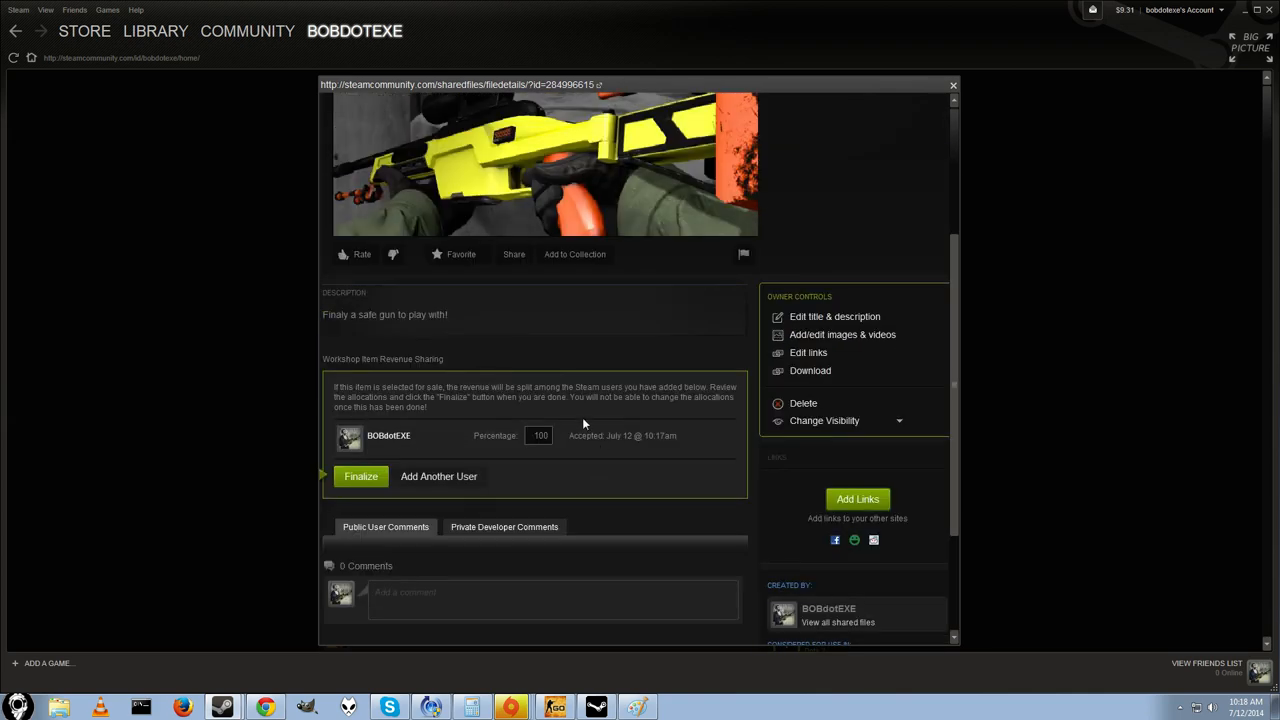
mouse_move(556, 410)
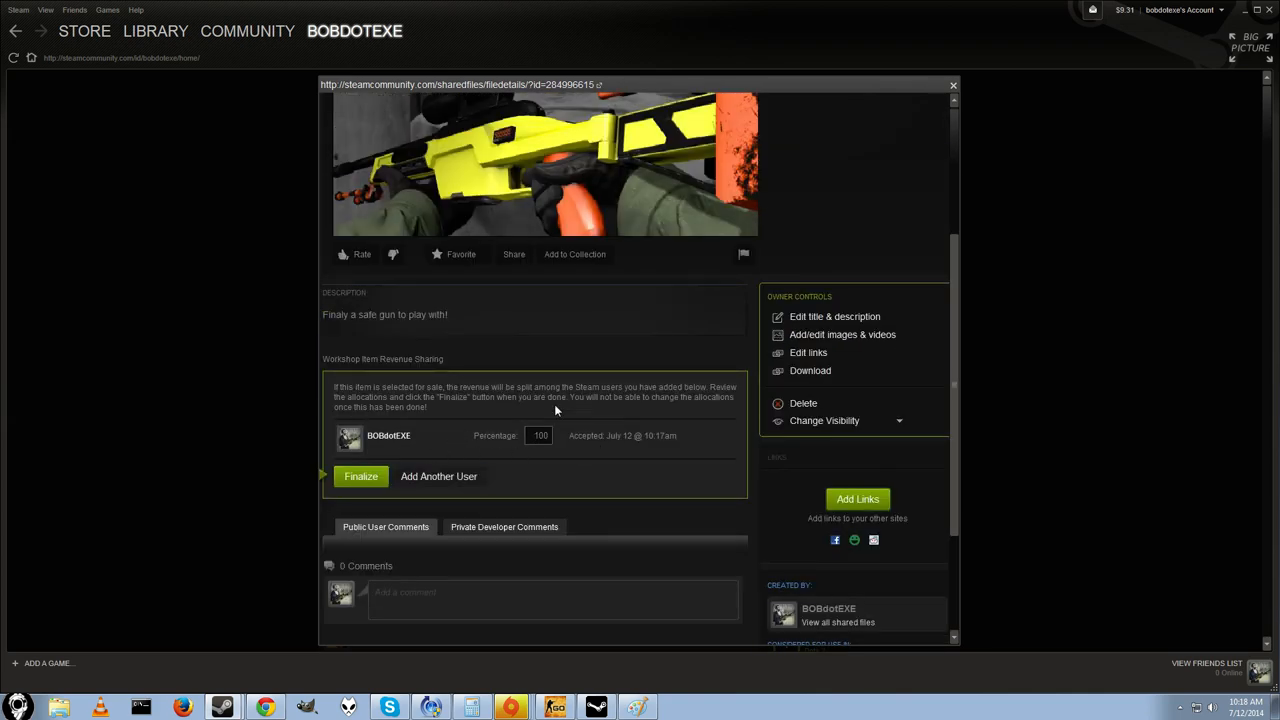
scroll("down", 3)
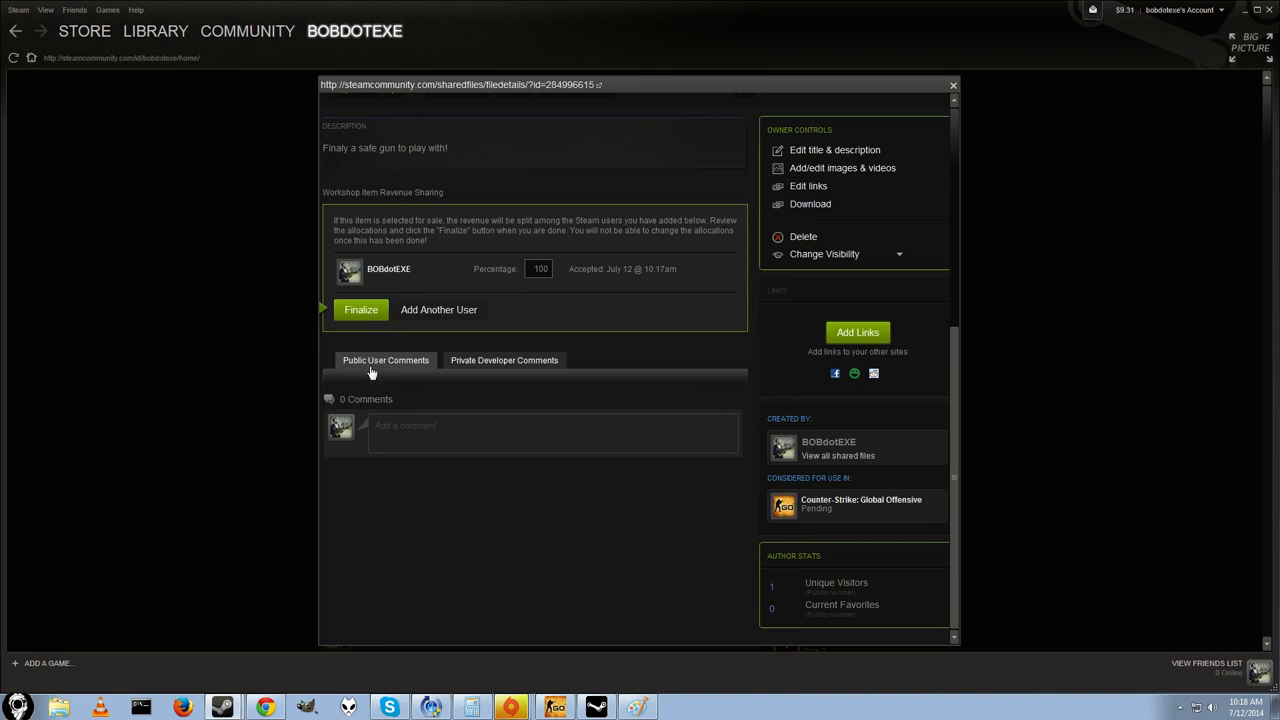
Finalize the revenue sharing allocation of 100% to the single contributor and confirm it
left_click(360, 308)
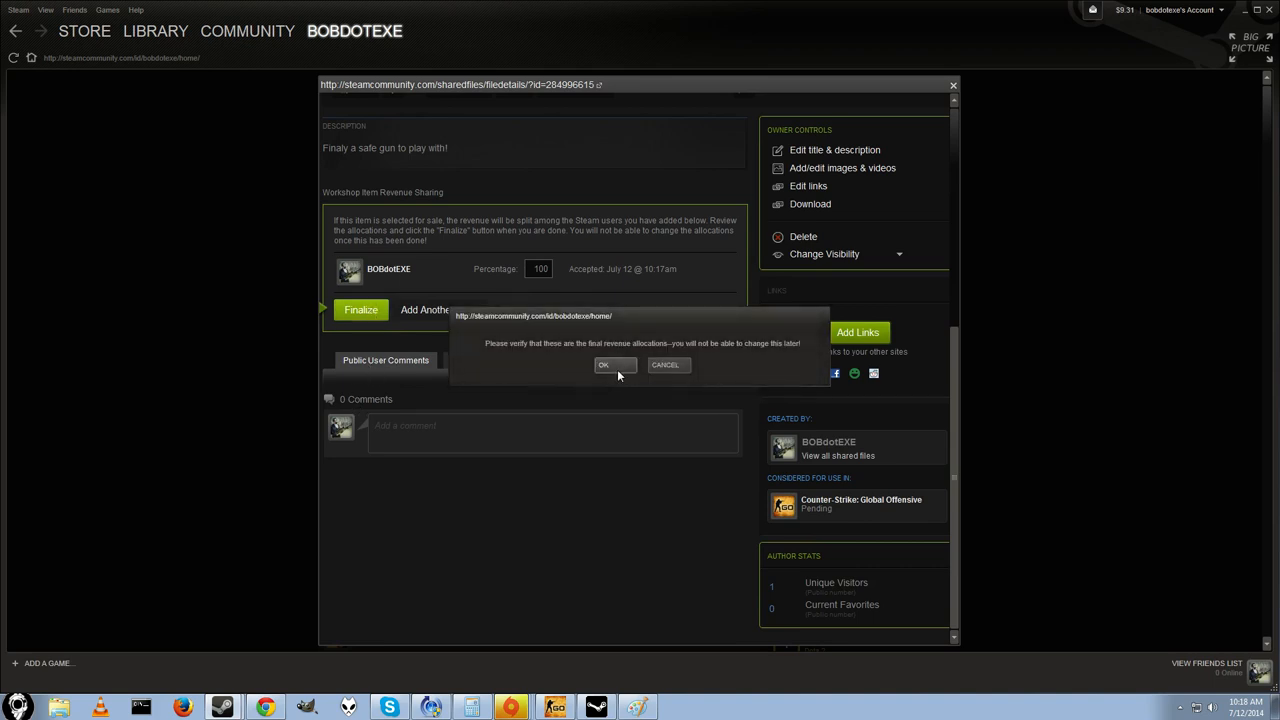
mouse_move(666, 364)
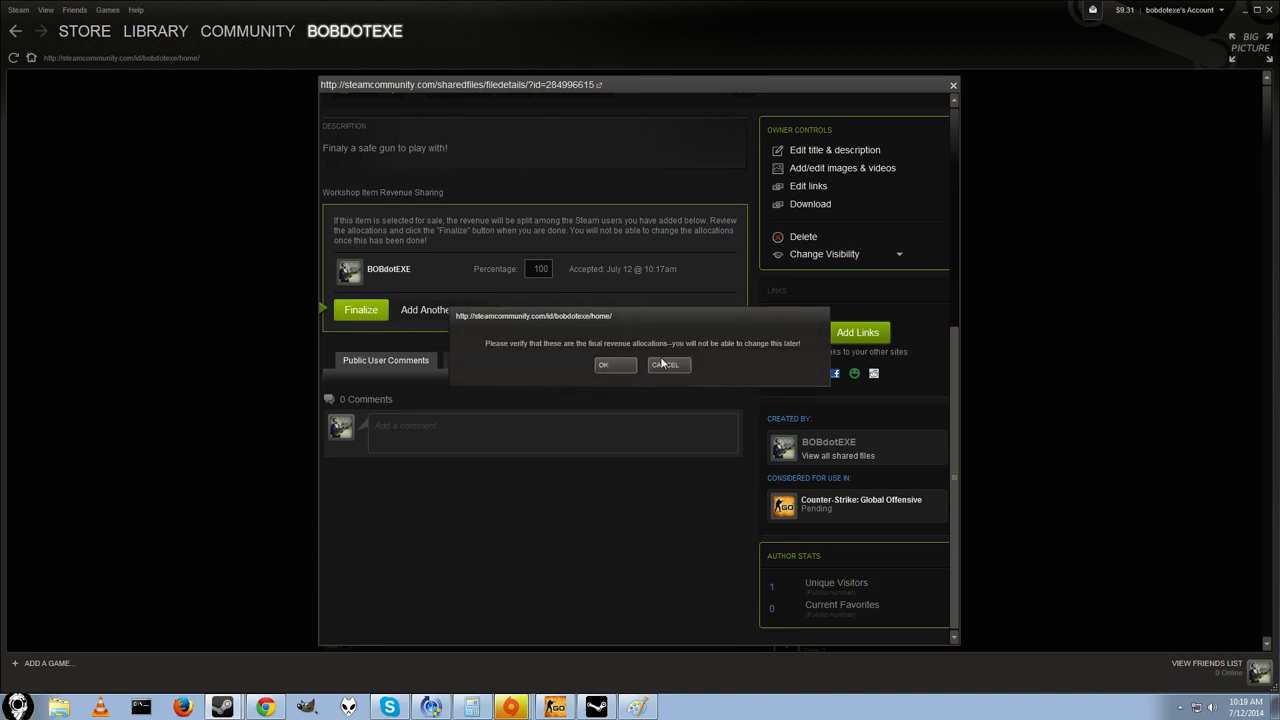
left_click(668, 364)
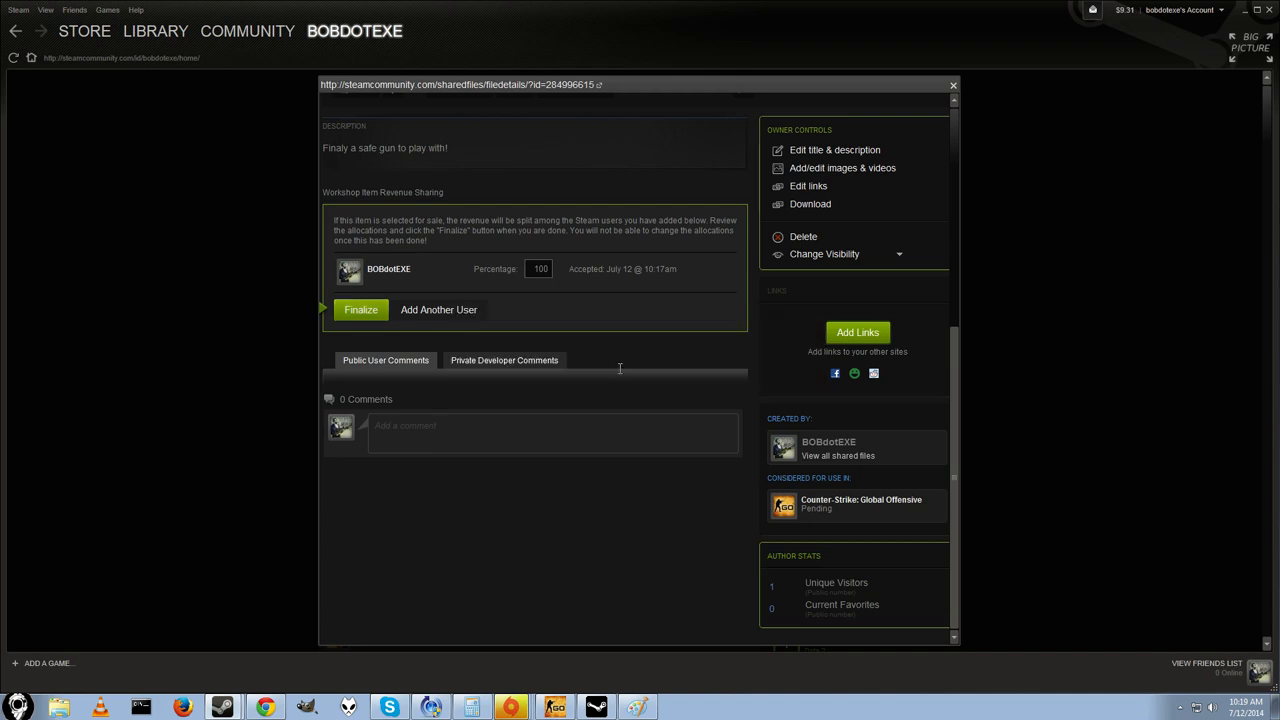
scroll("up", 3)
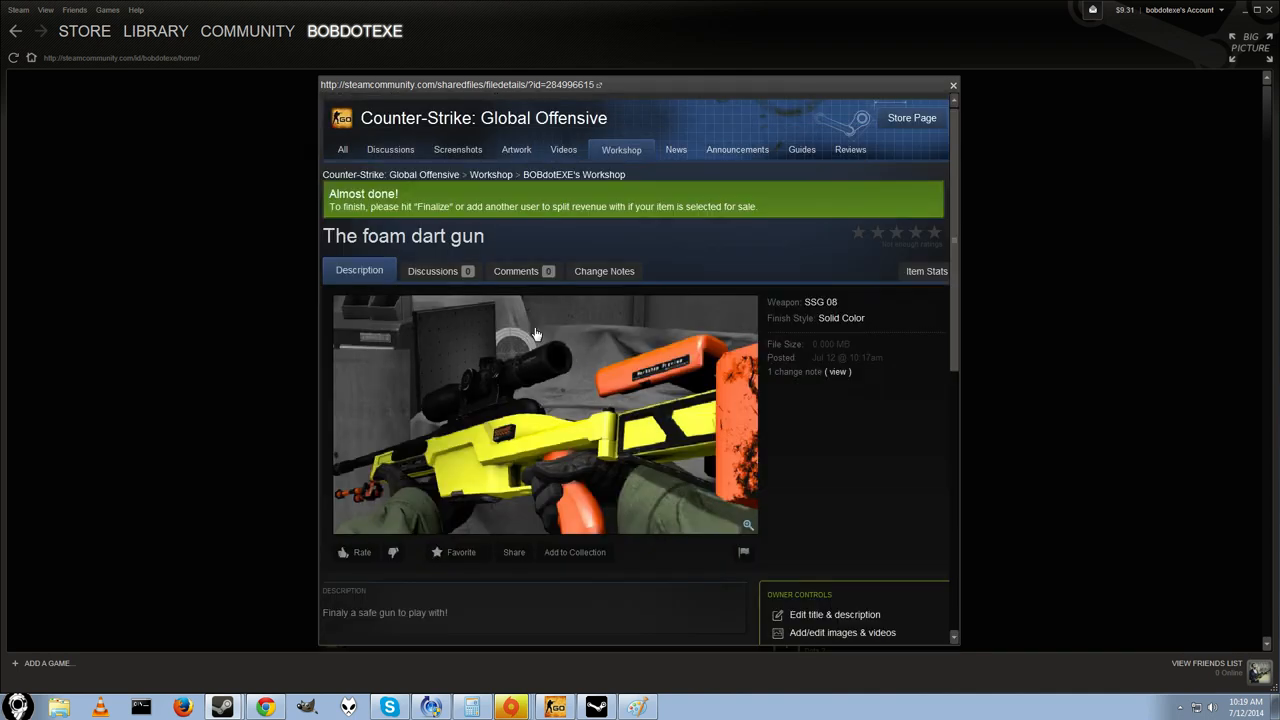
scroll("down", 3)
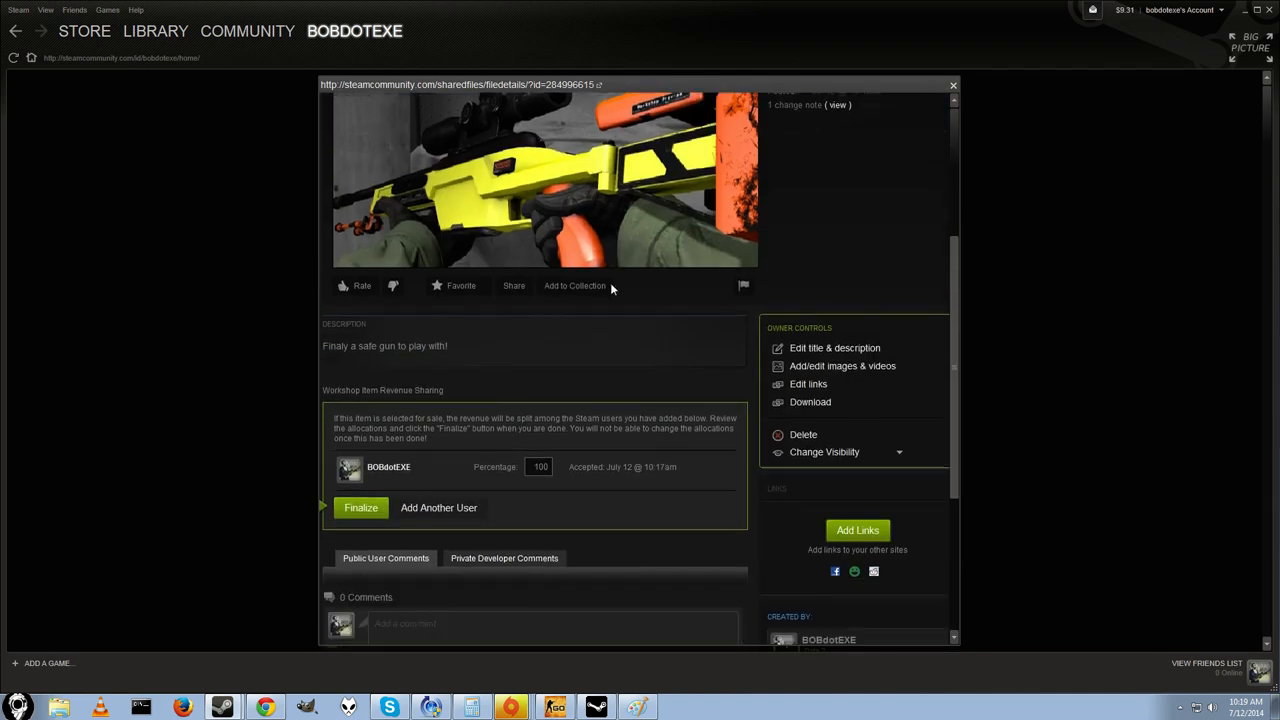
scroll("up", 3)
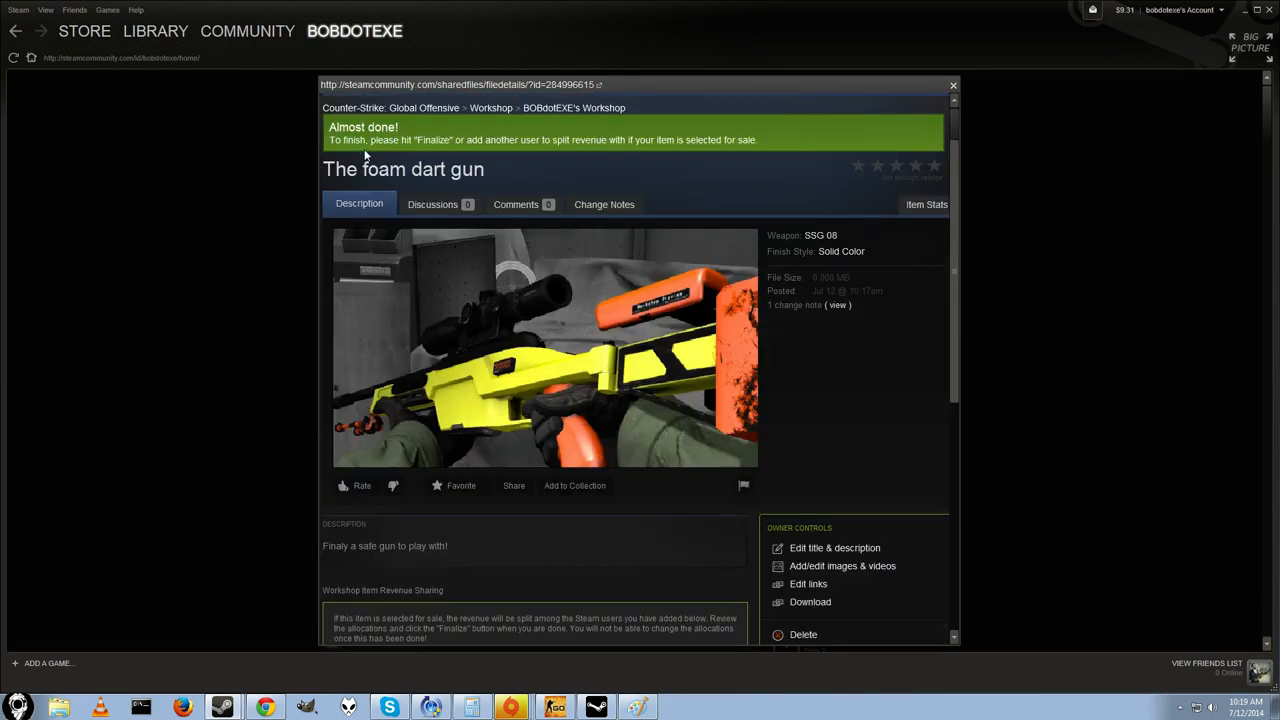
scroll("down", 3)
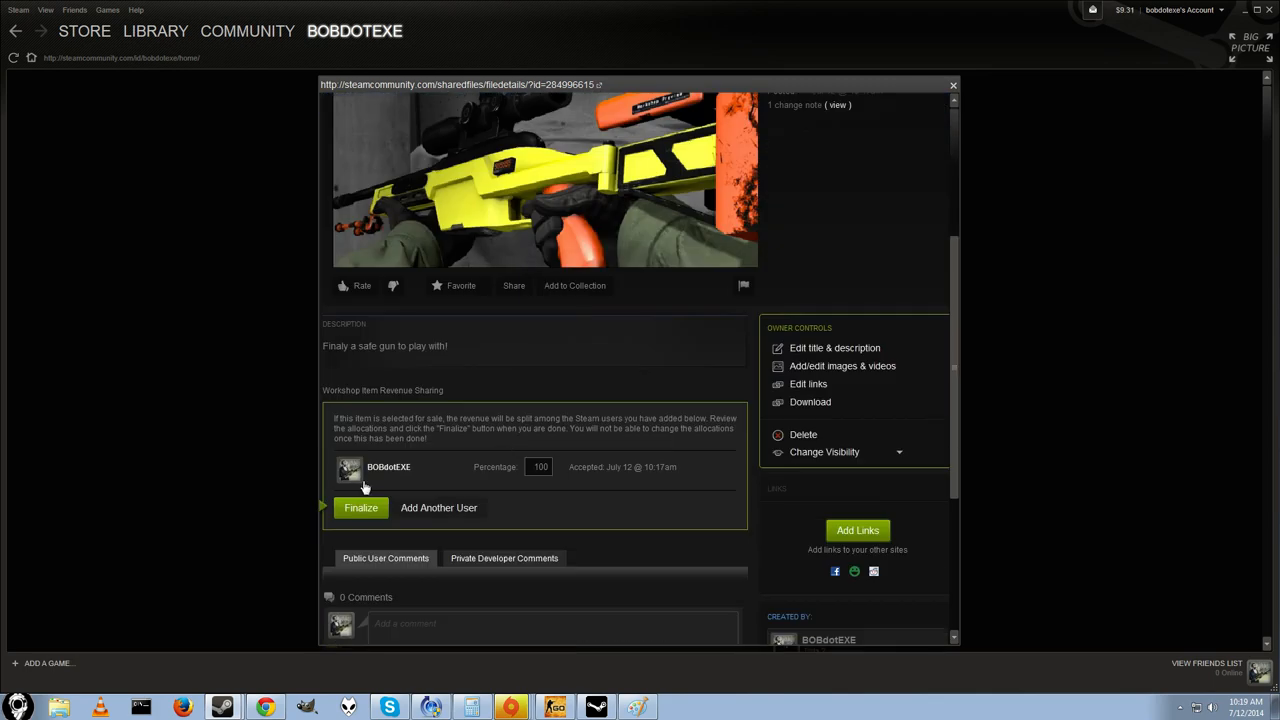
left_click(360, 508)
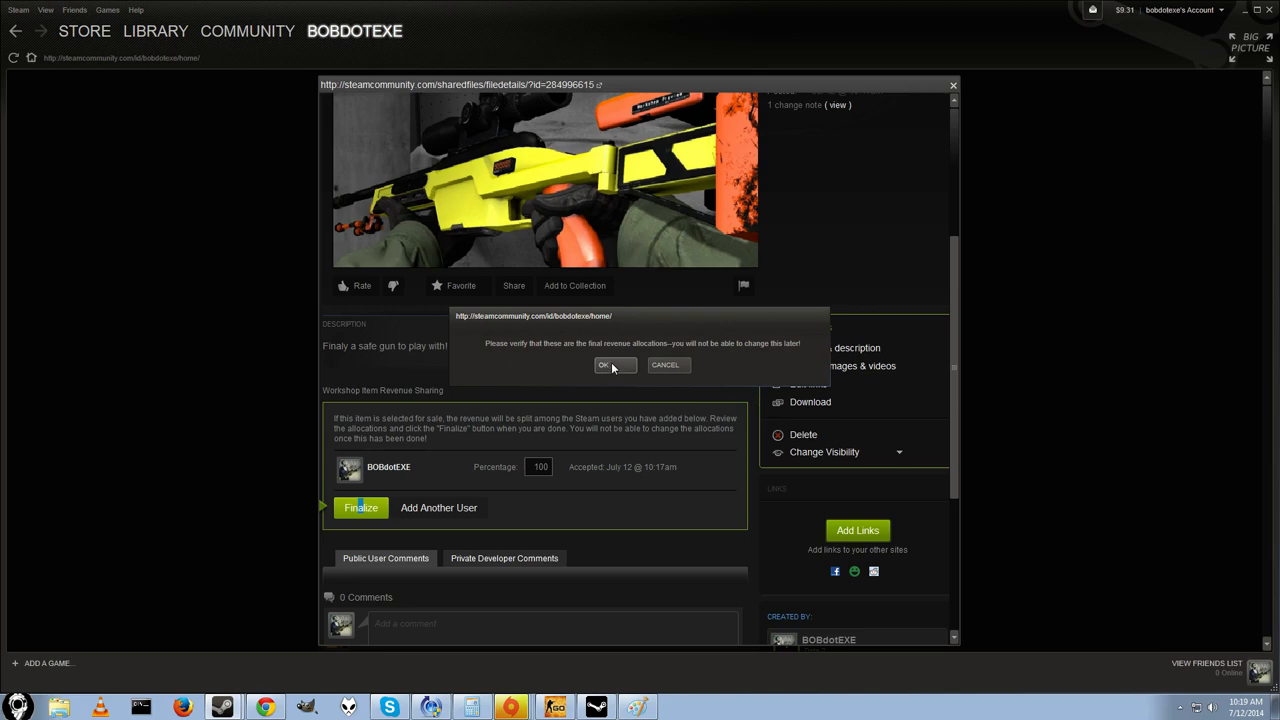
left_click(610, 364)
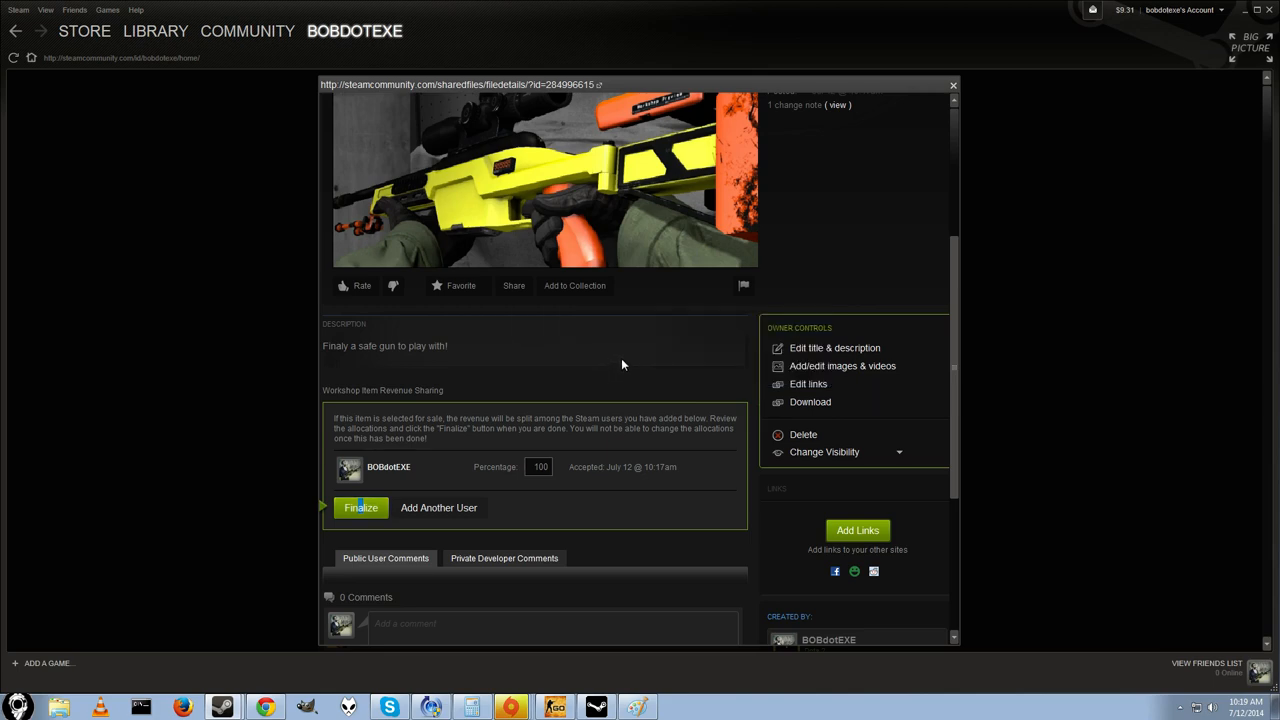
Bring up the Add / Edit Images & Videos page and cancel the file chooser without uploading
left_click(360, 508)
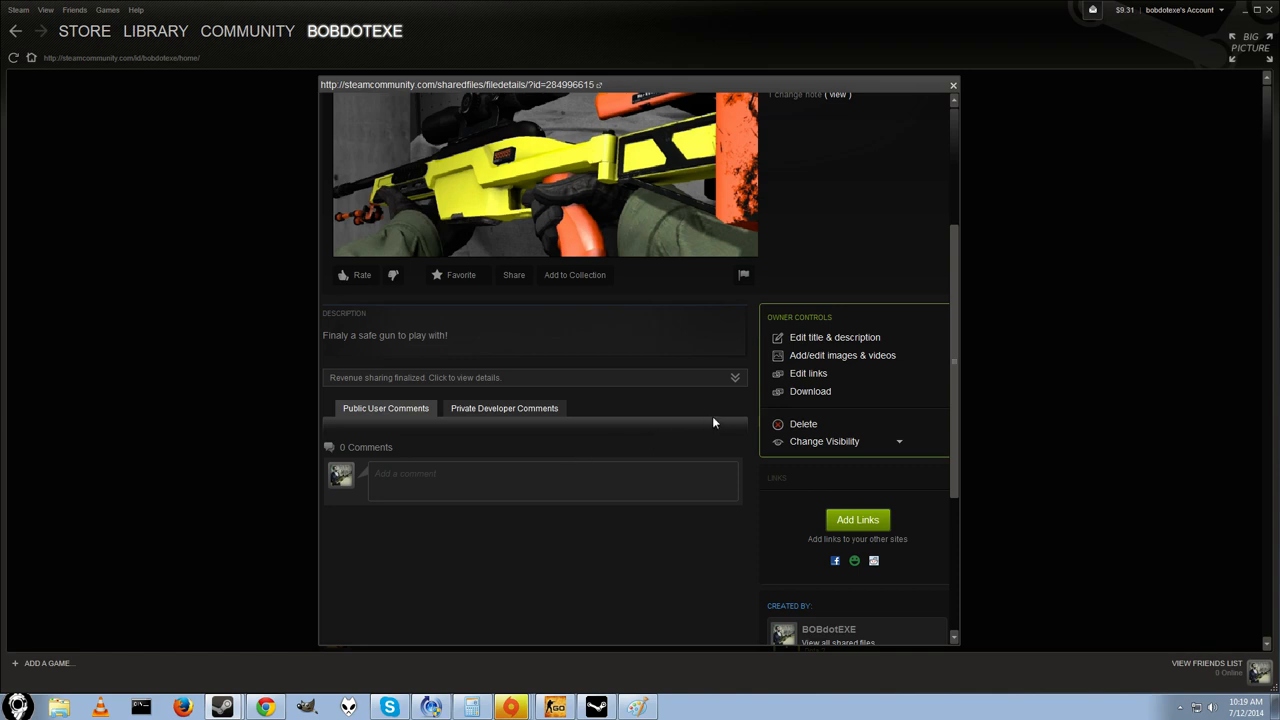
mouse_move(772, 368)
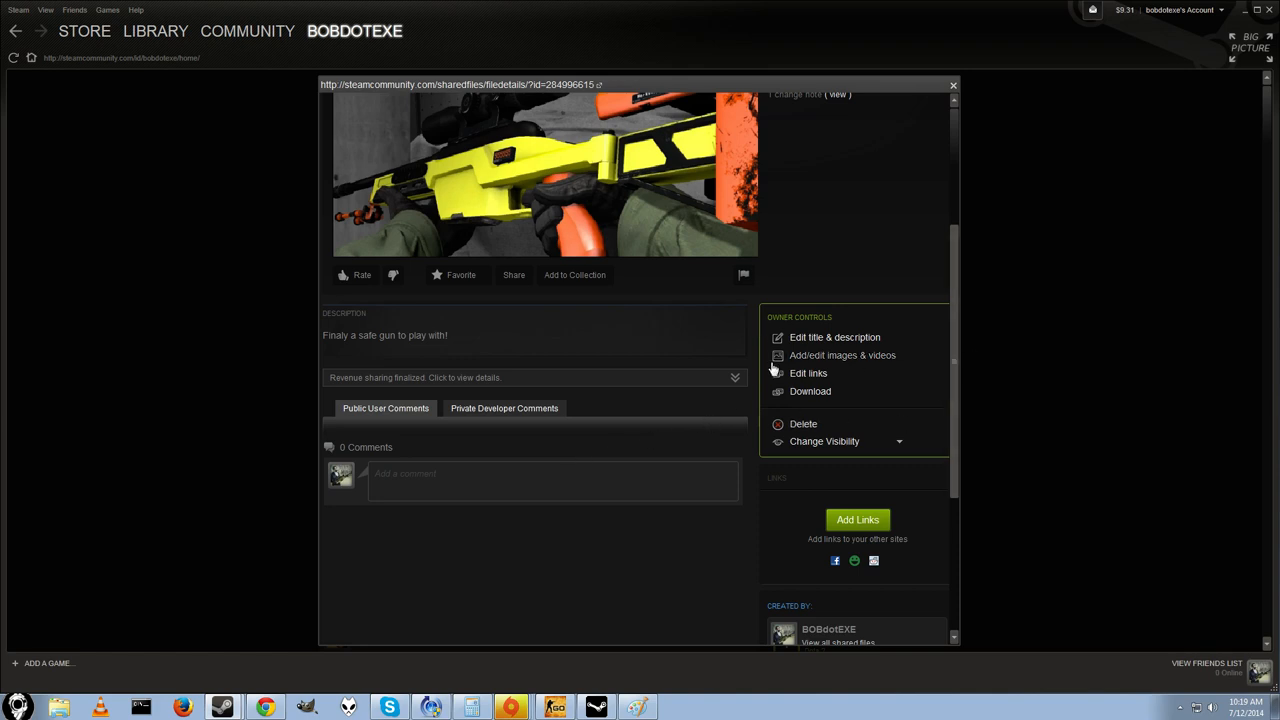
left_click(842, 356)
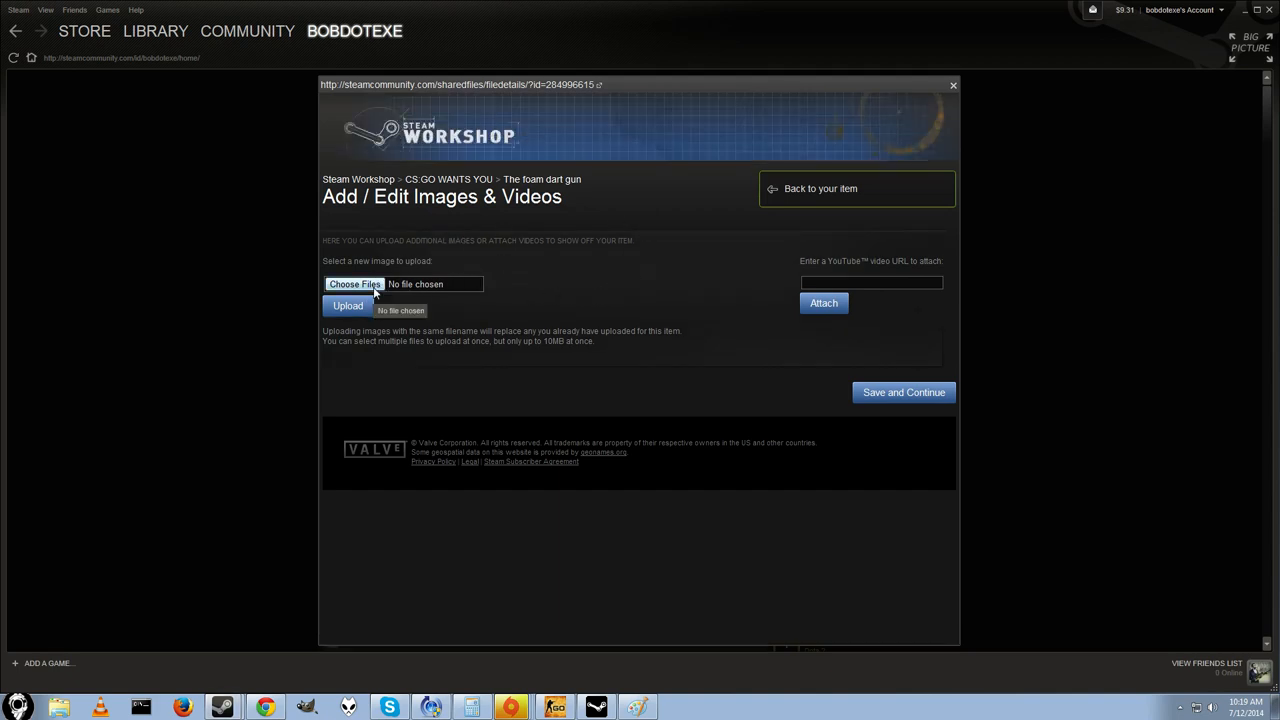
left_click(354, 284)
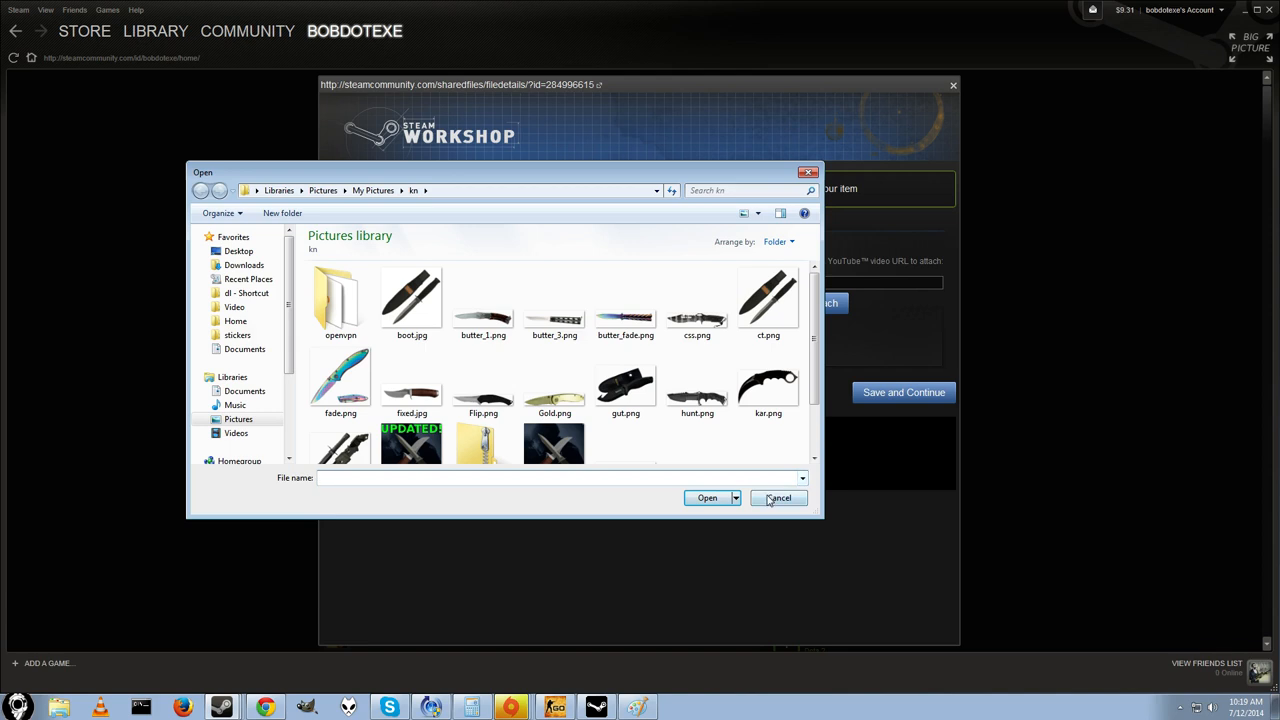
left_click(778, 498)
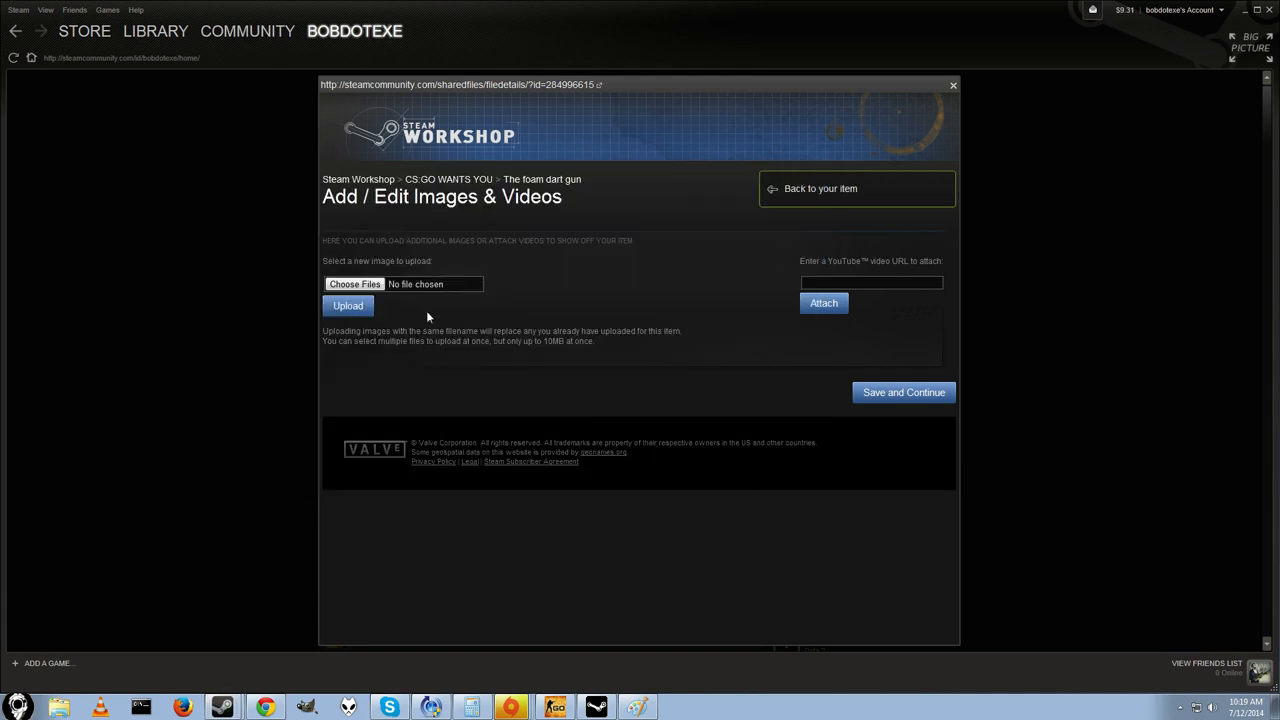
mouse_move(540, 180)
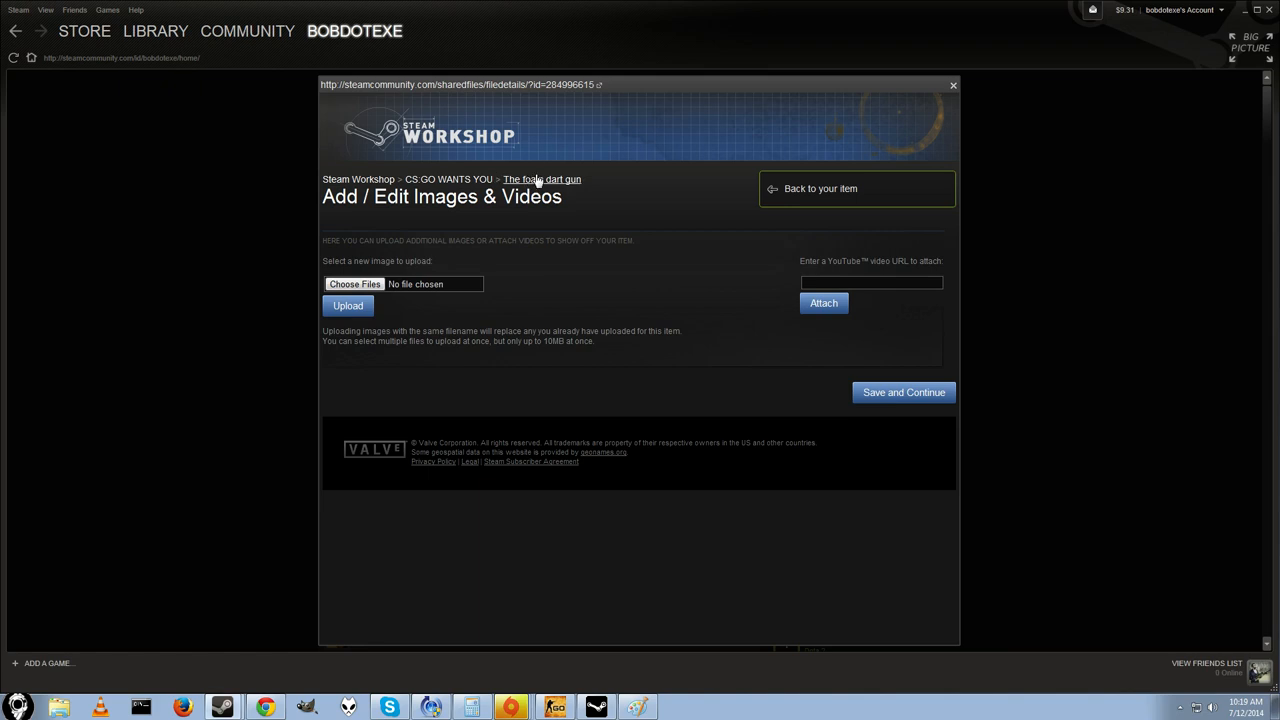
Return to The foam dart gun item page via the breadcrumb and look it over
left_click(820, 188)
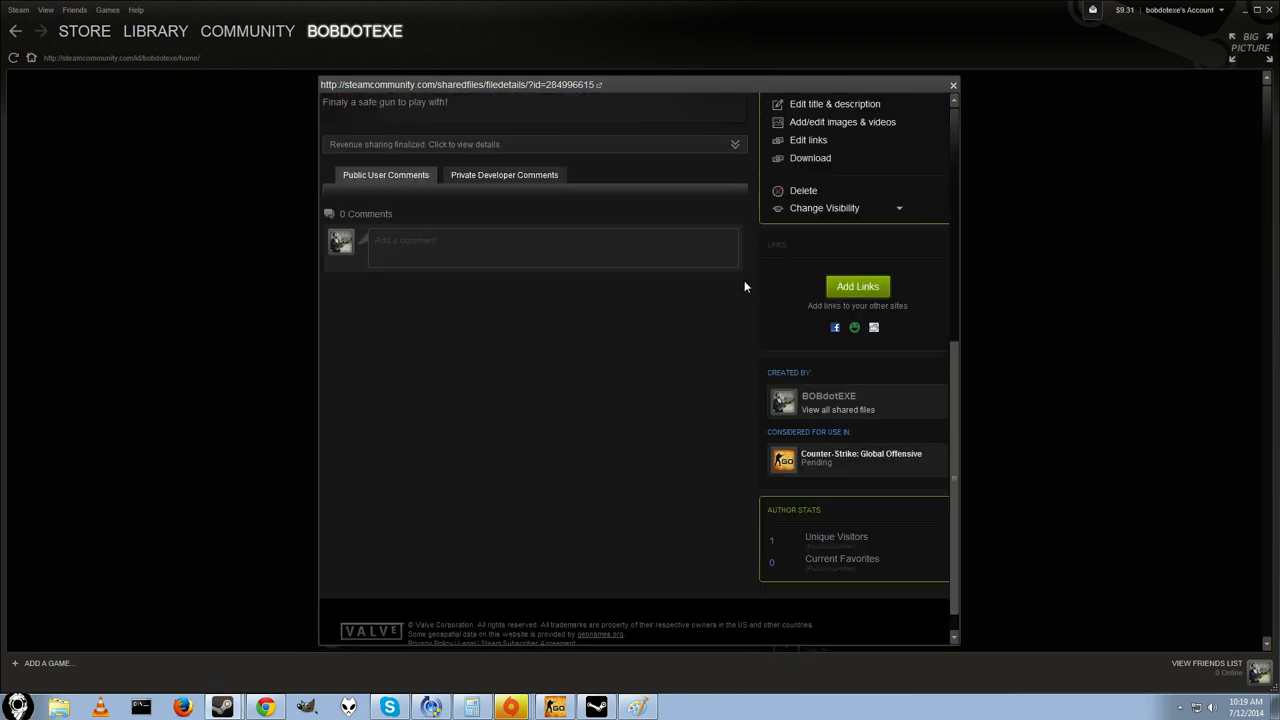
scroll("up", 3)
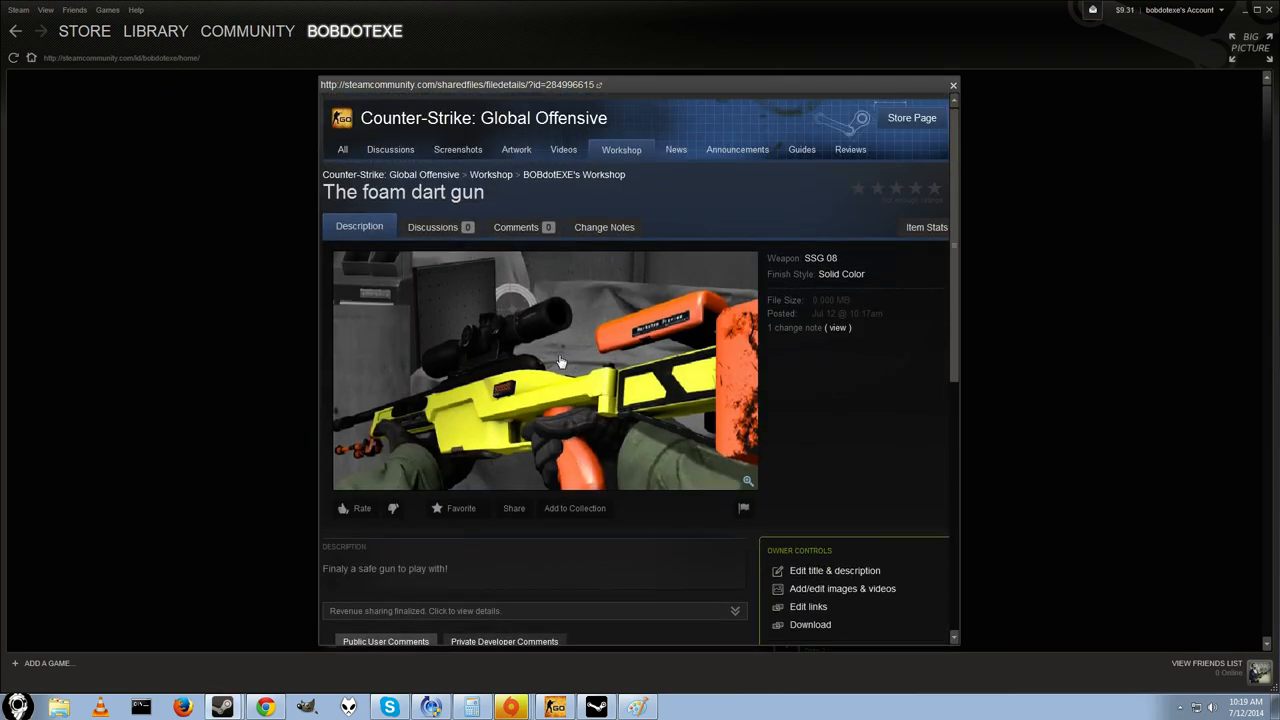
scroll("down", 3)
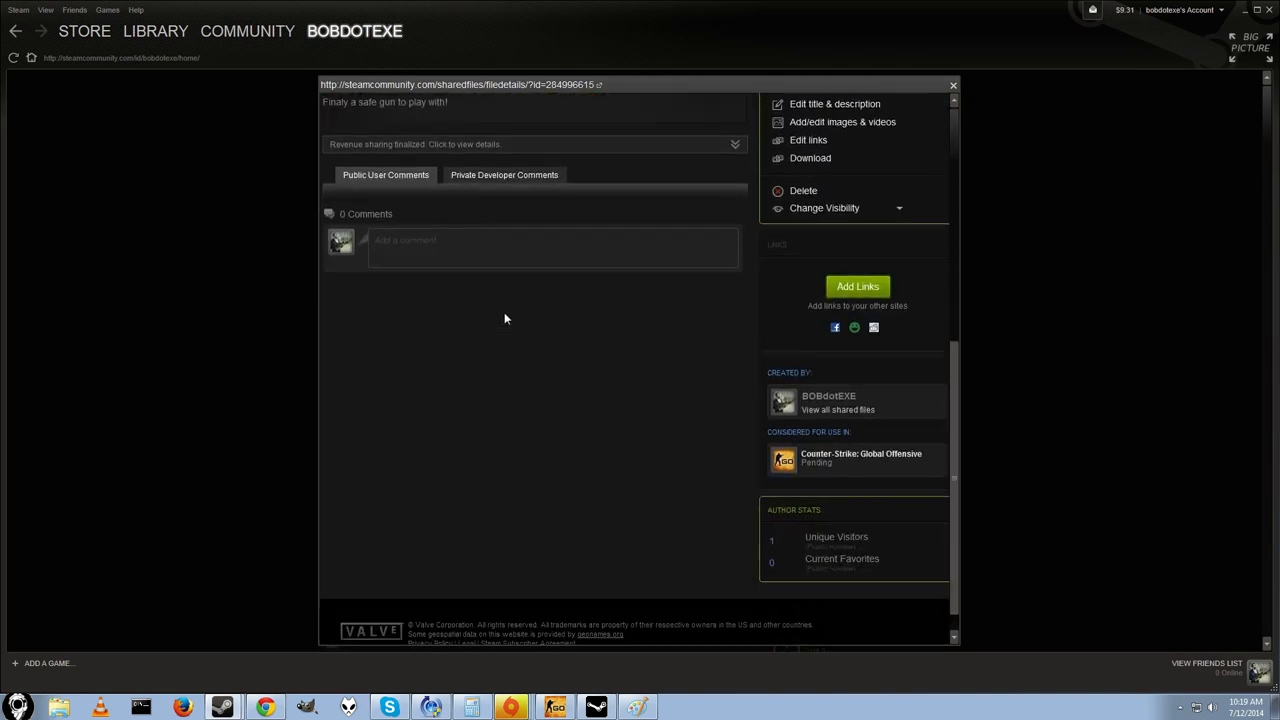
scroll("up", 3)
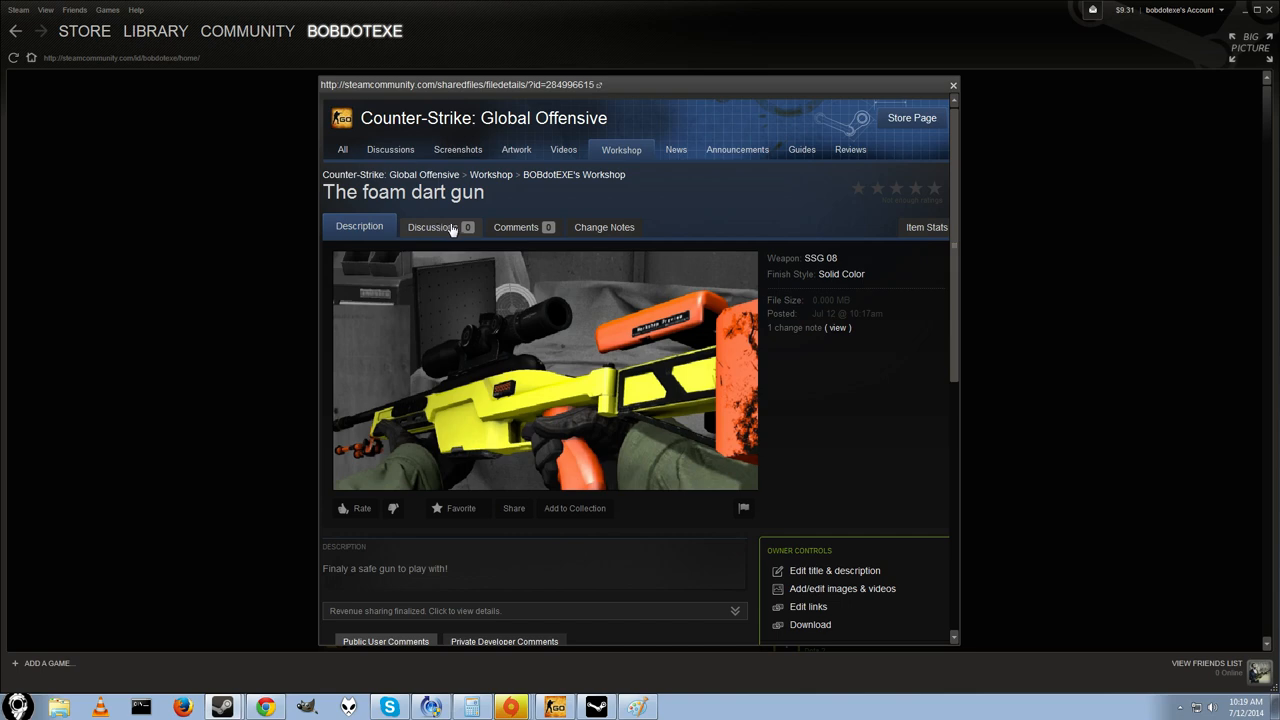
Review the empty Discussions and Comments tabs, then settle back on the Description
left_click(430, 228)
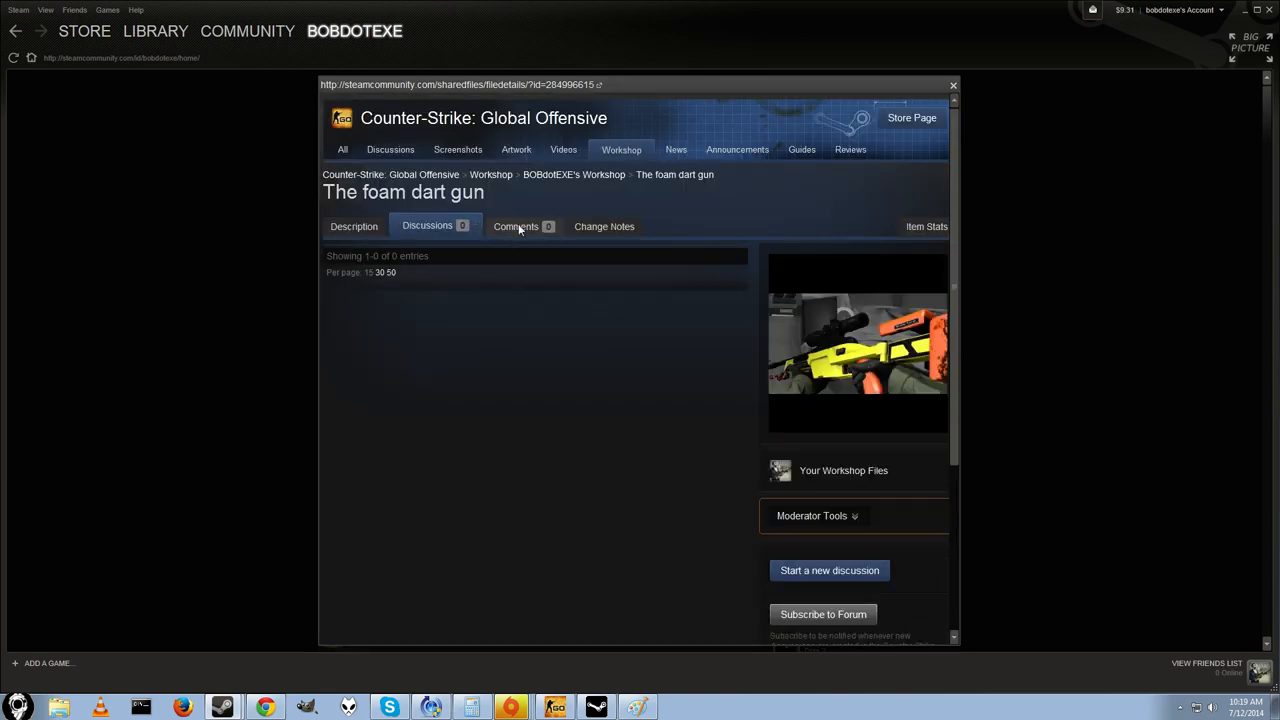
left_click(516, 226)
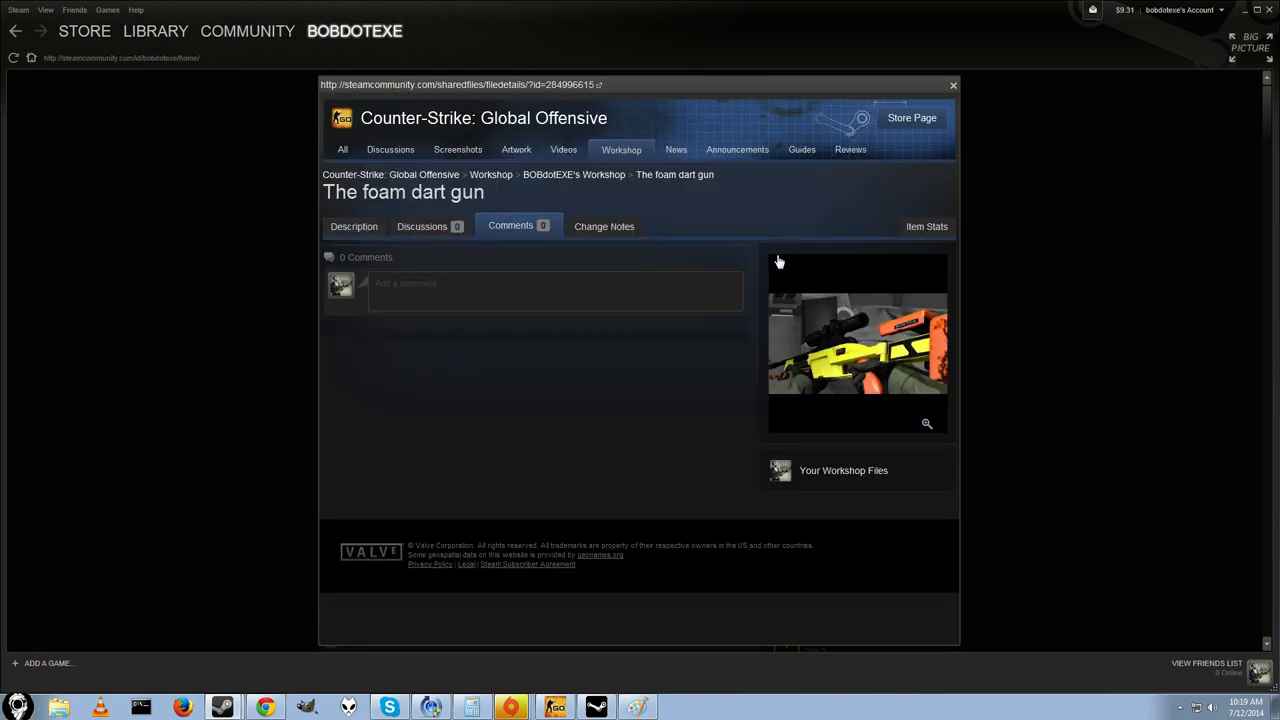
left_click(352, 226)
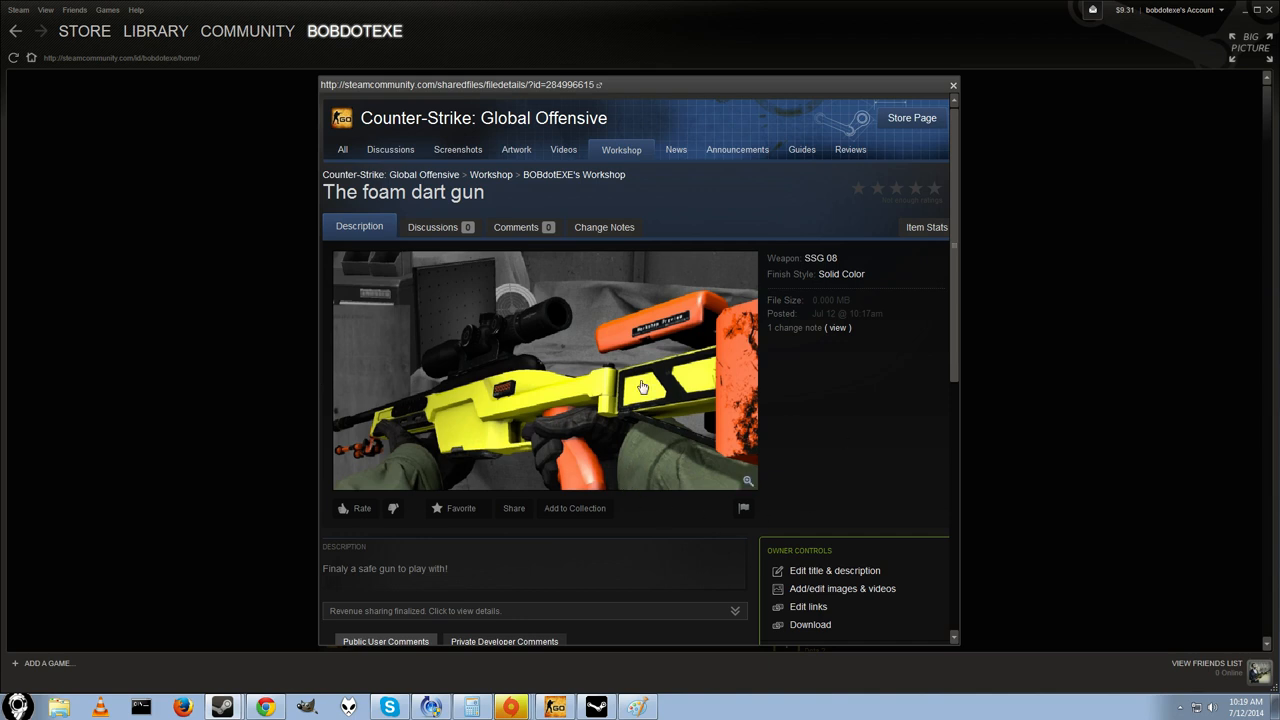
mouse_move(810, 360)
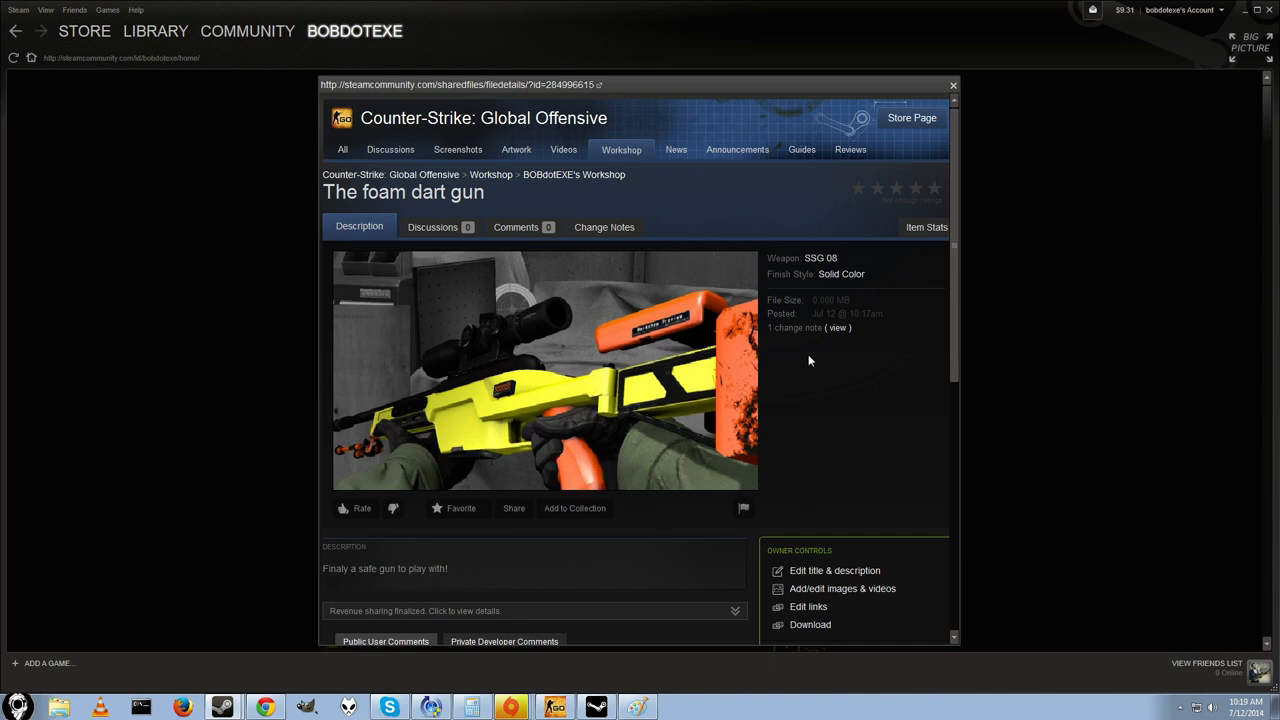
scroll("down", 3)
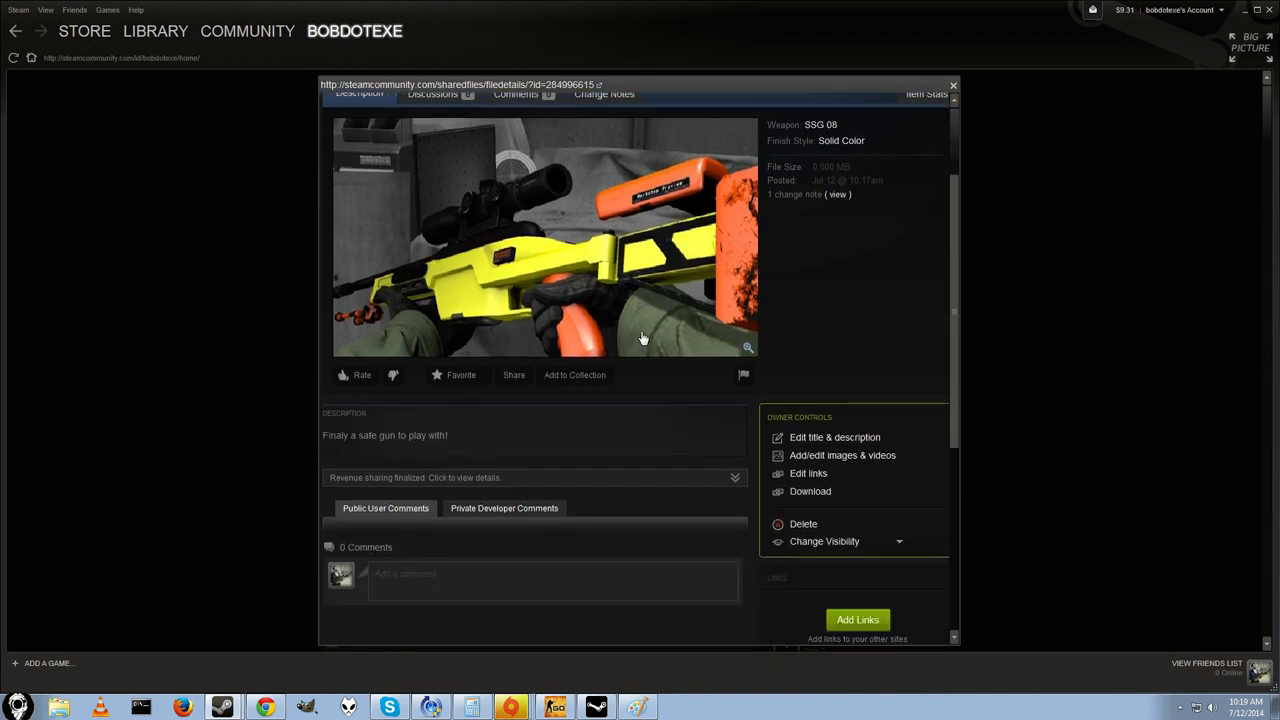
scroll("up", 3)
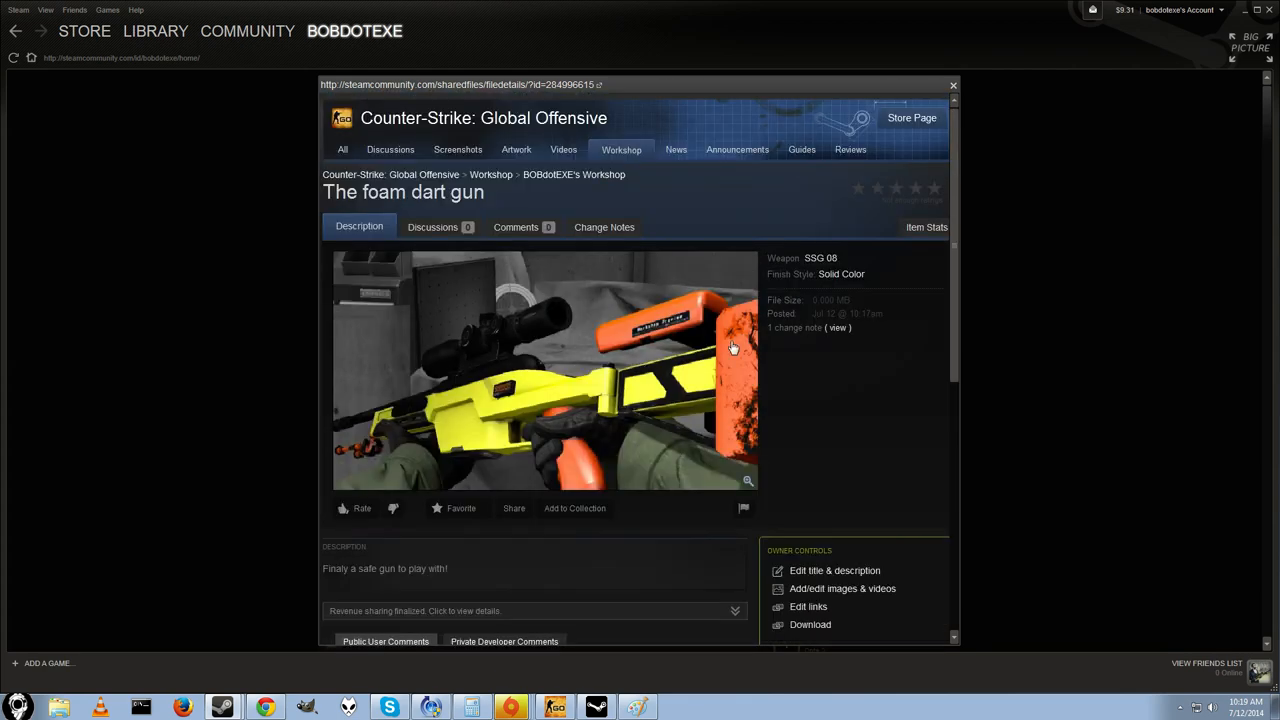
scroll("down", 3)
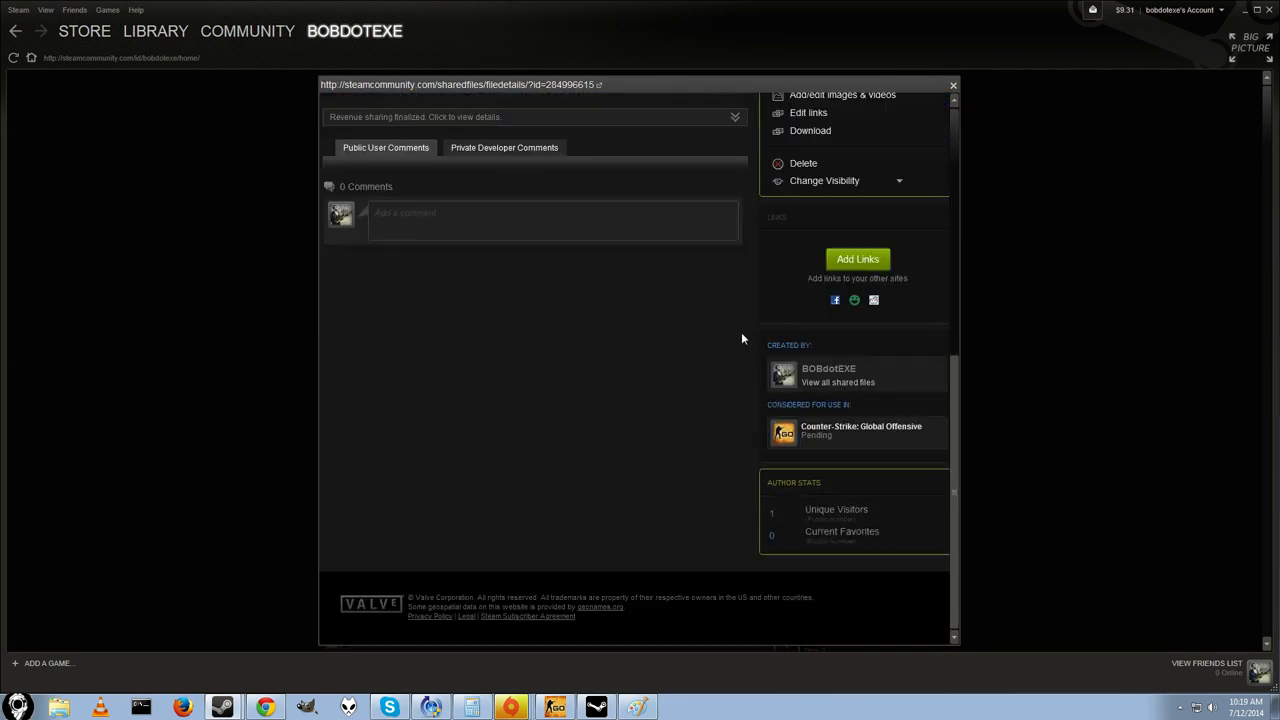
scroll("up", 3)
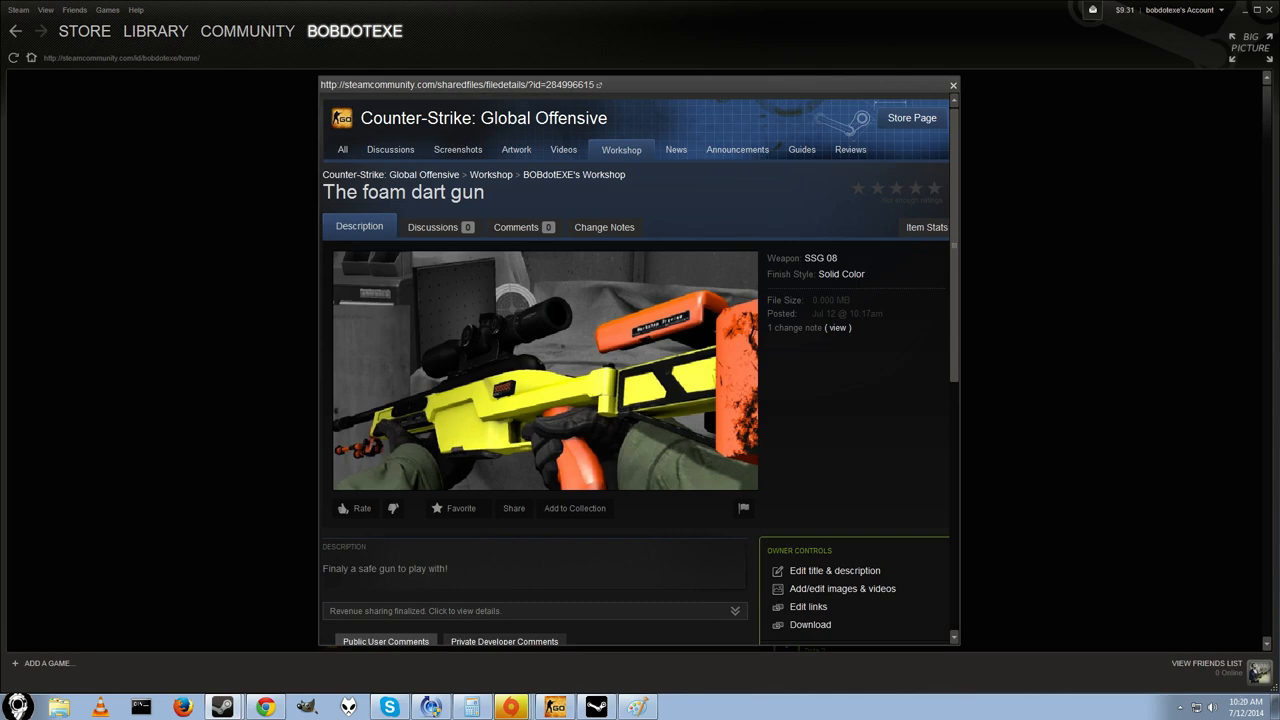
mouse_move(320, 248)
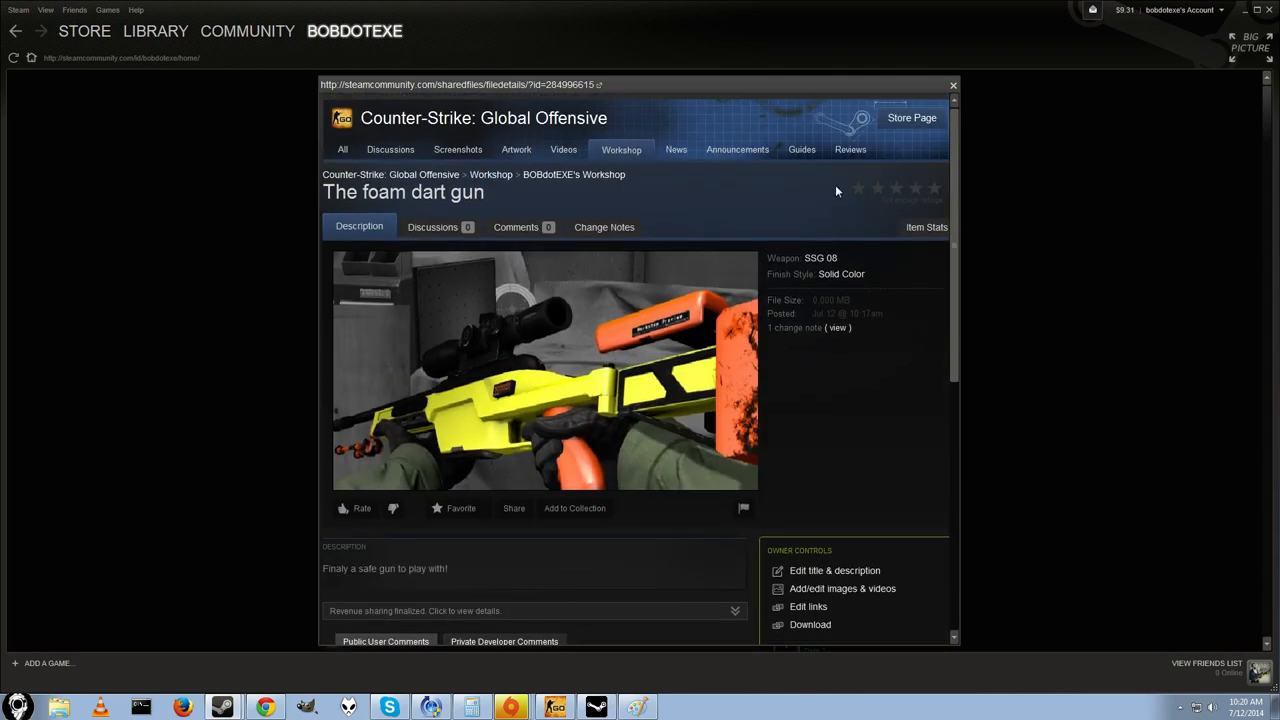
mouse_move(540, 432)
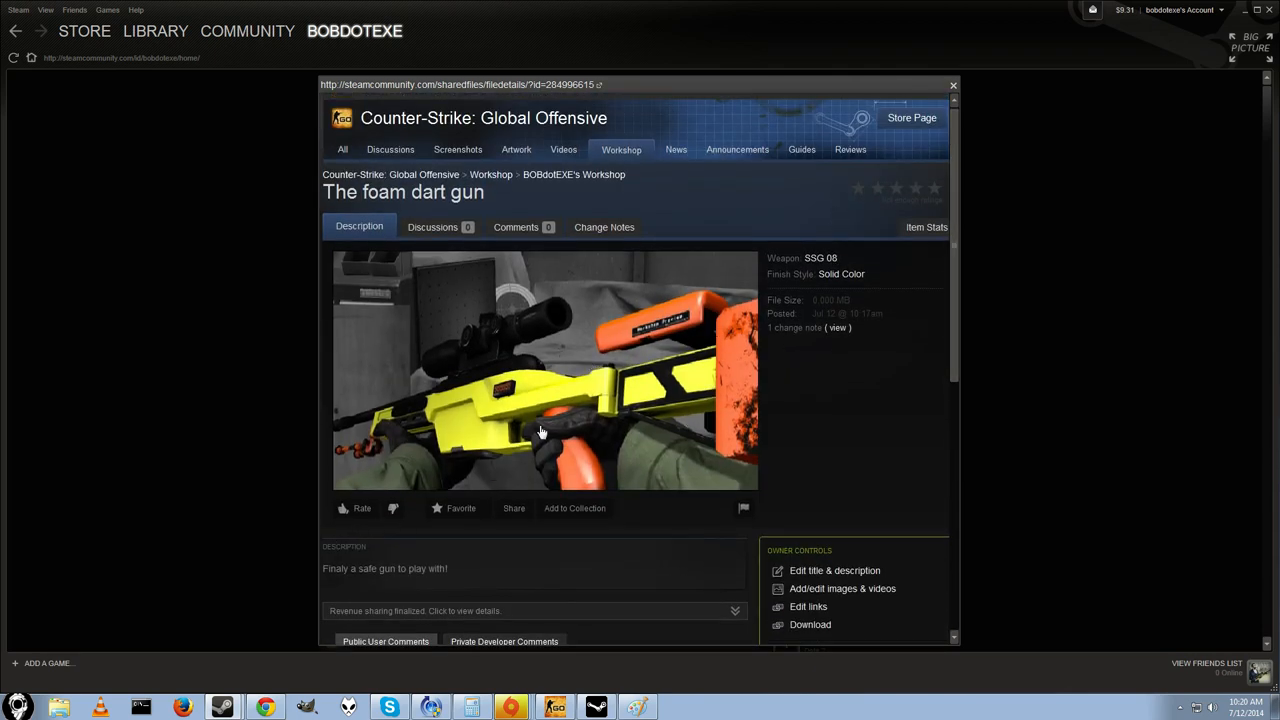
mouse_move(744, 310)
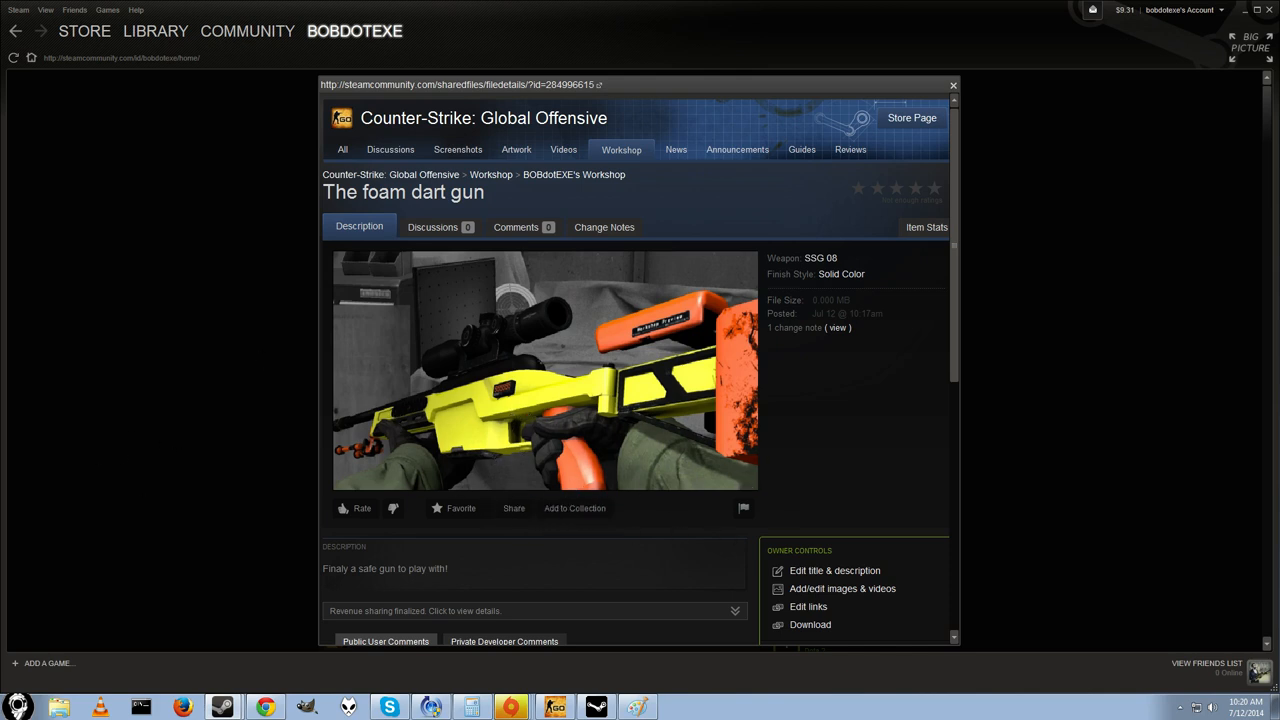
mouse_move(460, 396)
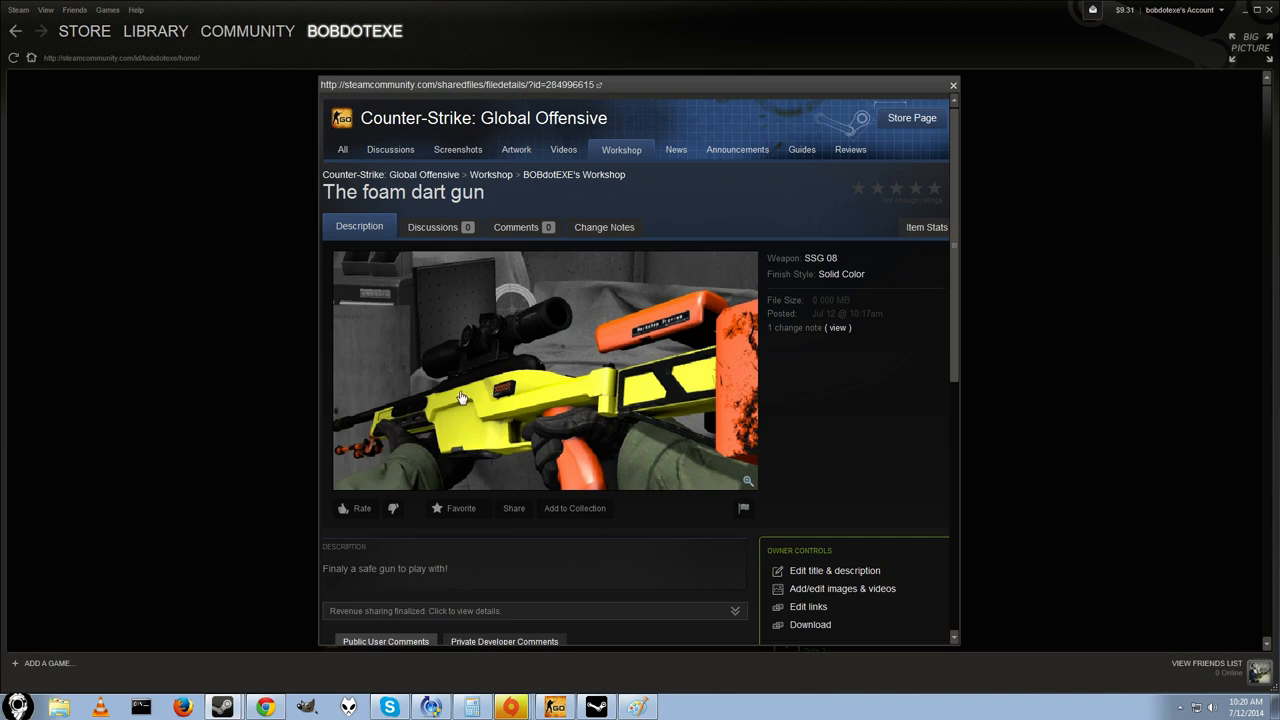
mouse_move(224, 516)
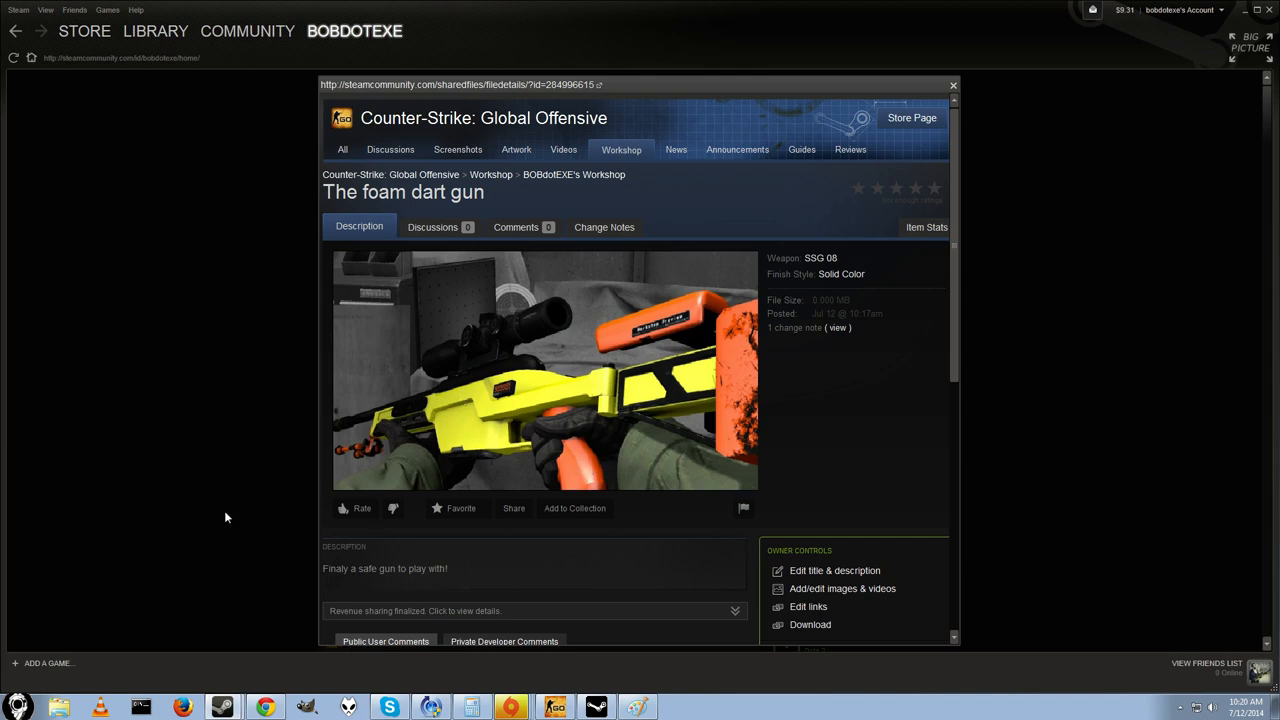